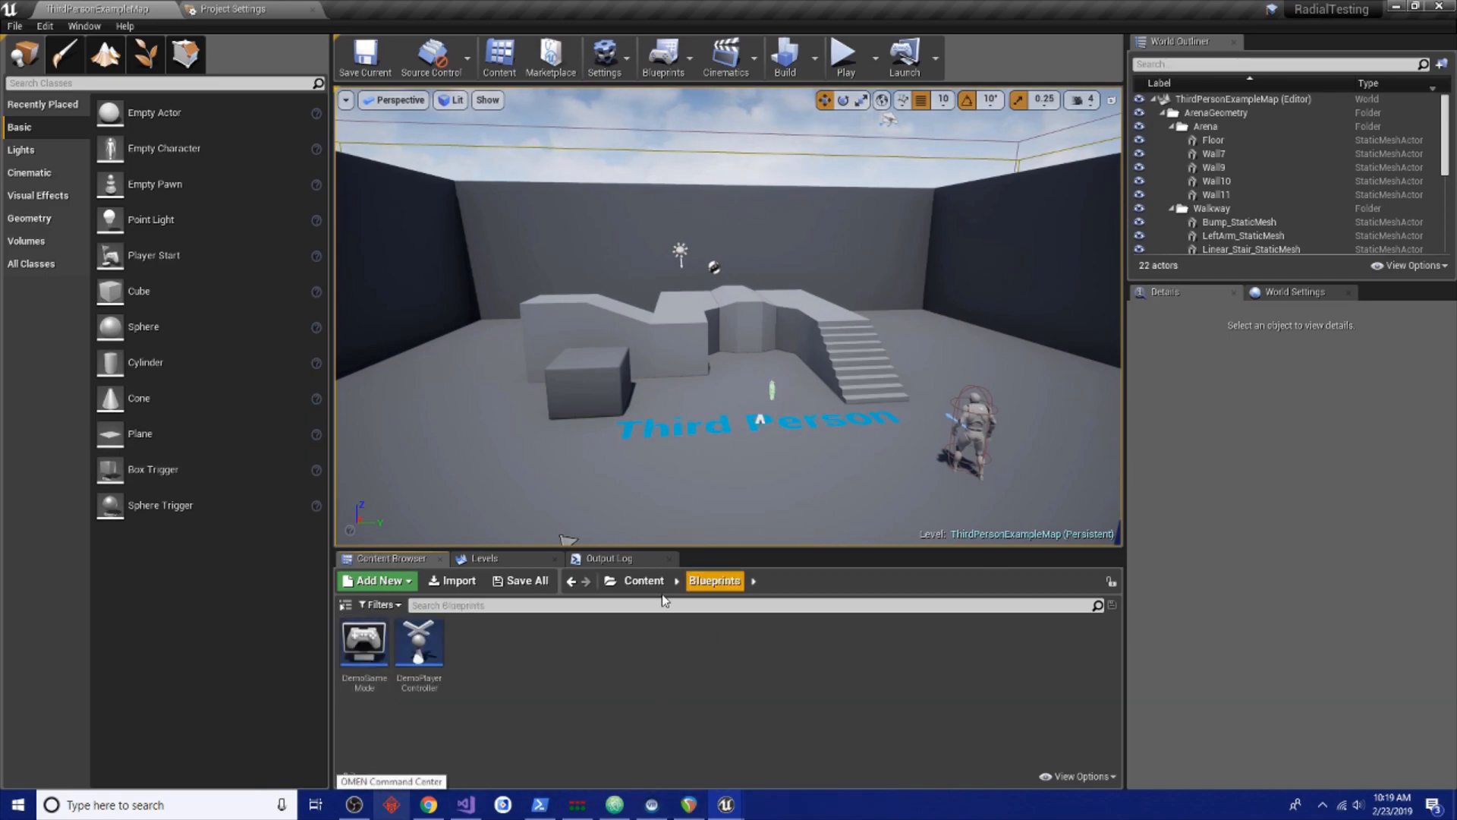
Create a Widget Blueprint named DemoWidget in the Blueprints folder and bring it up for editing
{"action": "left_click", "coordinate": [375, 580]}
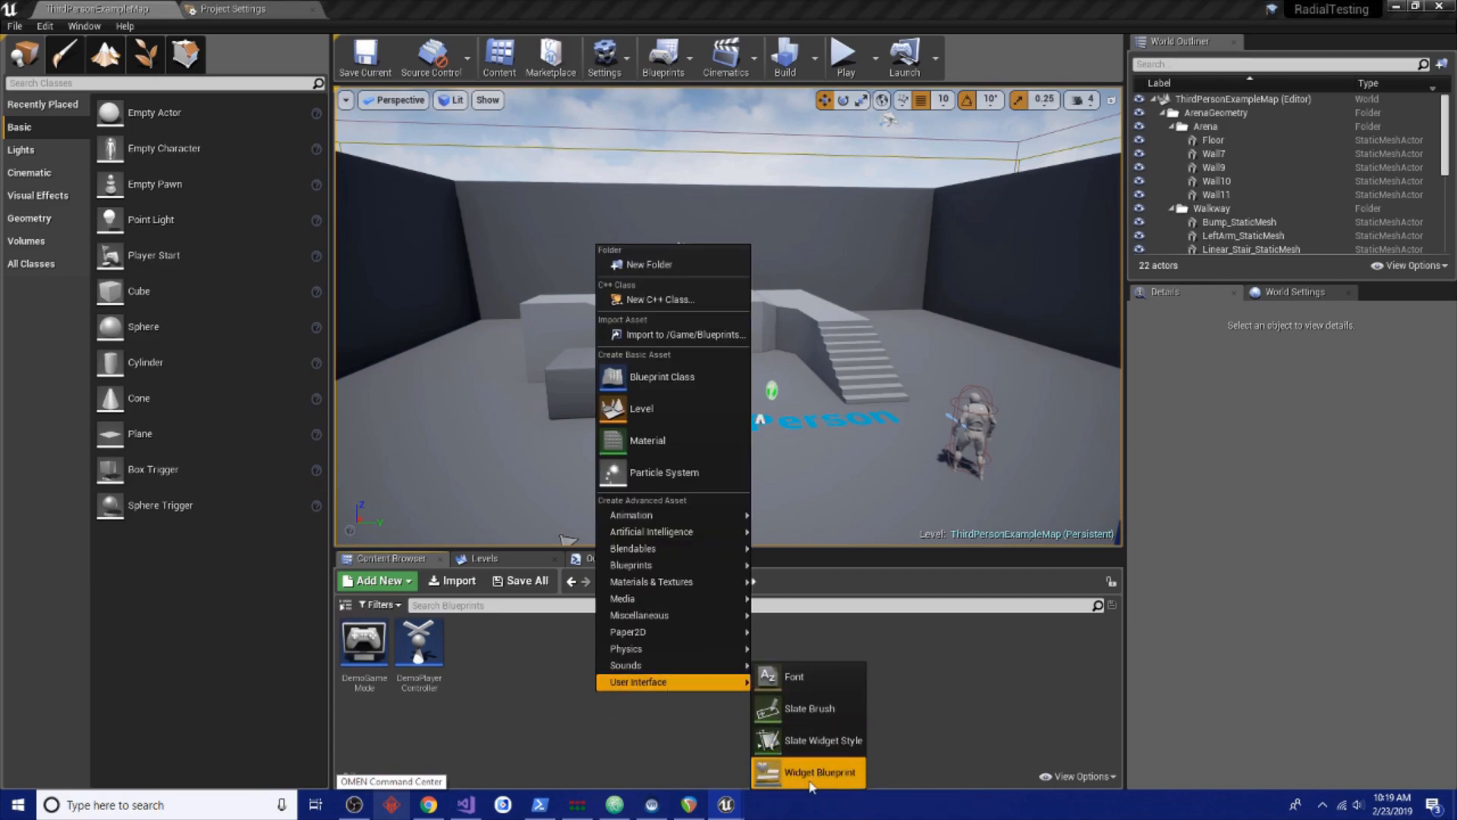
{"action": "left_click", "coordinate": [817, 771]}
{"action": "type", "text": "DemoWidget"}
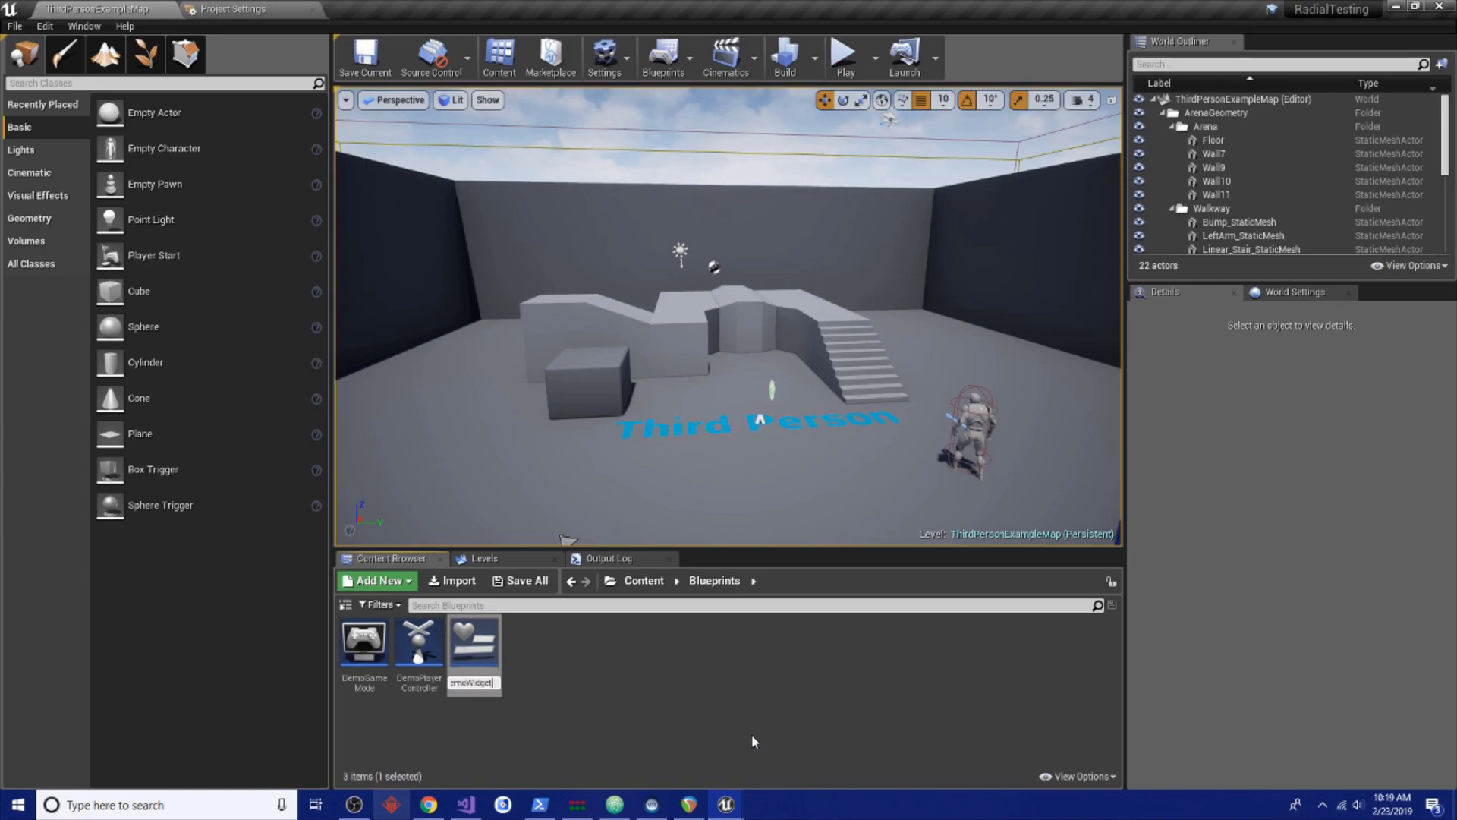
{"action": "double_click", "coordinate": [473, 644]}
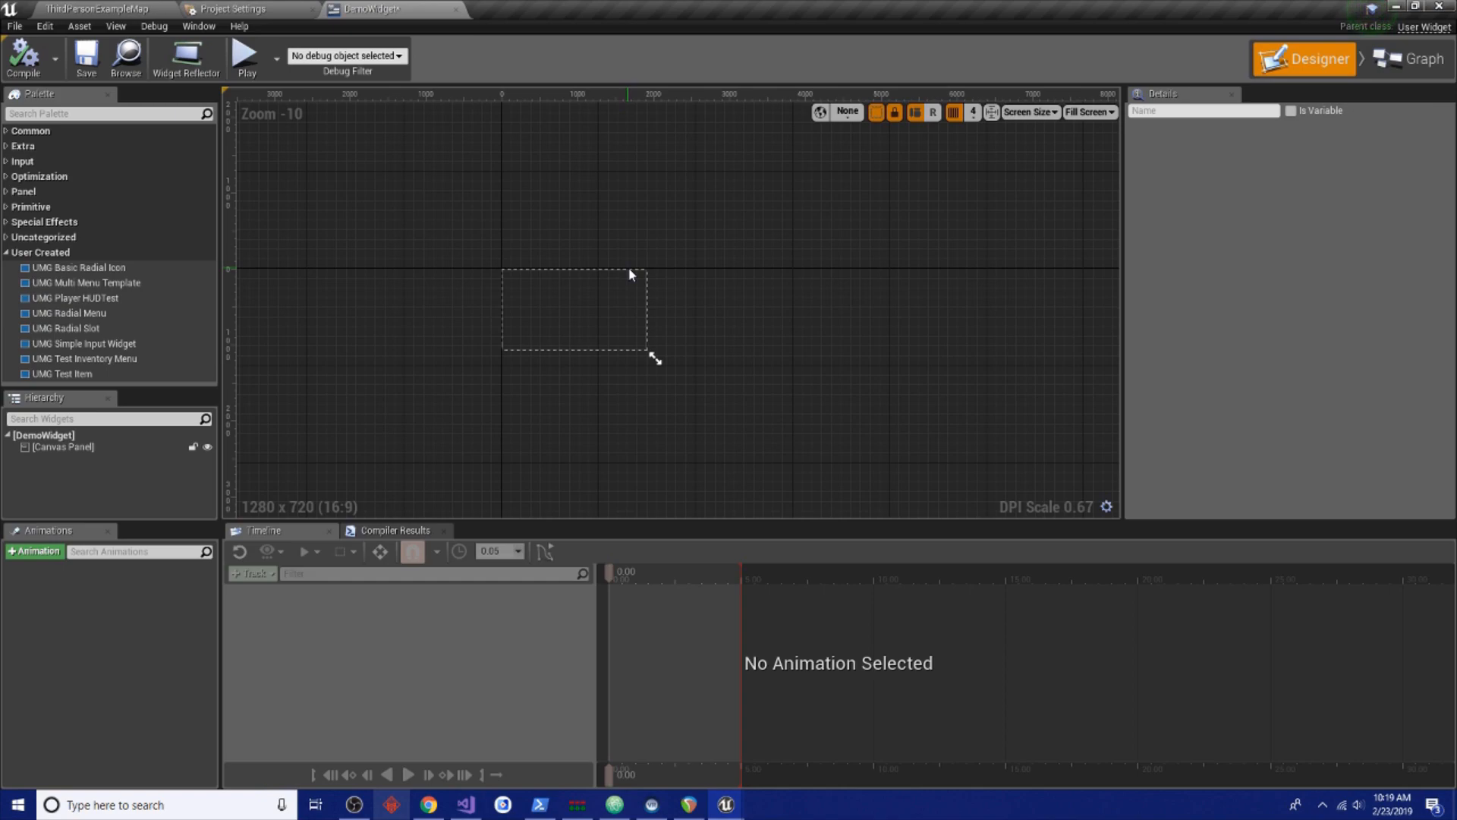
{"action": "mouse_move", "coordinate": [296, 270]}
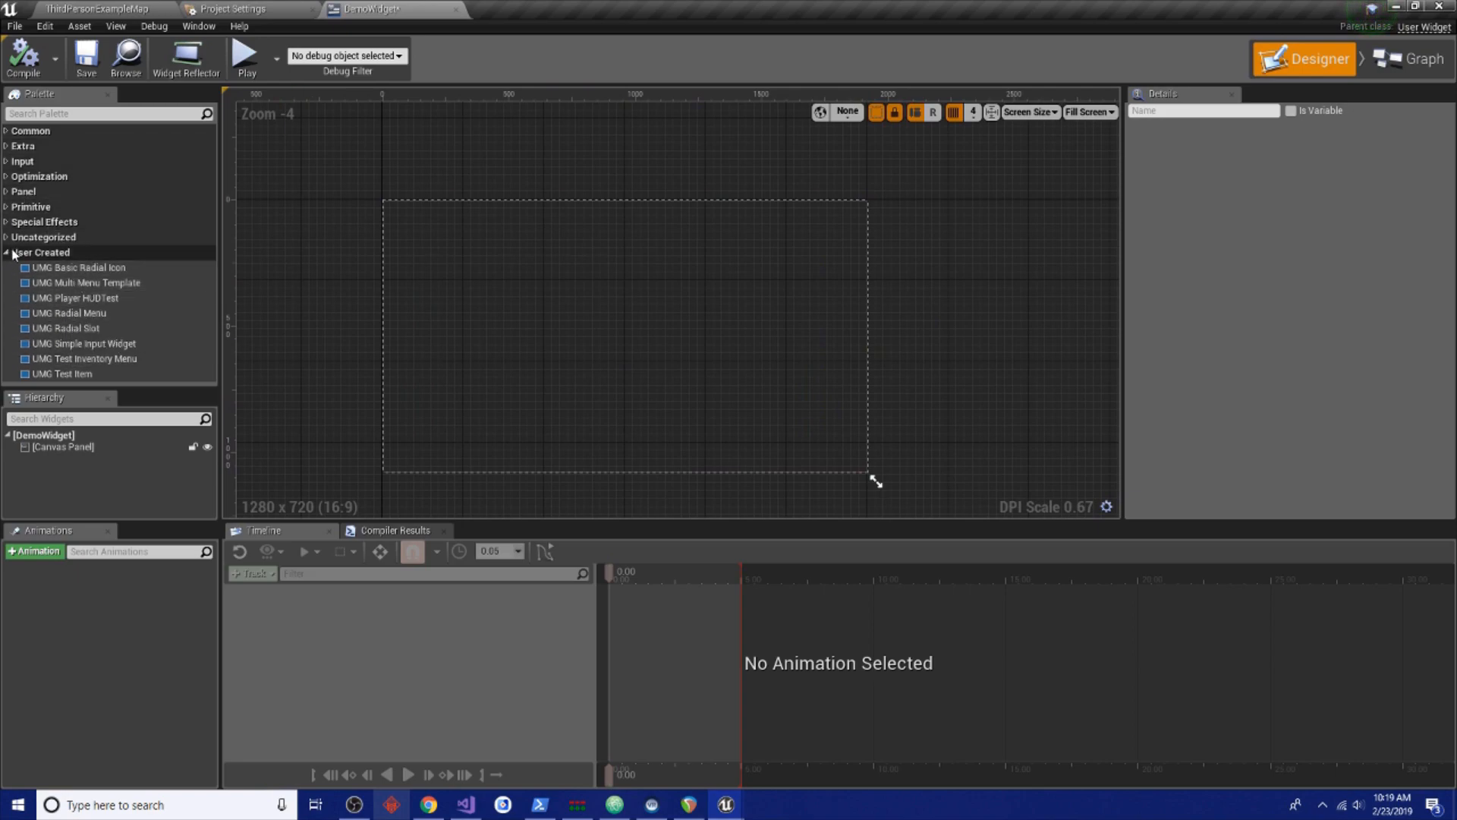
Add a UMG Radial Menu from the User Created palette, centred with 0.5 alignment and sized 1024
{"action": "left_click", "coordinate": [6, 131]}
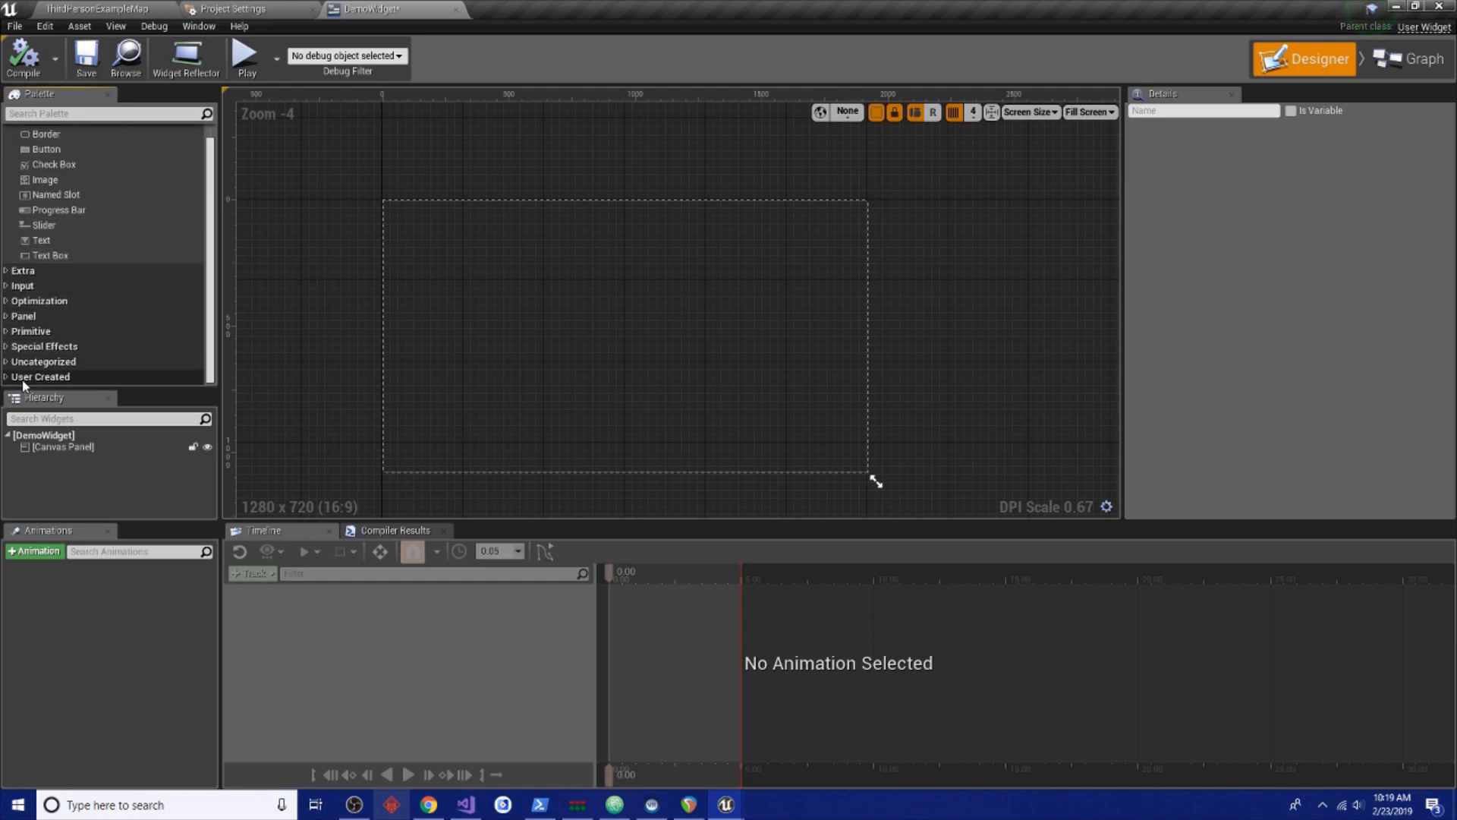
{"action": "left_click", "coordinate": [40, 376]}
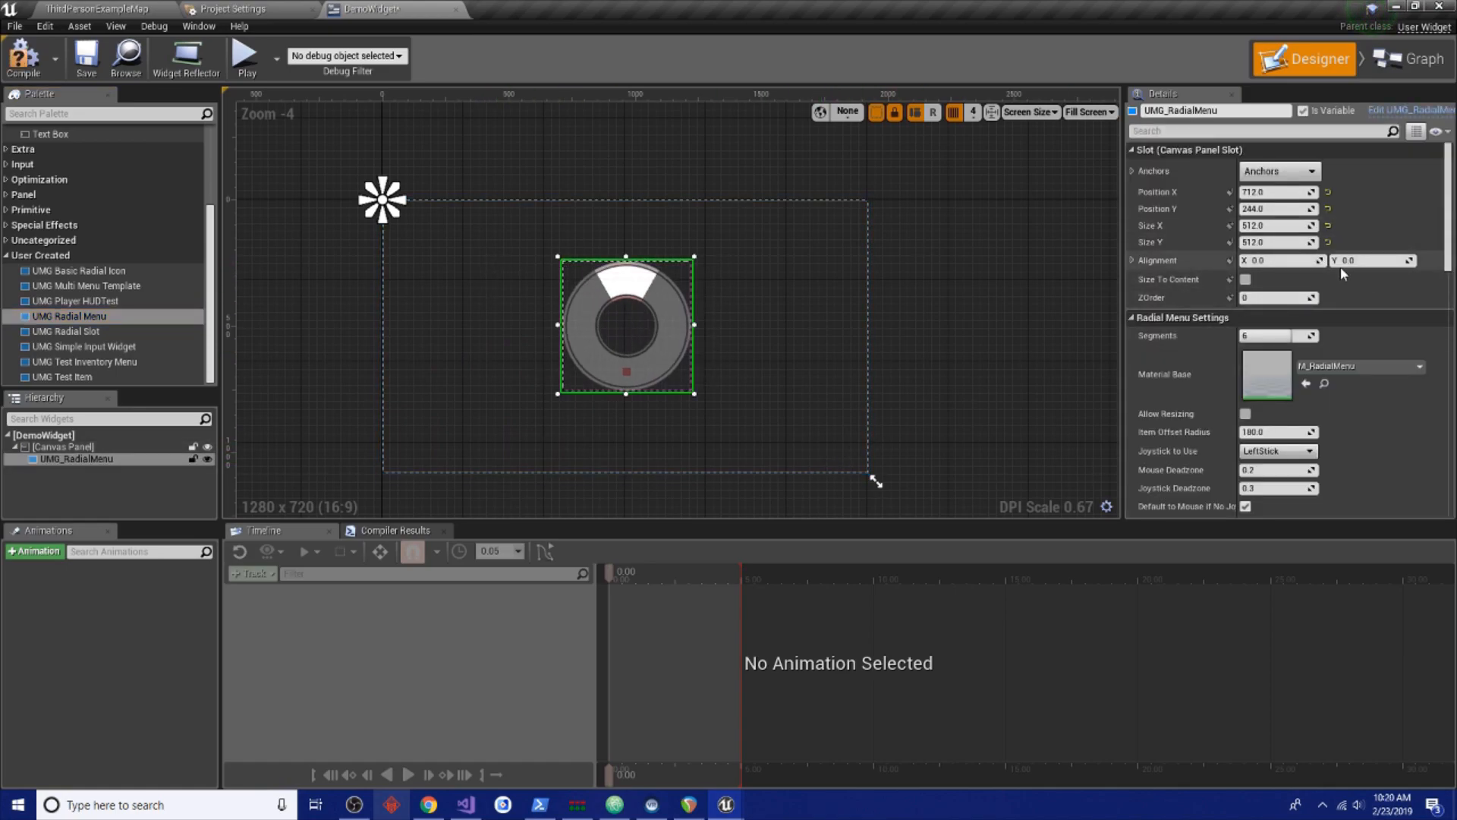
{"action": "left_click", "coordinate": [1278, 261]}
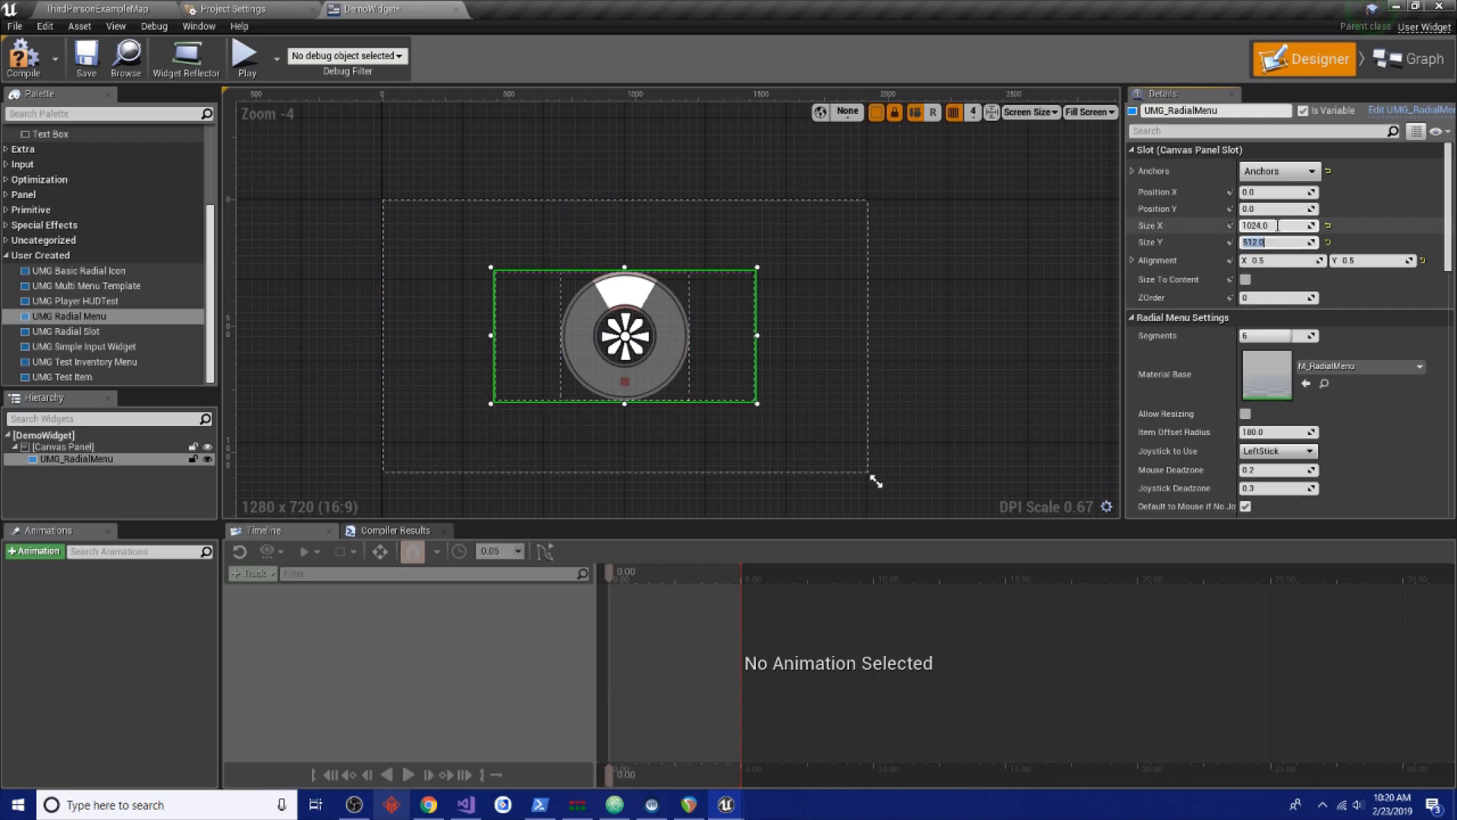
{"action": "type", "text": "1024.0"}
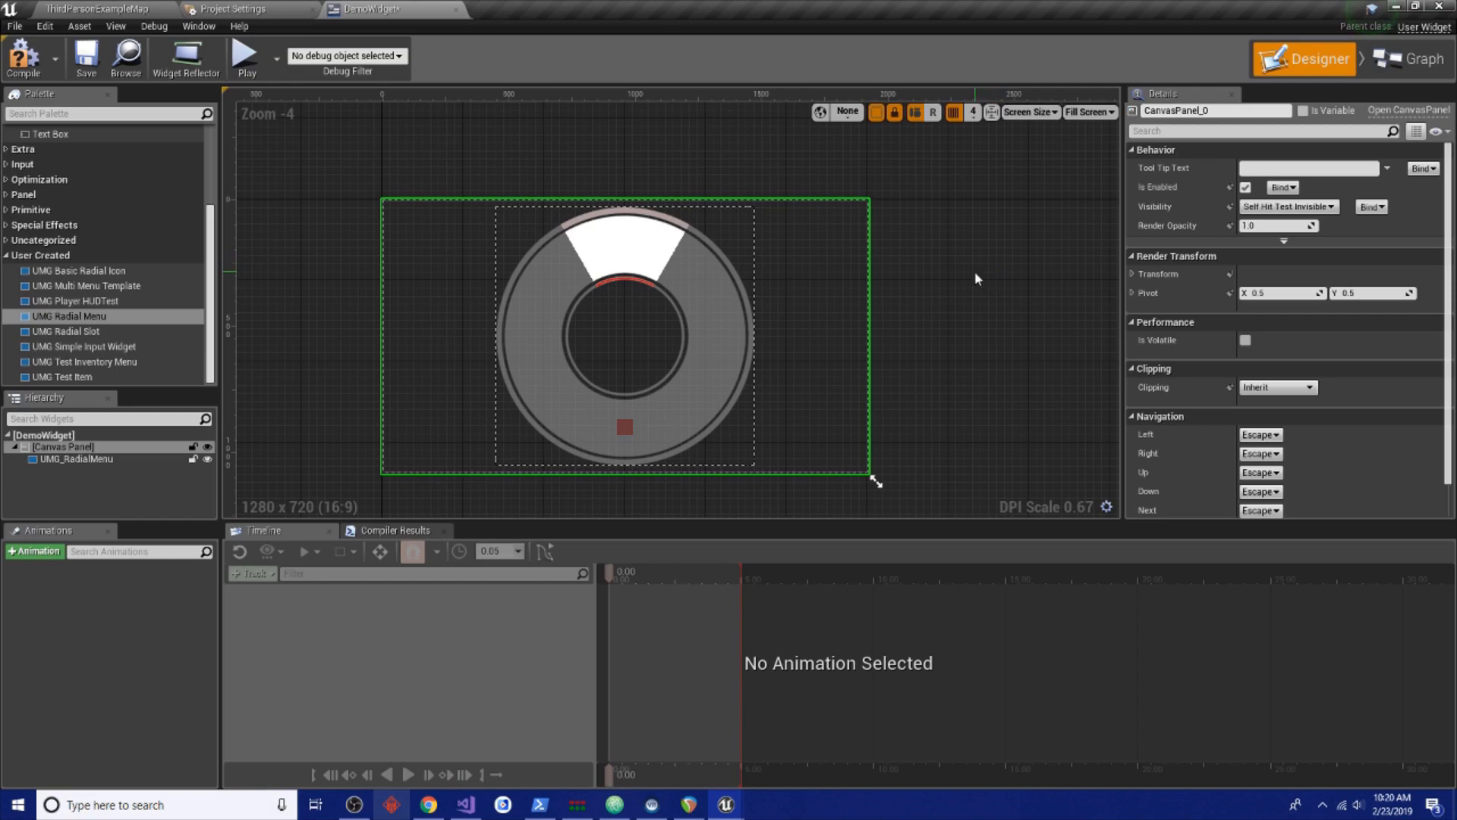
Toggle the radial menu's Auto Rotate for Up off and back on in its settings
{"action": "left_click", "coordinate": [70, 459]}
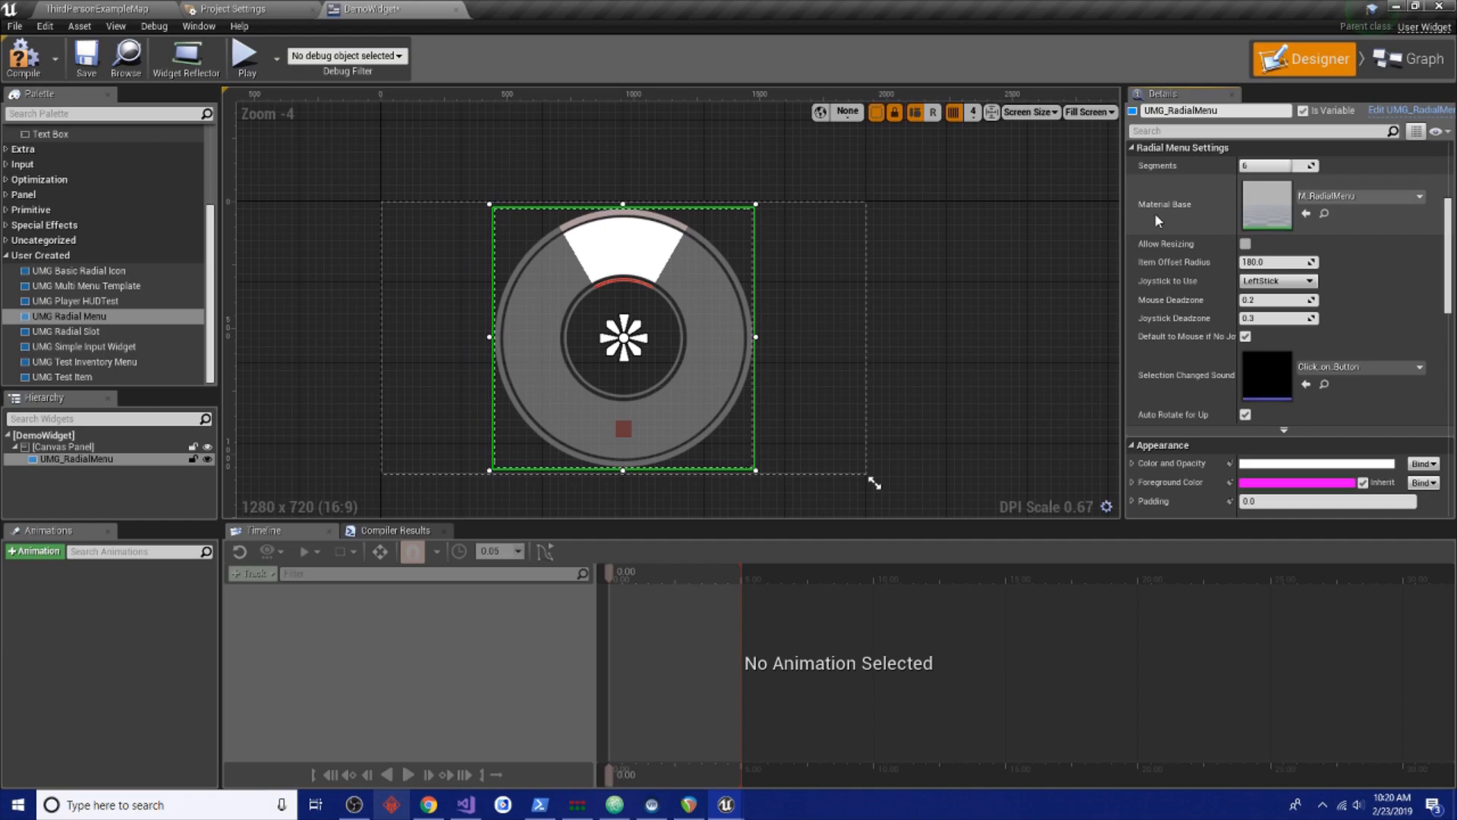
{"action": "mouse_move", "coordinate": [1175, 433]}
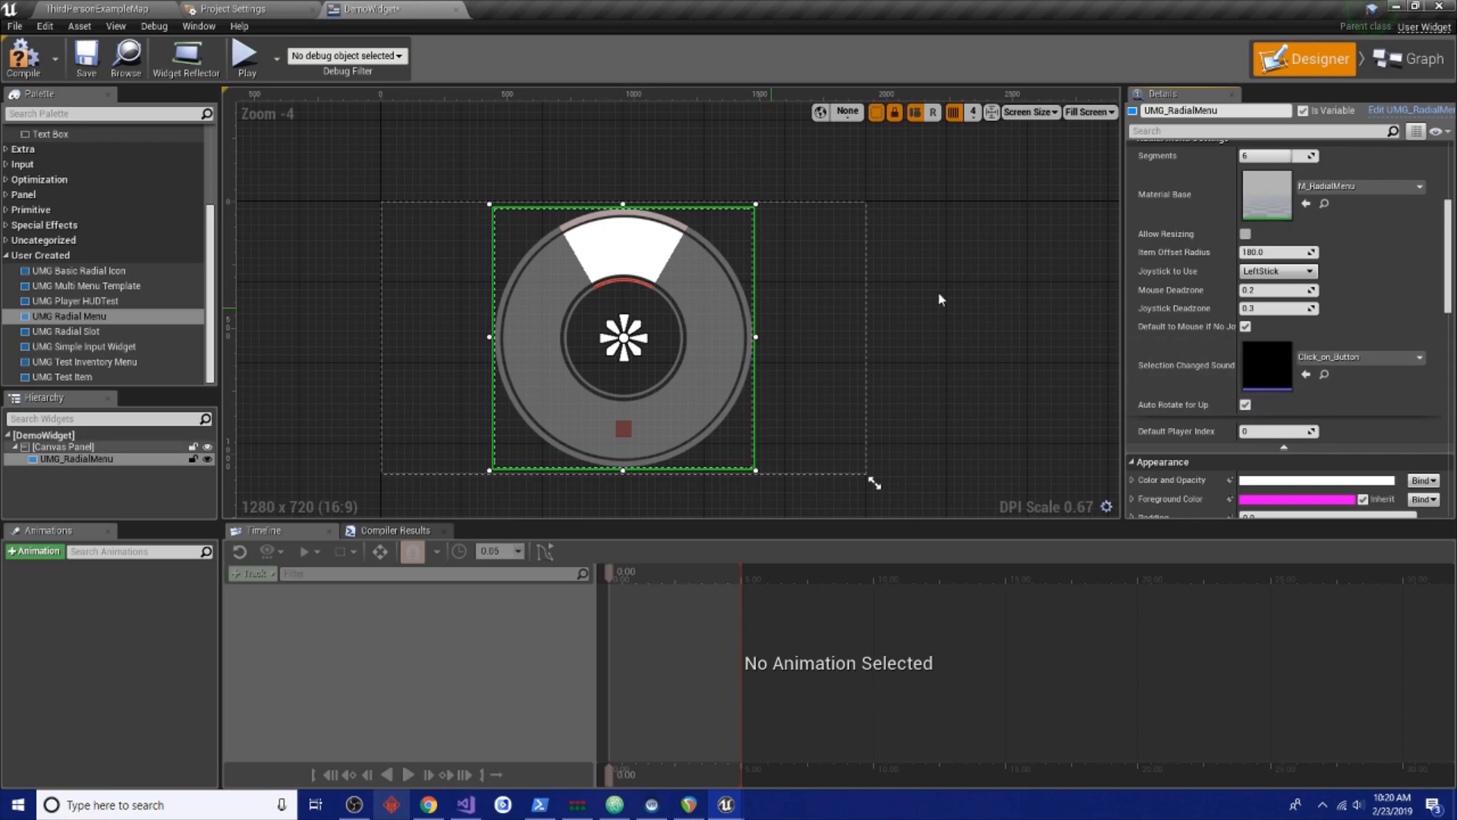
{"action": "left_click", "coordinate": [1244, 404]}
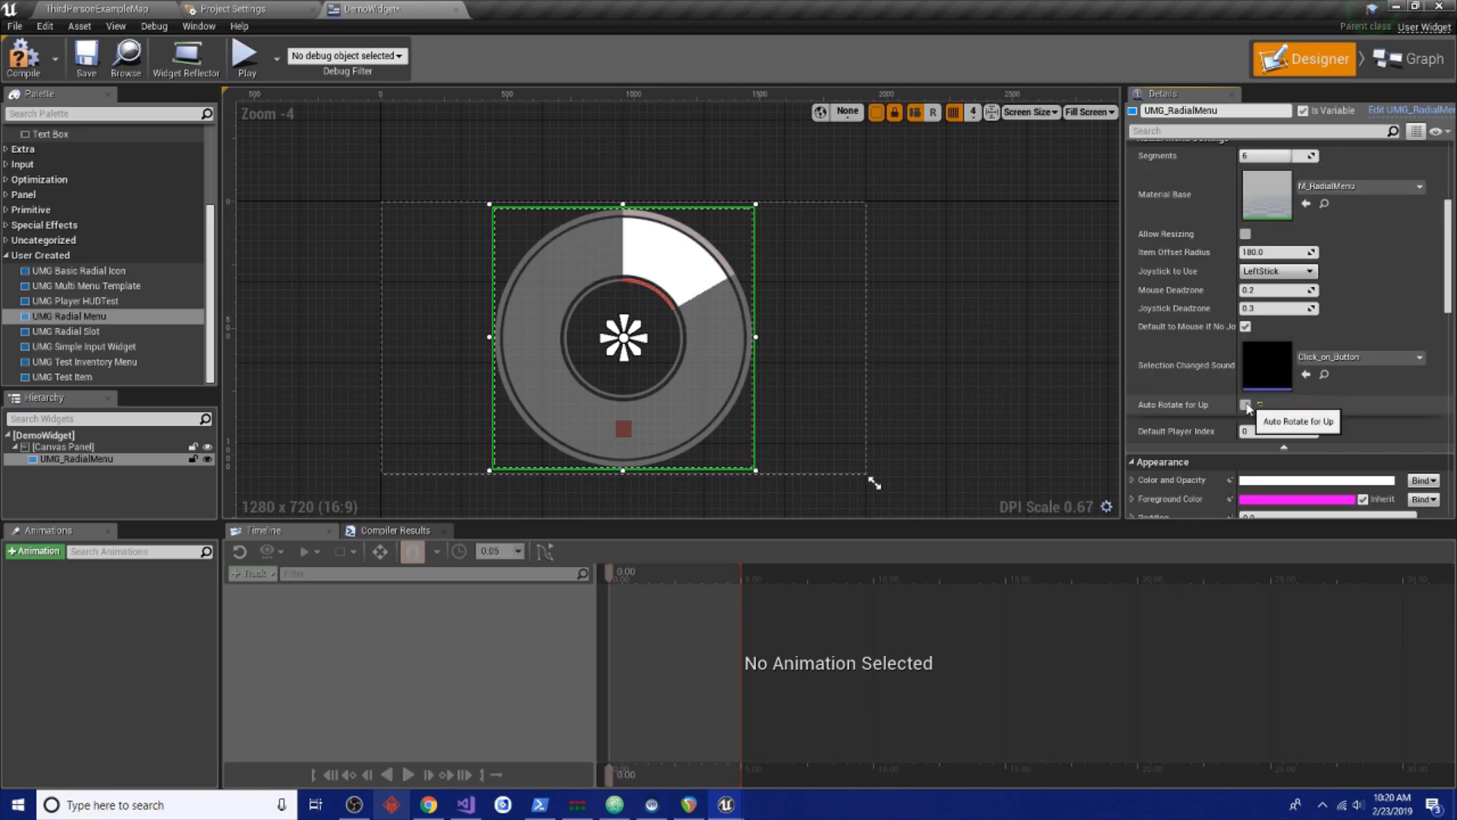
{"action": "left_click", "coordinate": [1245, 403]}
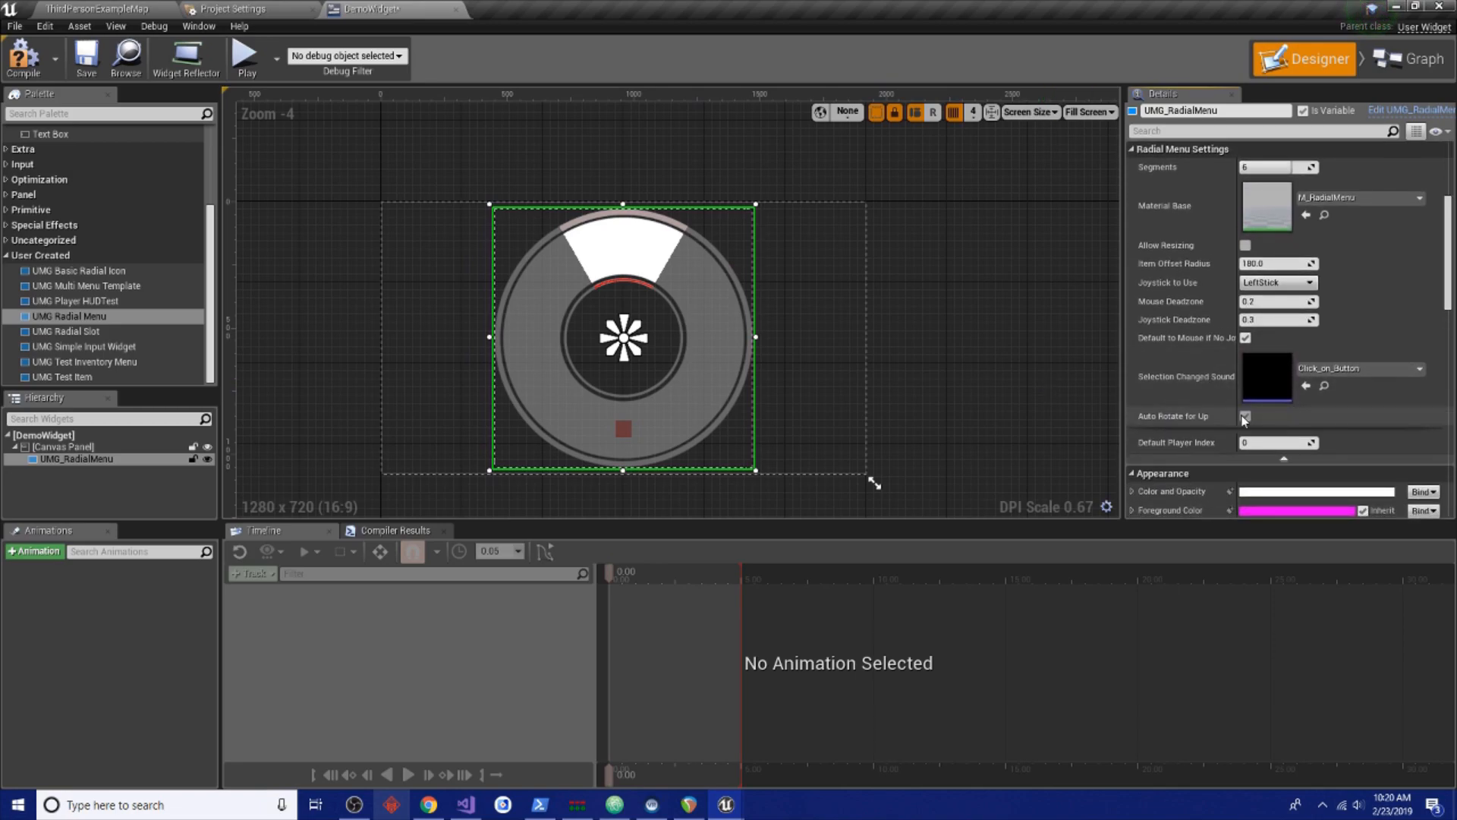
{"action": "left_click", "coordinate": [1244, 416]}
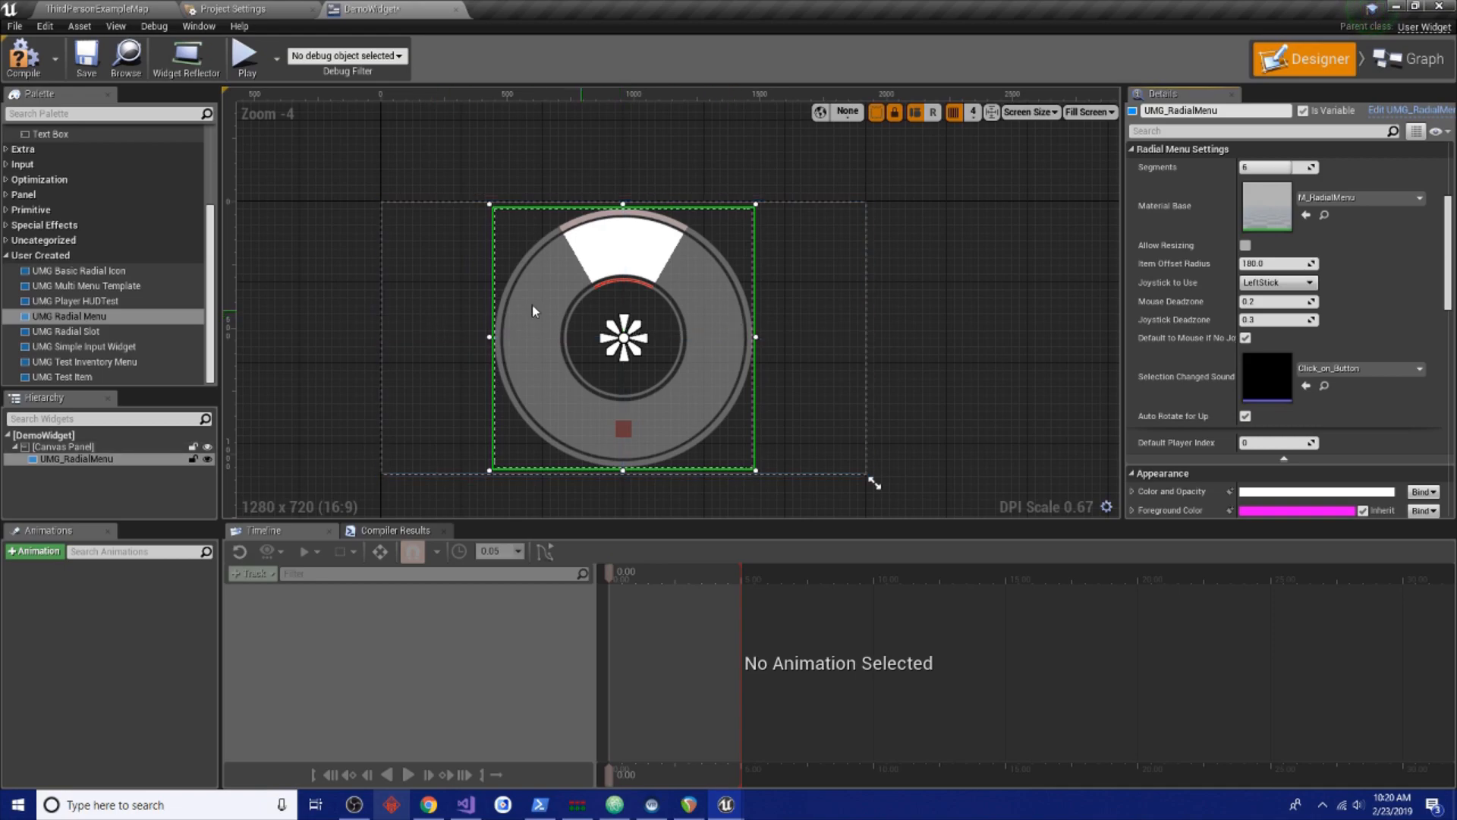
{"action": "mouse_move", "coordinate": [680, 335]}
{"action": "type", "text": "16"}
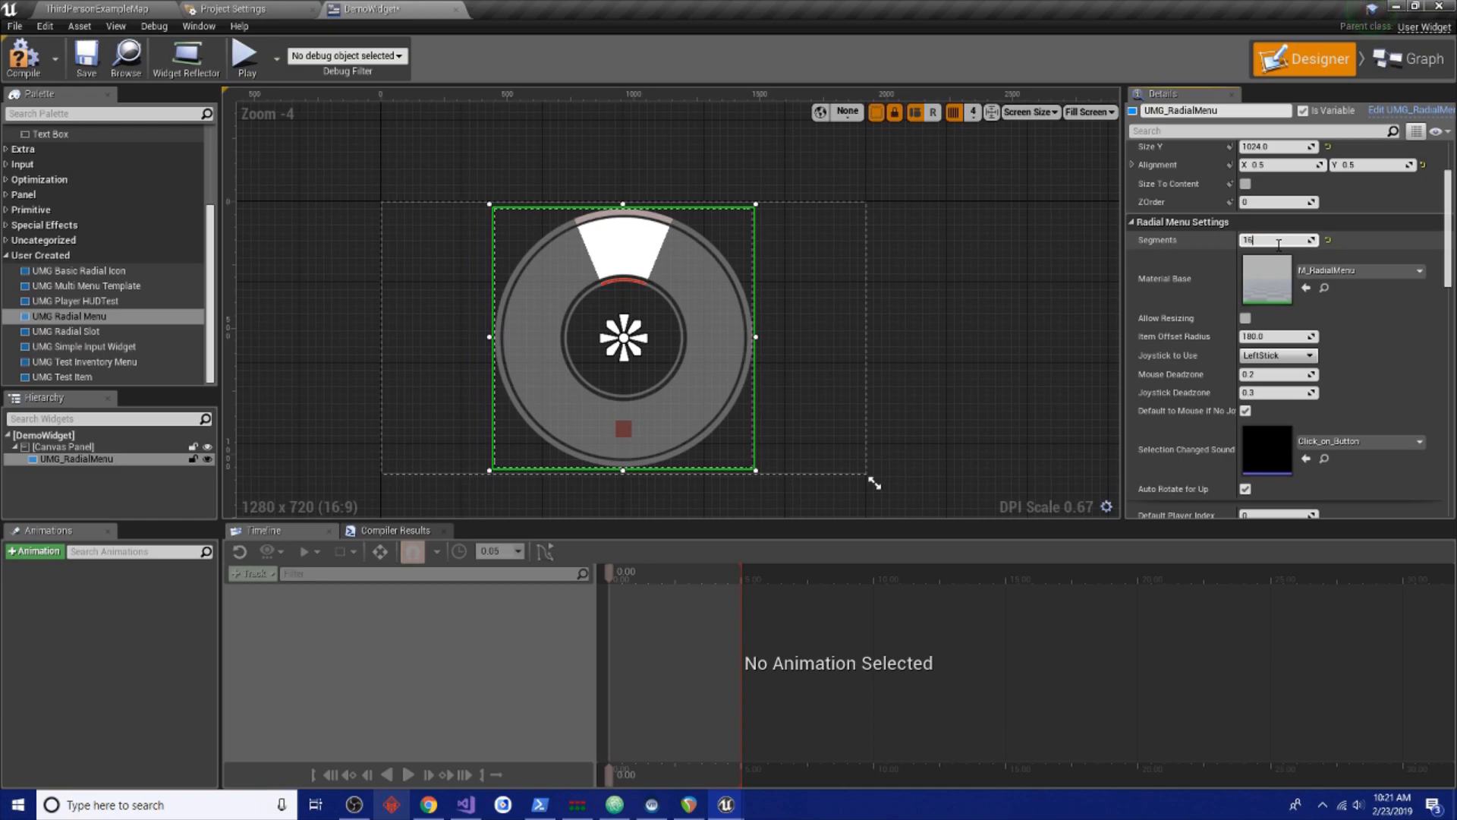
Try the Segments count at 8, then 2, and set it back to 8
{"action": "type", "text": "8"}
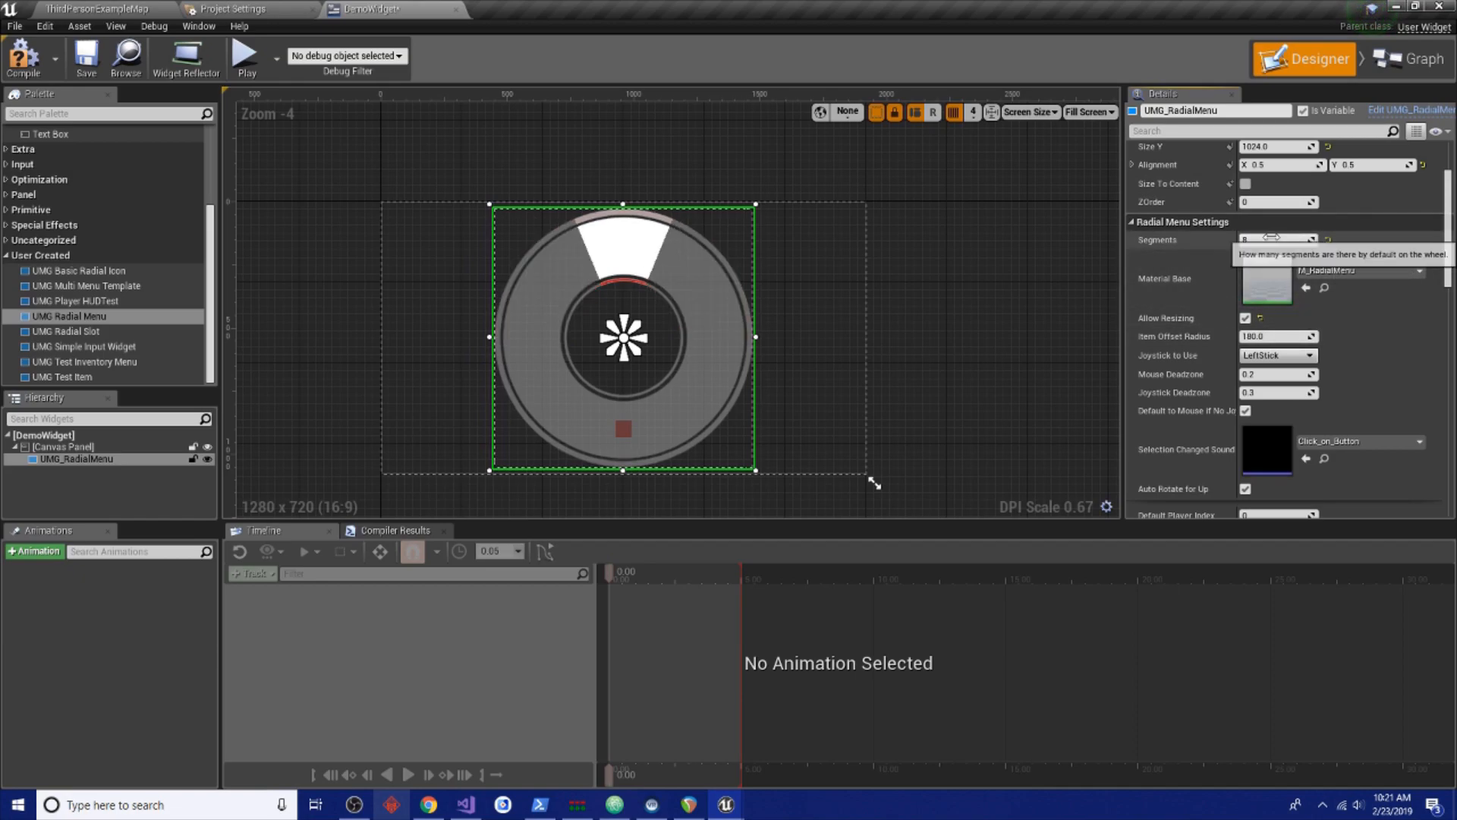
{"action": "type", "text": "2"}
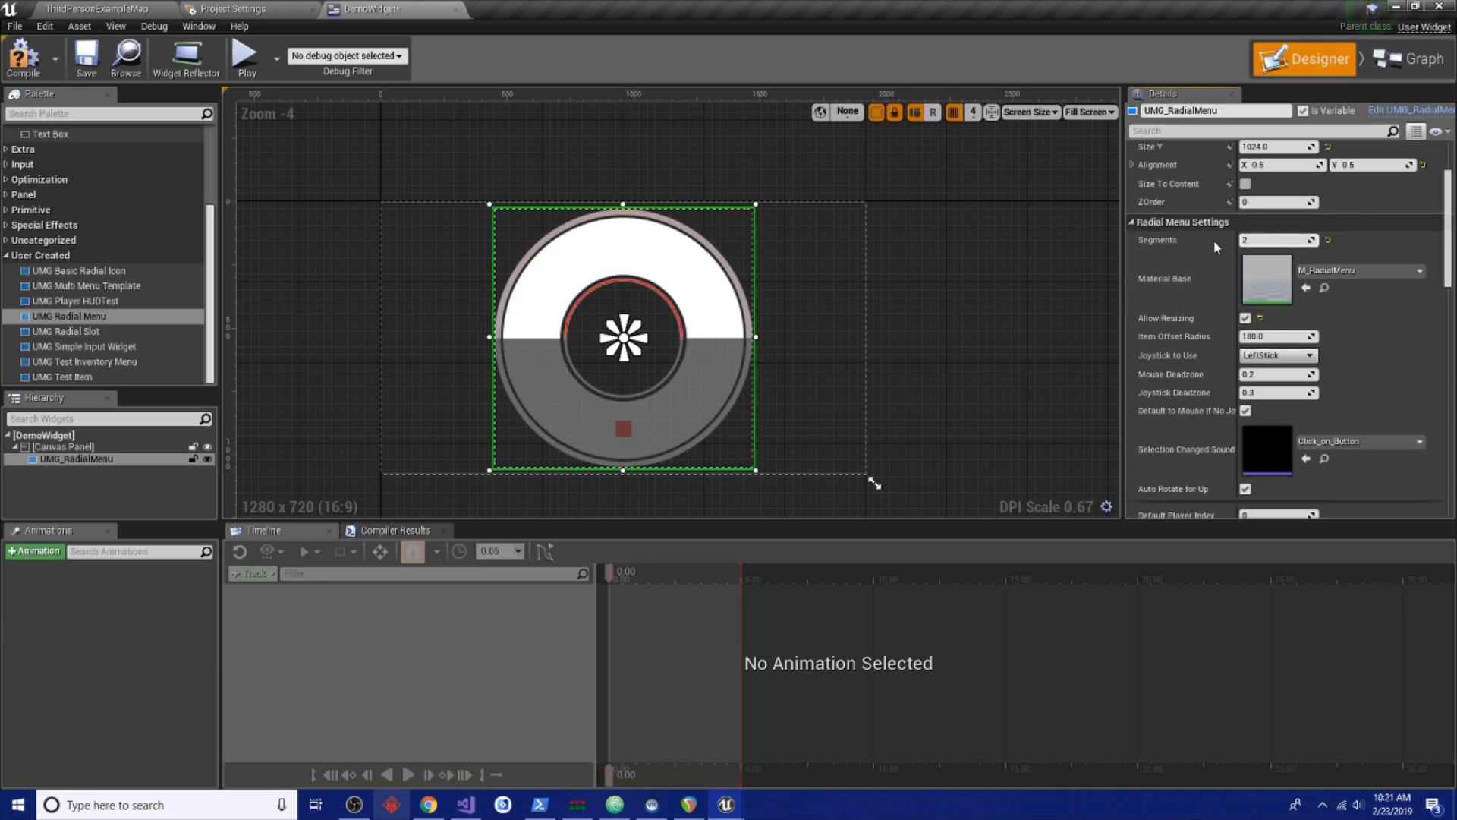
{"action": "type", "text": "8"}
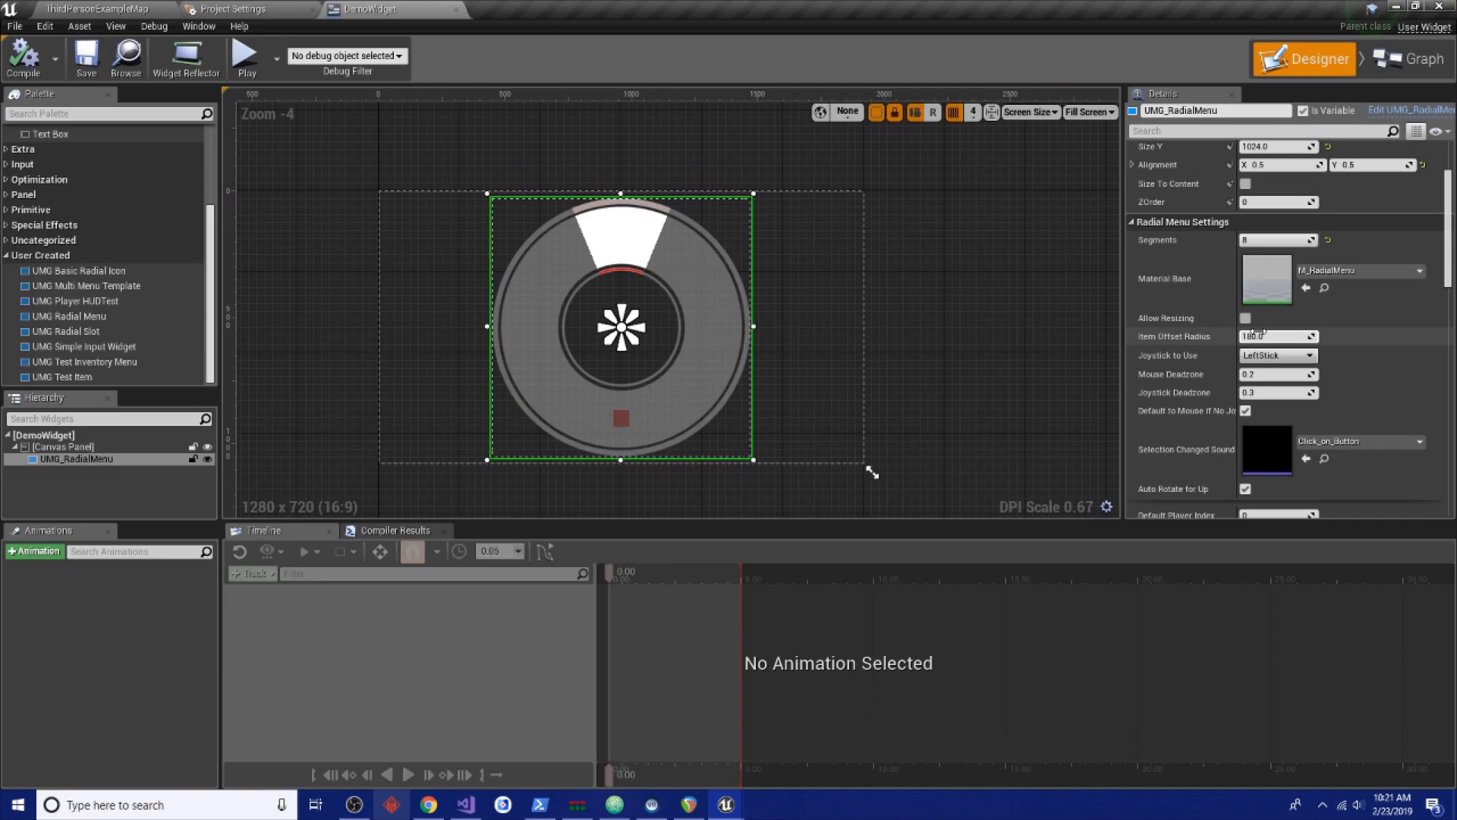
Enable Allow Resizing on the radial menu and save the DemoWidget blueprint
{"action": "left_click", "coordinate": [1413, 75]}
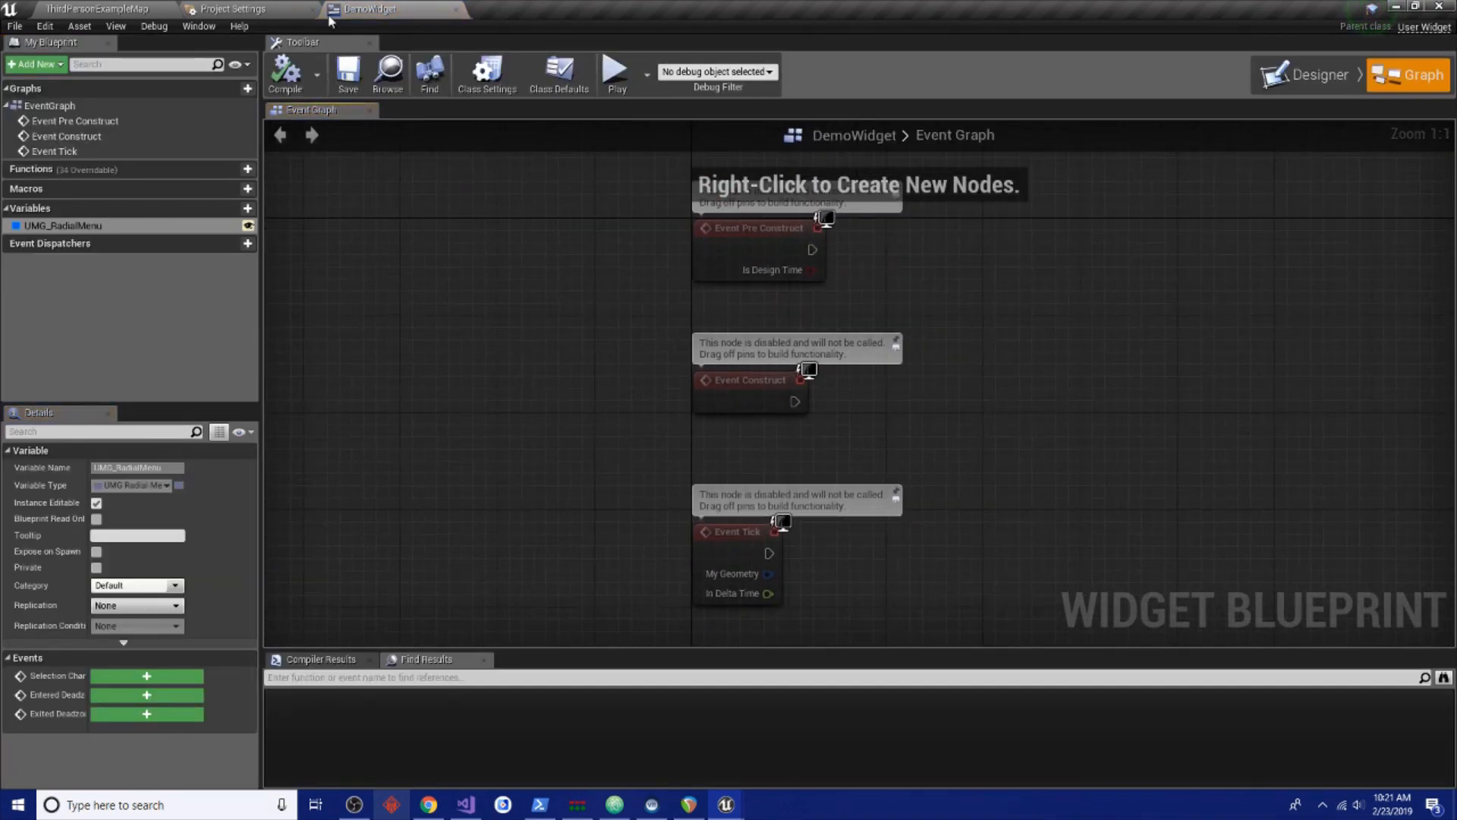
{"action": "left_click", "coordinate": [1318, 73]}
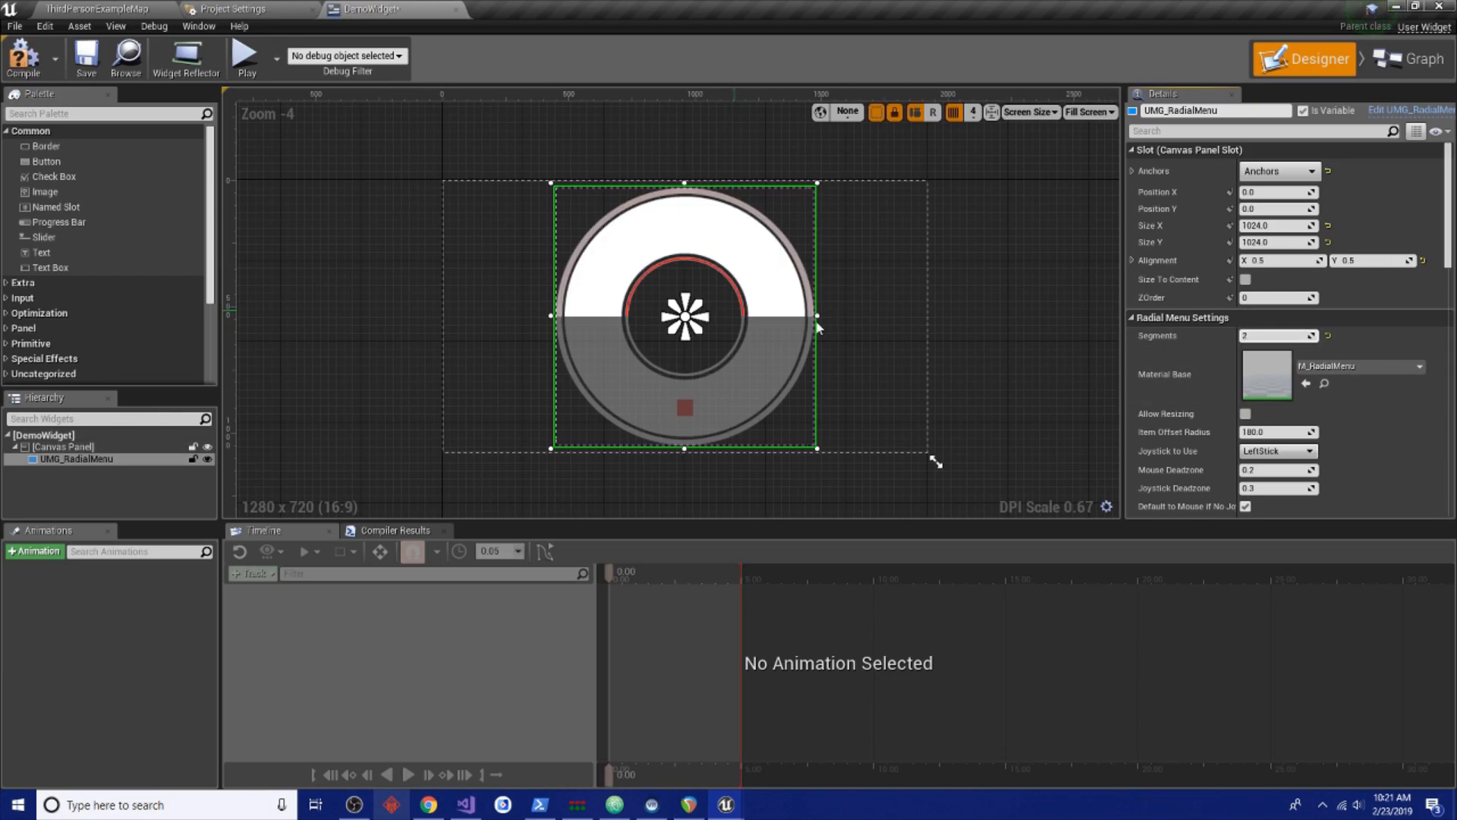
{"action": "left_click", "coordinate": [1245, 413]}
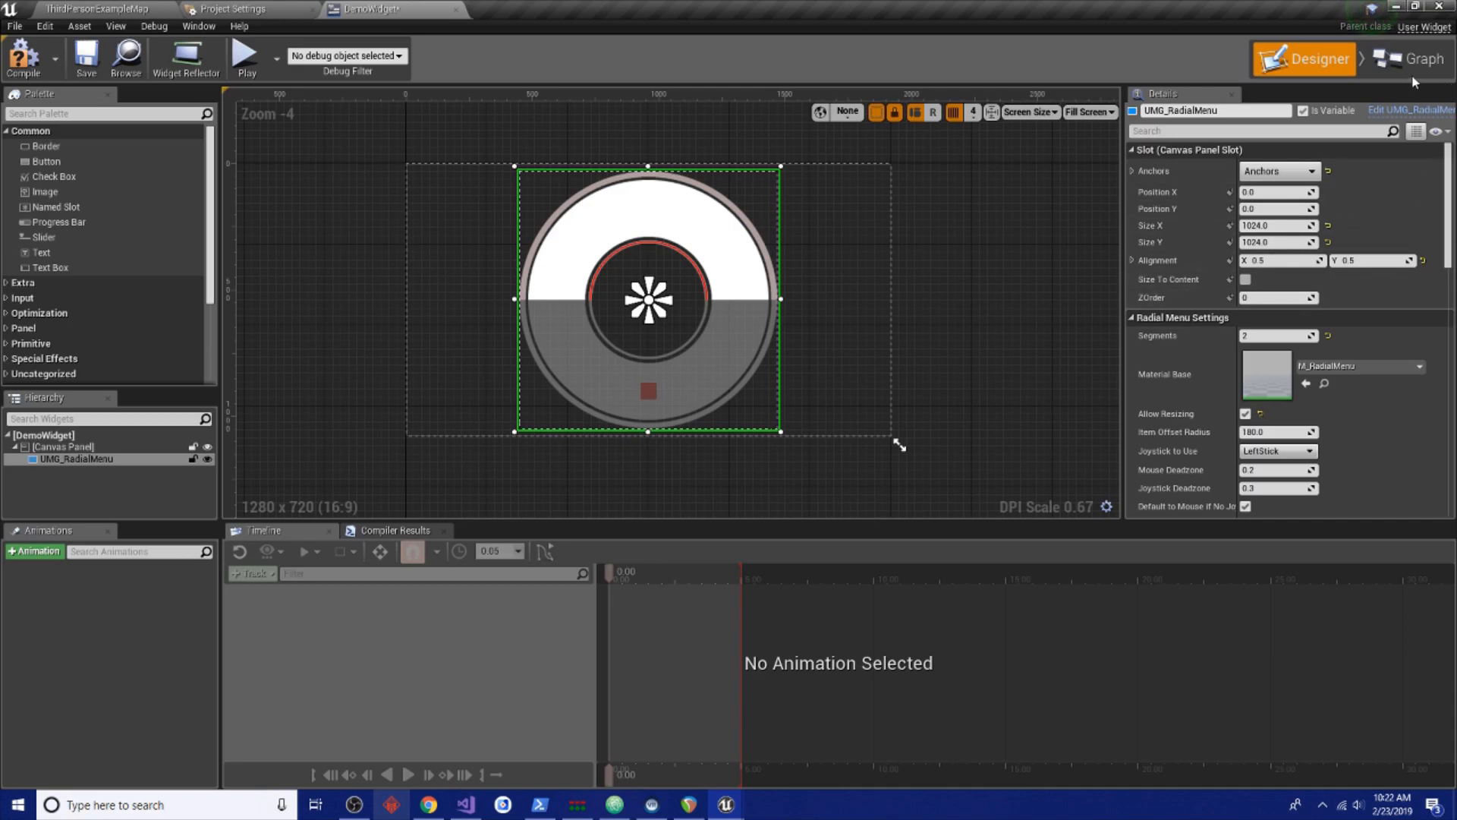
{"action": "left_click", "coordinate": [79, 58]}
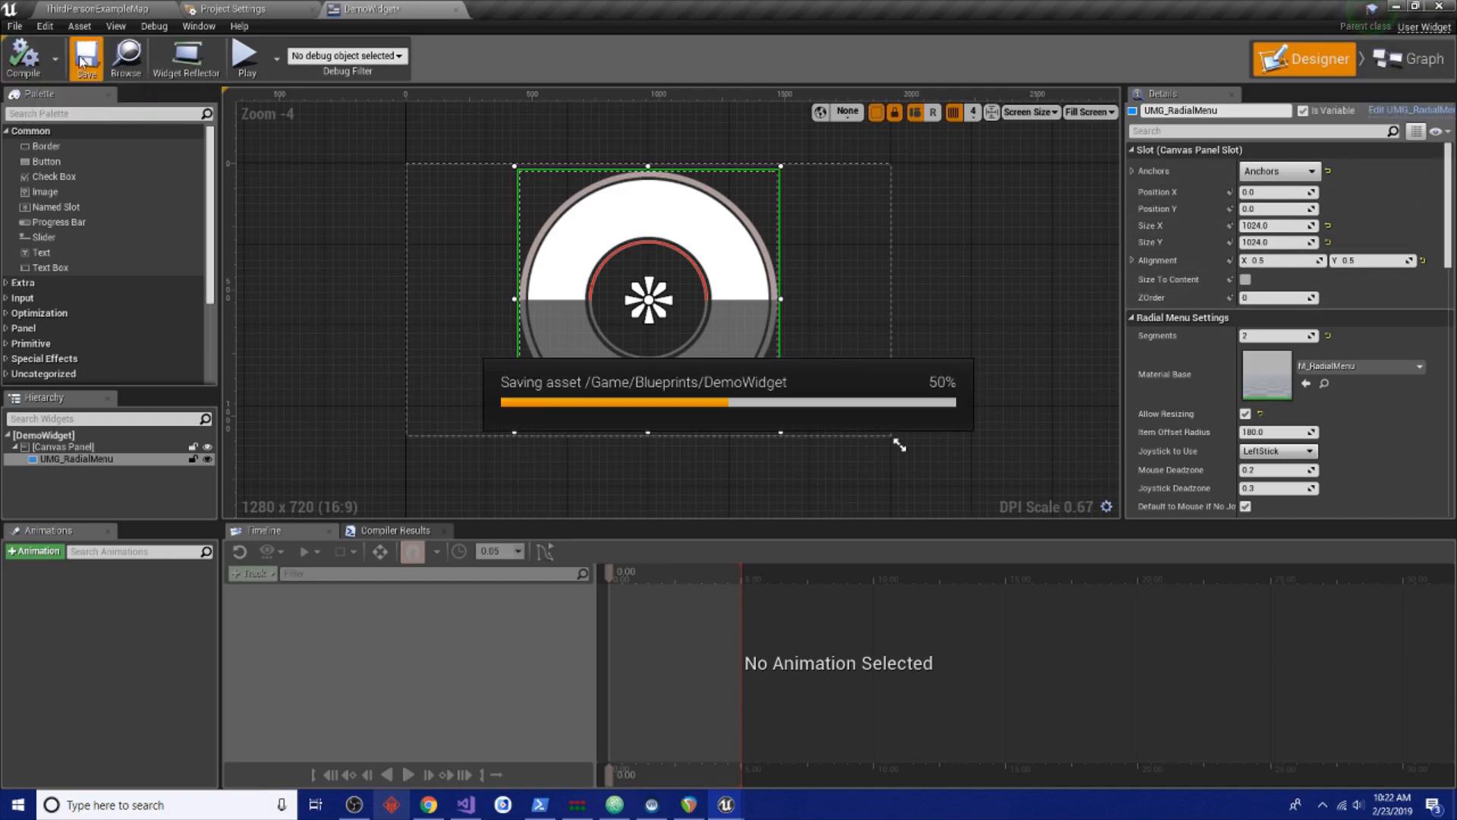
{"action": "left_click", "coordinate": [1412, 75]}
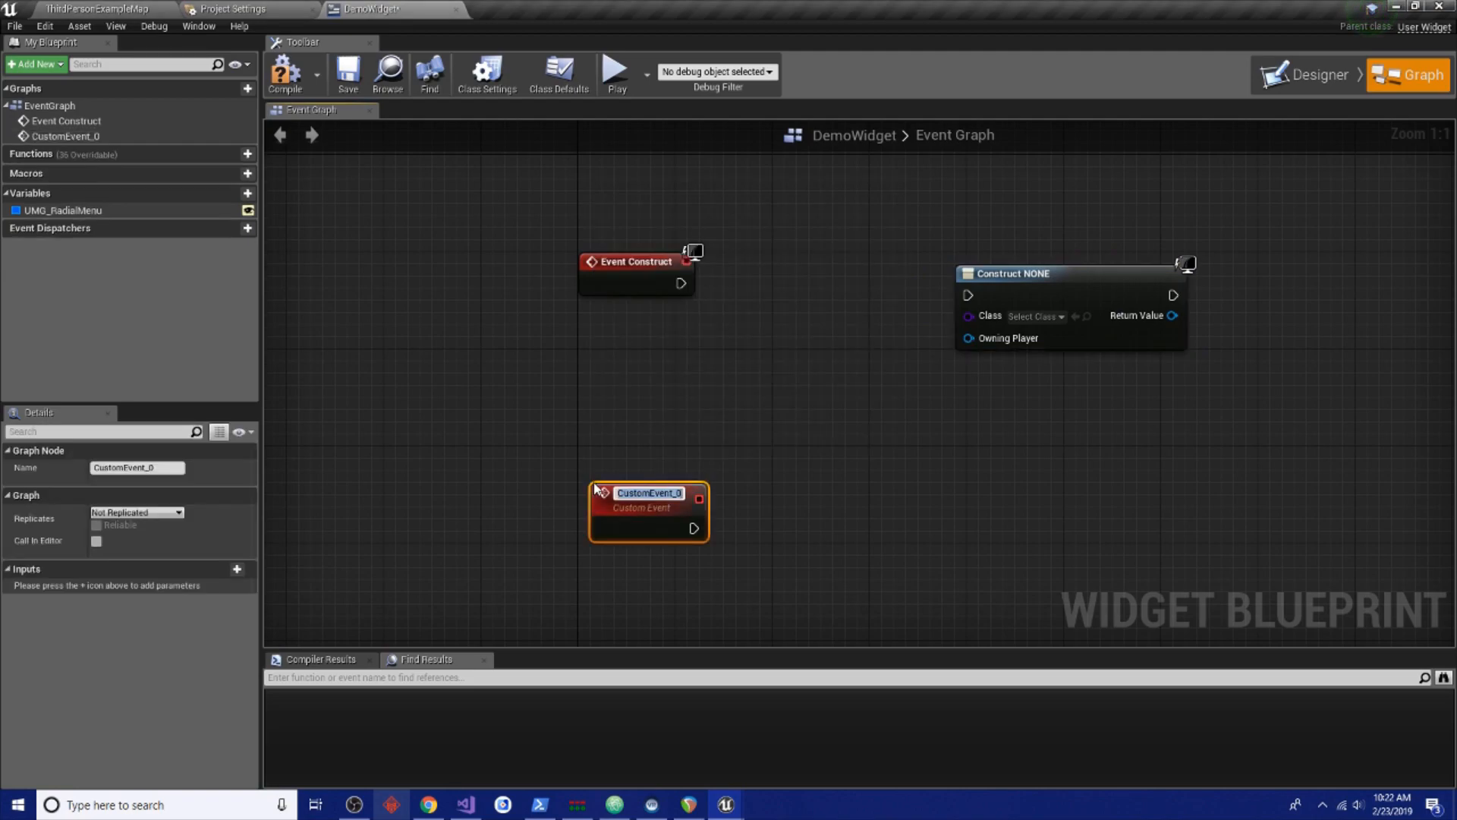
Add an AddIcon custom event with a Create Widget node set to the UMG_BasicRadialIcon class
{"action": "type", "text": "AddIcon"}
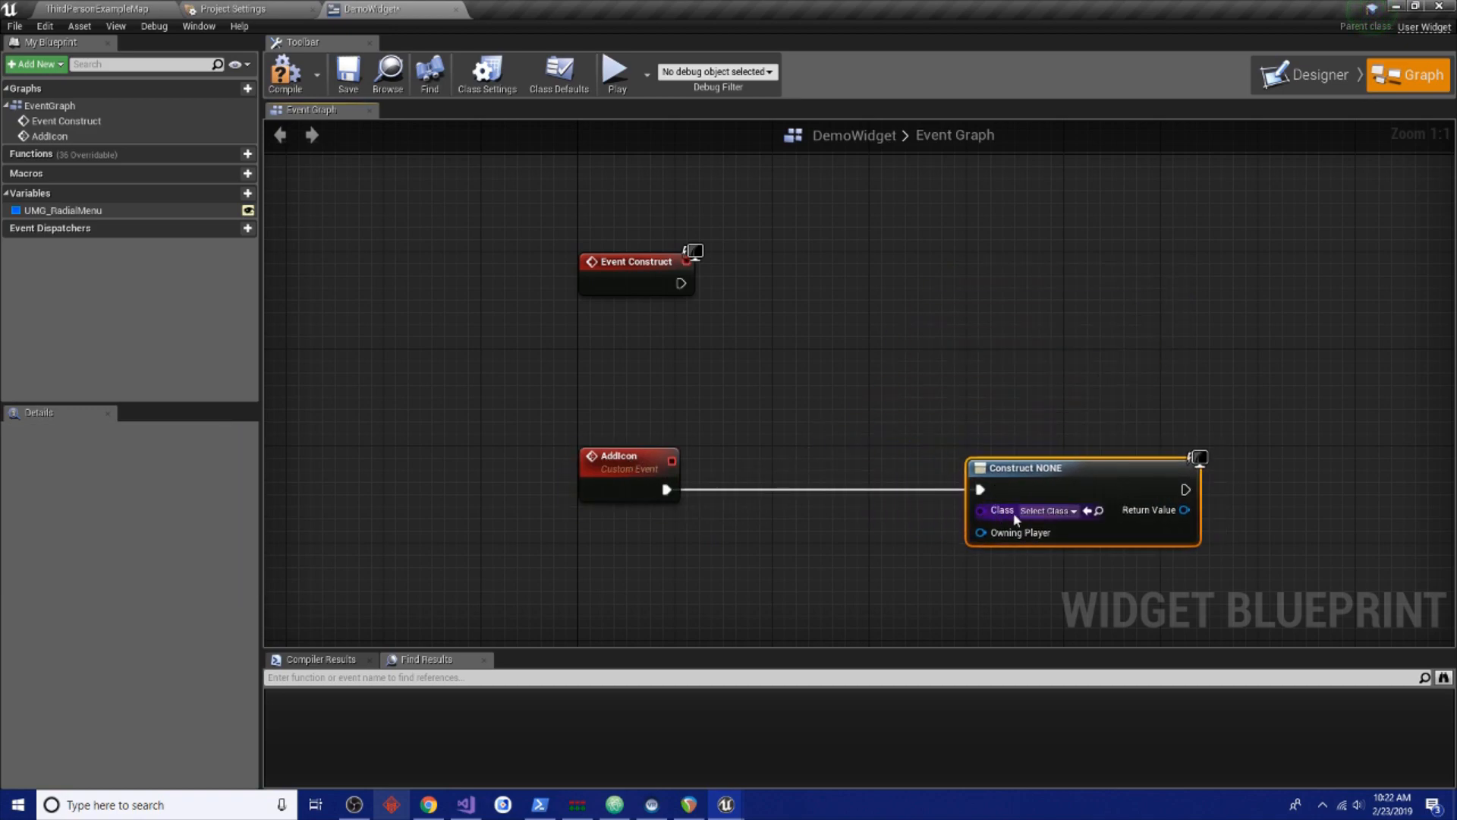
{"action": "left_click", "coordinate": [1047, 510]}
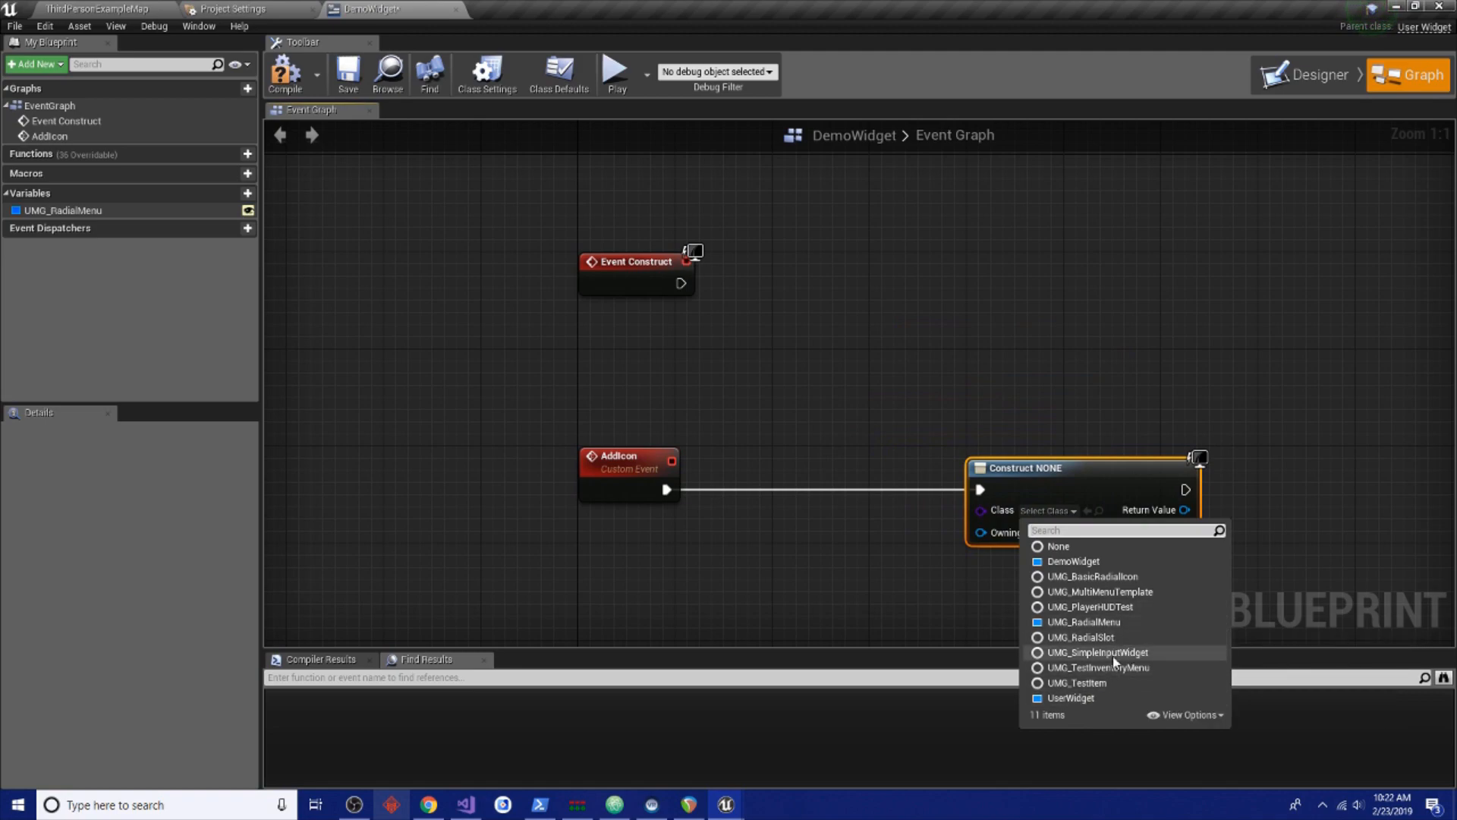
{"action": "mouse_move", "coordinate": [1098, 653]}
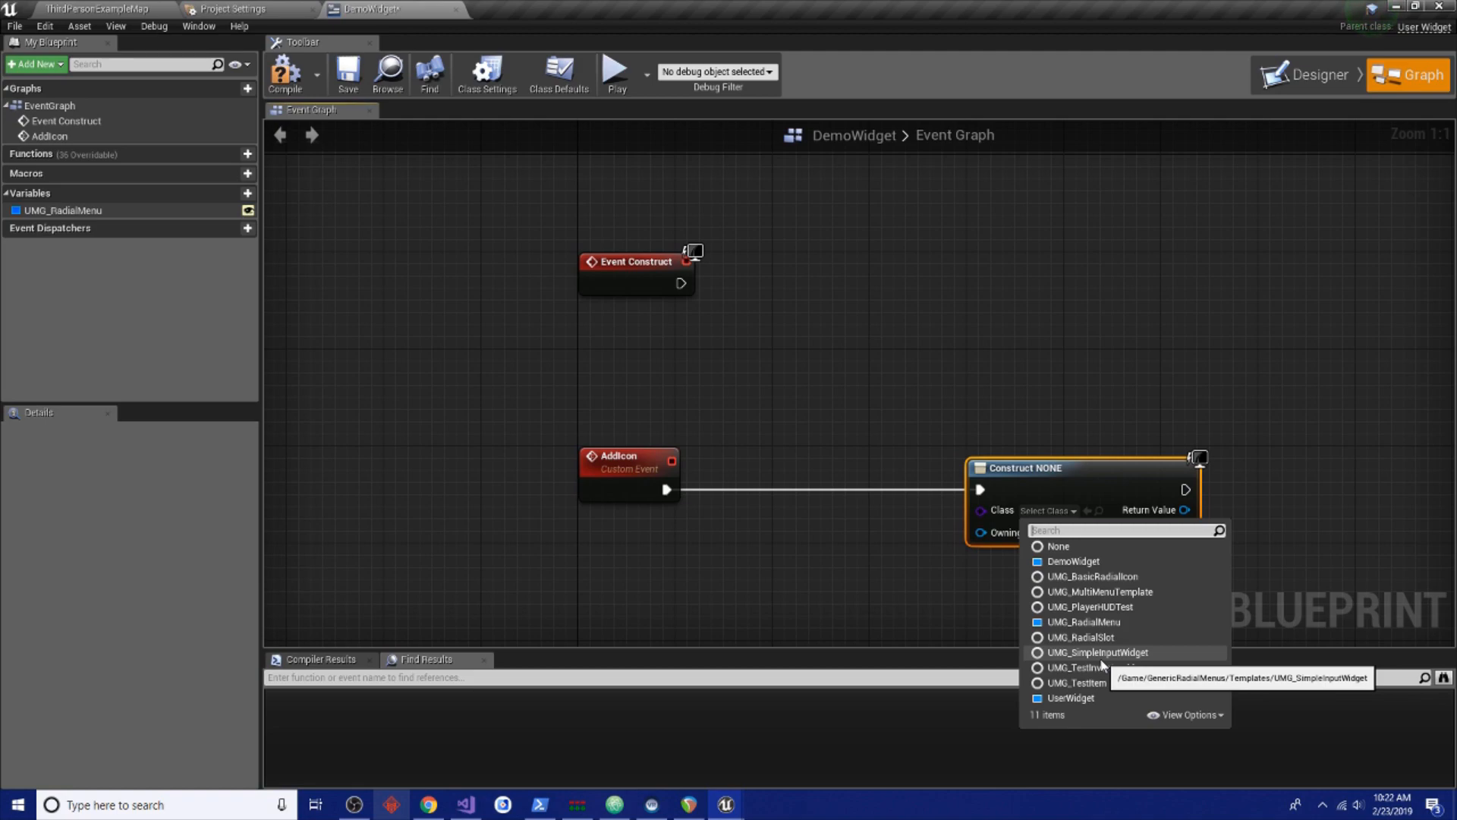
{"action": "mouse_move", "coordinate": [1091, 577]}
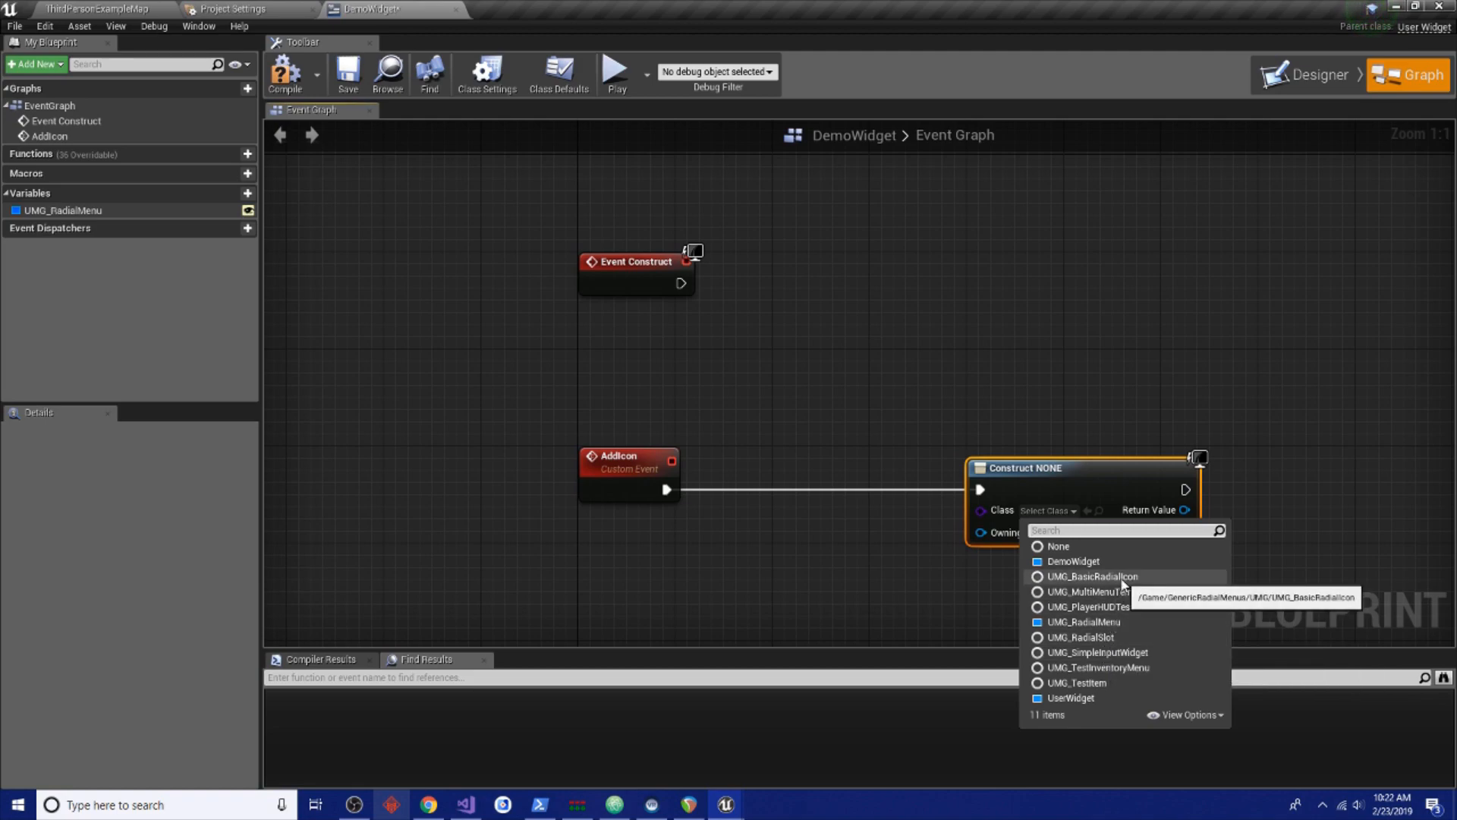
{"action": "left_click", "coordinate": [1090, 577]}
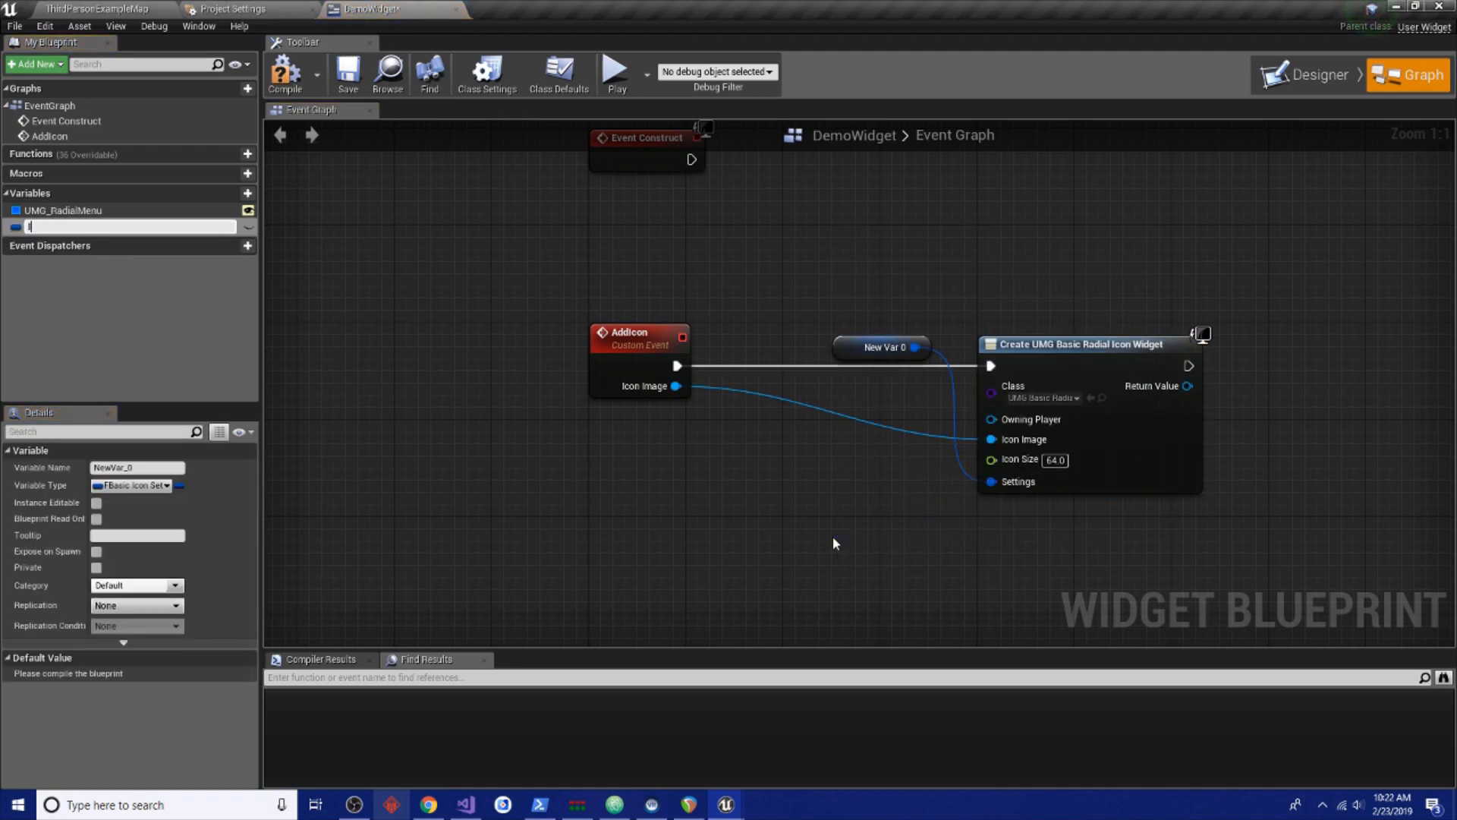
Feed the IconSetting variable and a Get Owning Player node into the Create Basic Radial Icon Widget node
{"action": "type", "text": "IconSettings"}
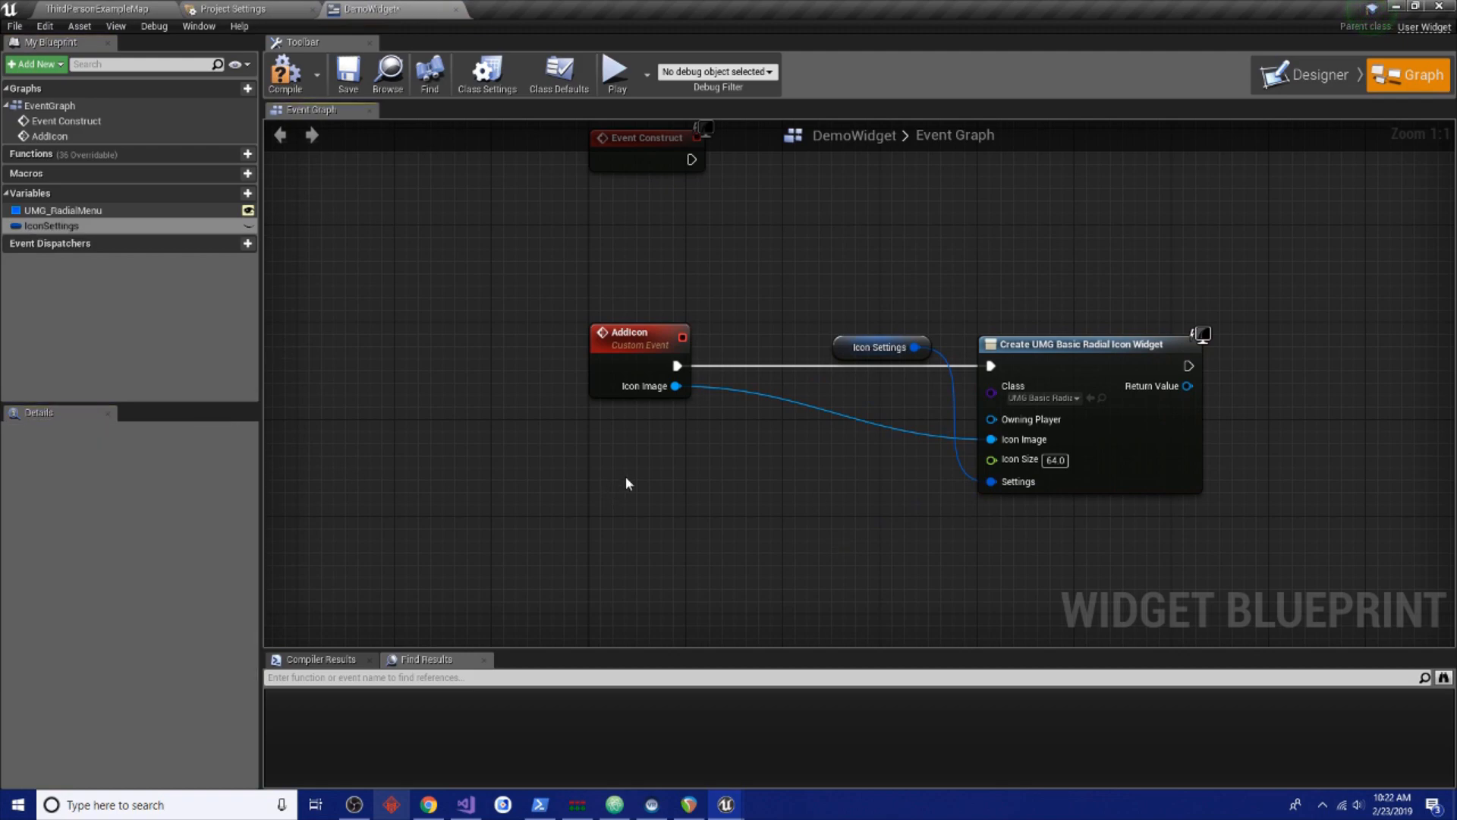
{"action": "left_click_drag", "start_coordinate": [881, 346], "coordinate": [855, 528]}
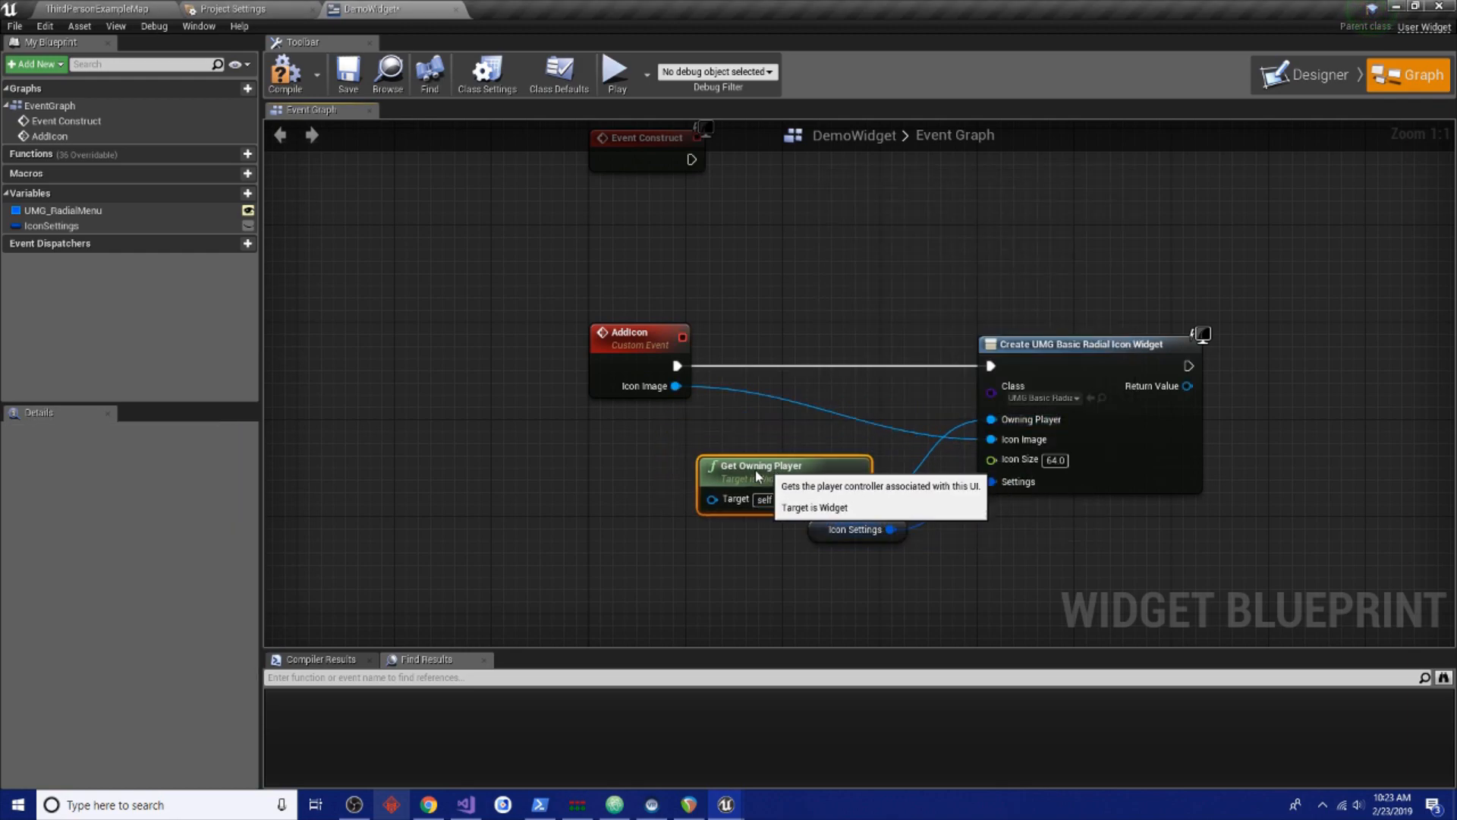
{"action": "left_click_drag", "start_coordinate": [756, 475], "coordinate": [720, 454]}
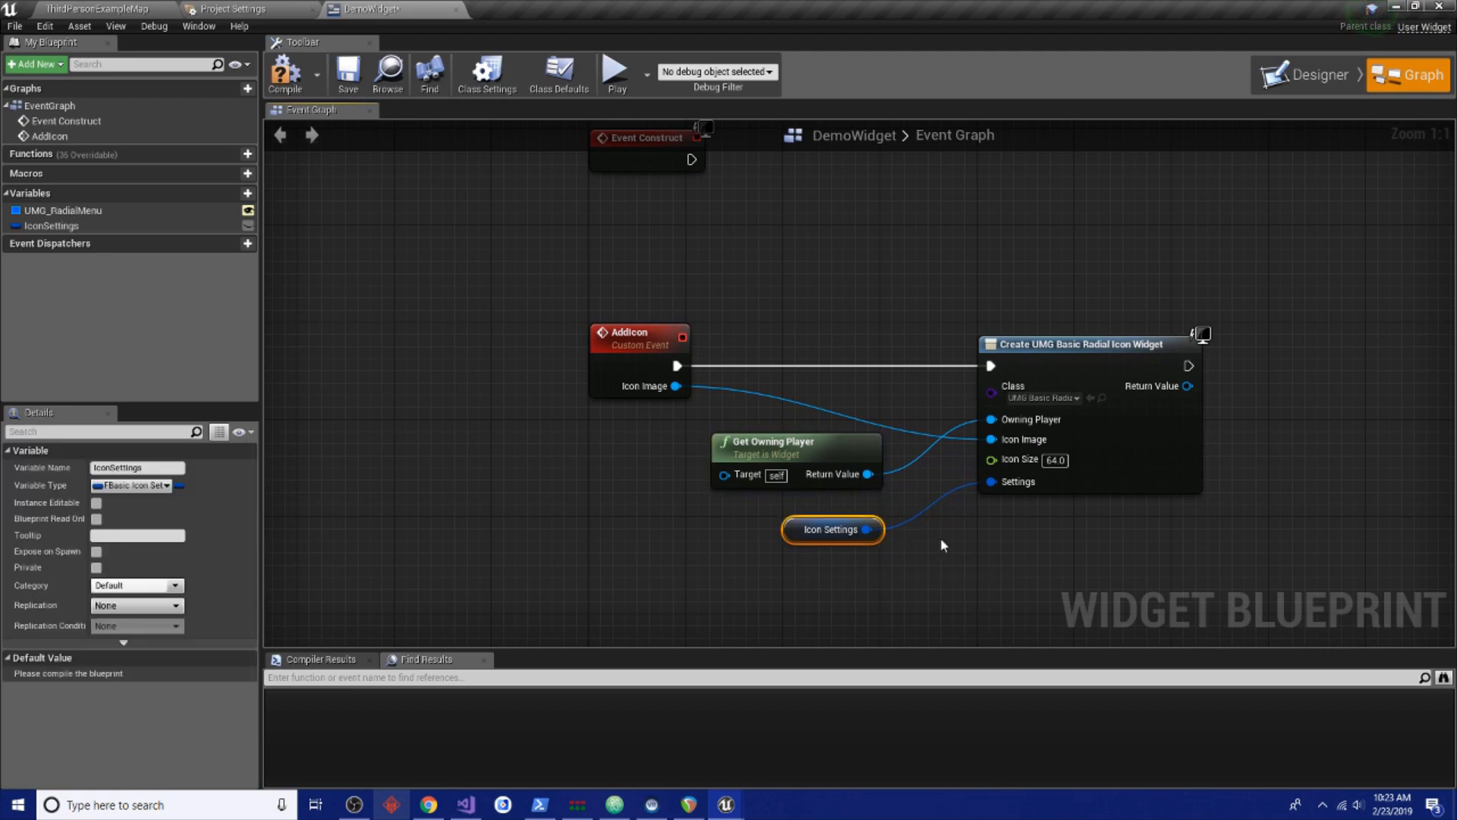
{"action": "mouse_move", "coordinate": [815, 550]}
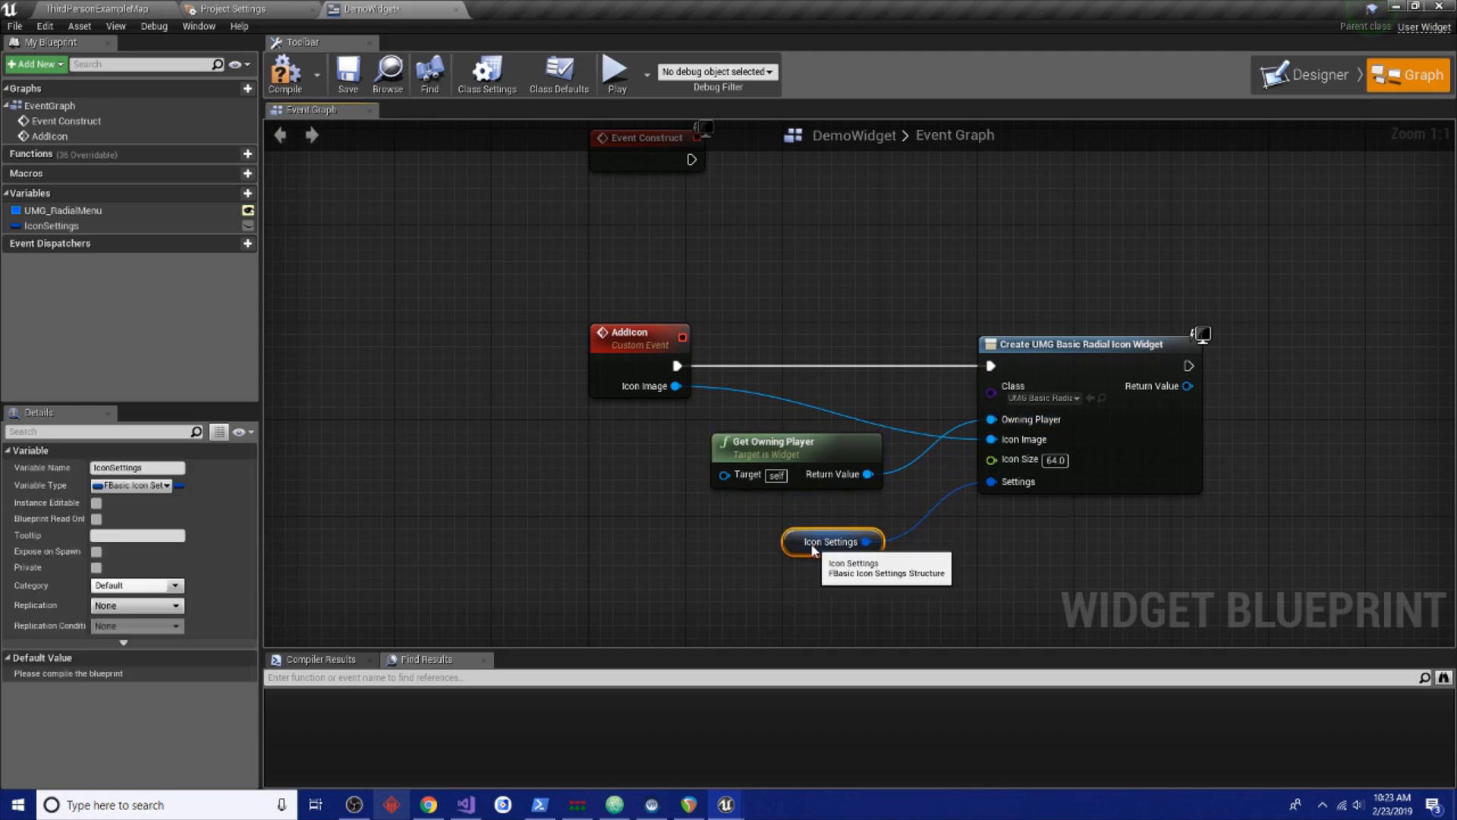
{"action": "mouse_move", "coordinate": [818, 524]}
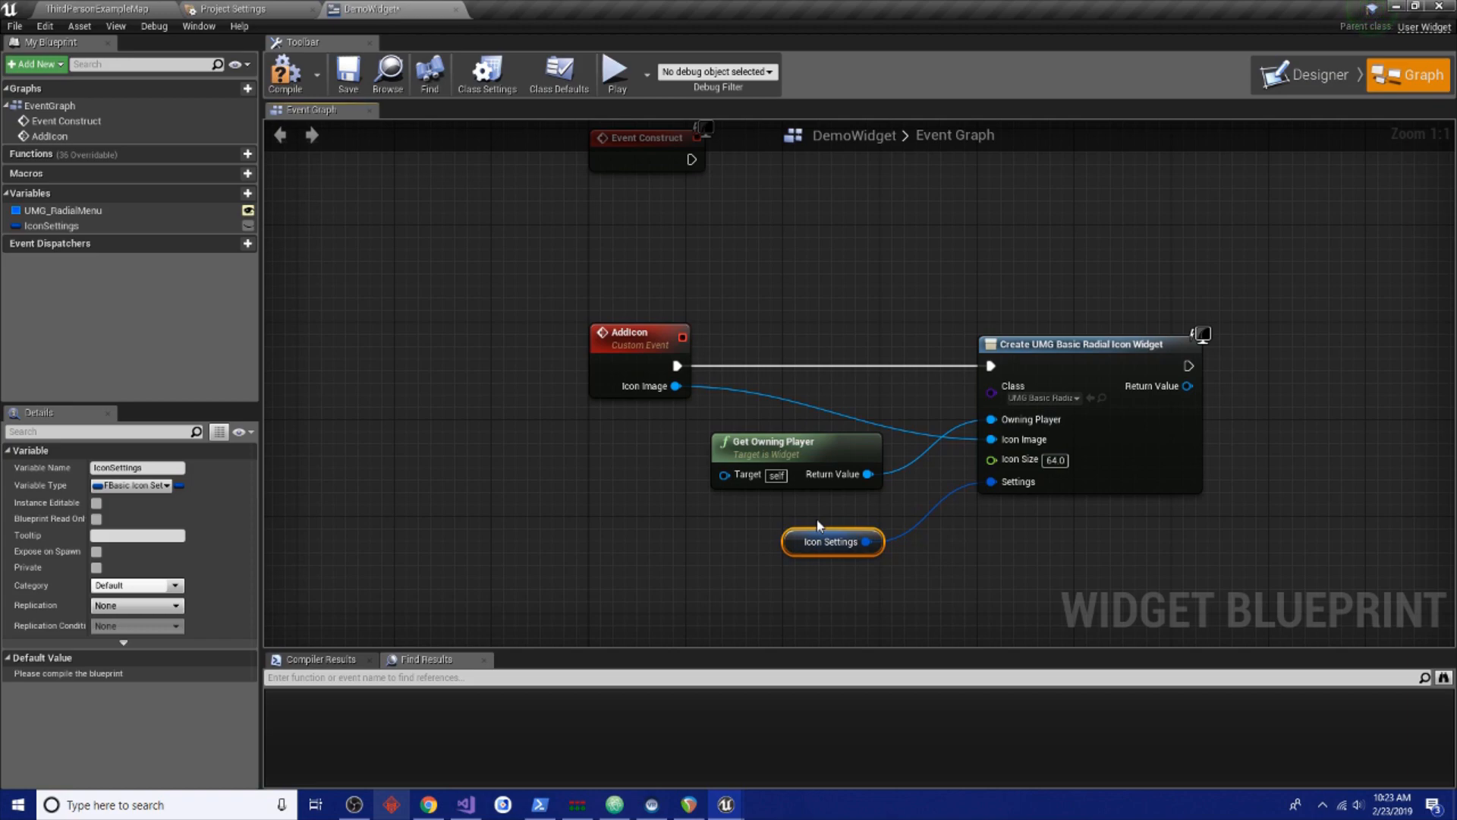
{"action": "mouse_move", "coordinate": [1108, 416]}
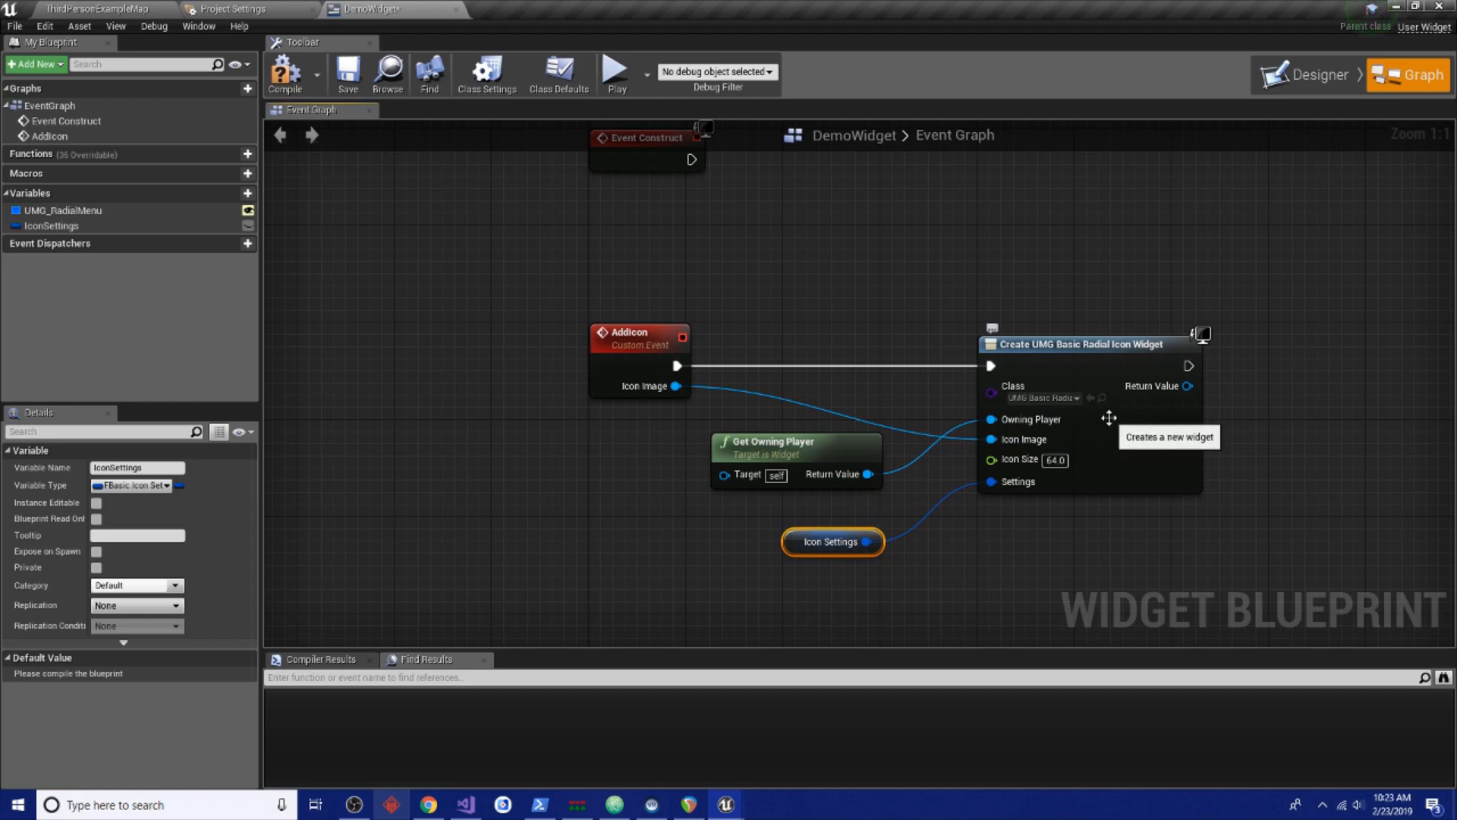
{"action": "mouse_move", "coordinate": [800, 473]}
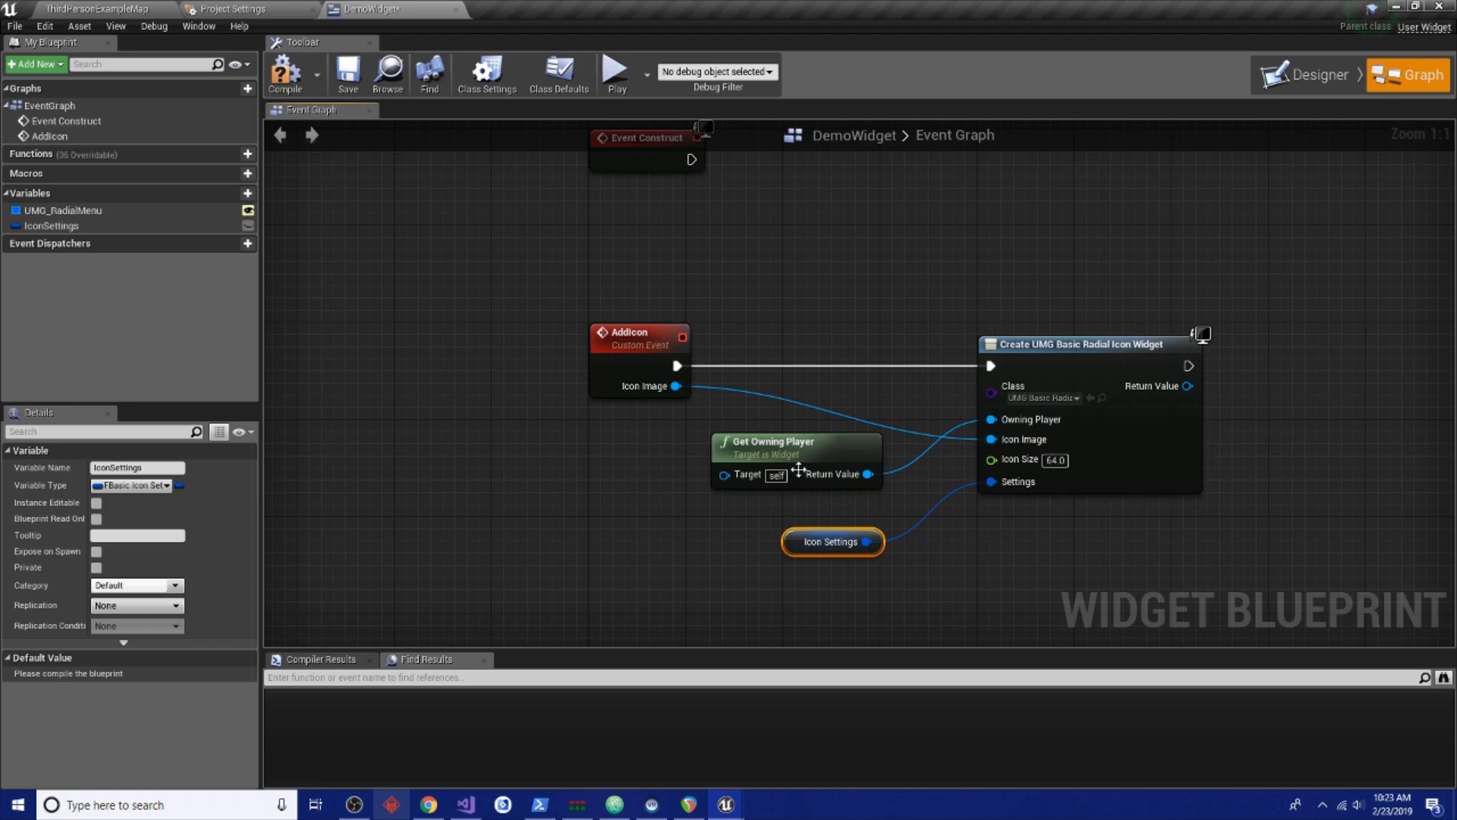
{"action": "left_click", "coordinate": [771, 442]}
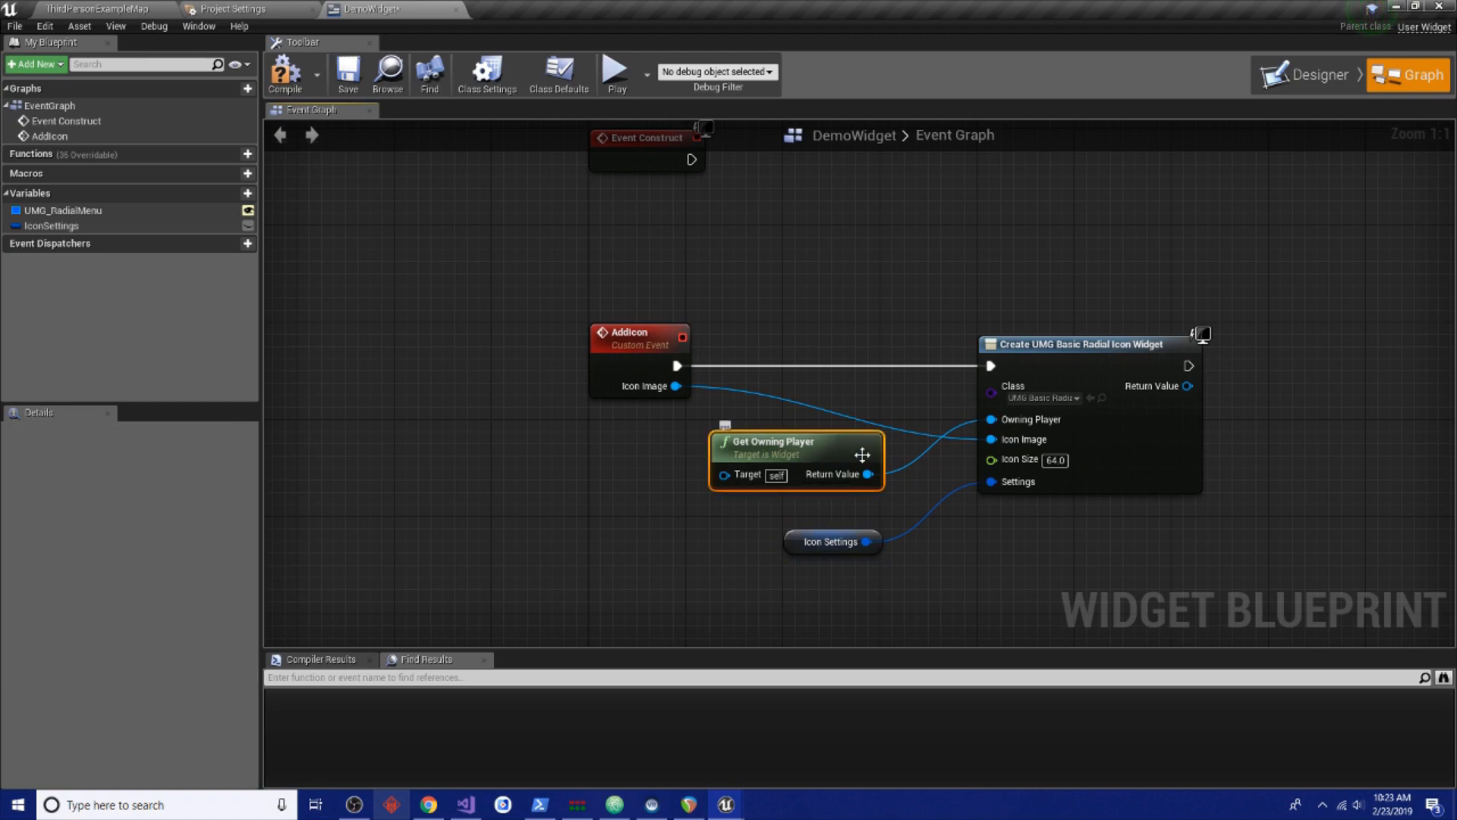
{"action": "mouse_move", "coordinate": [1387, 264]}
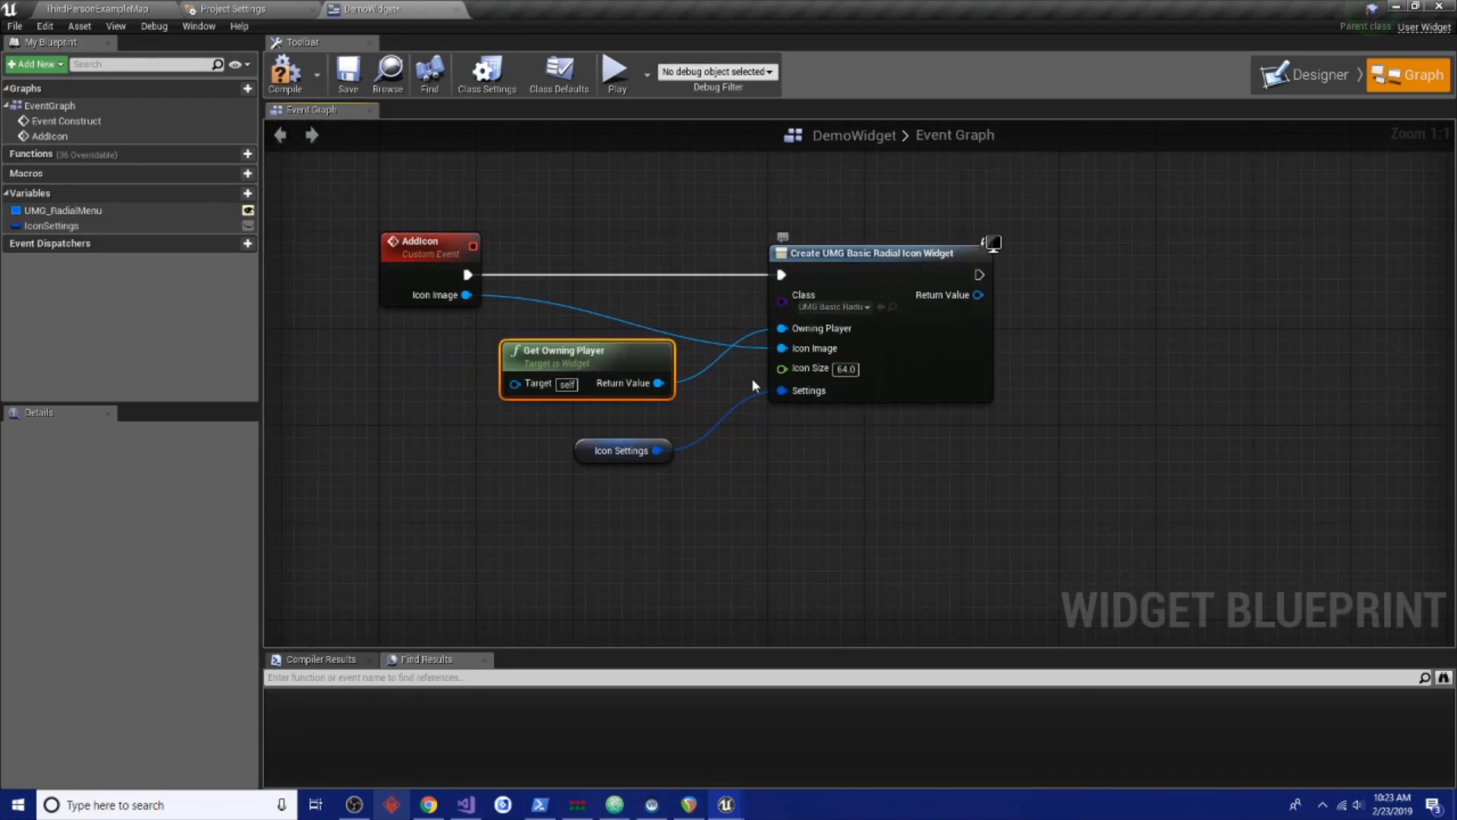
{"action": "left_click", "coordinate": [623, 450]}
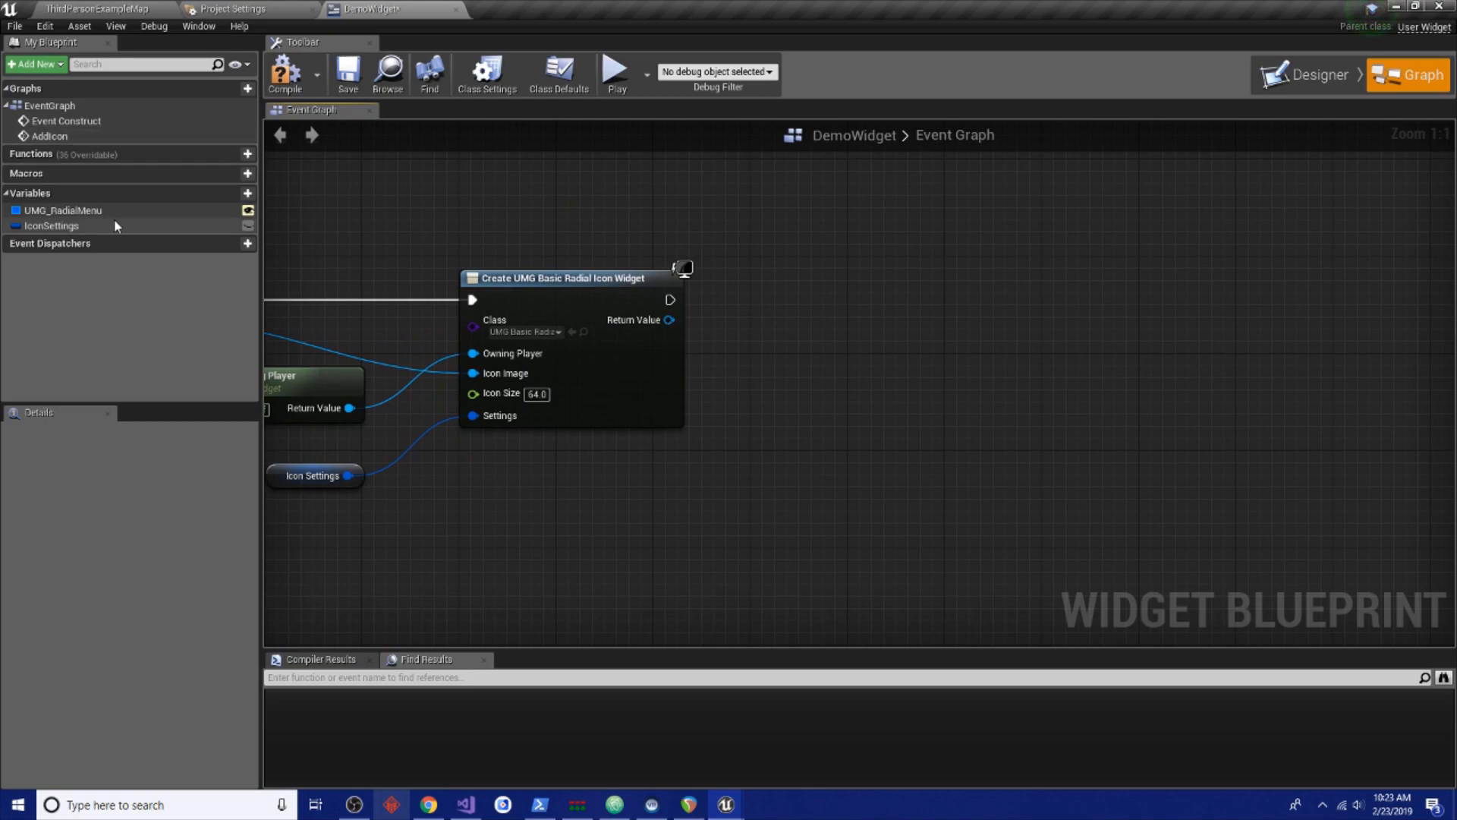
Rename the UMG_RadialMenu widget in the hierarchy to SelectionWheel
{"action": "left_click", "coordinate": [1312, 74]}
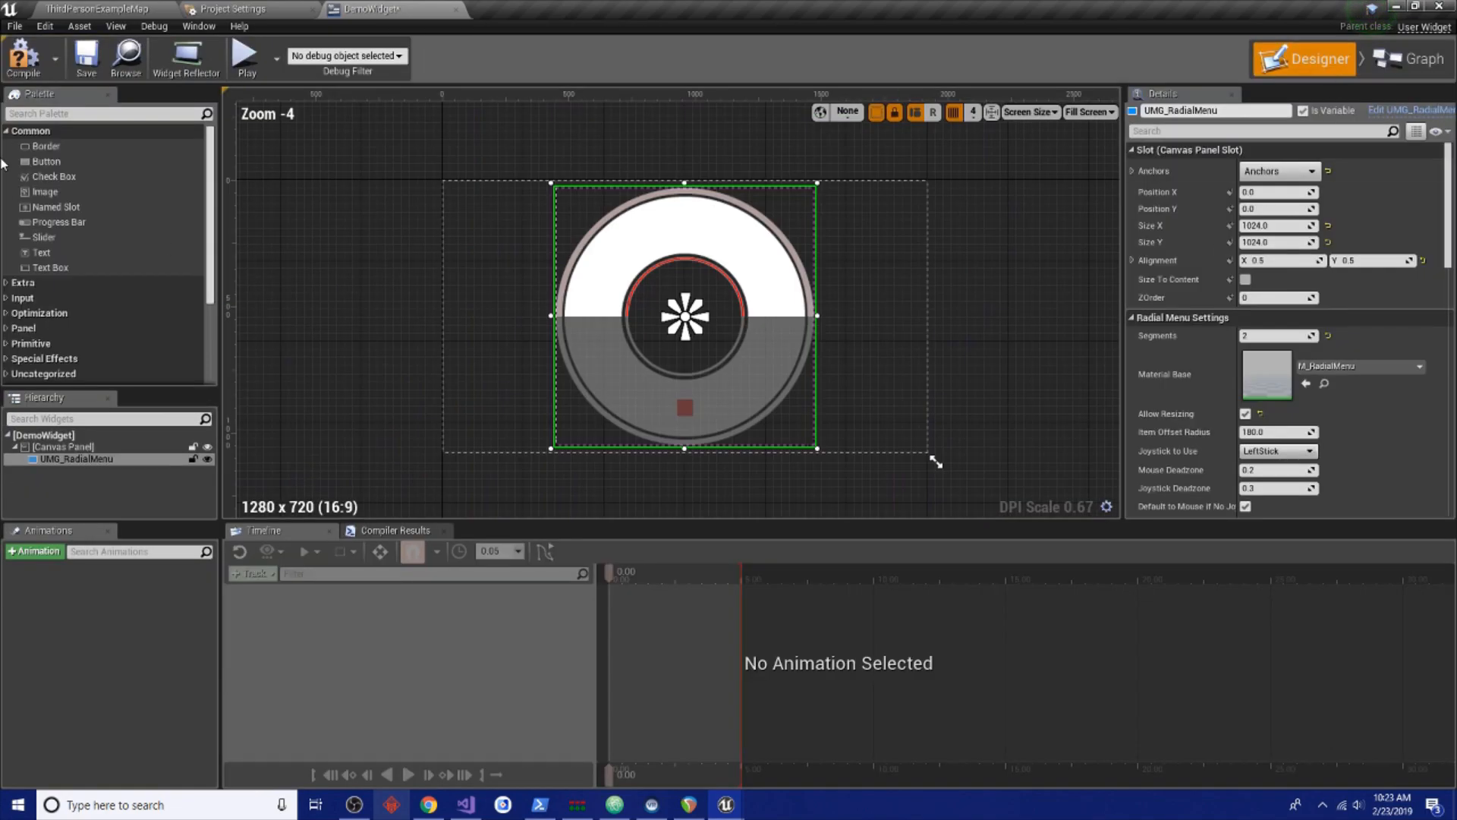
{"action": "double_click", "coordinate": [73, 459]}
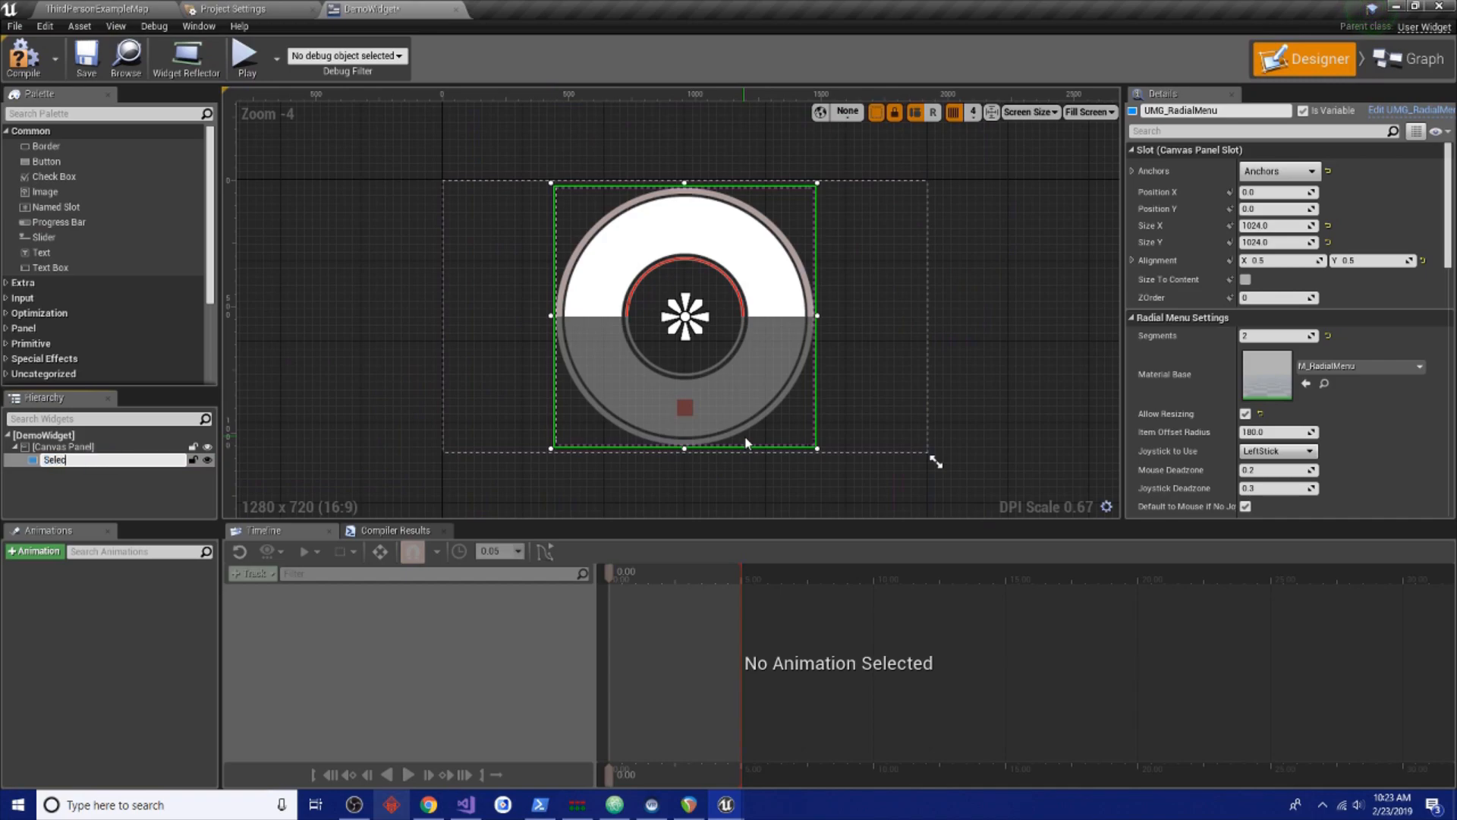
{"action": "type", "text": "SelectionWheel"}
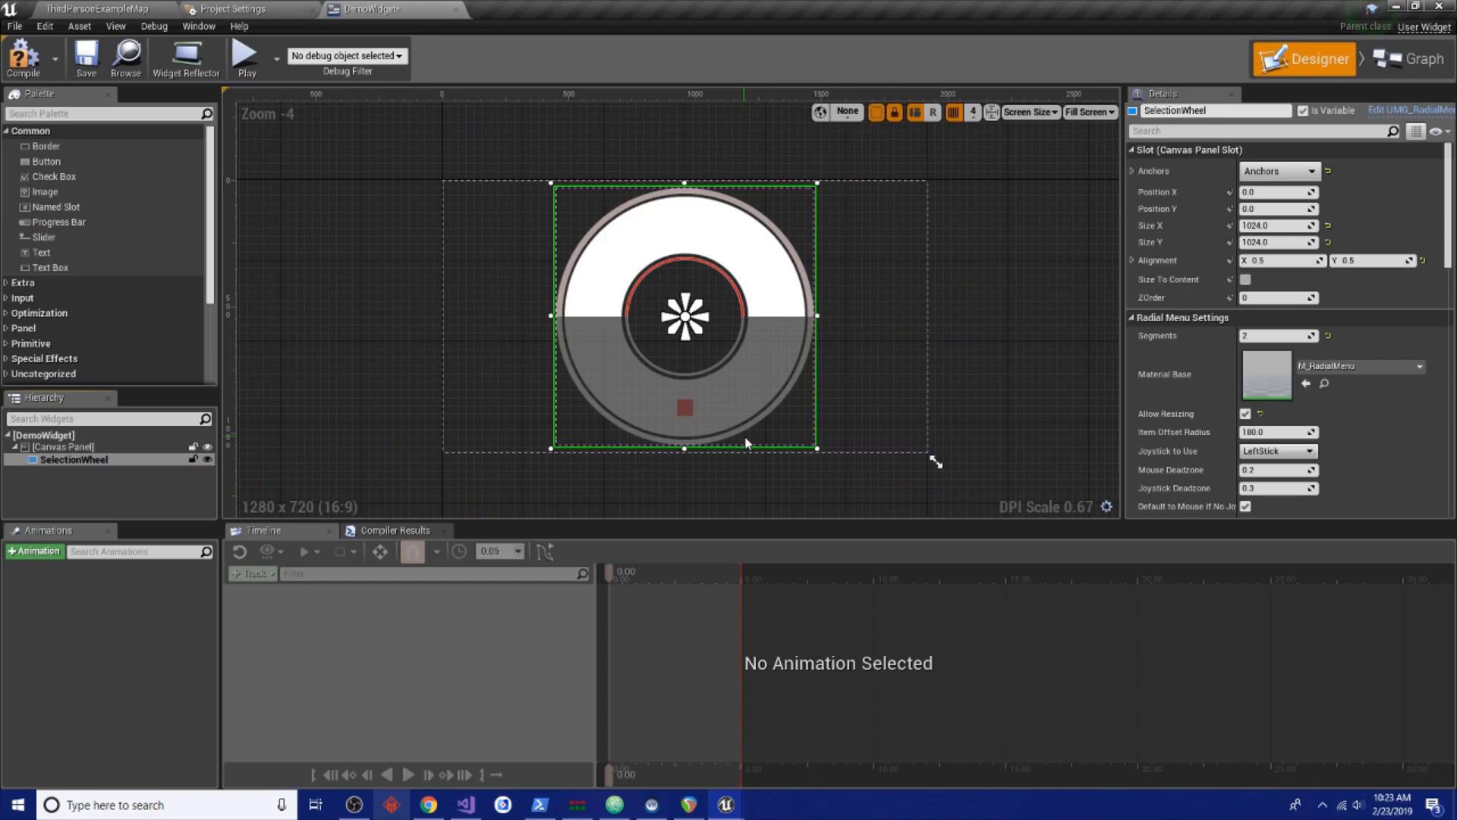
{"action": "left_click", "coordinate": [1411, 73]}
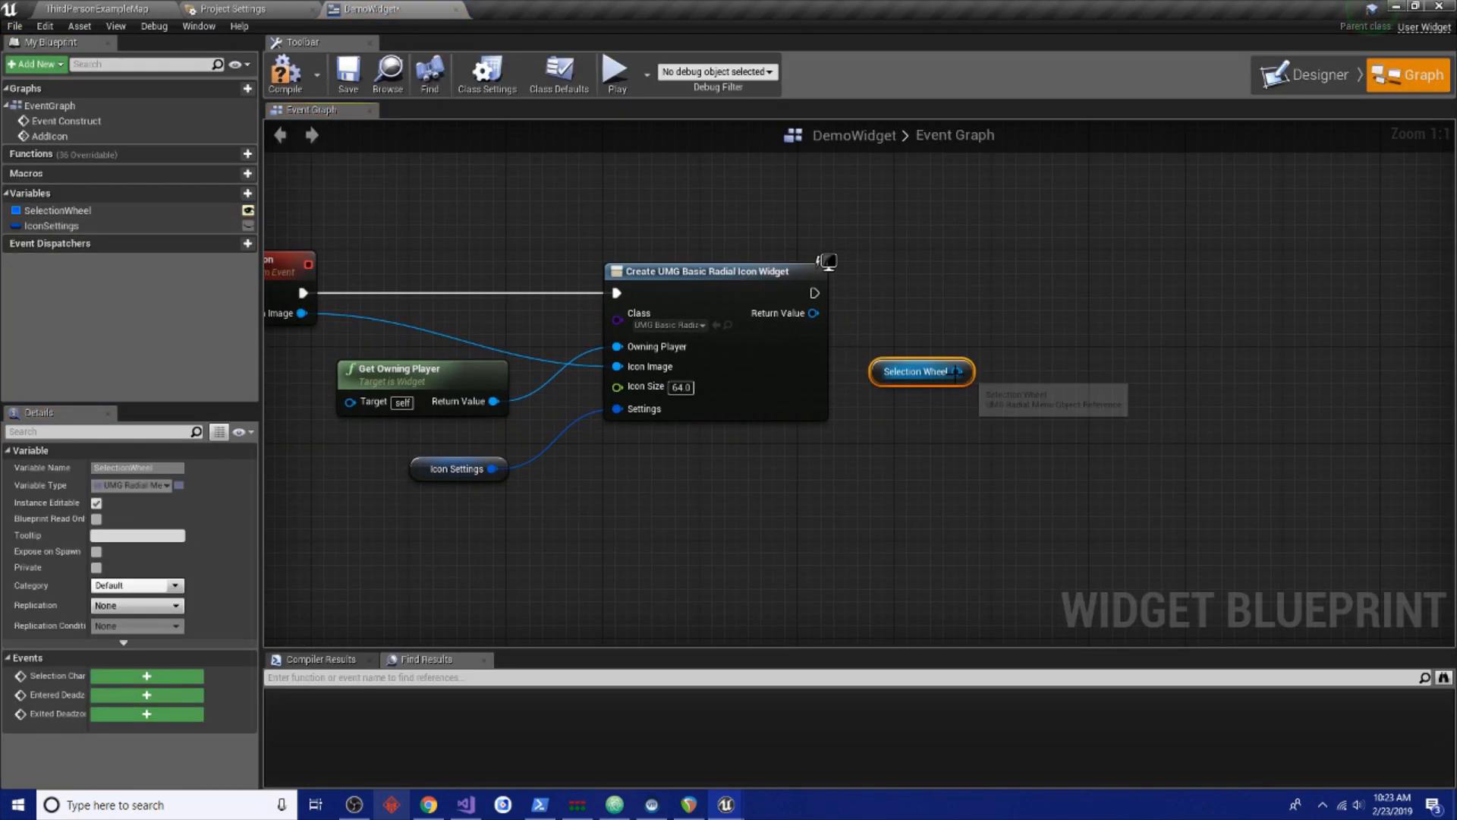
Add an Add Child to Radial Menu node fed by the SelectionWheel variable and the created widget
{"action": "left_click_drag", "start_coordinate": [970, 370], "coordinate": [1086, 288]}
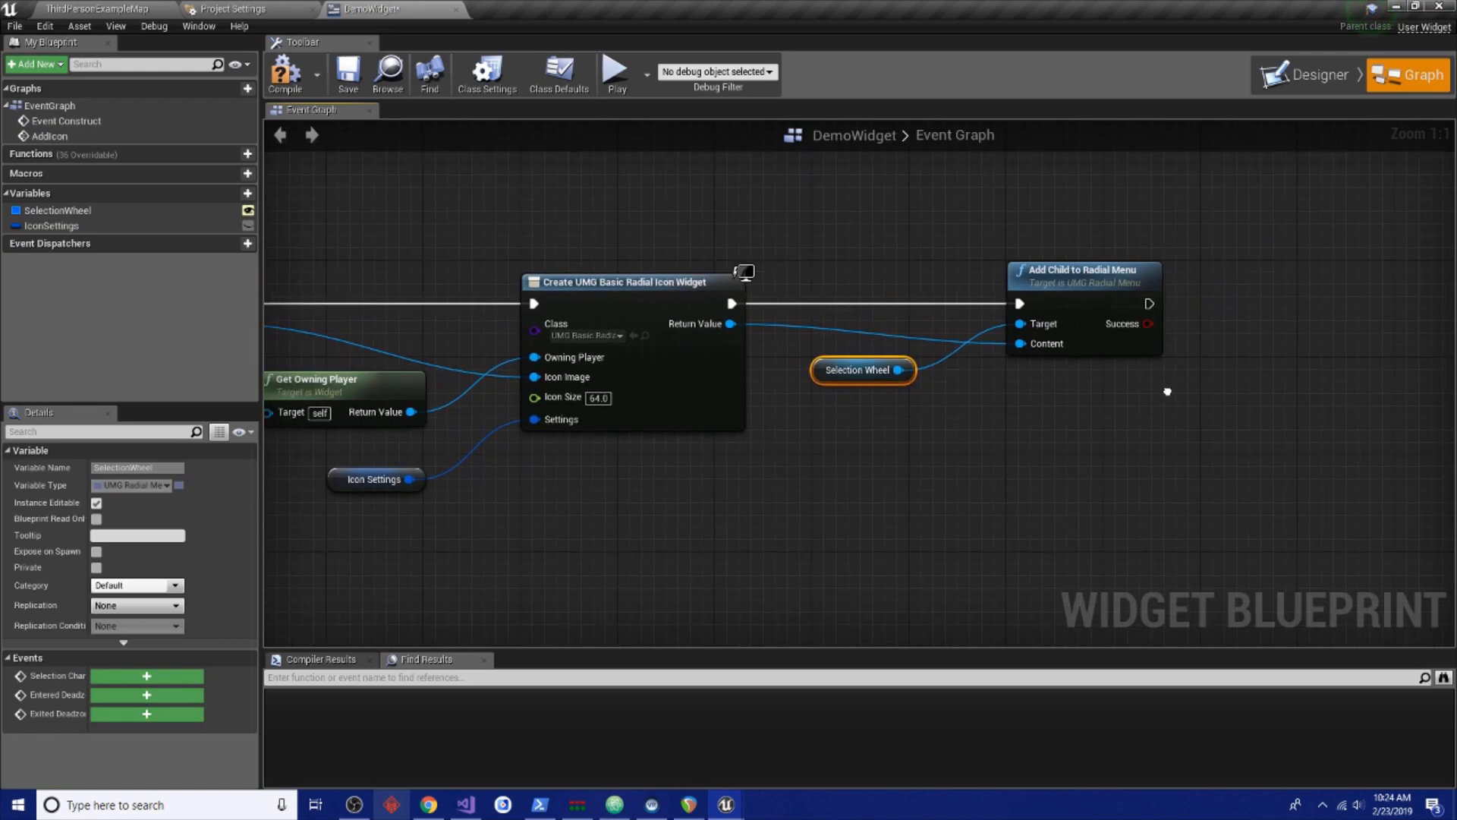
{"action": "scroll", "scroll_direction": "down", "scroll_amount": 3}
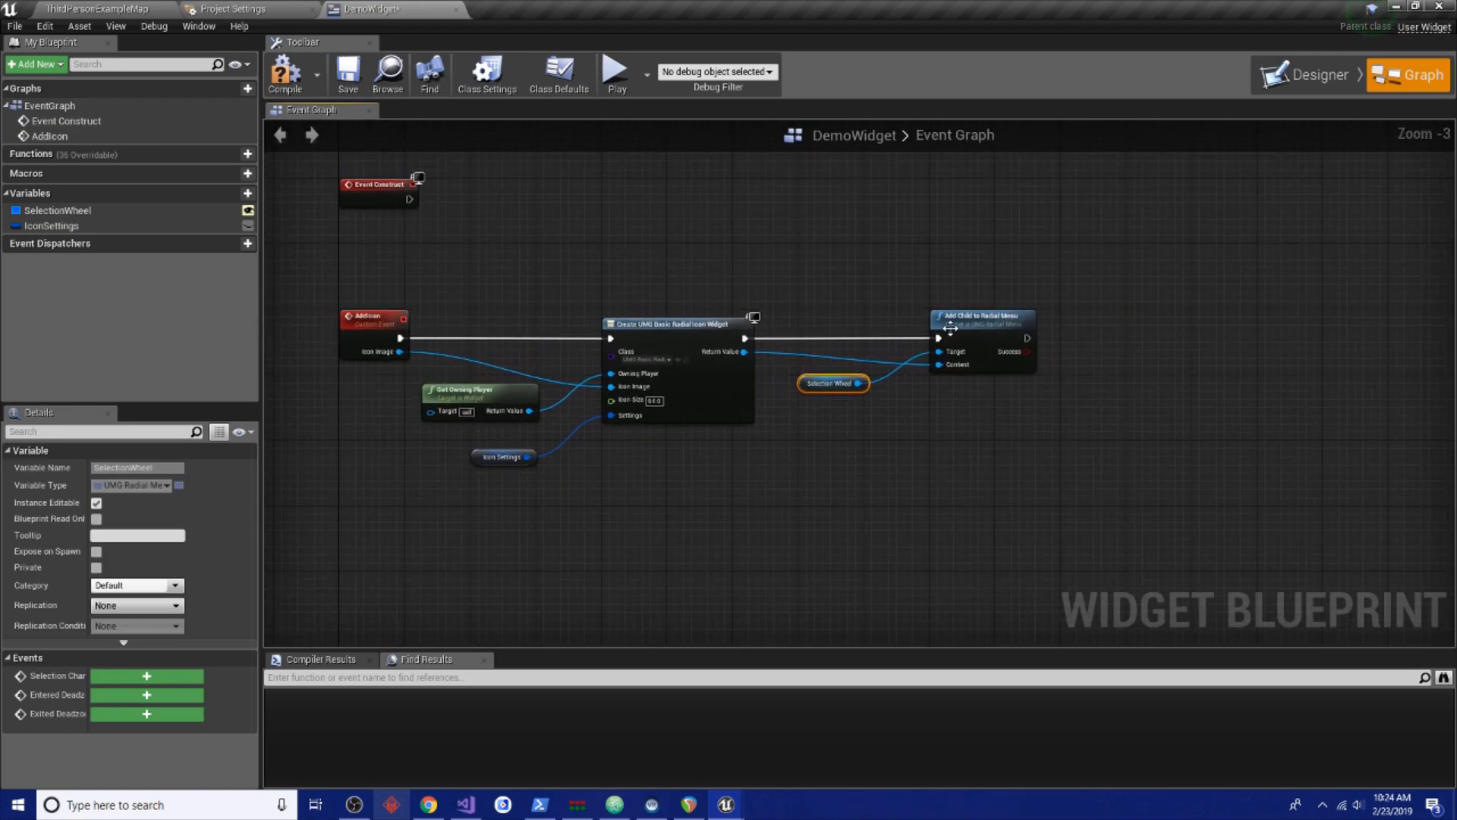
{"action": "mouse_move", "coordinate": [1090, 391]}
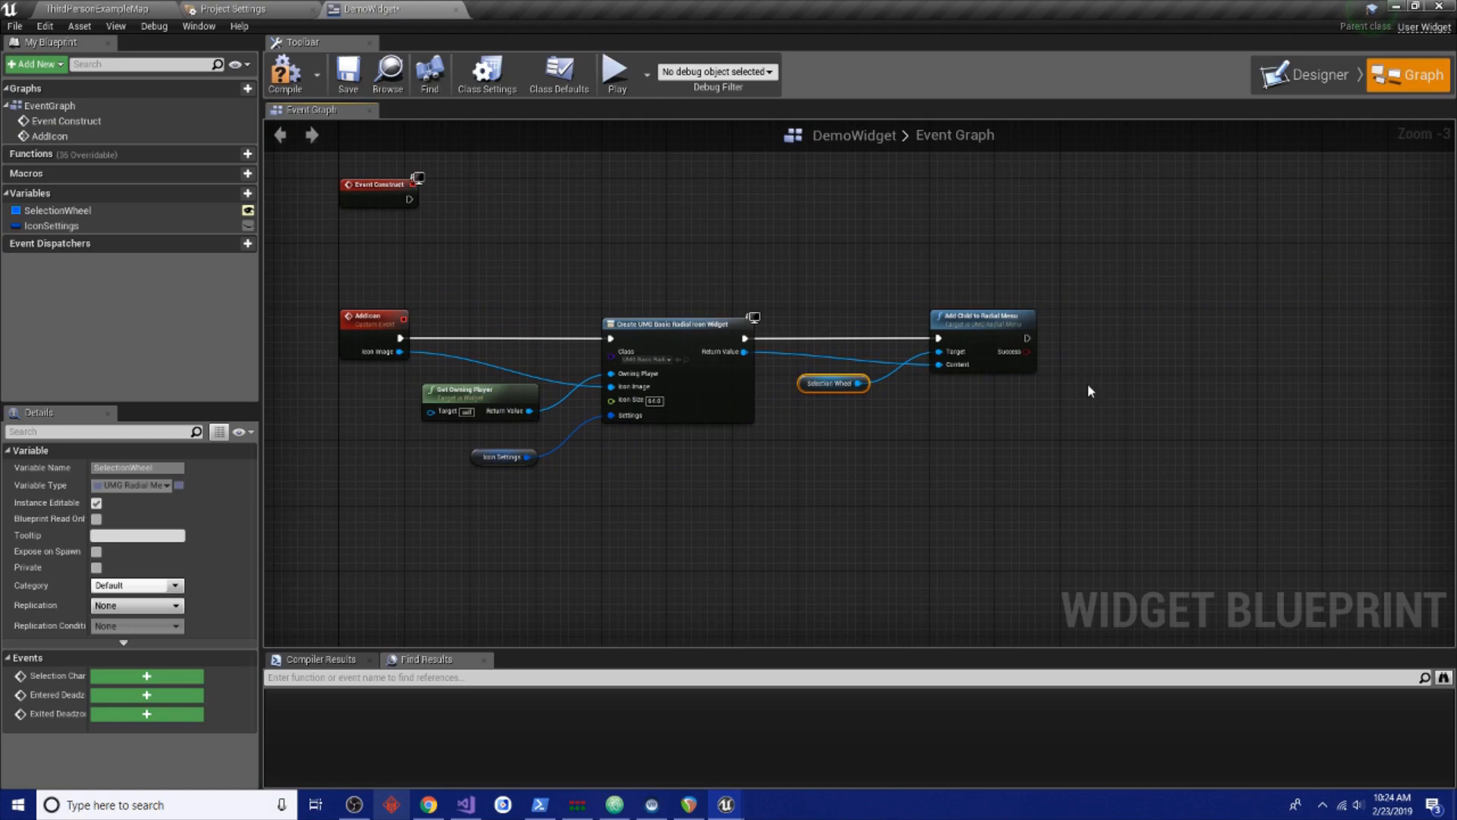
{"action": "mouse_move", "coordinate": [857, 428]}
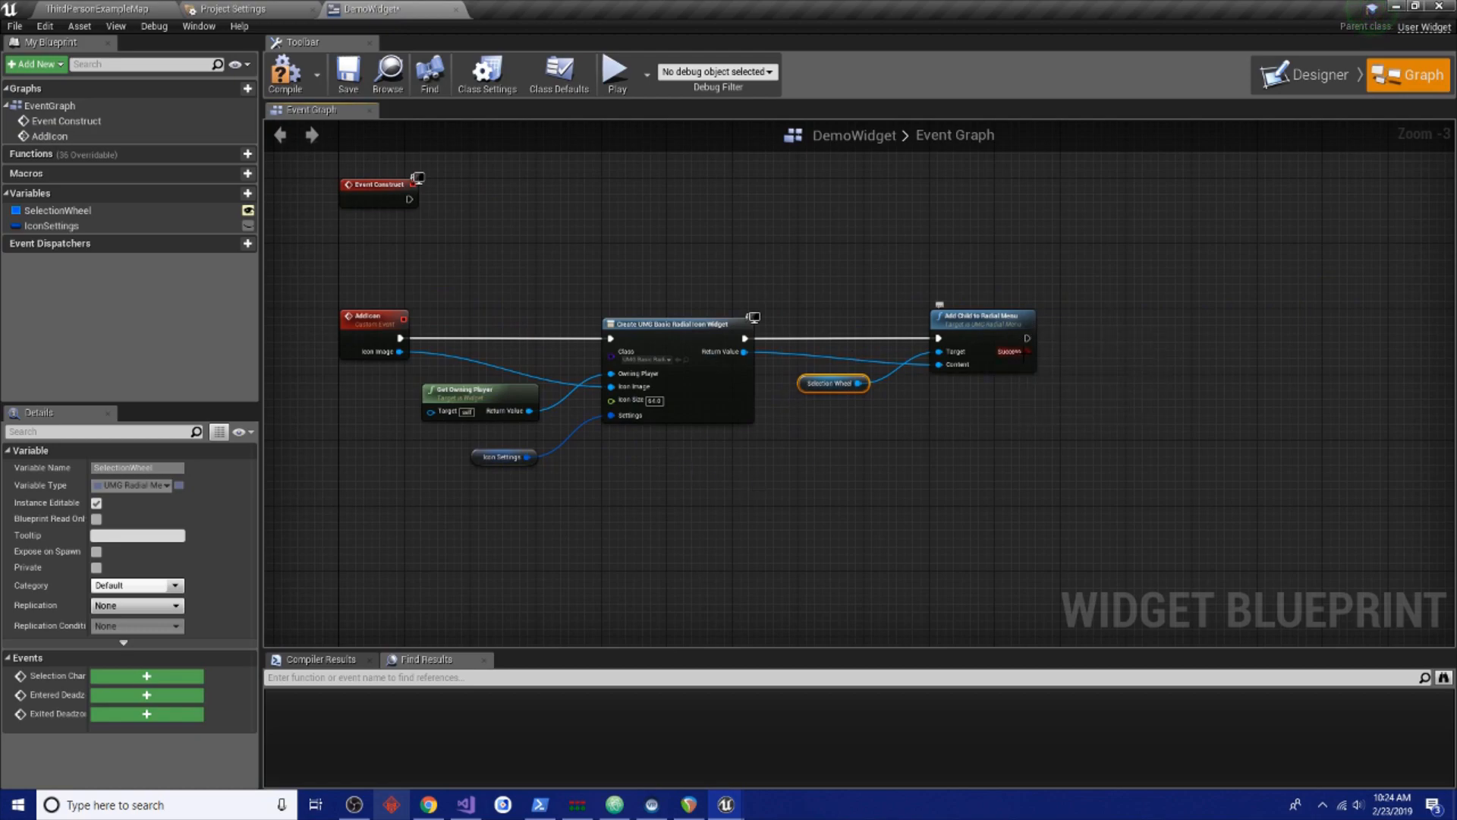
{"action": "mouse_move", "coordinate": [1014, 335]}
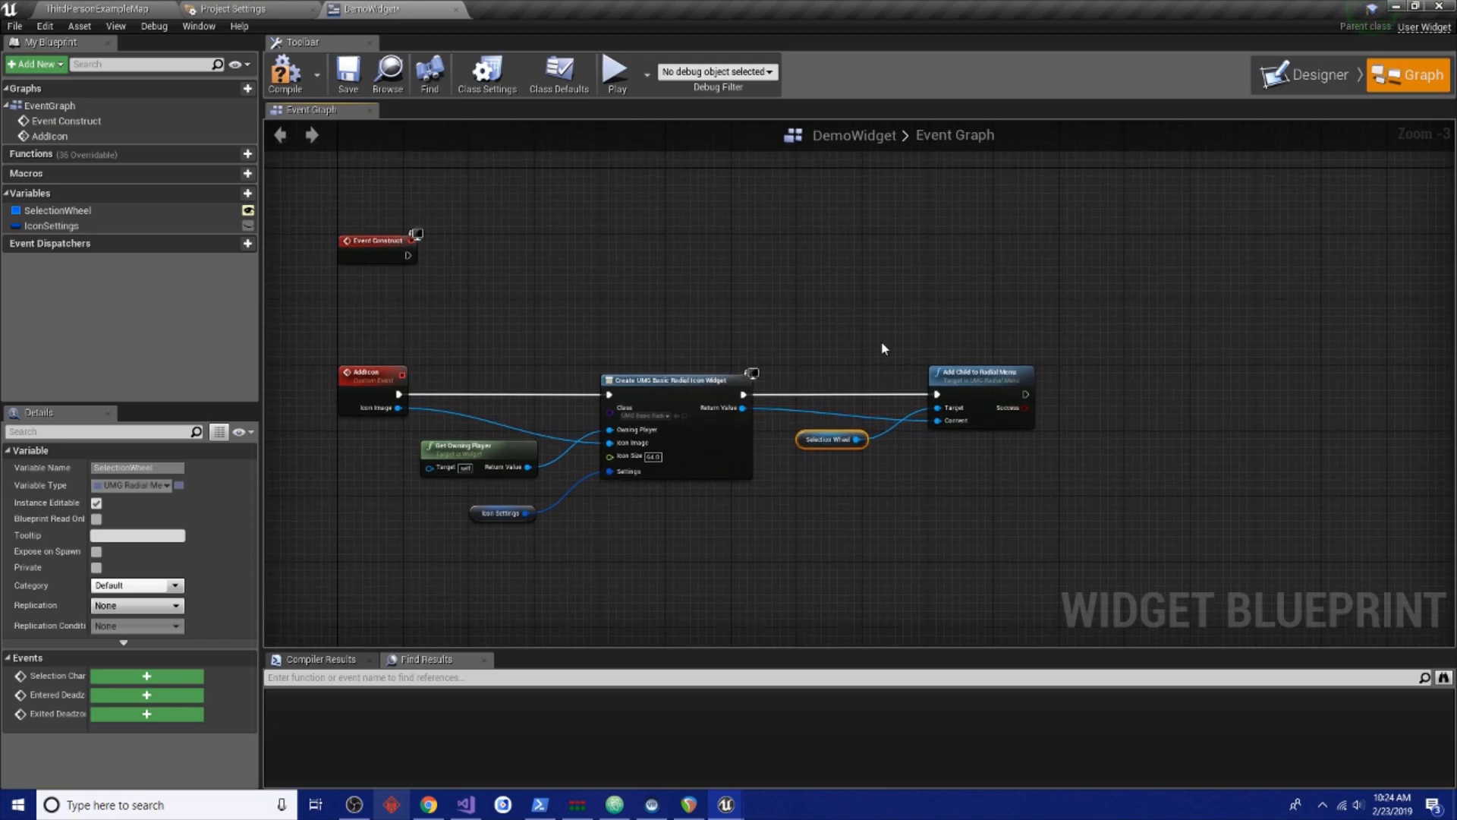
{"action": "mouse_move", "coordinate": [713, 309]}
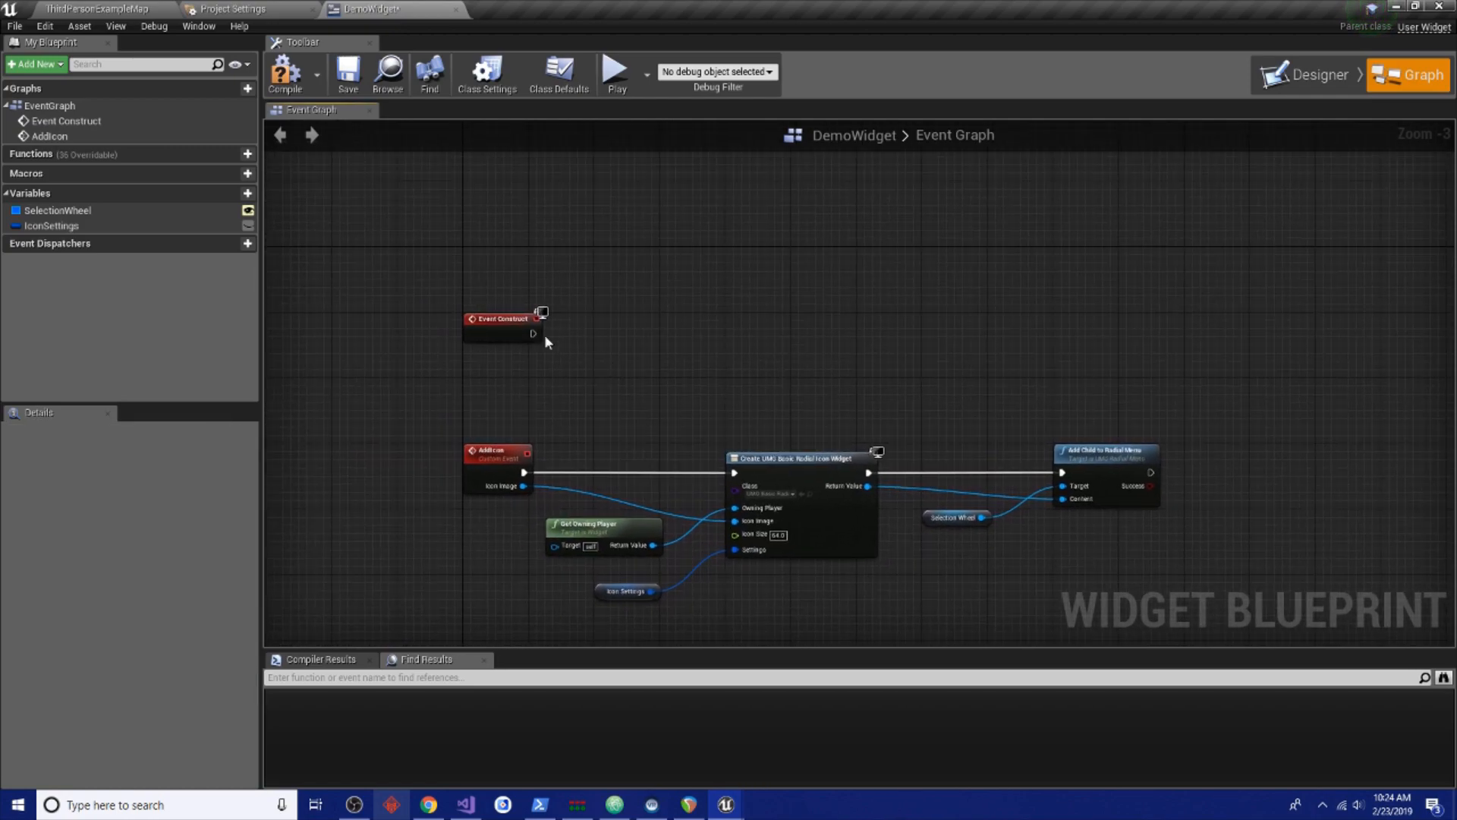
Call Add Icon after Event Construct and give it an '_S' icon texture
{"action": "left_click_drag", "start_coordinate": [533, 332], "coordinate": [651, 329]}
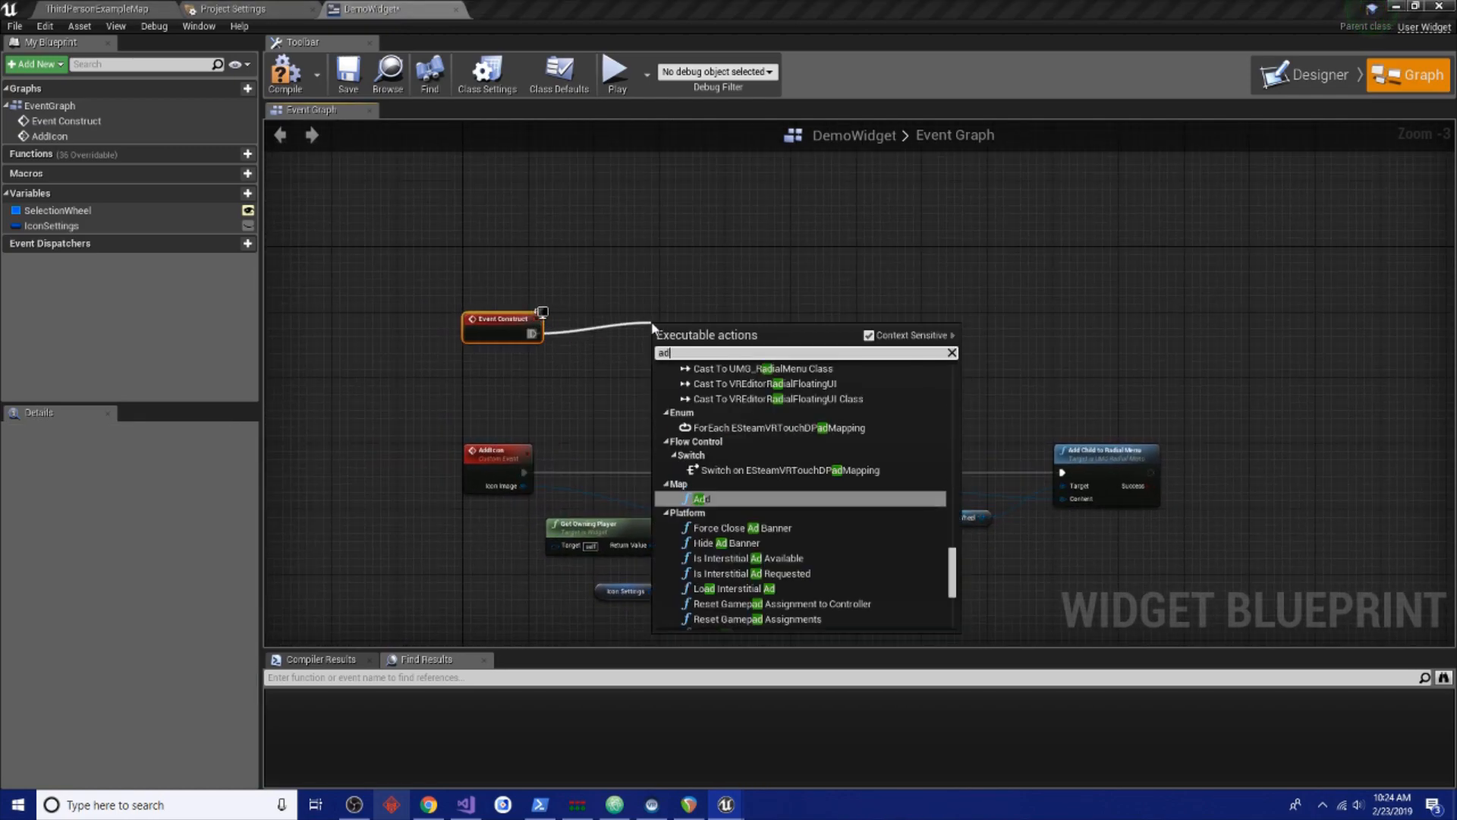
{"action": "type", "text": "dd i"}
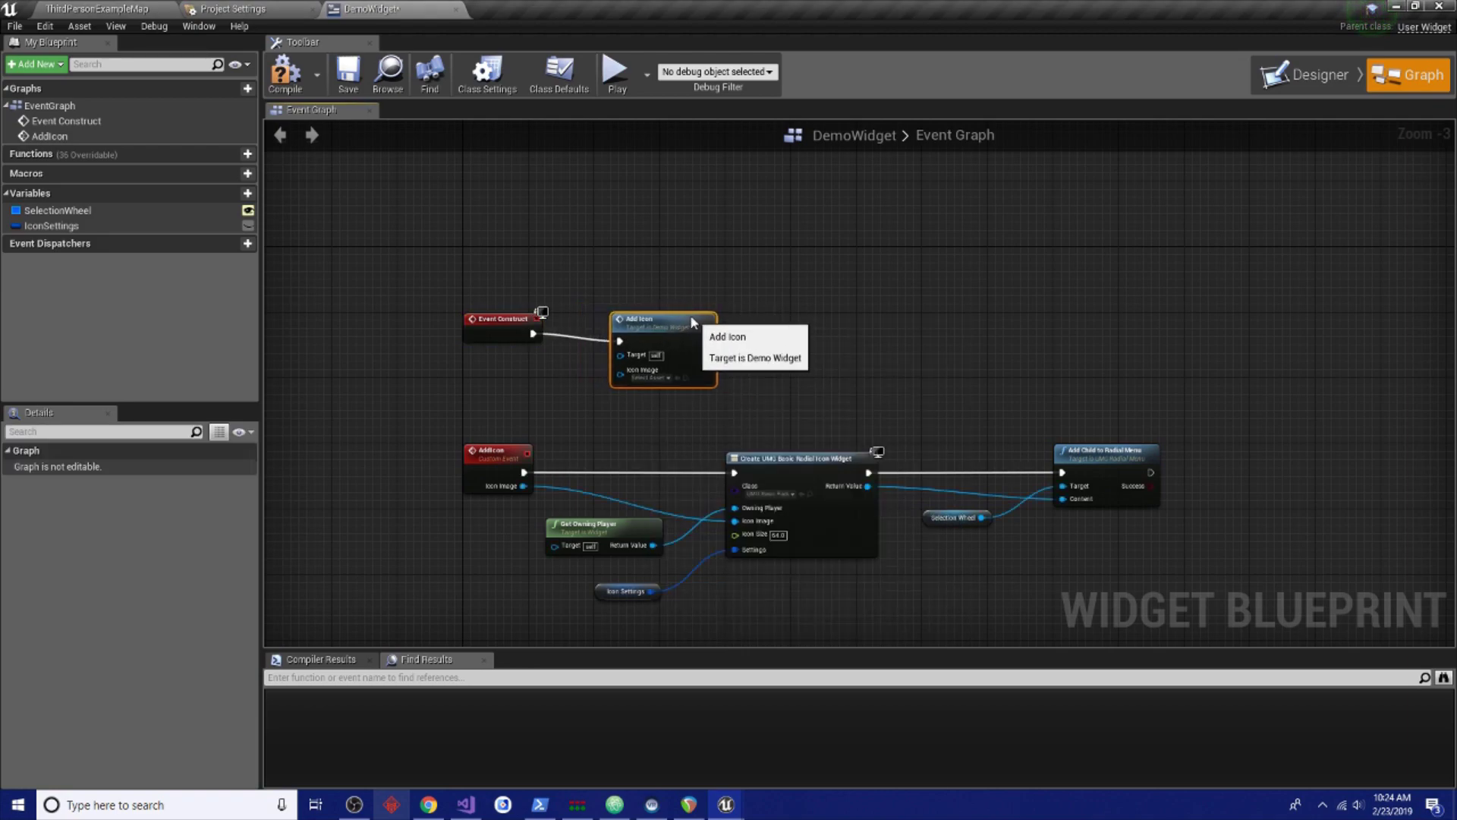
{"action": "left_click", "coordinate": [639, 369]}
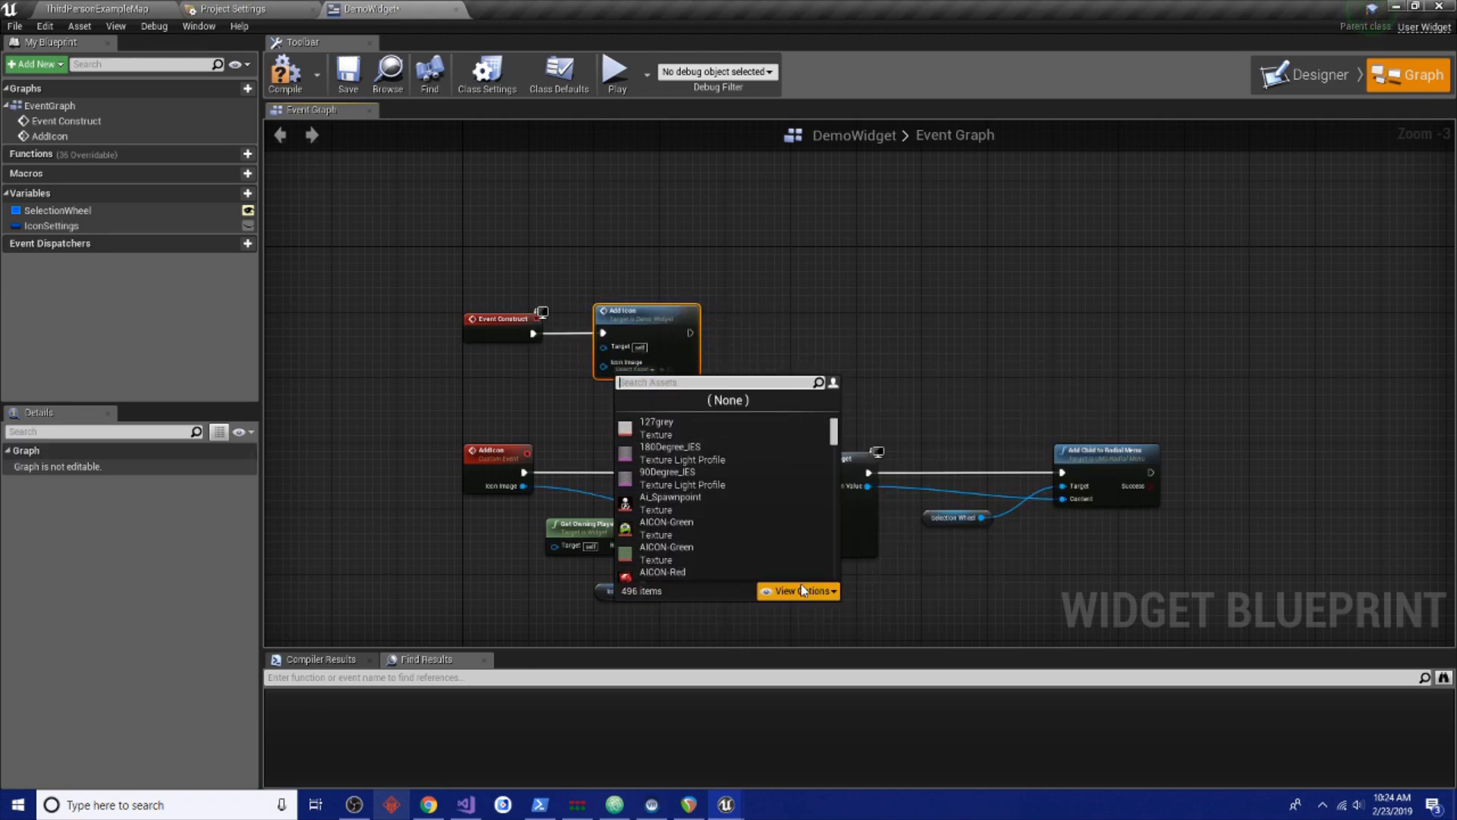
{"action": "left_click", "coordinate": [763, 489]}
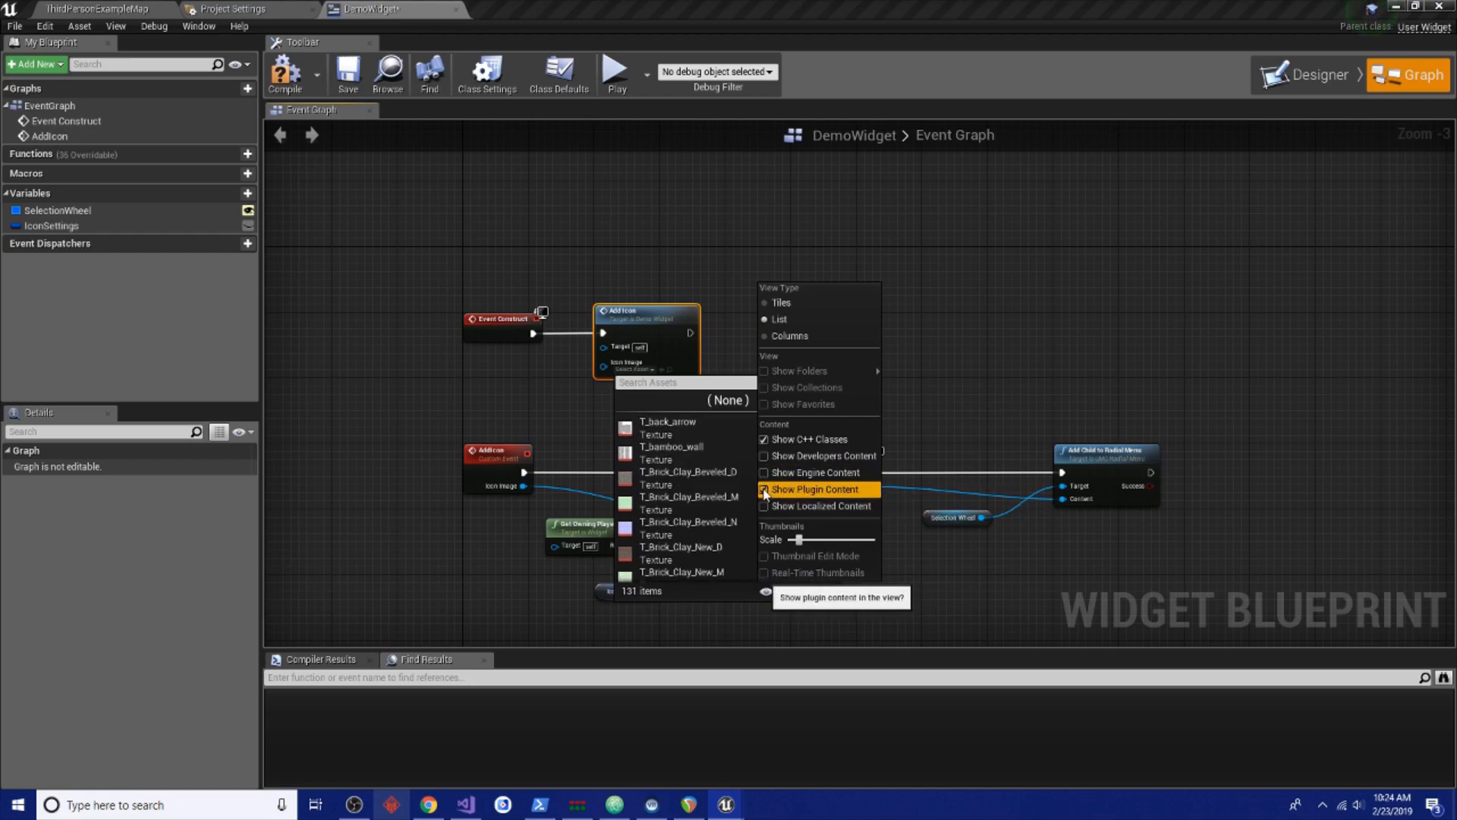
{"action": "mouse_move", "coordinate": [807, 440]}
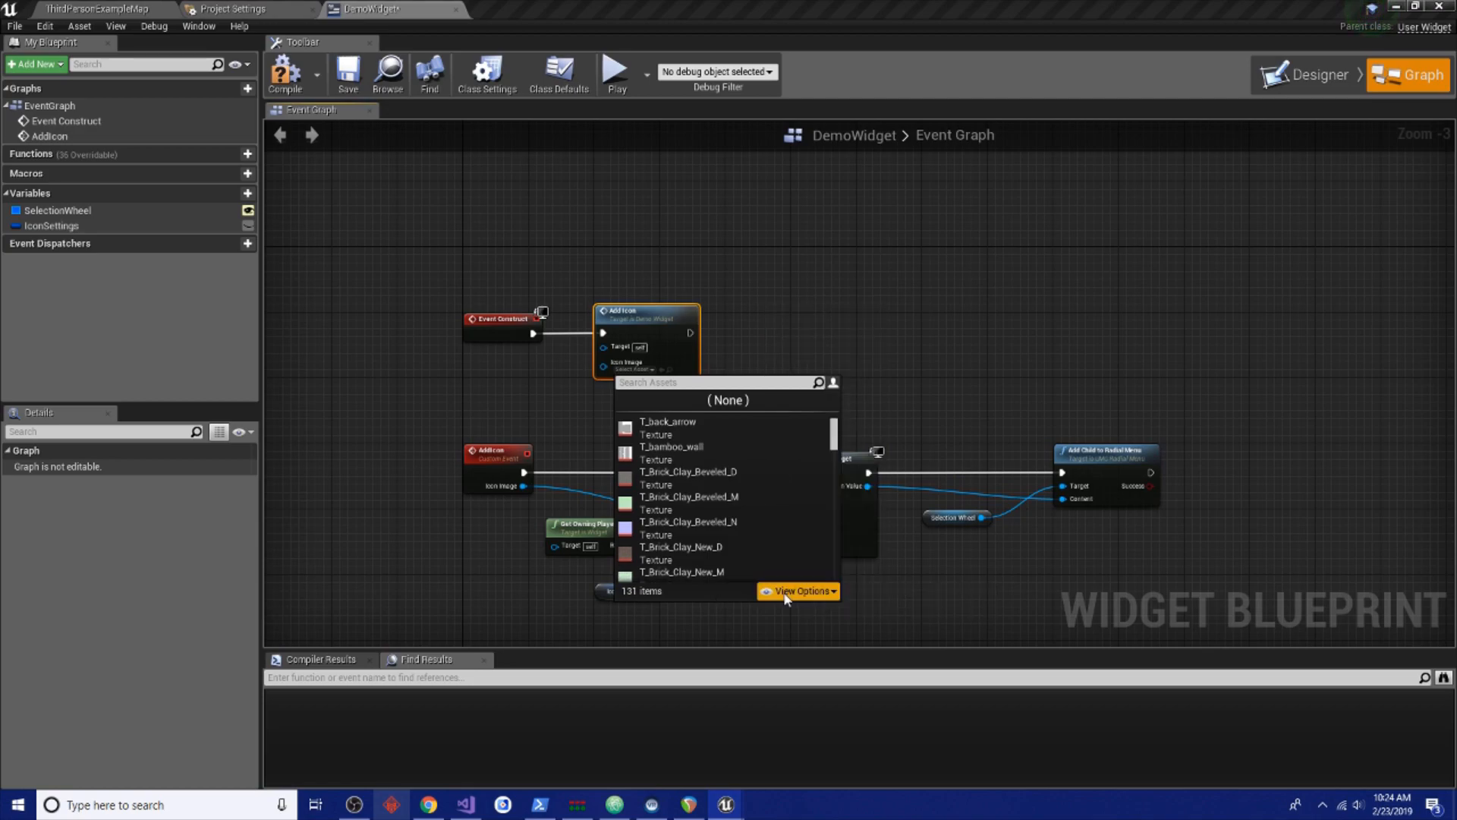
{"action": "scroll", "scroll_direction": "down", "scroll_amount": 3}
{"action": "type", "text": "T"}
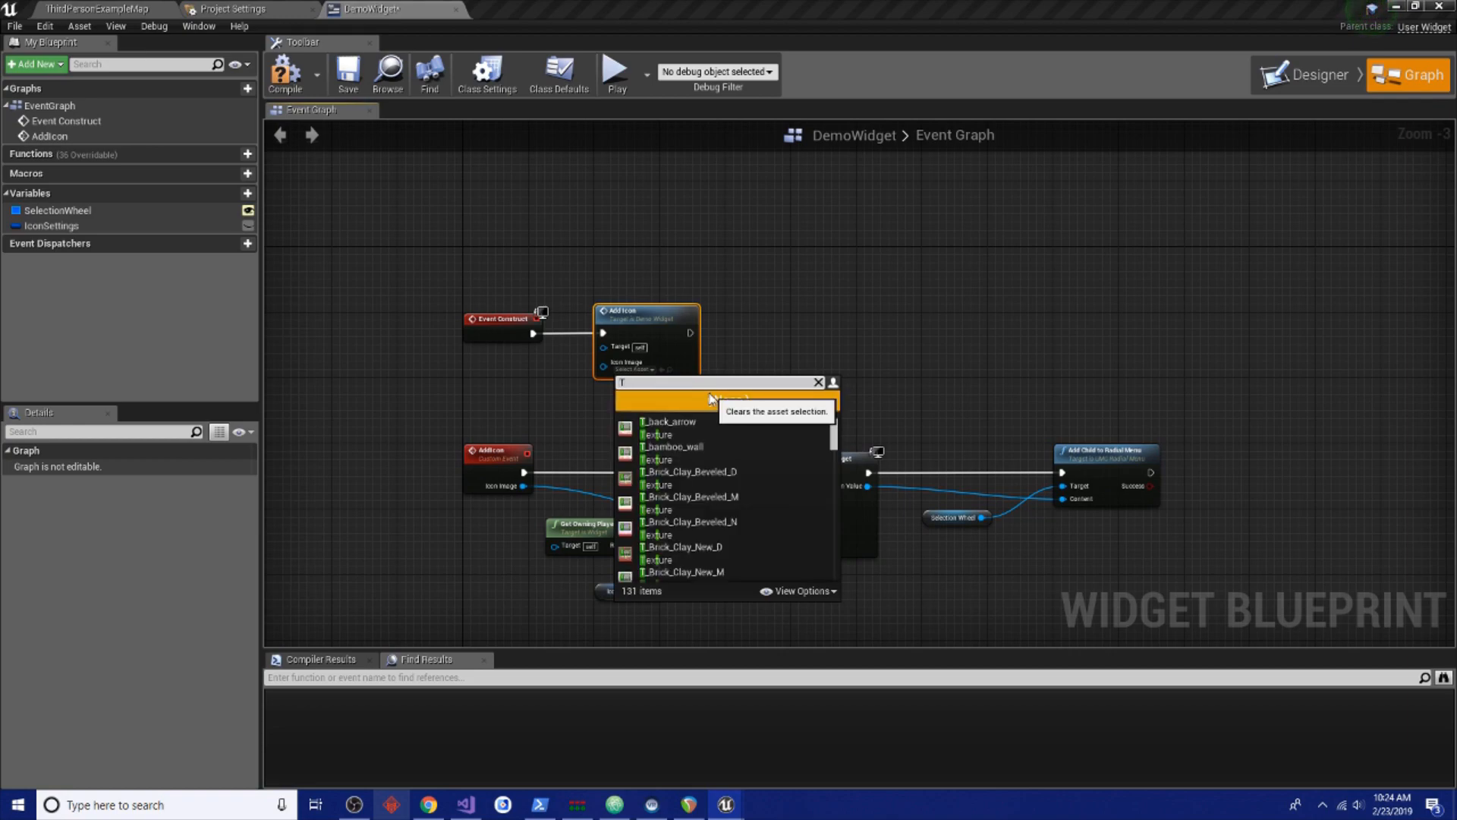
{"action": "type", "text": "_S"}
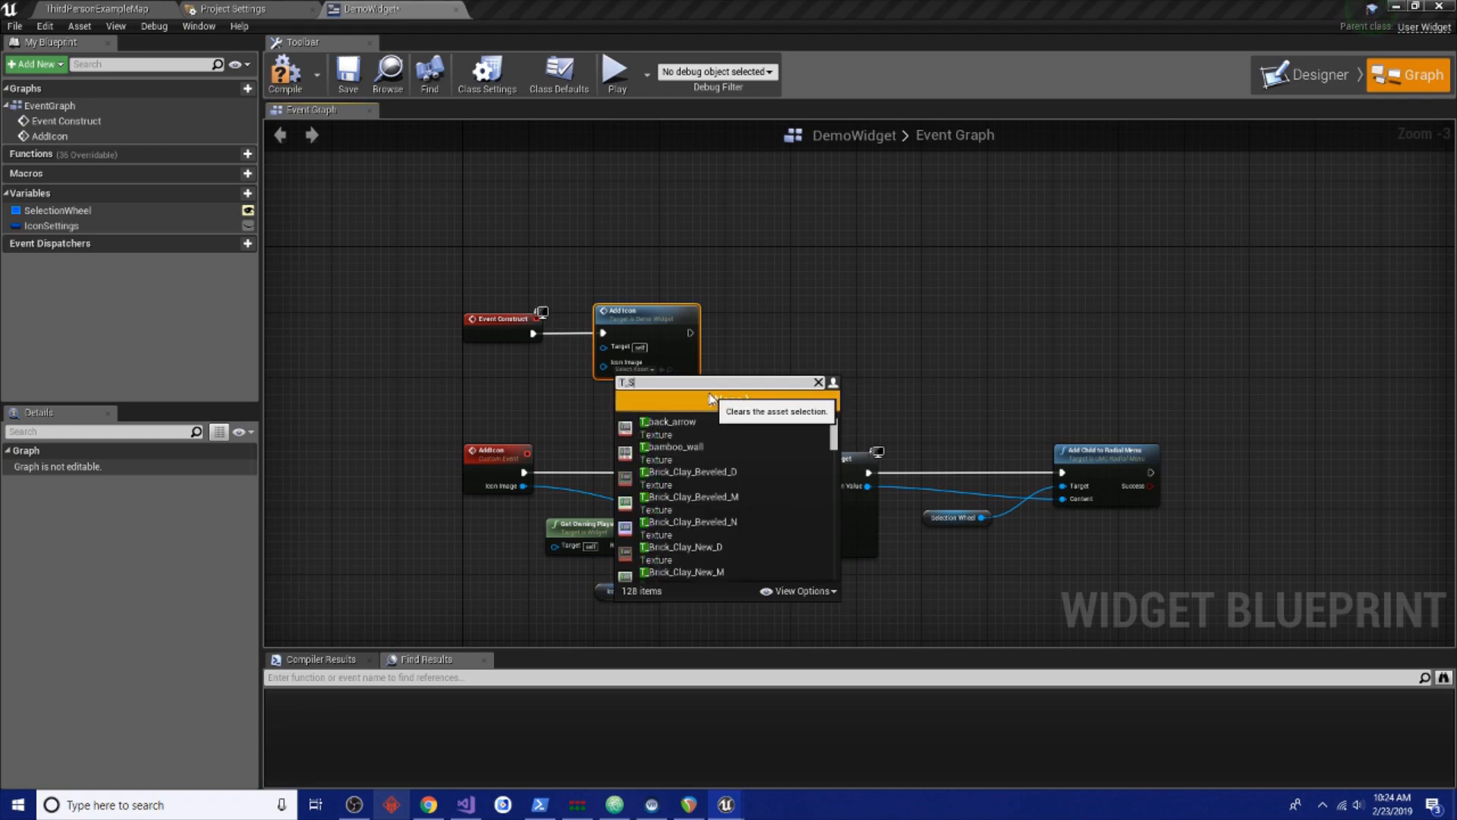
{"action": "left_click", "coordinate": [710, 399]}
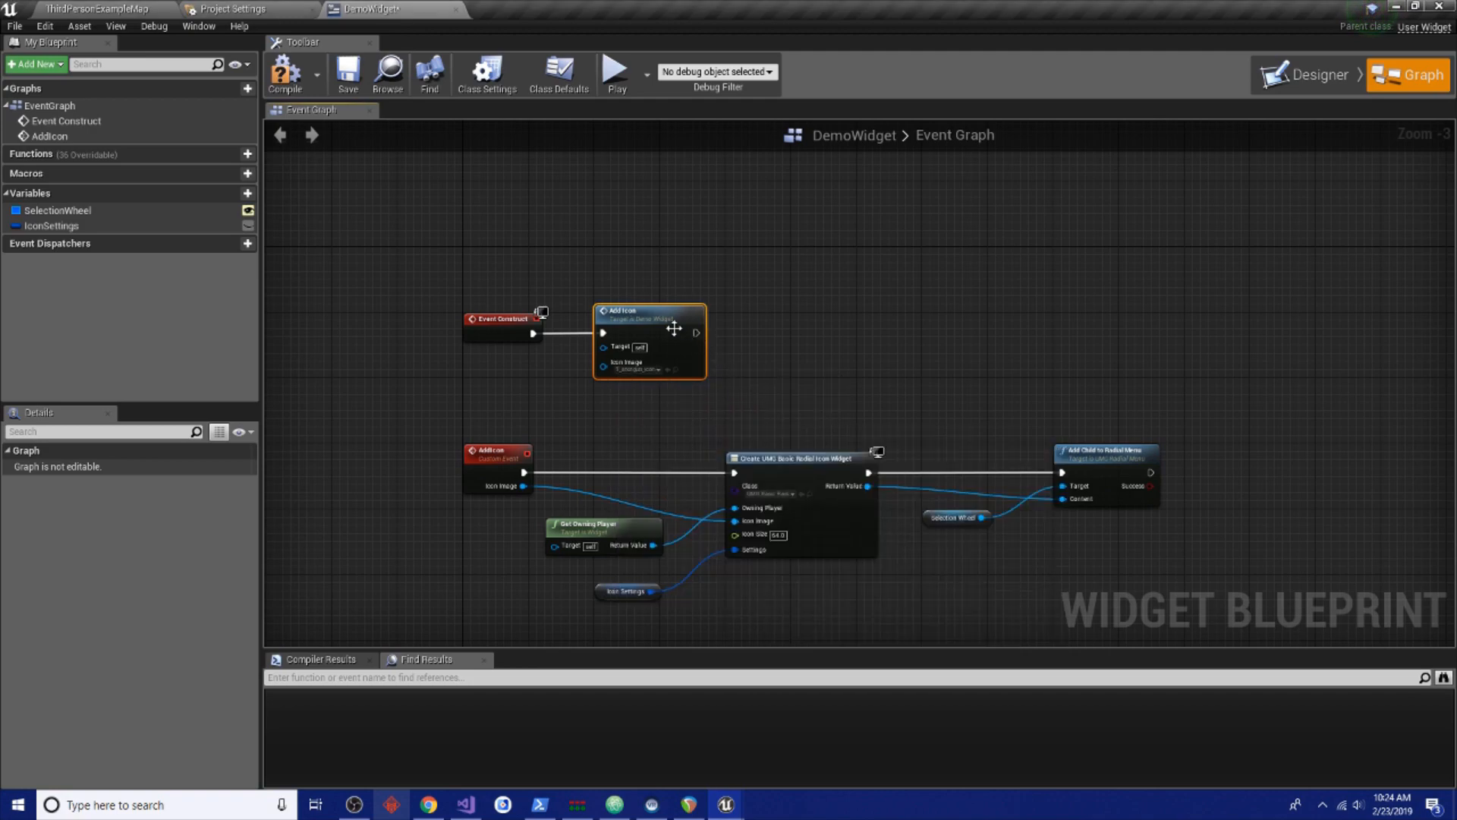
Chain second and third Add Icon calls with a pistol texture and a third icon texture
{"action": "left_click_drag", "start_coordinate": [649, 341], "coordinate": [780, 351]}
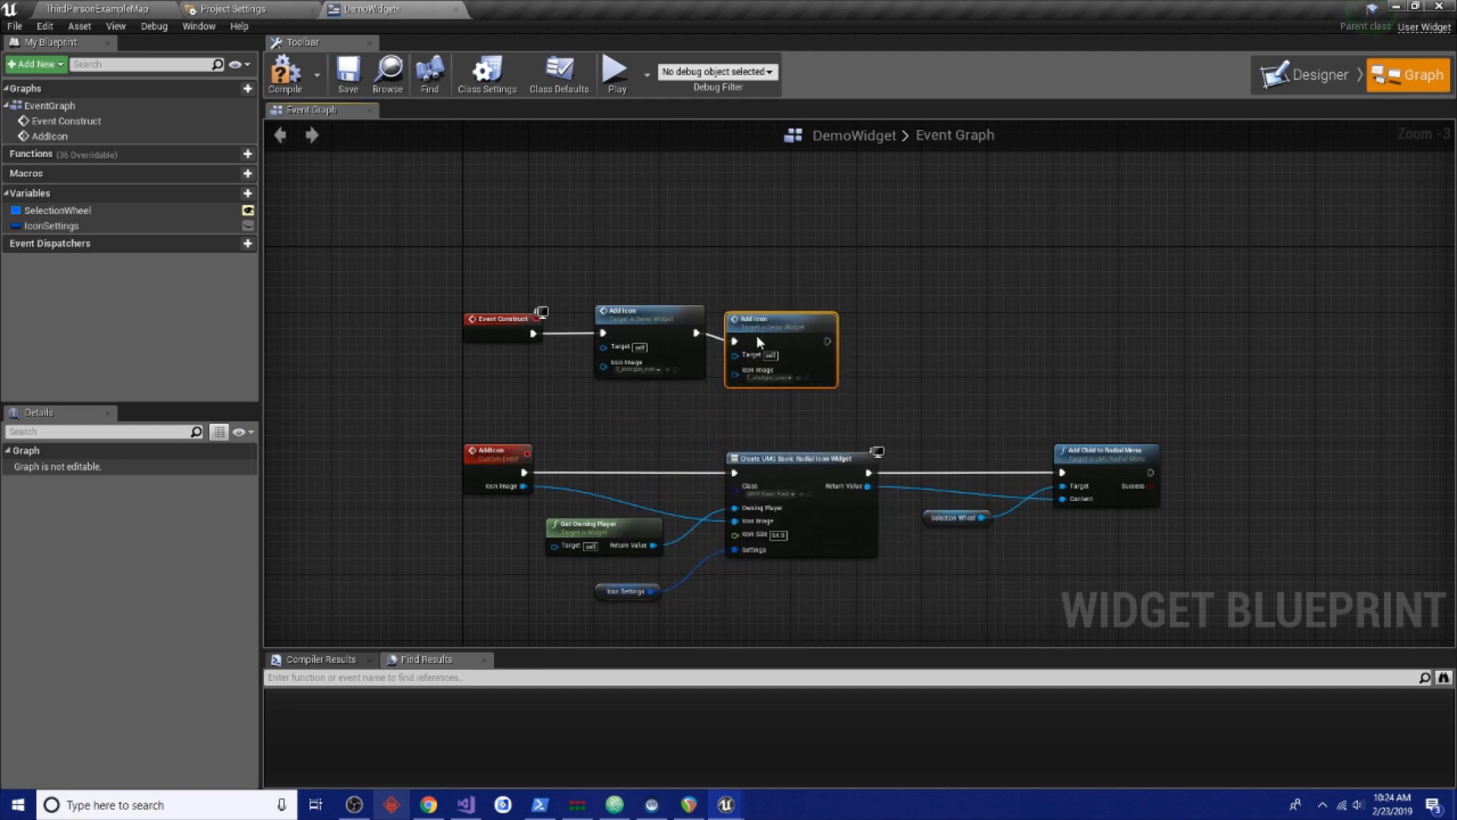
{"action": "left_click", "coordinate": [832, 378]}
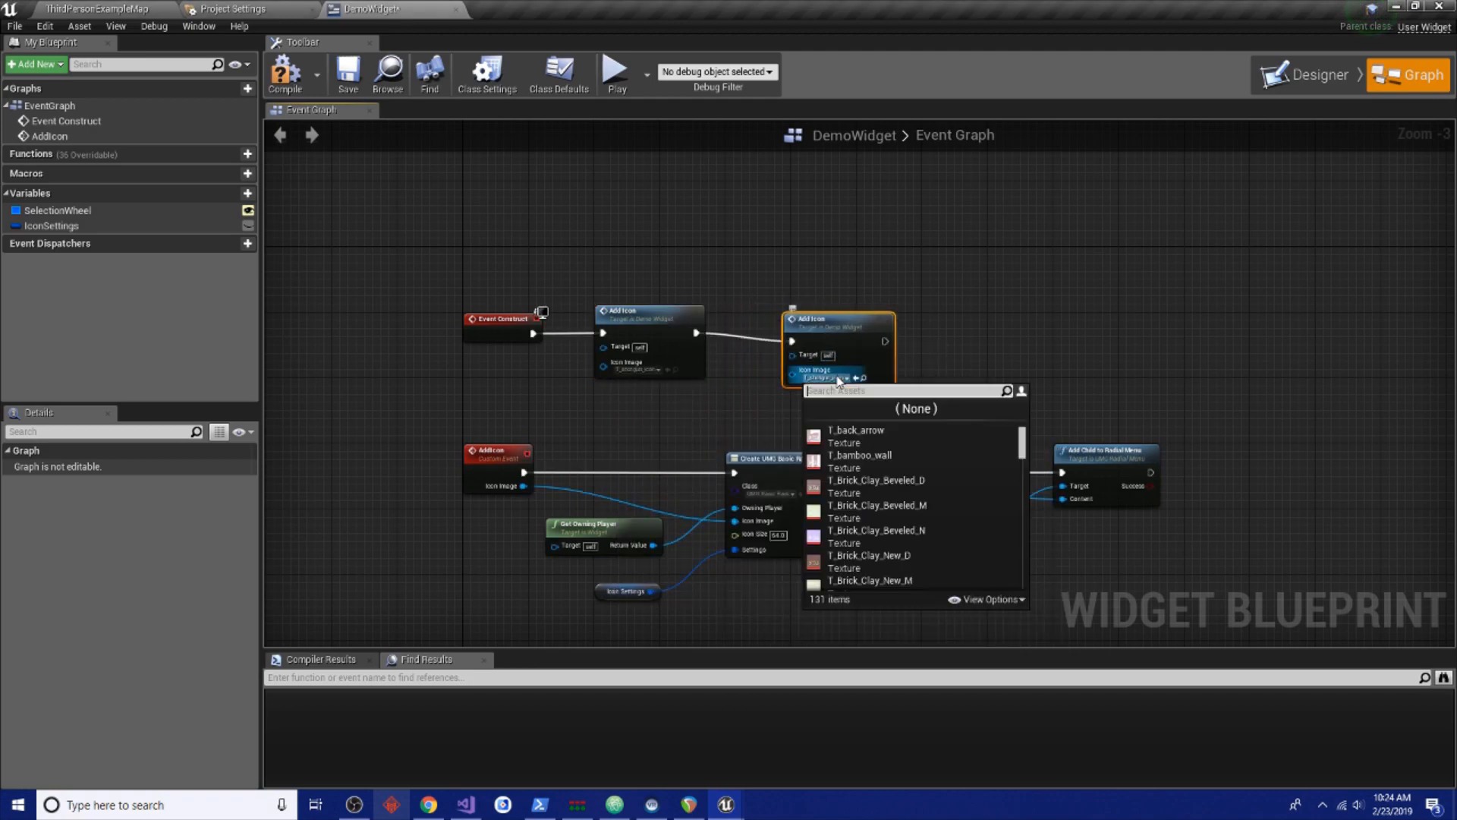
{"action": "type", "text": "pistol"}
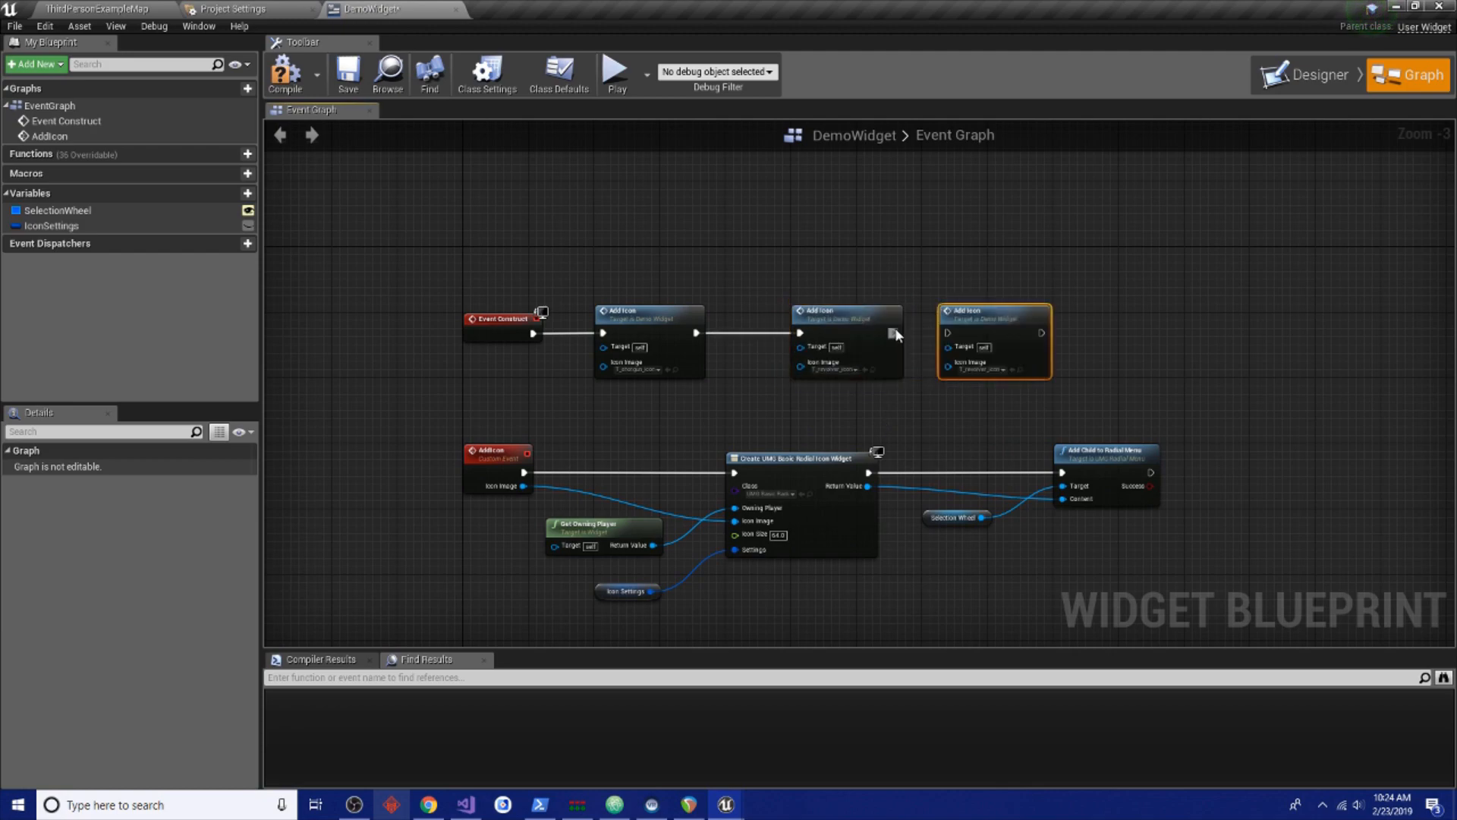
{"action": "mouse_move", "coordinate": [1064, 332]}
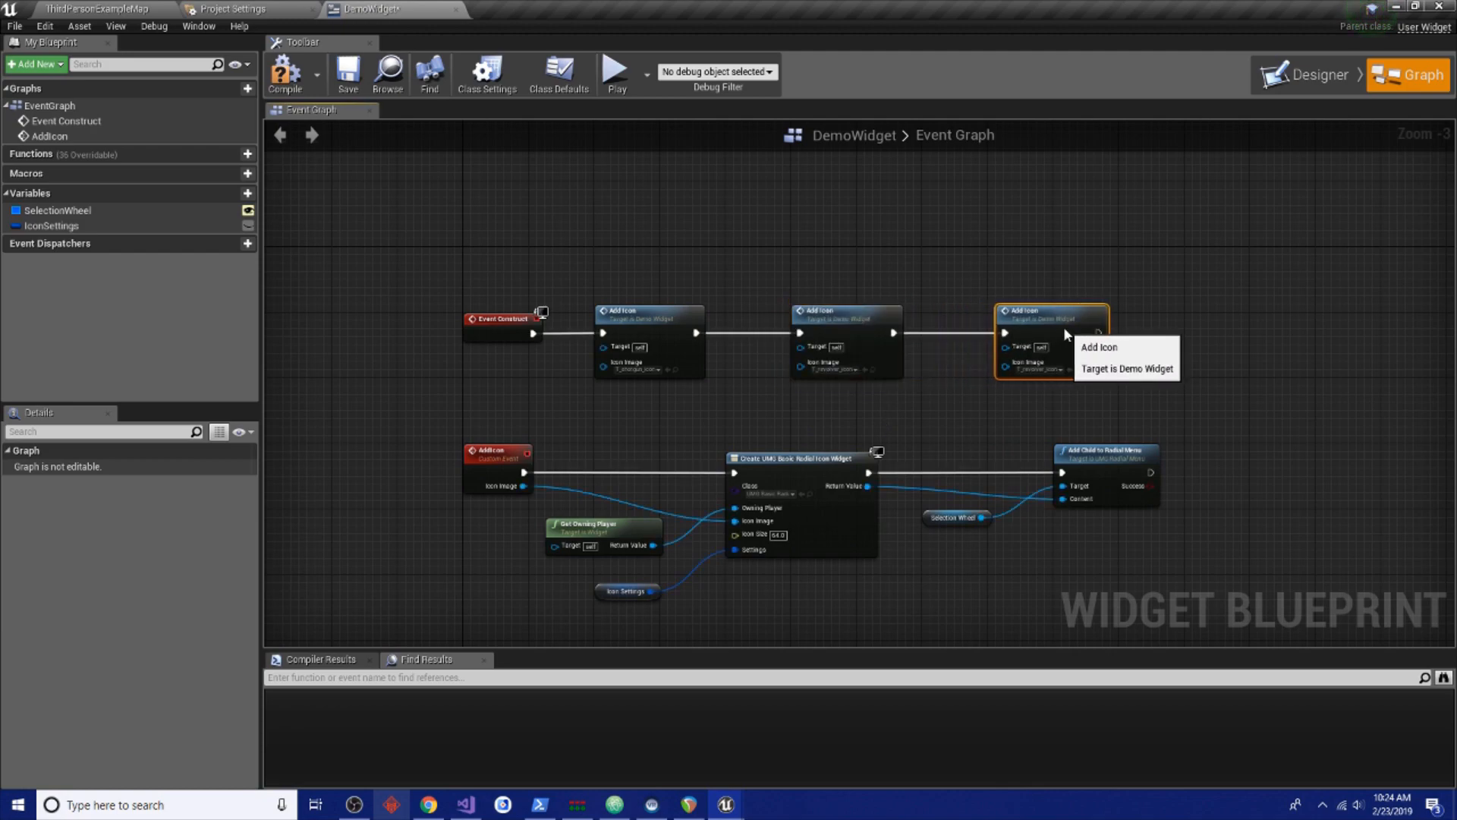
{"action": "left_click", "coordinate": [1045, 369]}
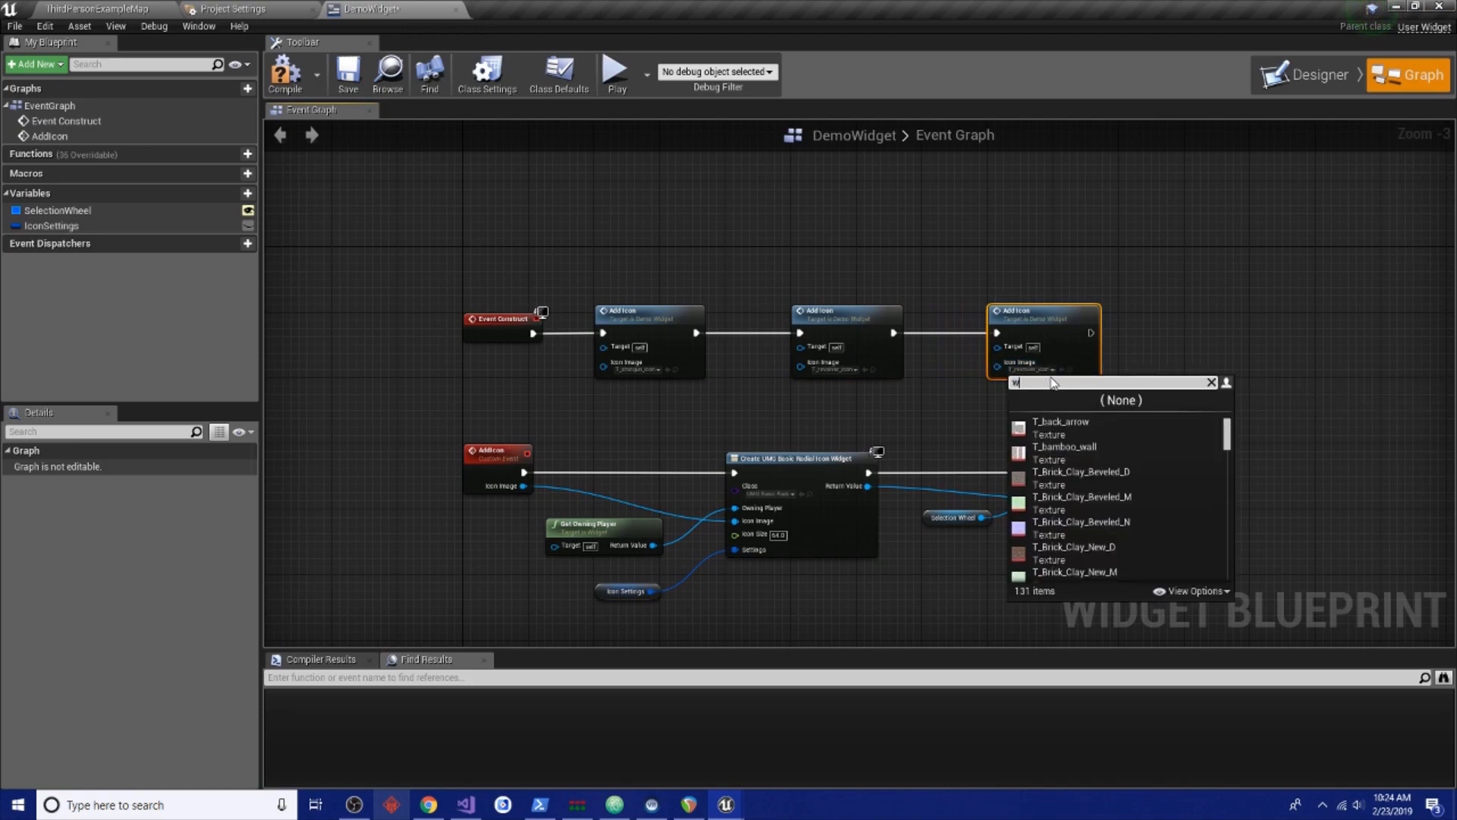
{"action": "left_click", "coordinate": [1062, 446]}
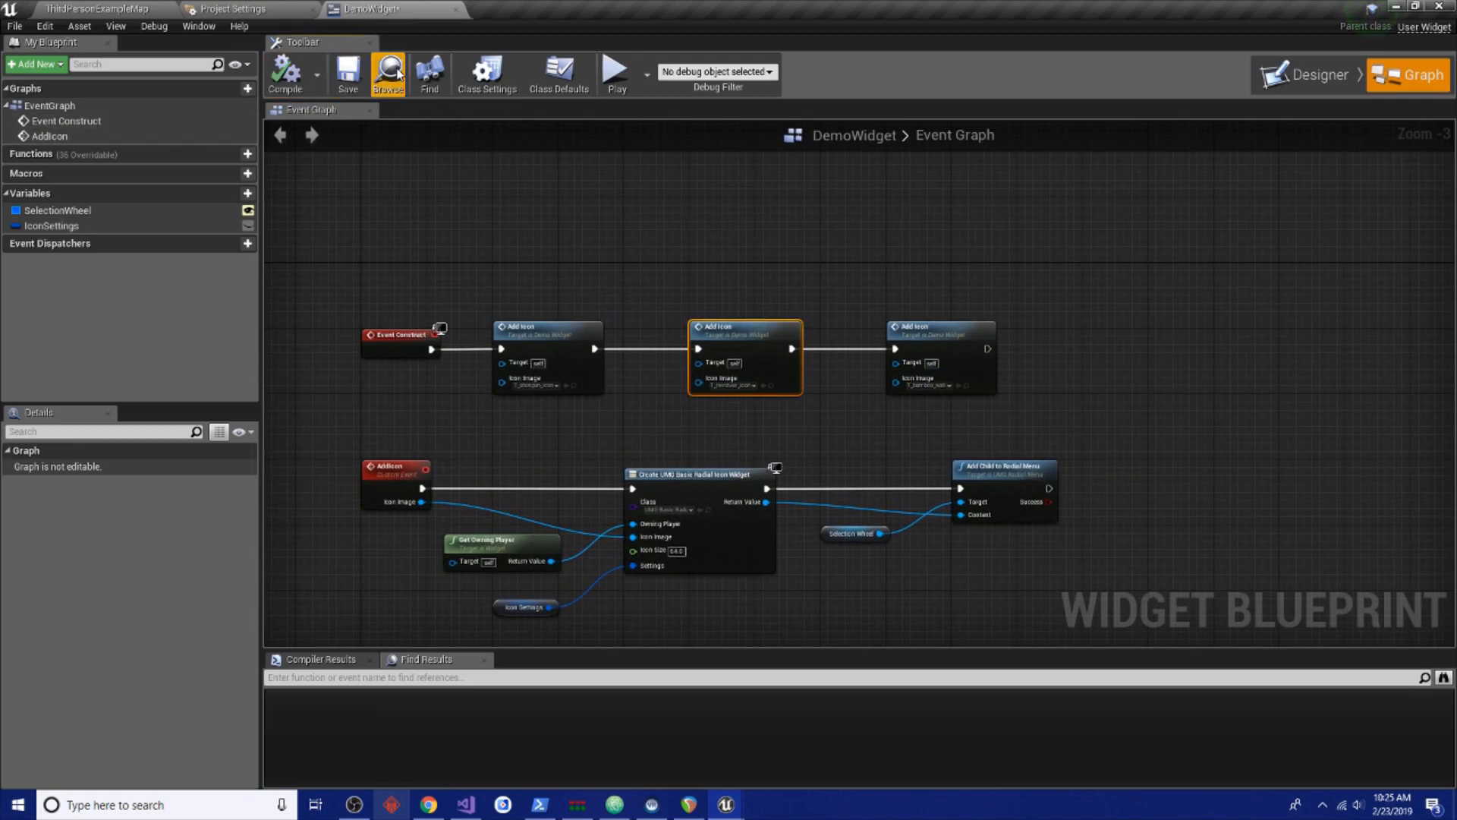
{"action": "left_click", "coordinate": [84, 9]}
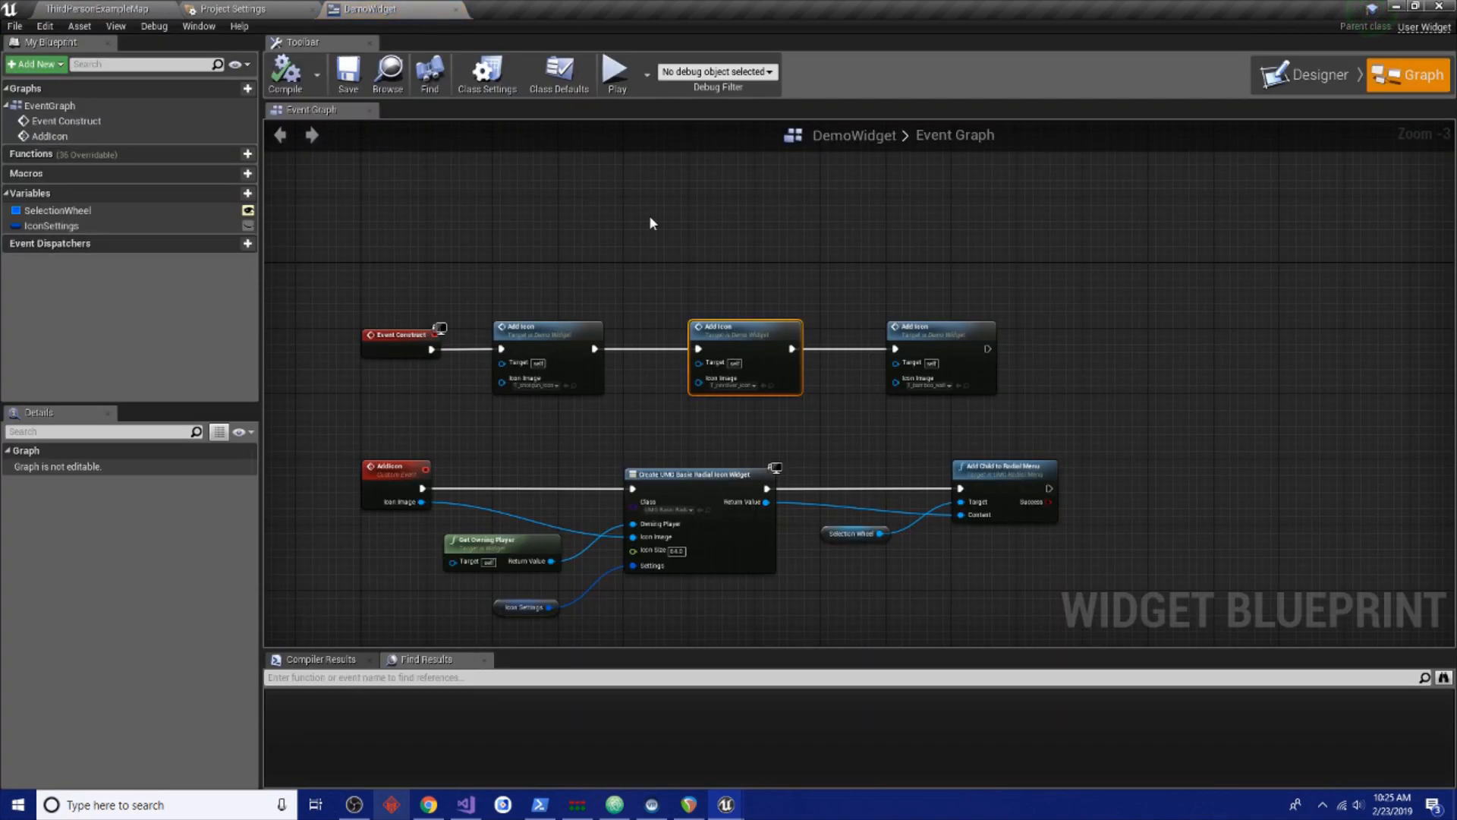
{"action": "mouse_move", "coordinate": [1020, 366]}
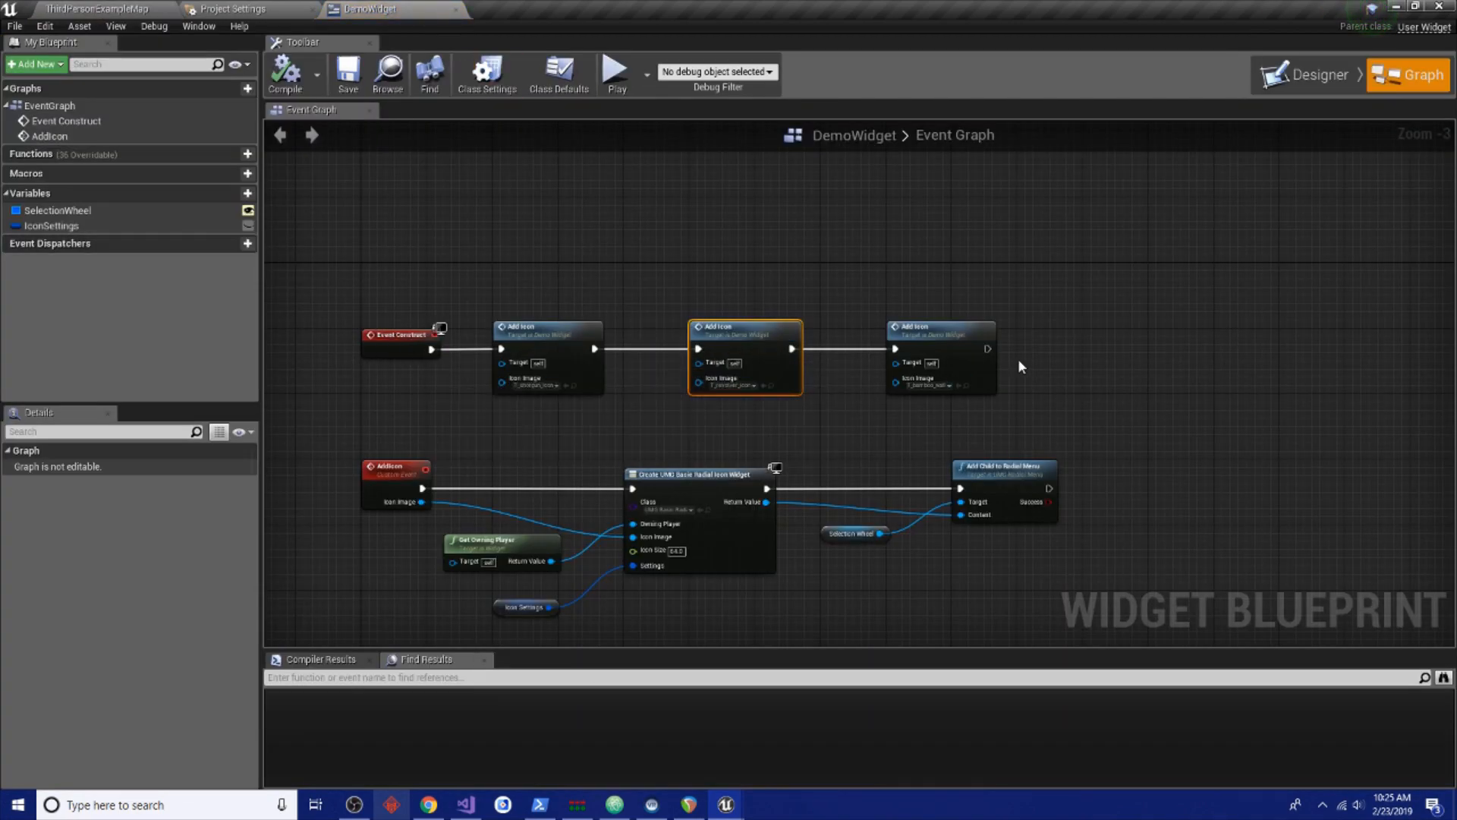
{"action": "mouse_move", "coordinate": [834, 571]}
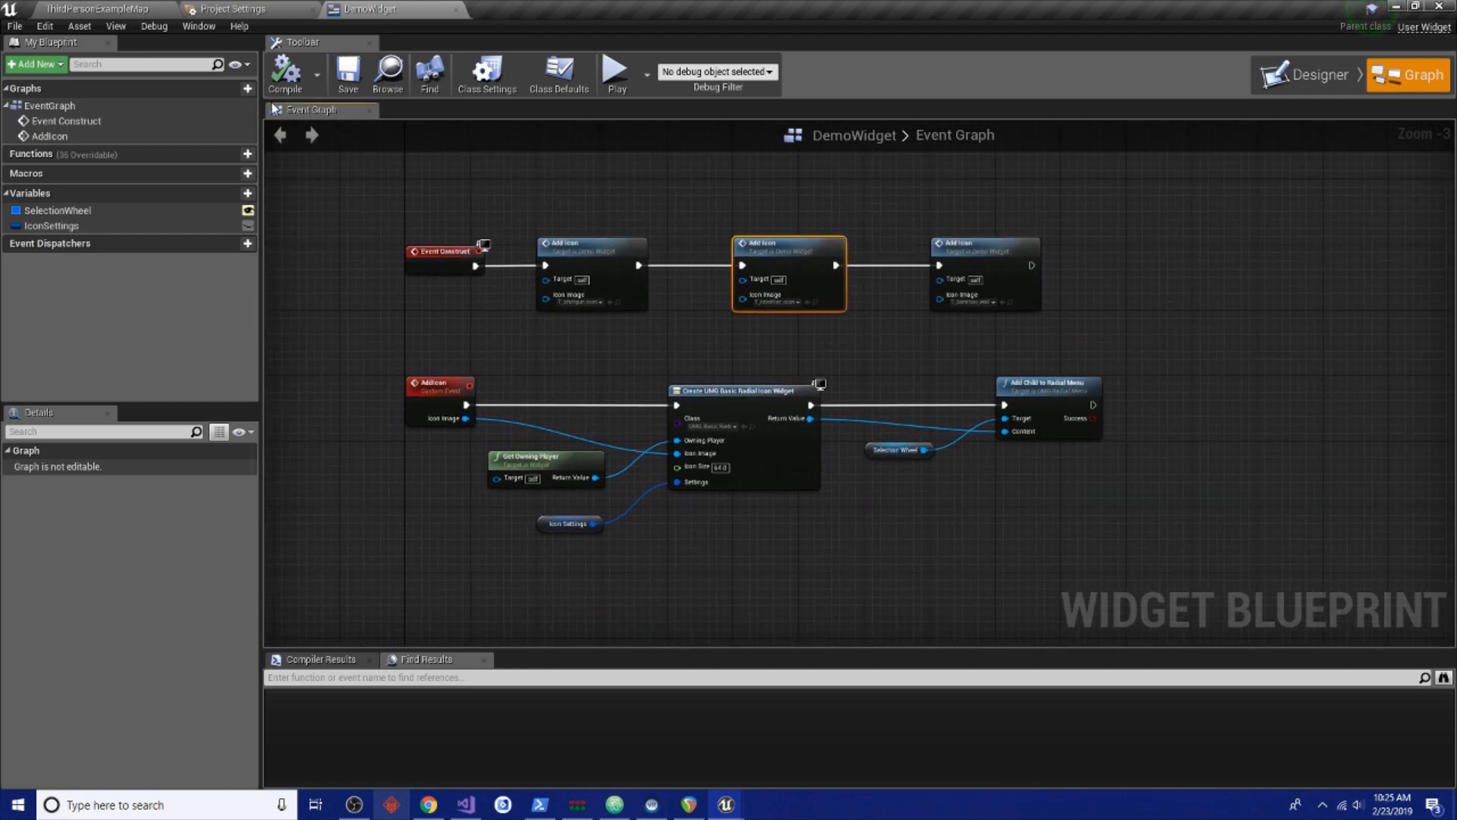
View the ThirdPersonExampleMap level blueprint, then return to the DemoWidget graph
{"action": "left_click", "coordinate": [91, 9]}
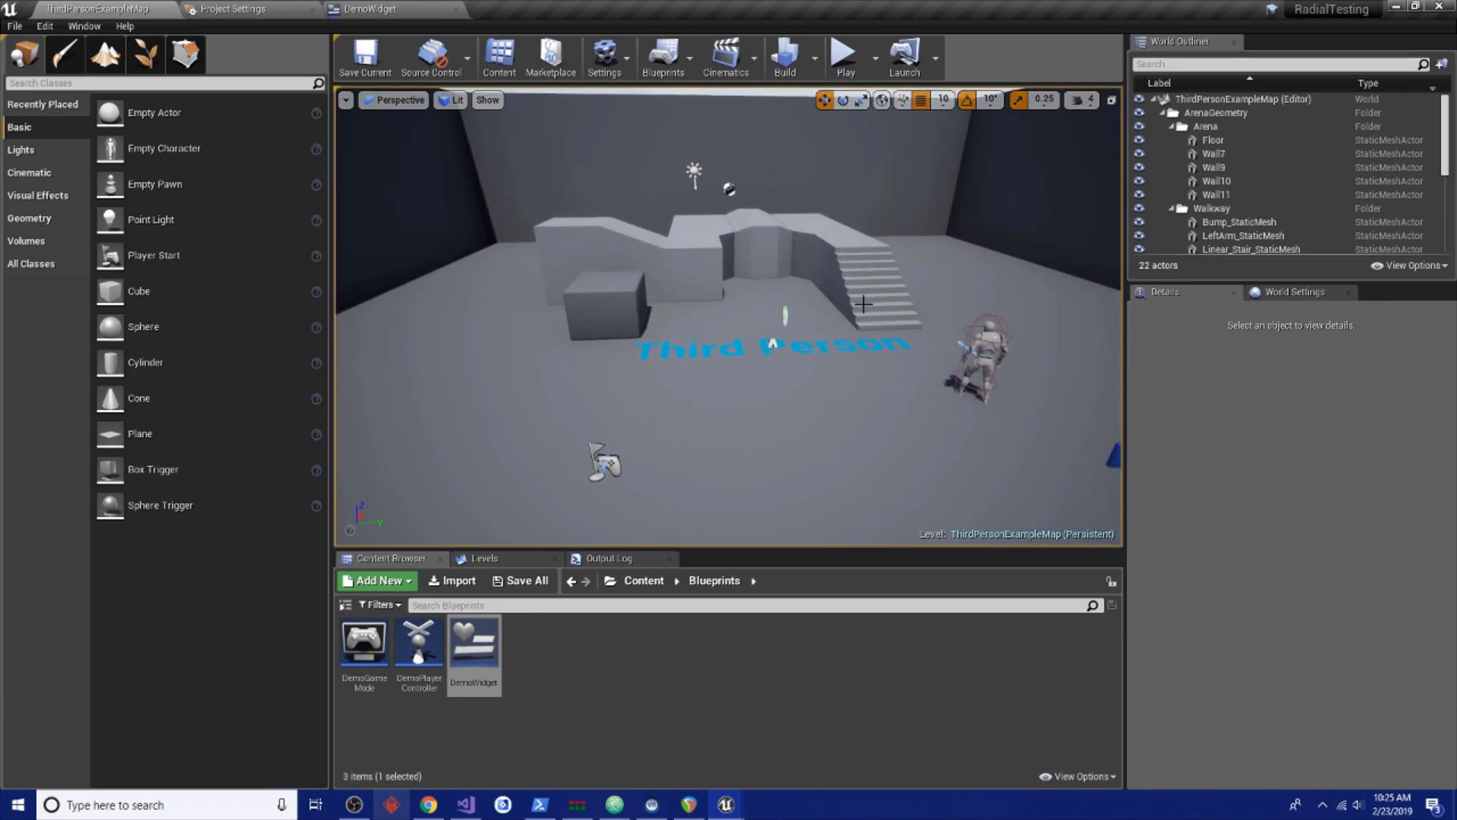
{"action": "left_click", "coordinate": [663, 54]}
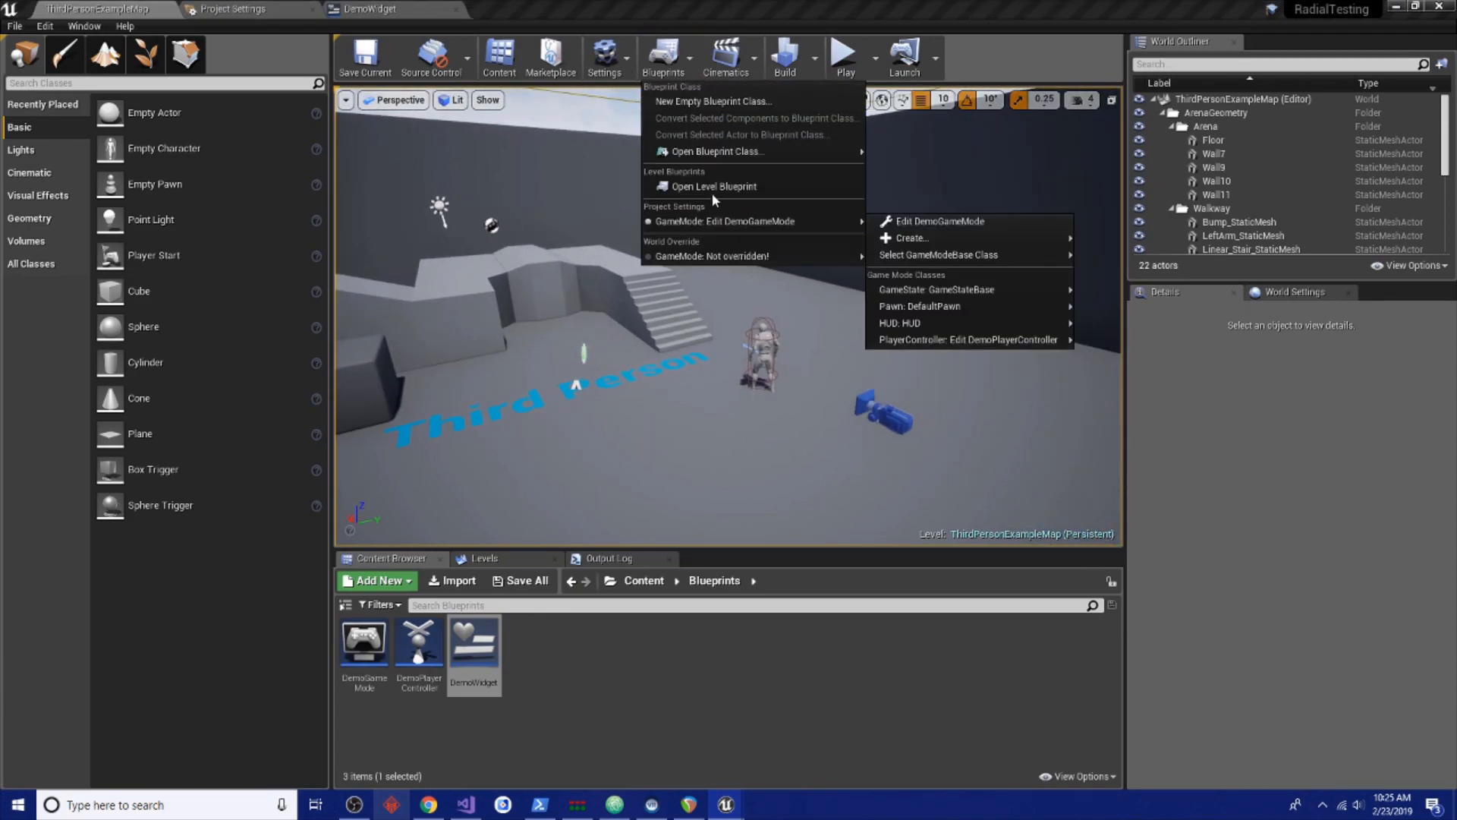
{"action": "left_click", "coordinate": [722, 186]}
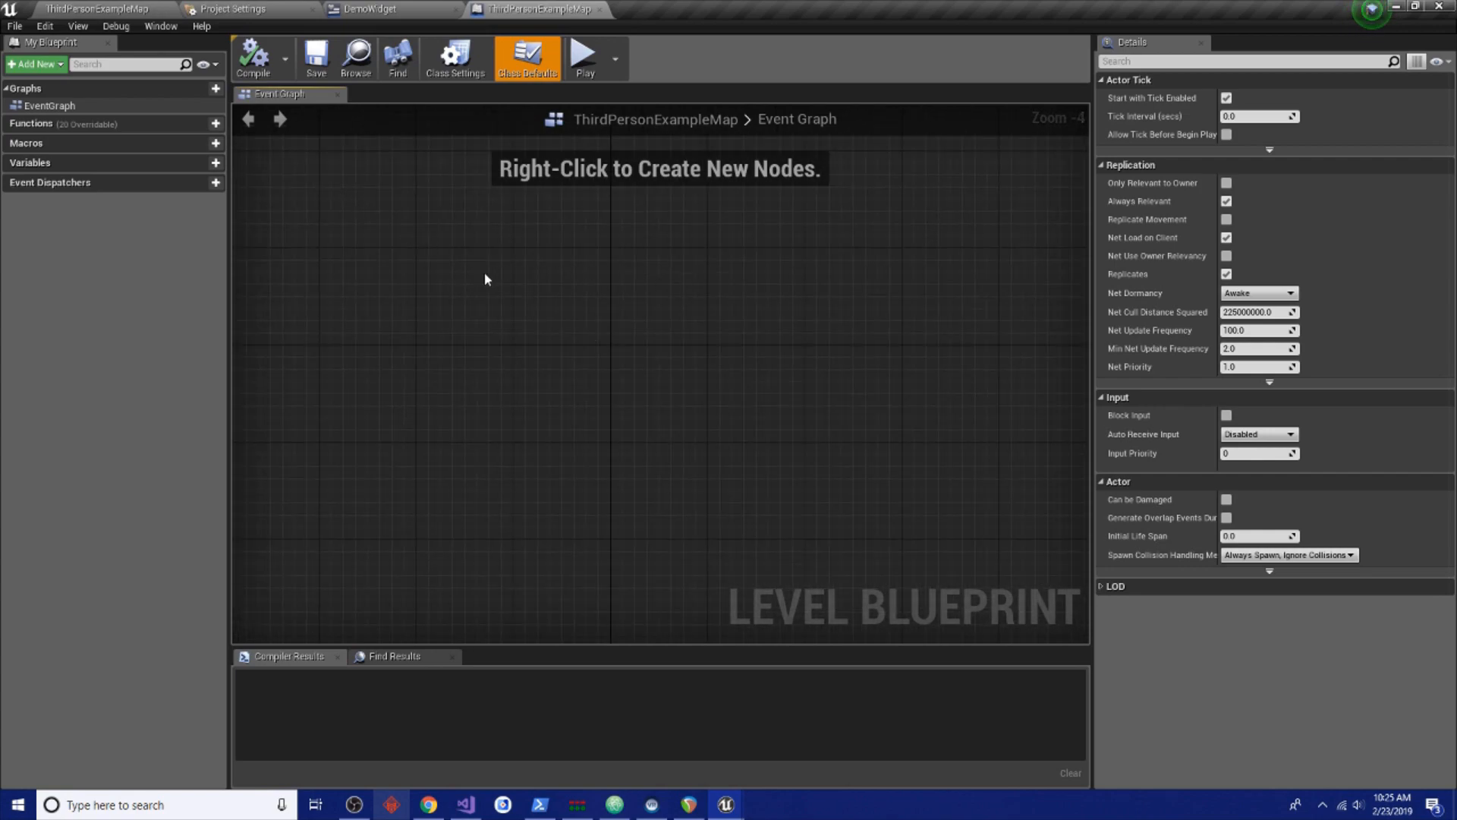
{"action": "left_click", "coordinate": [364, 7]}
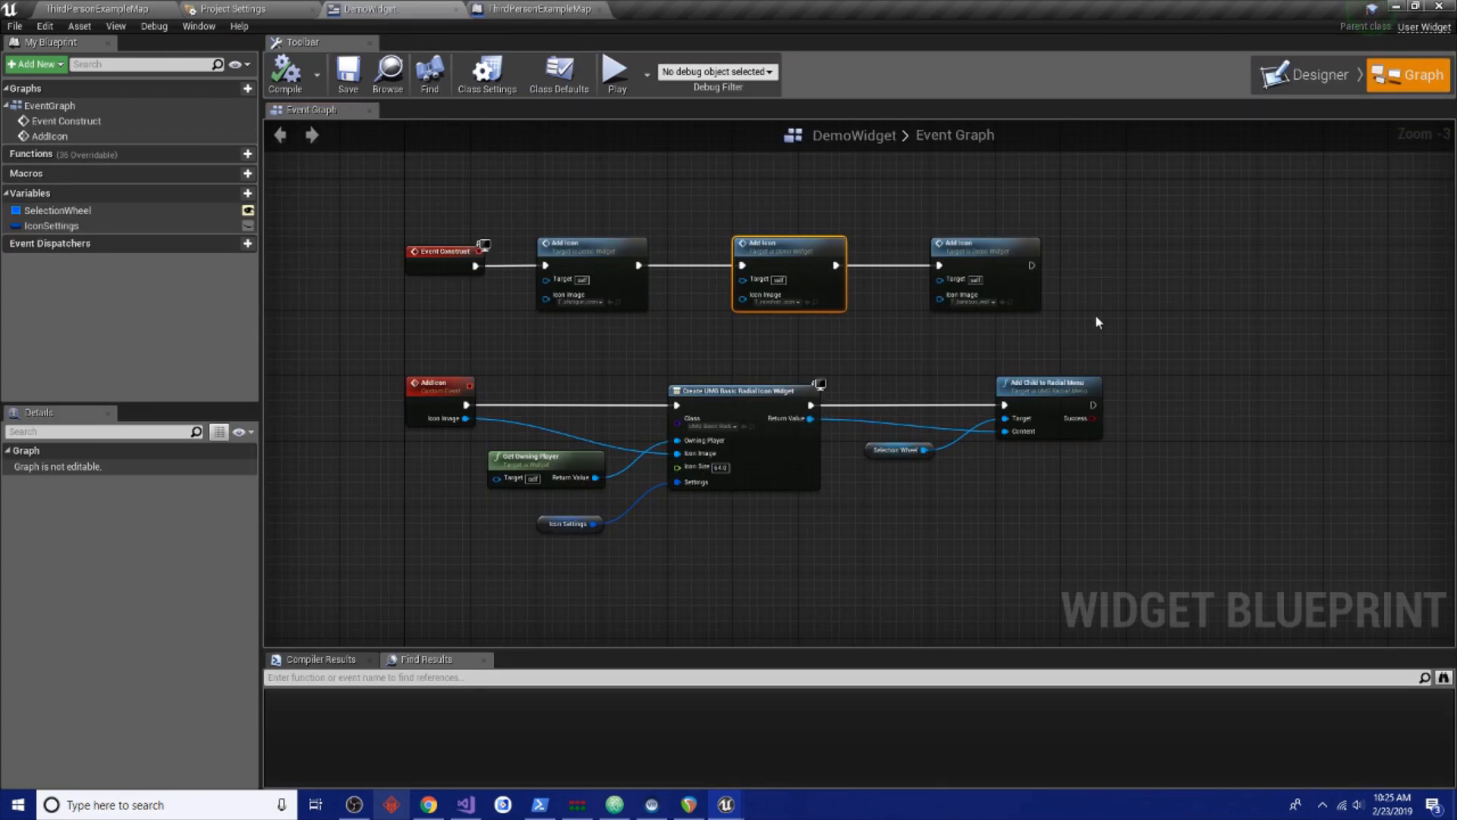
{"action": "mouse_move", "coordinate": [658, 334]}
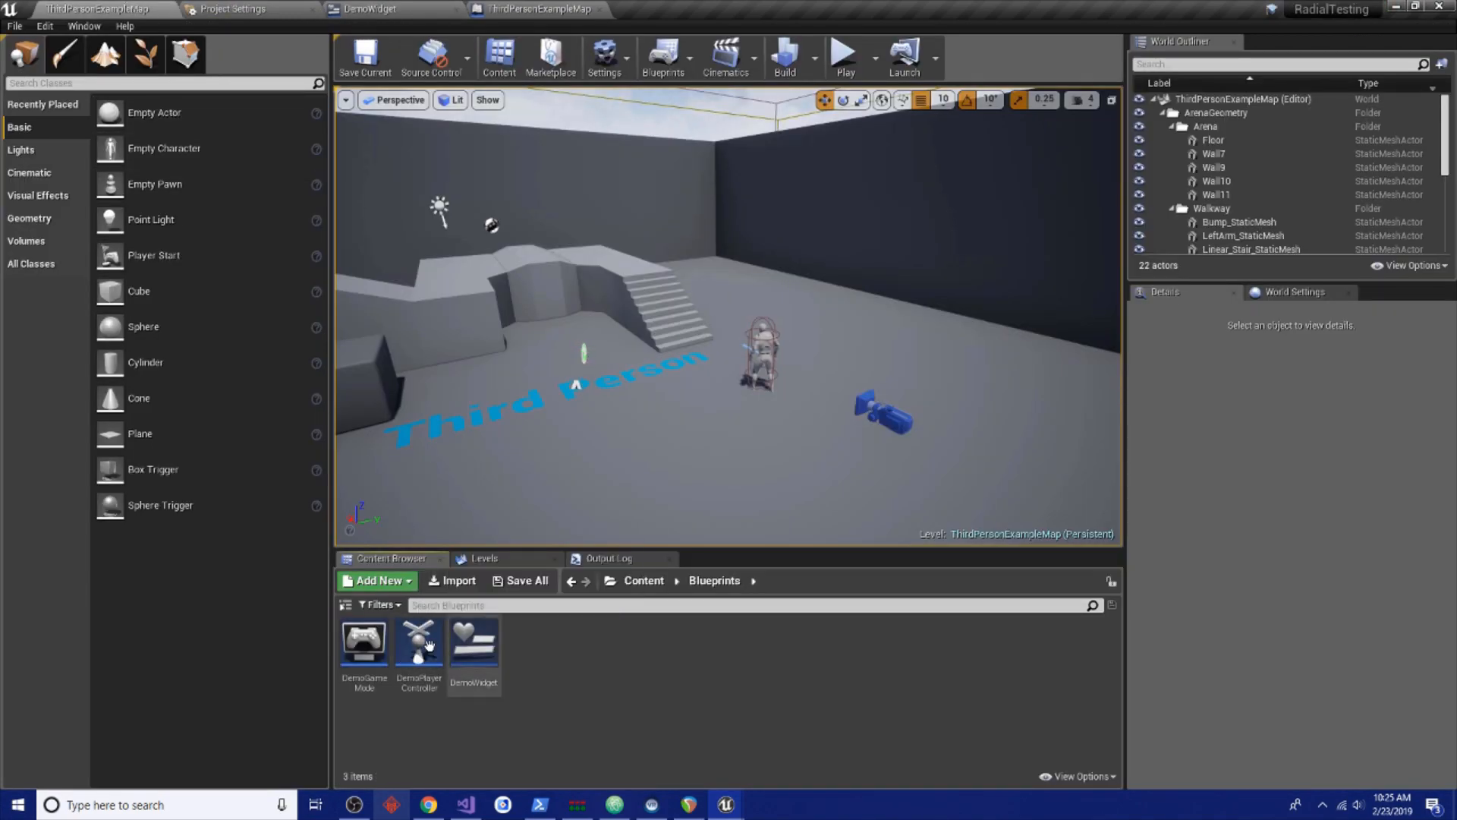
Add a Left Alt key event to DemoPlayerController's event graph
{"action": "double_click", "coordinate": [419, 643]}
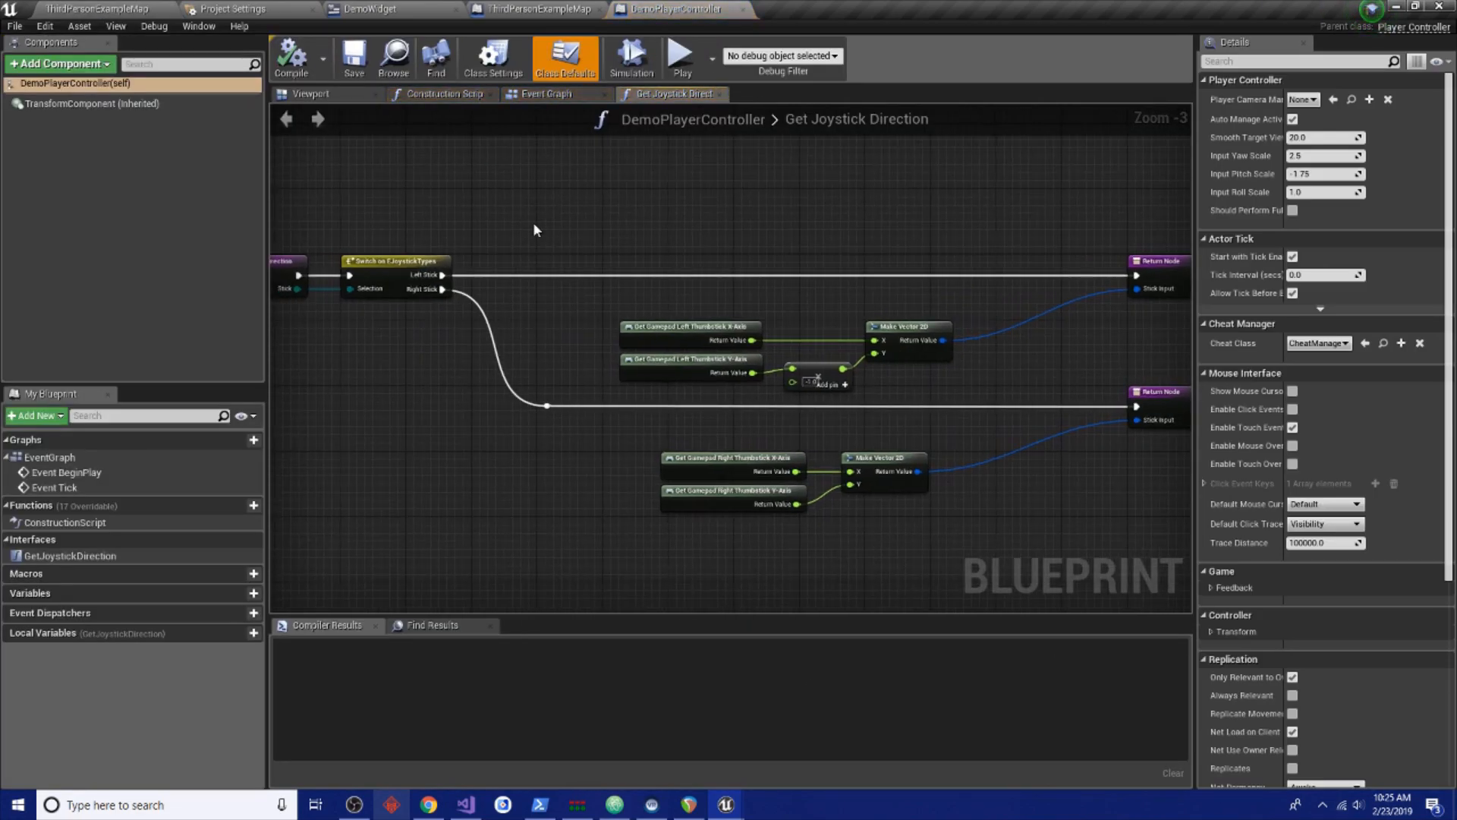
{"action": "left_click", "coordinate": [543, 95]}
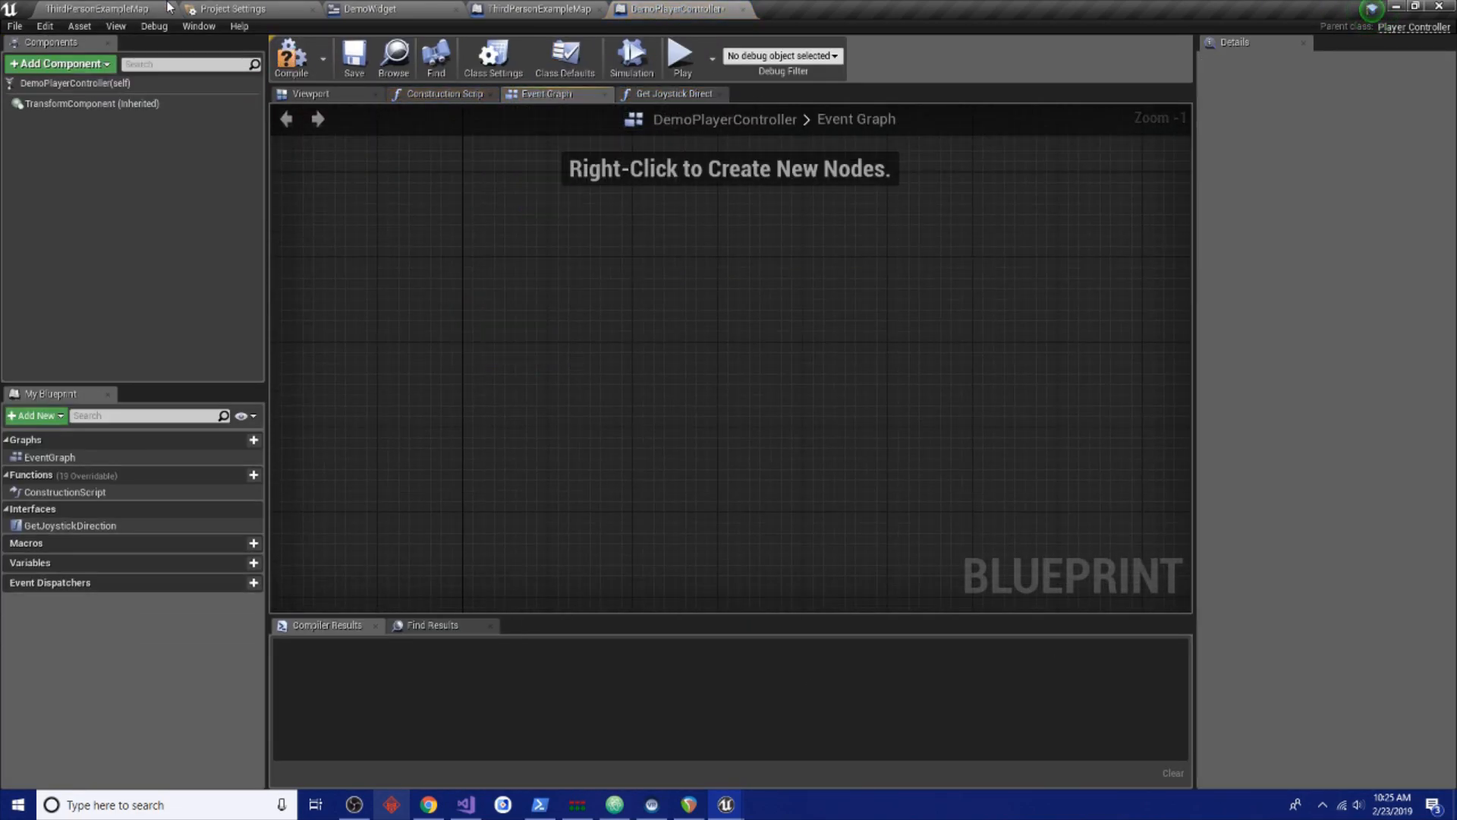
{"action": "mouse_move", "coordinate": [421, 371]}
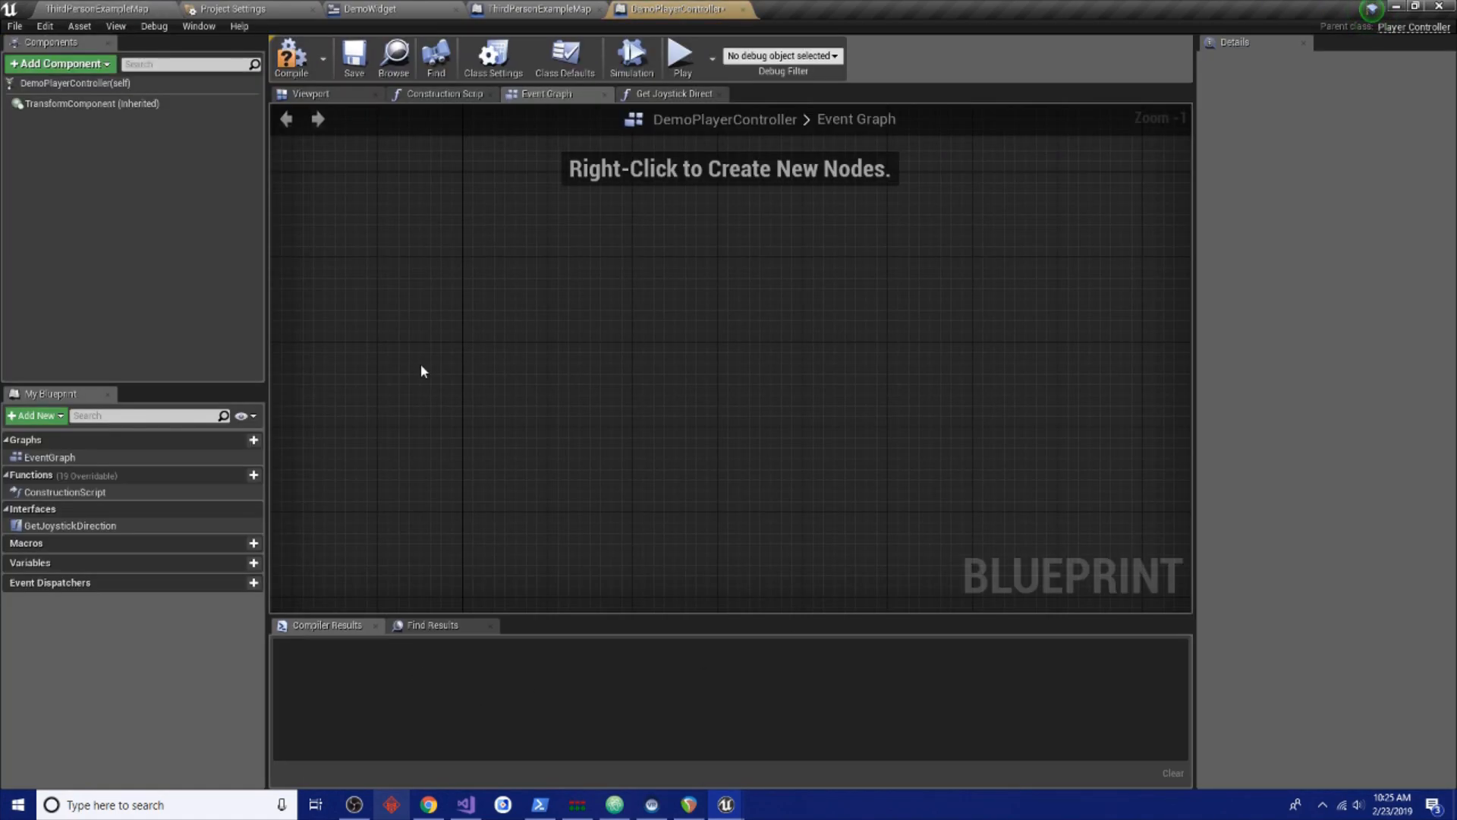
{"action": "right_click", "coordinate": [425, 371]}
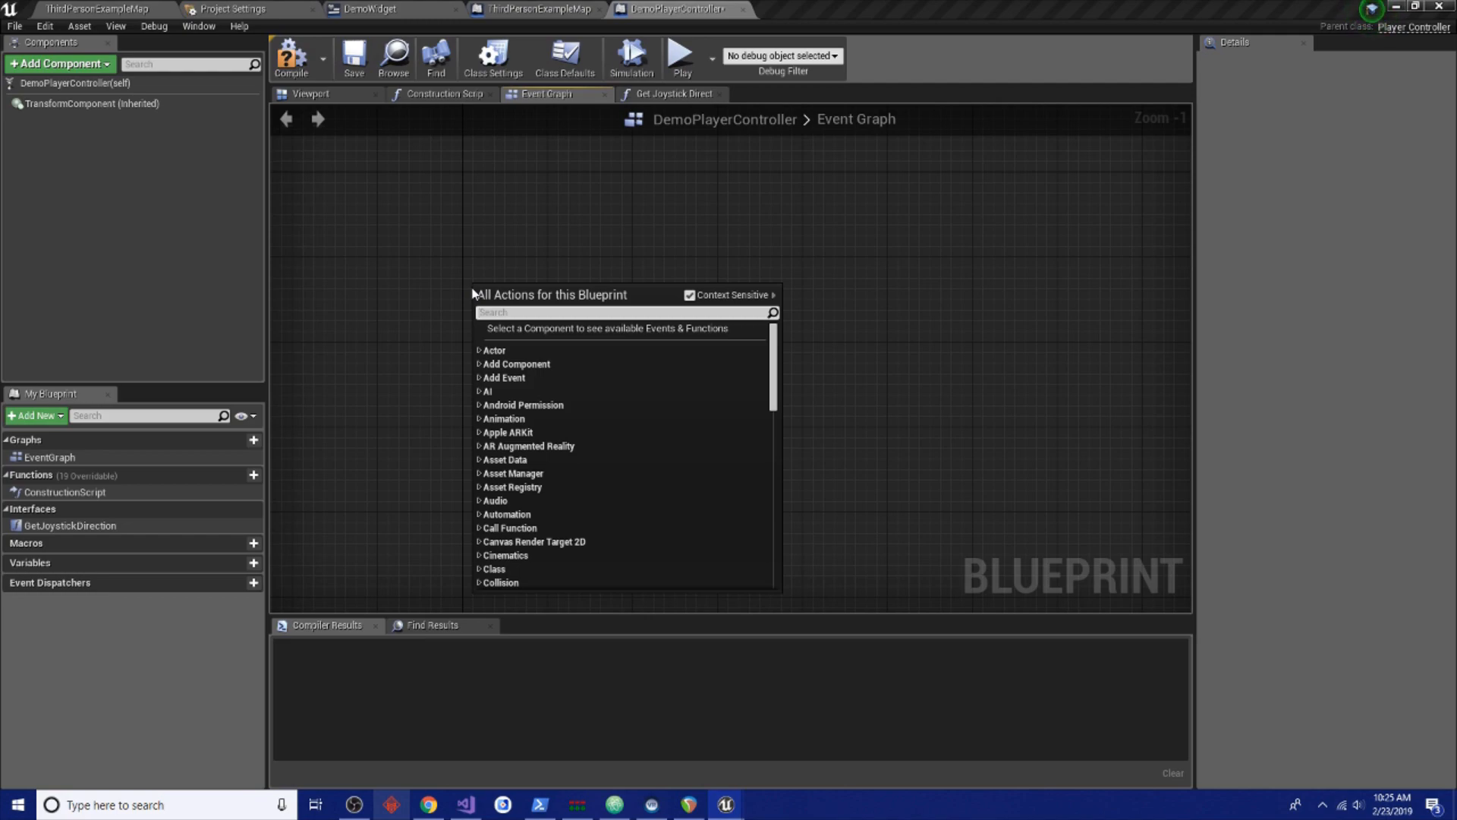
{"action": "type", "text": "input key alt"}
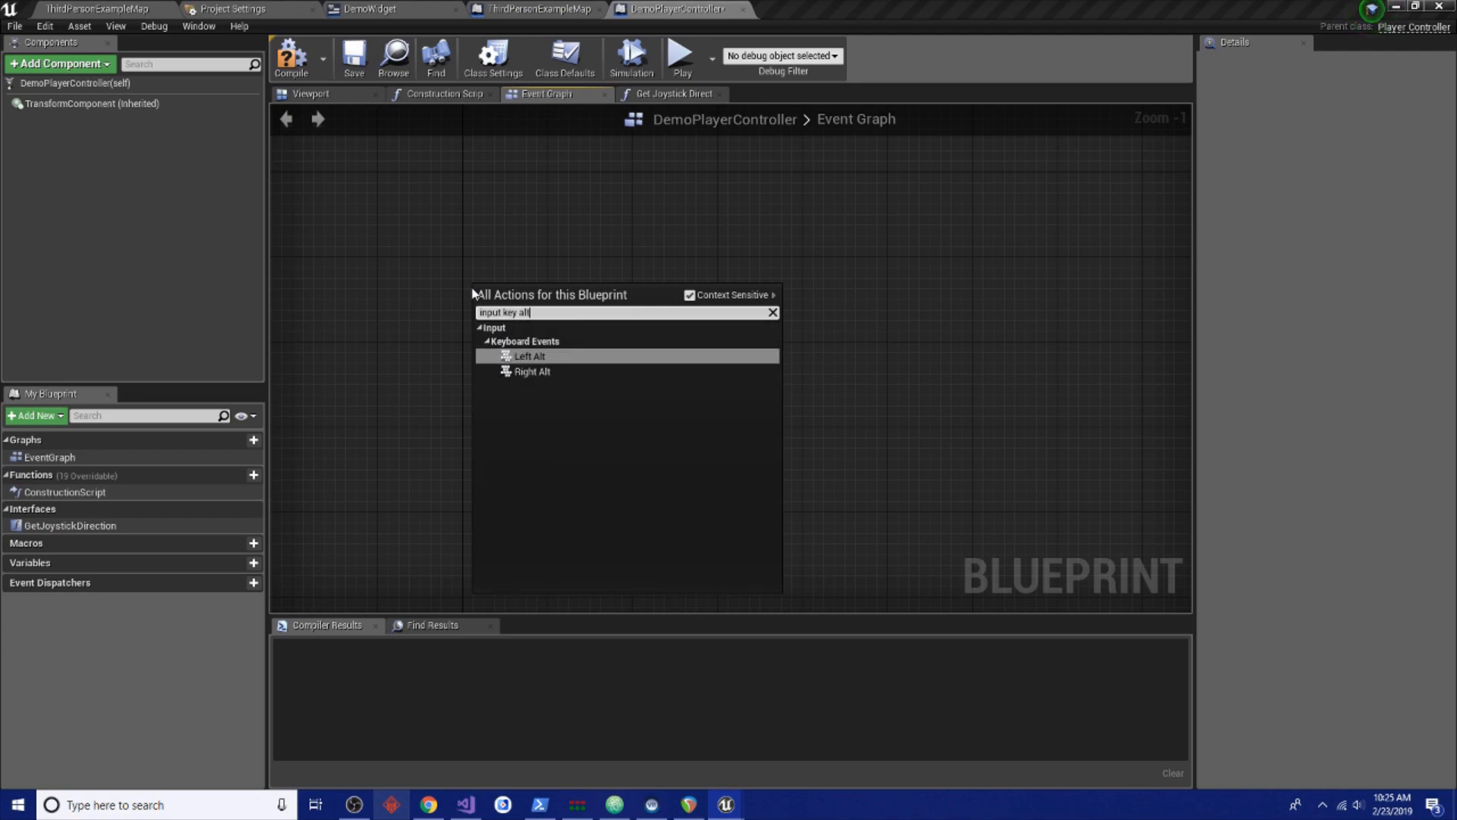
{"action": "left_click", "coordinate": [528, 355]}
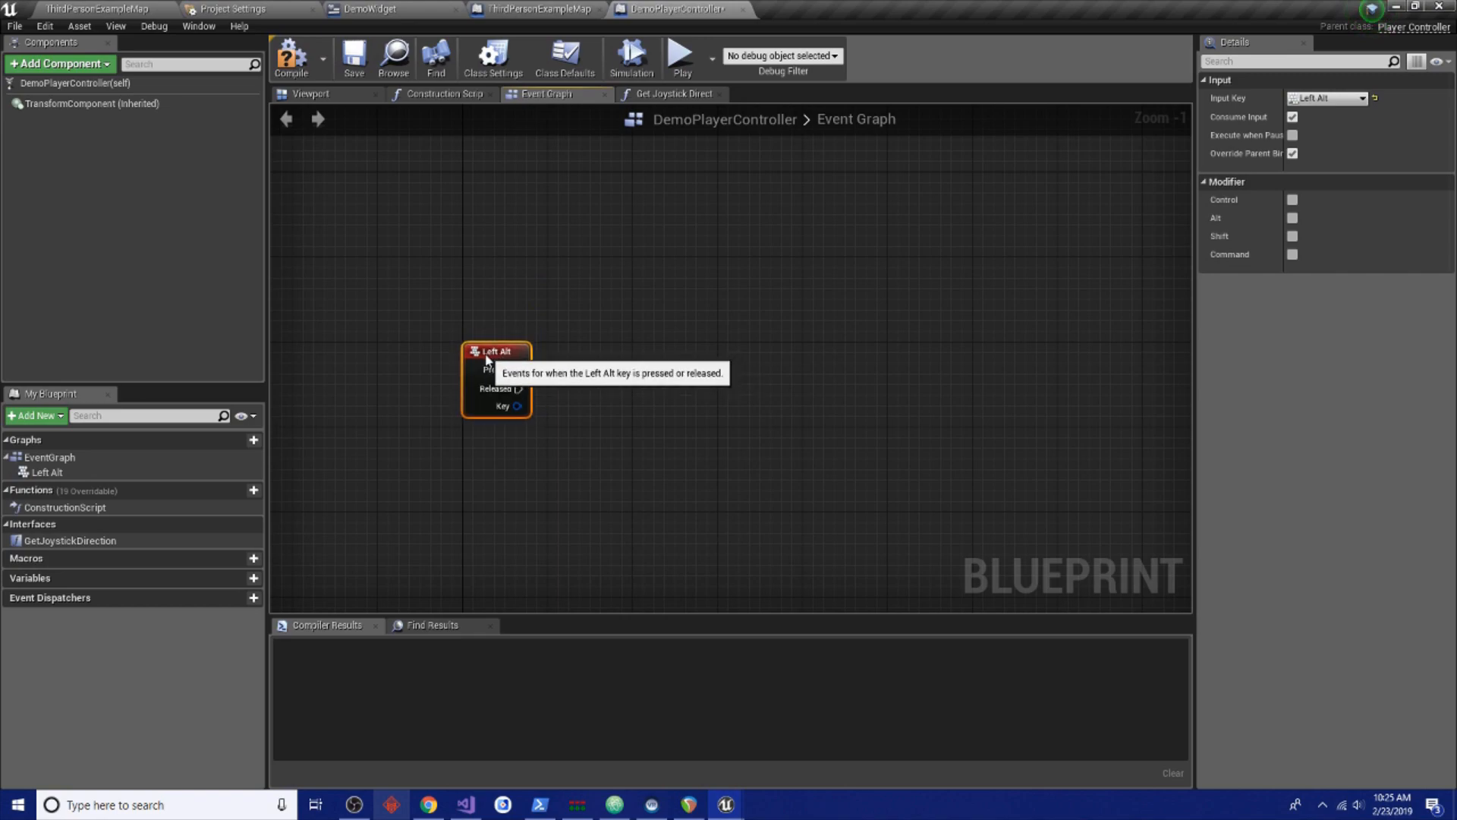
{"action": "mouse_move", "coordinate": [6, 444]}
{"action": "type", "text": "create wid"}
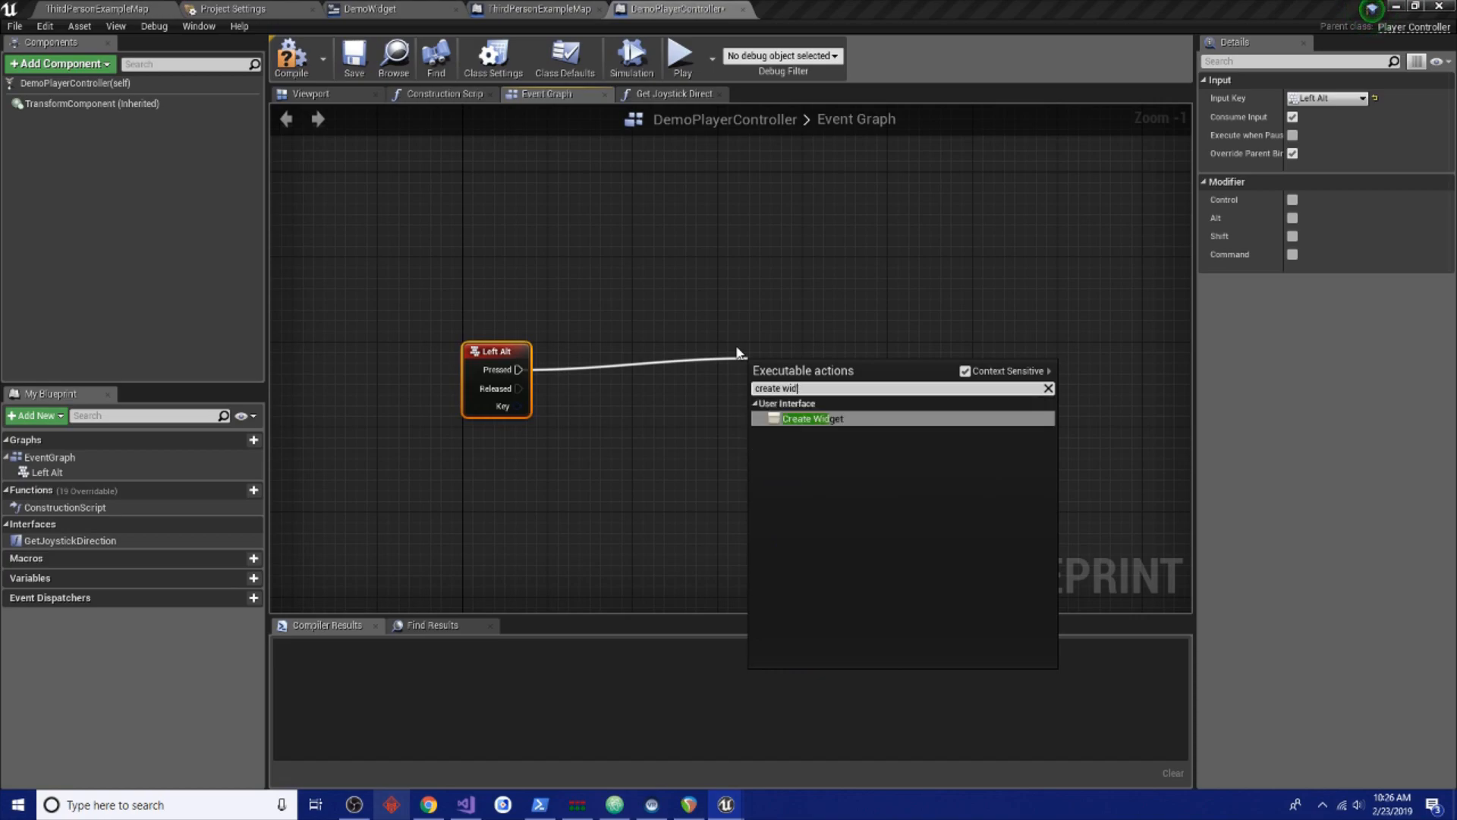
Create a DemoWidget on Left Alt Pressed with the controller itself as owning player
{"action": "left_click", "coordinate": [807, 419]}
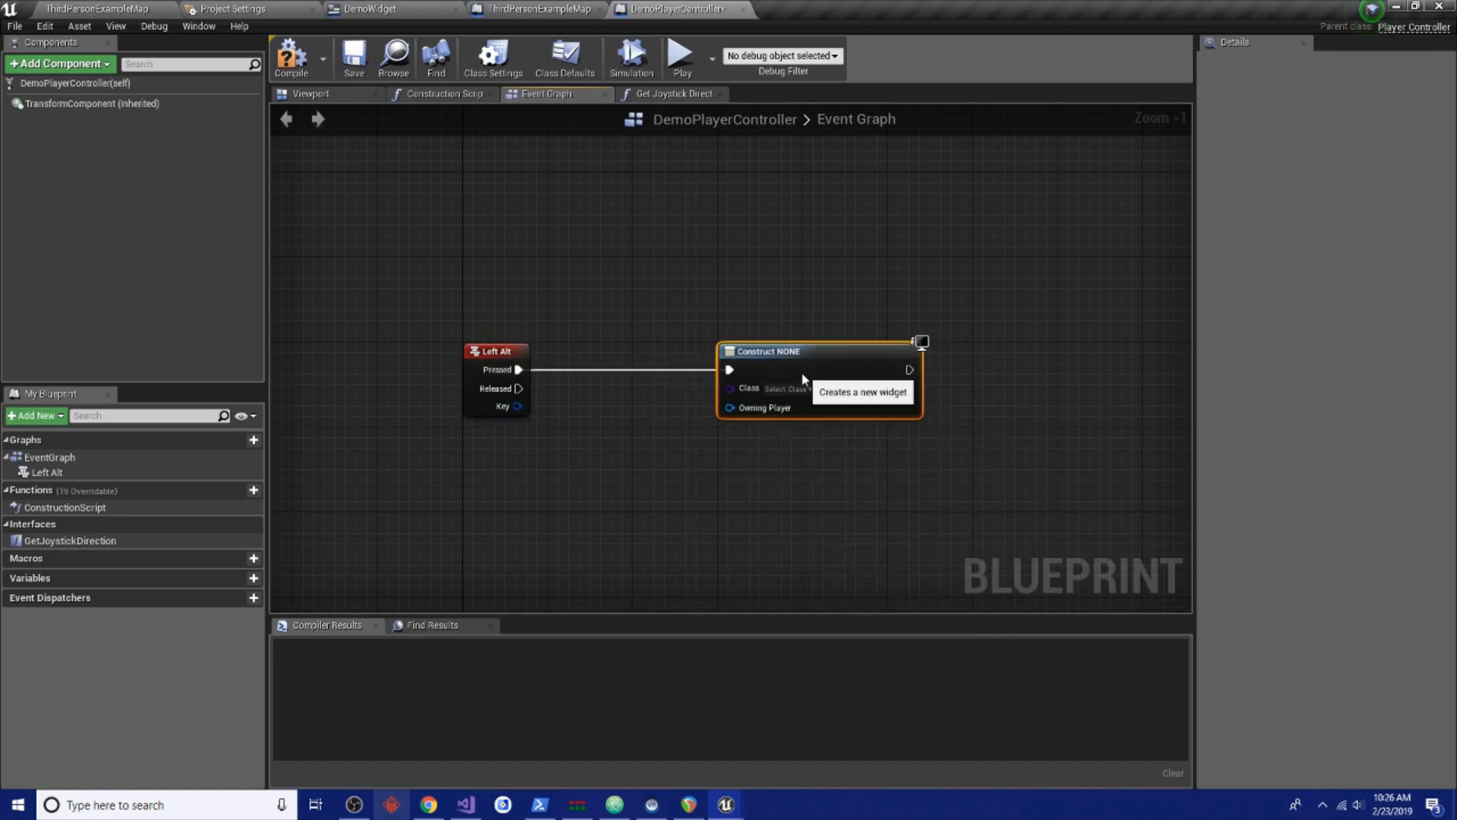
{"action": "left_click", "coordinate": [786, 388]}
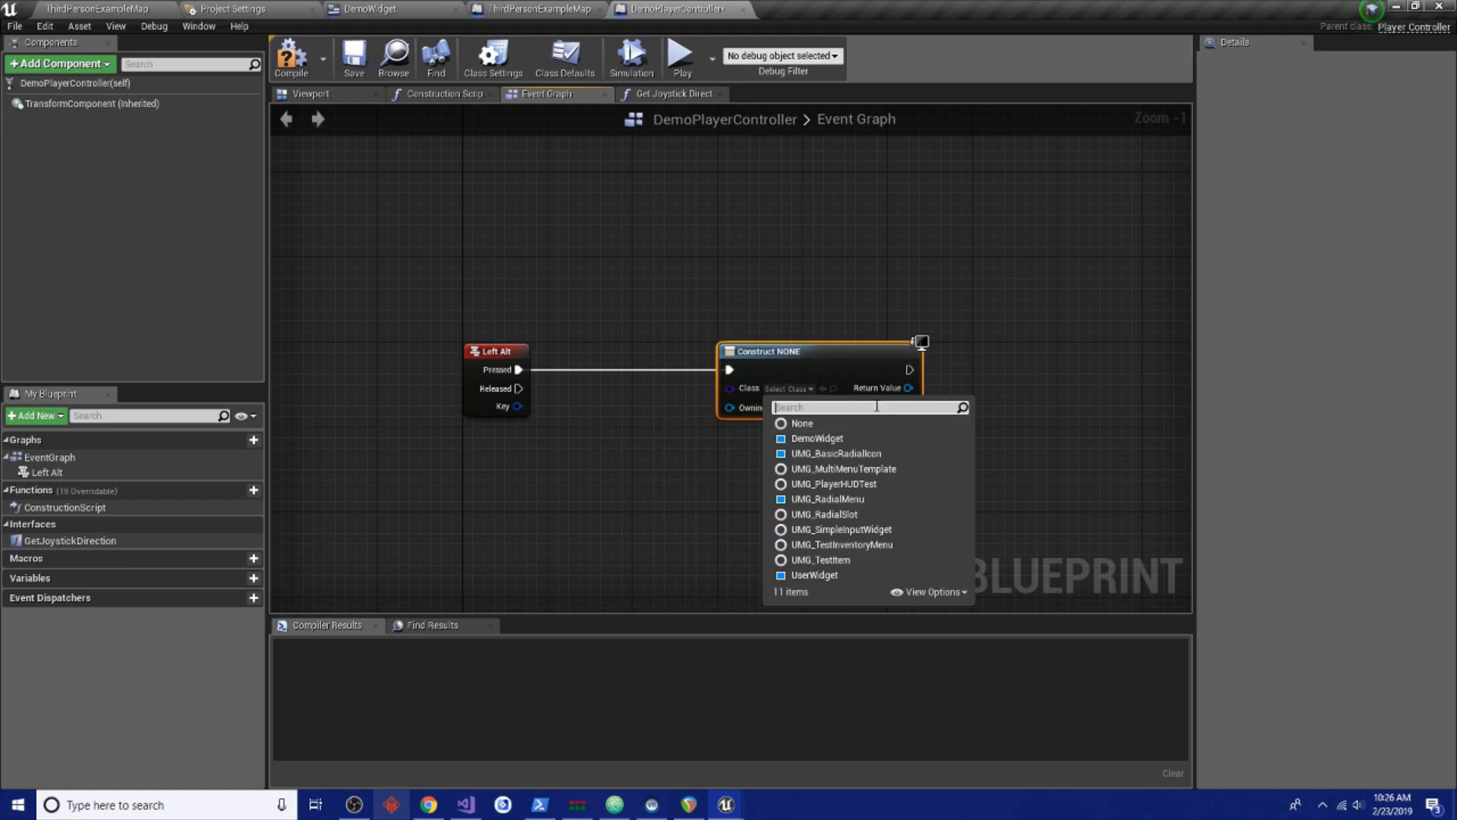
{"action": "left_click", "coordinate": [816, 437]}
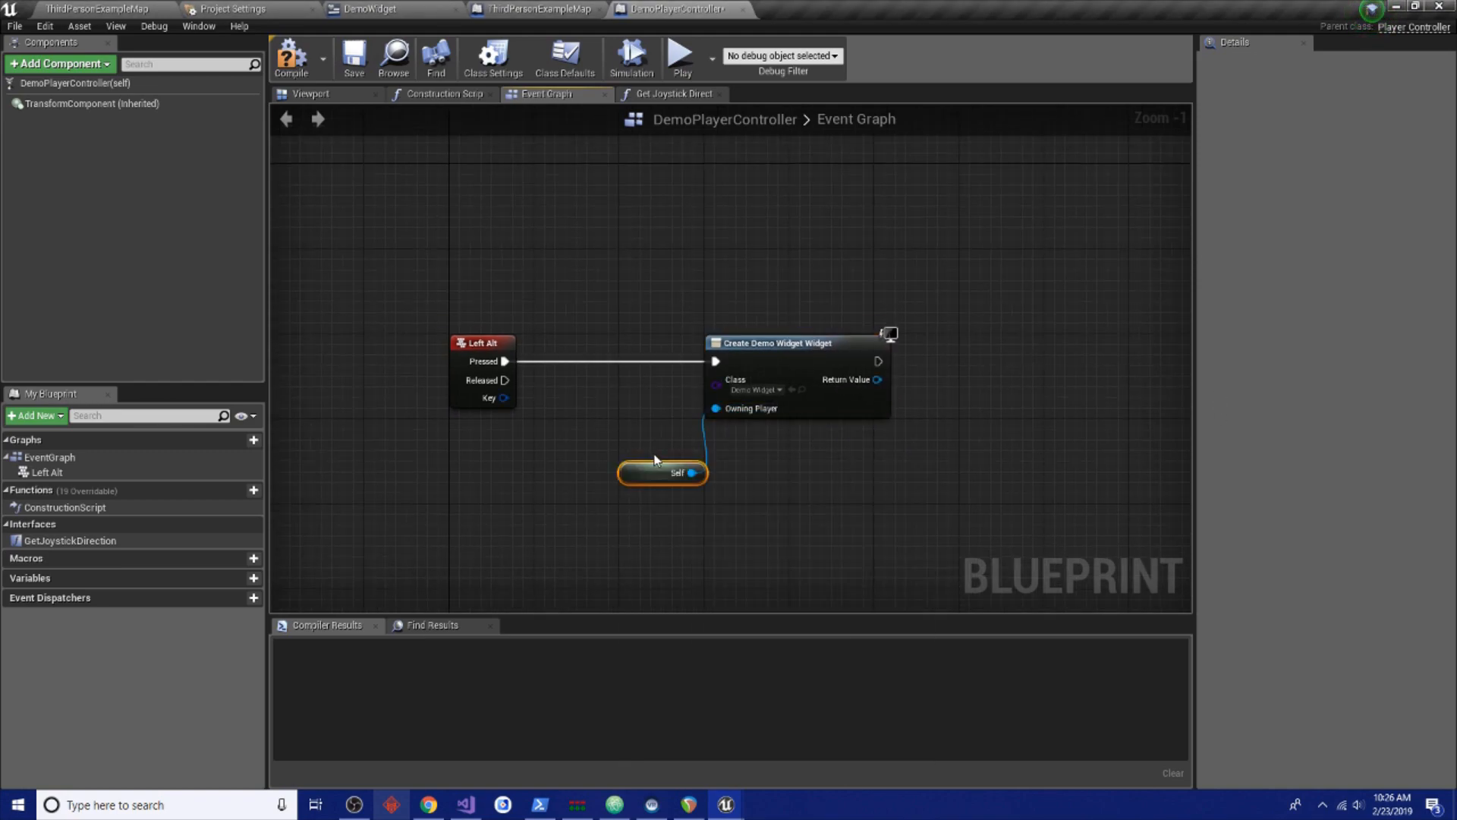
{"action": "left_click_drag", "start_coordinate": [663, 472], "coordinate": [655, 409]}
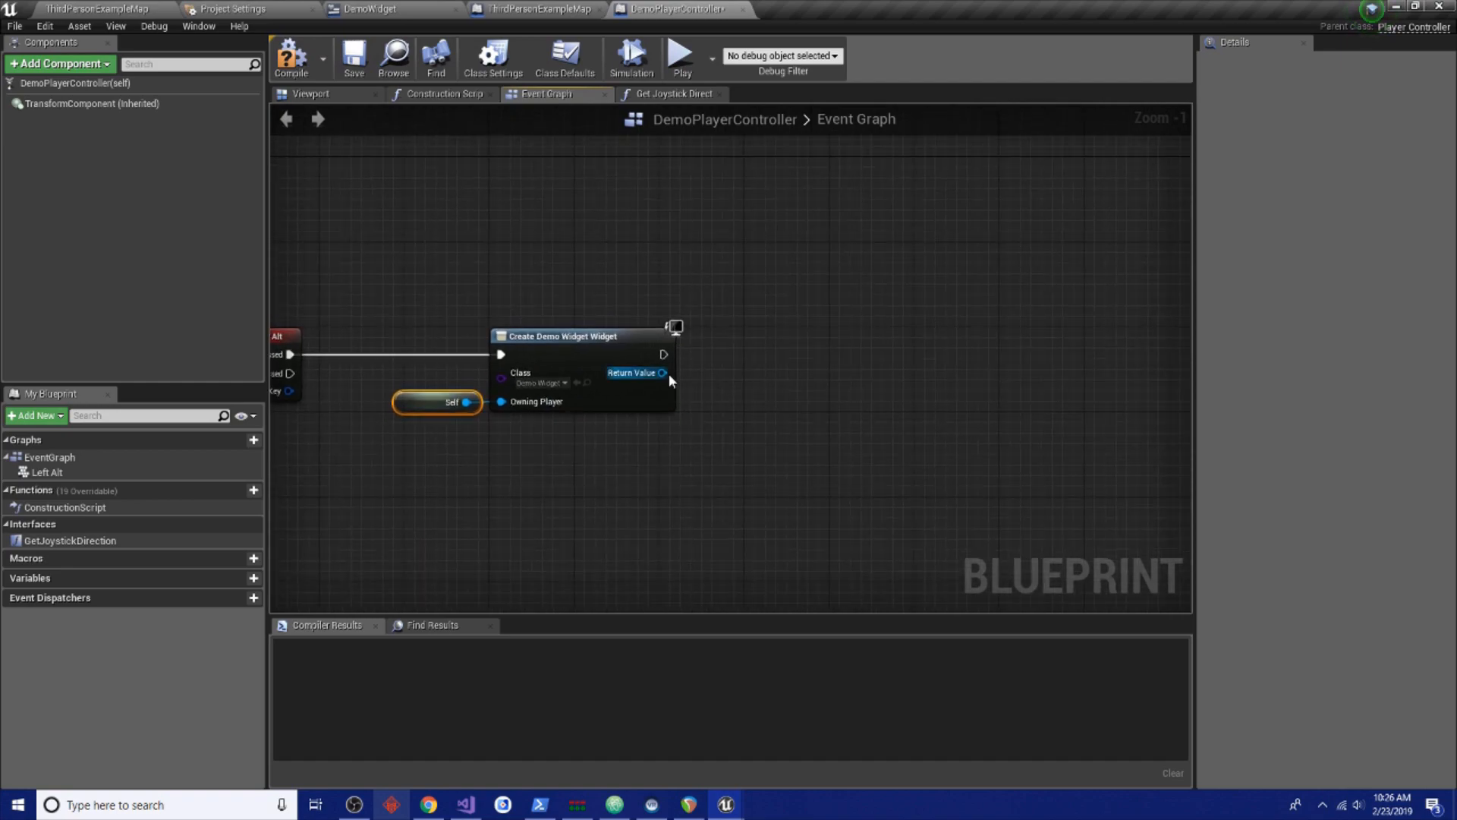
Pass the created widget into an Add to Viewport node
{"action": "left_click_drag", "start_coordinate": [664, 374], "coordinate": [805, 370]}
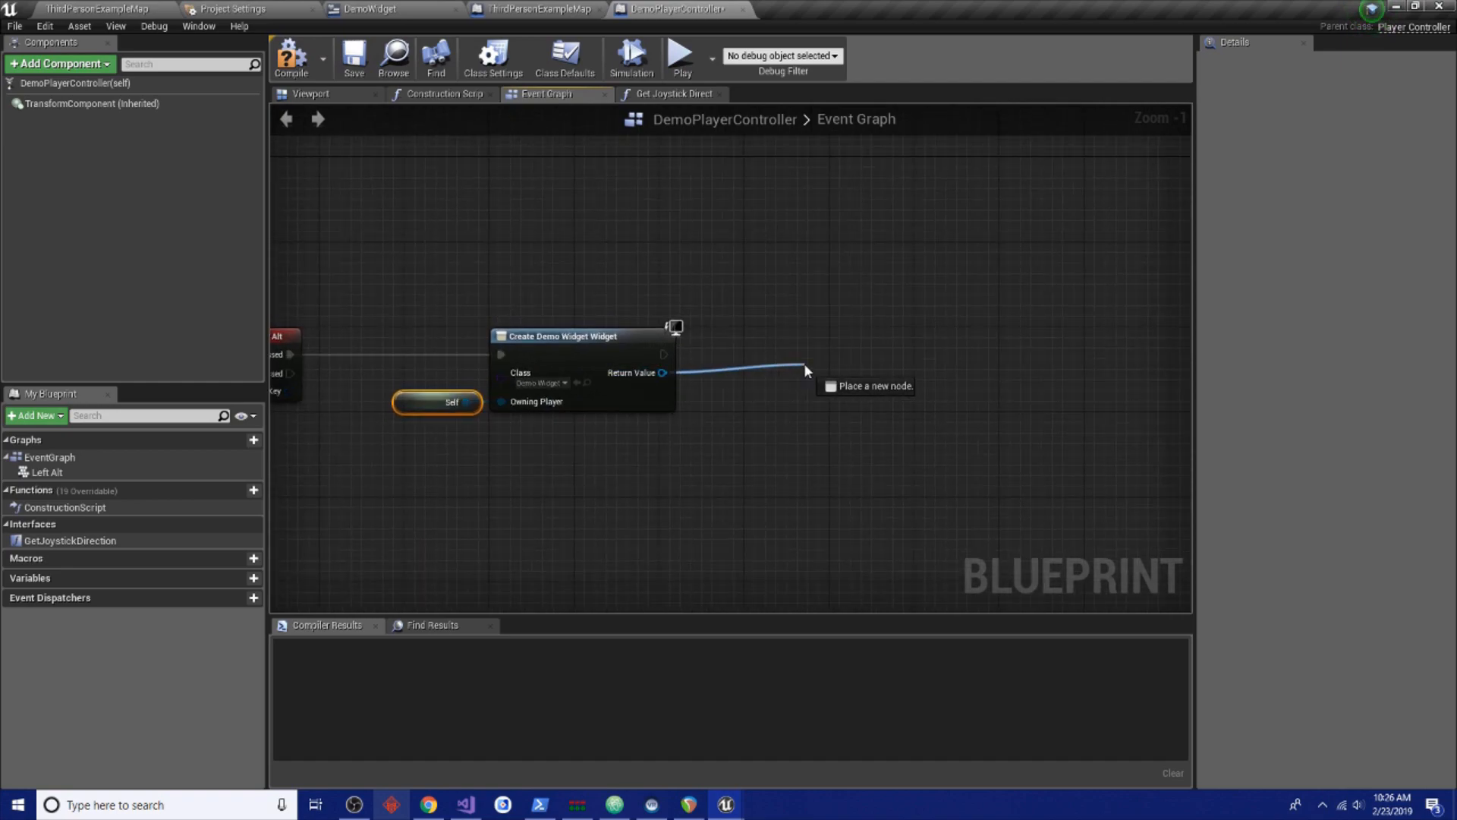
{"action": "type", "text": "add vie"}
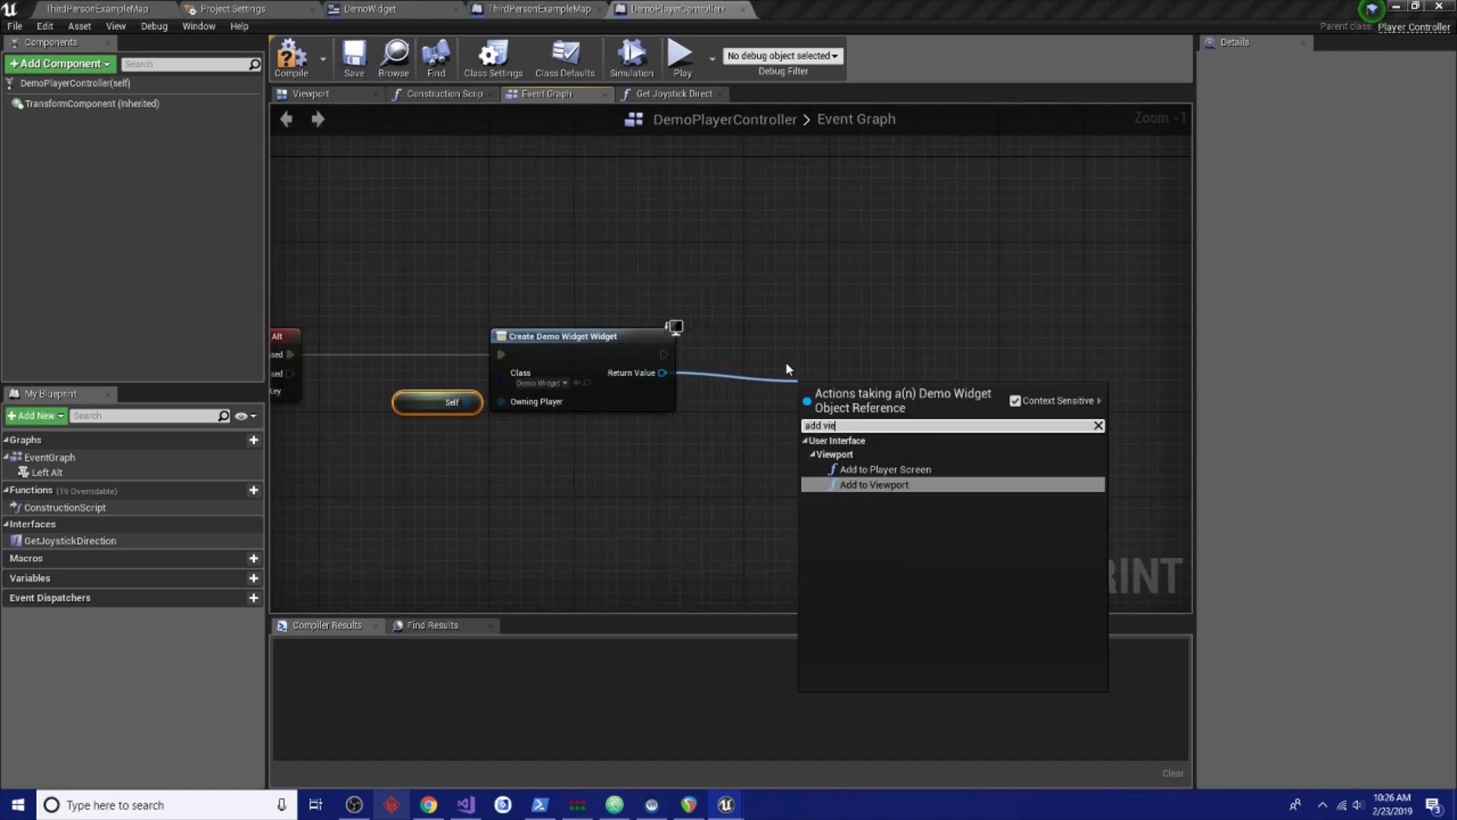
{"action": "left_click", "coordinate": [874, 484]}
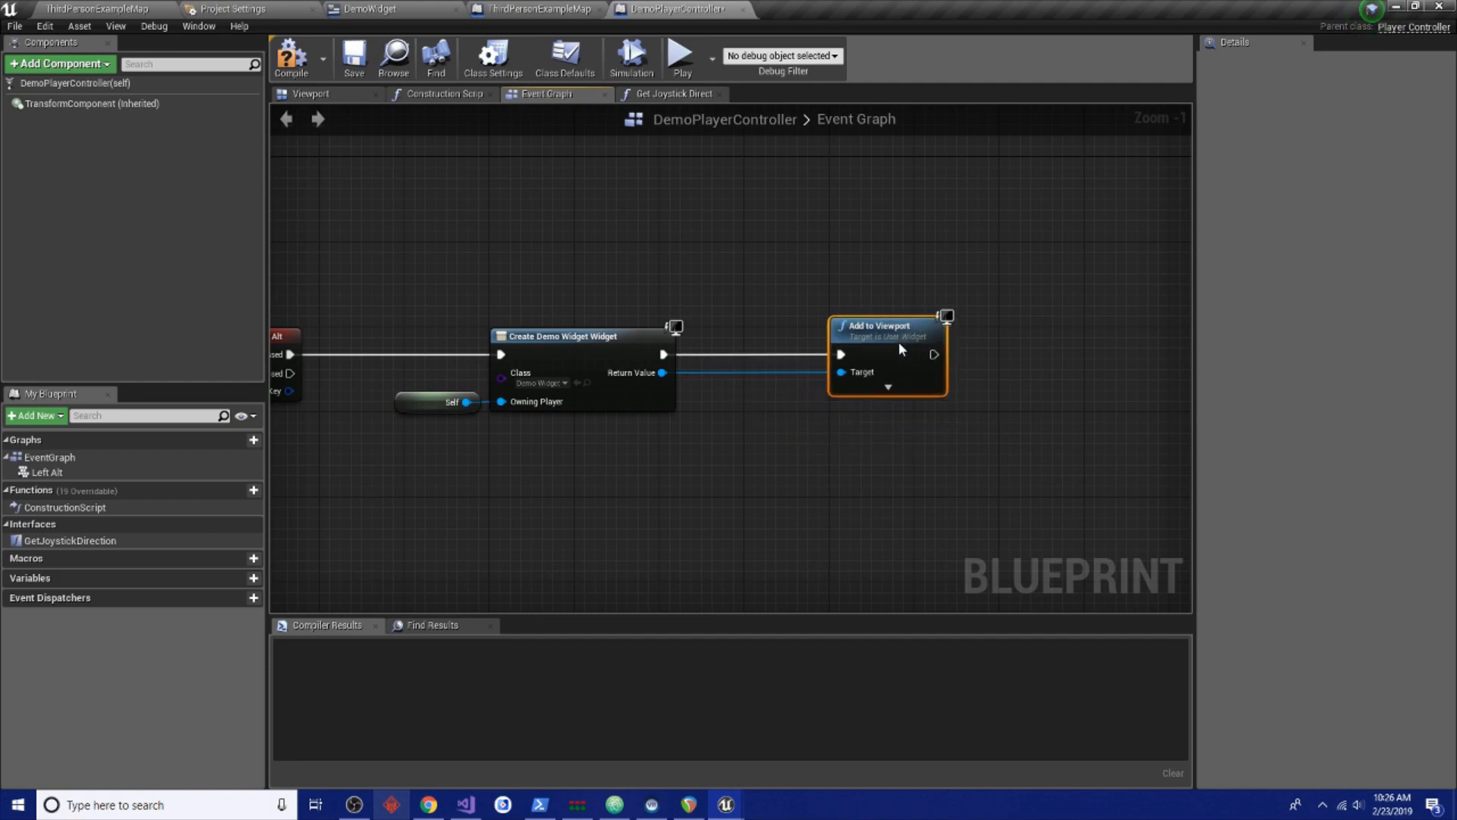
{"action": "mouse_move", "coordinate": [874, 358]}
{"action": "type", "text": "pr"}
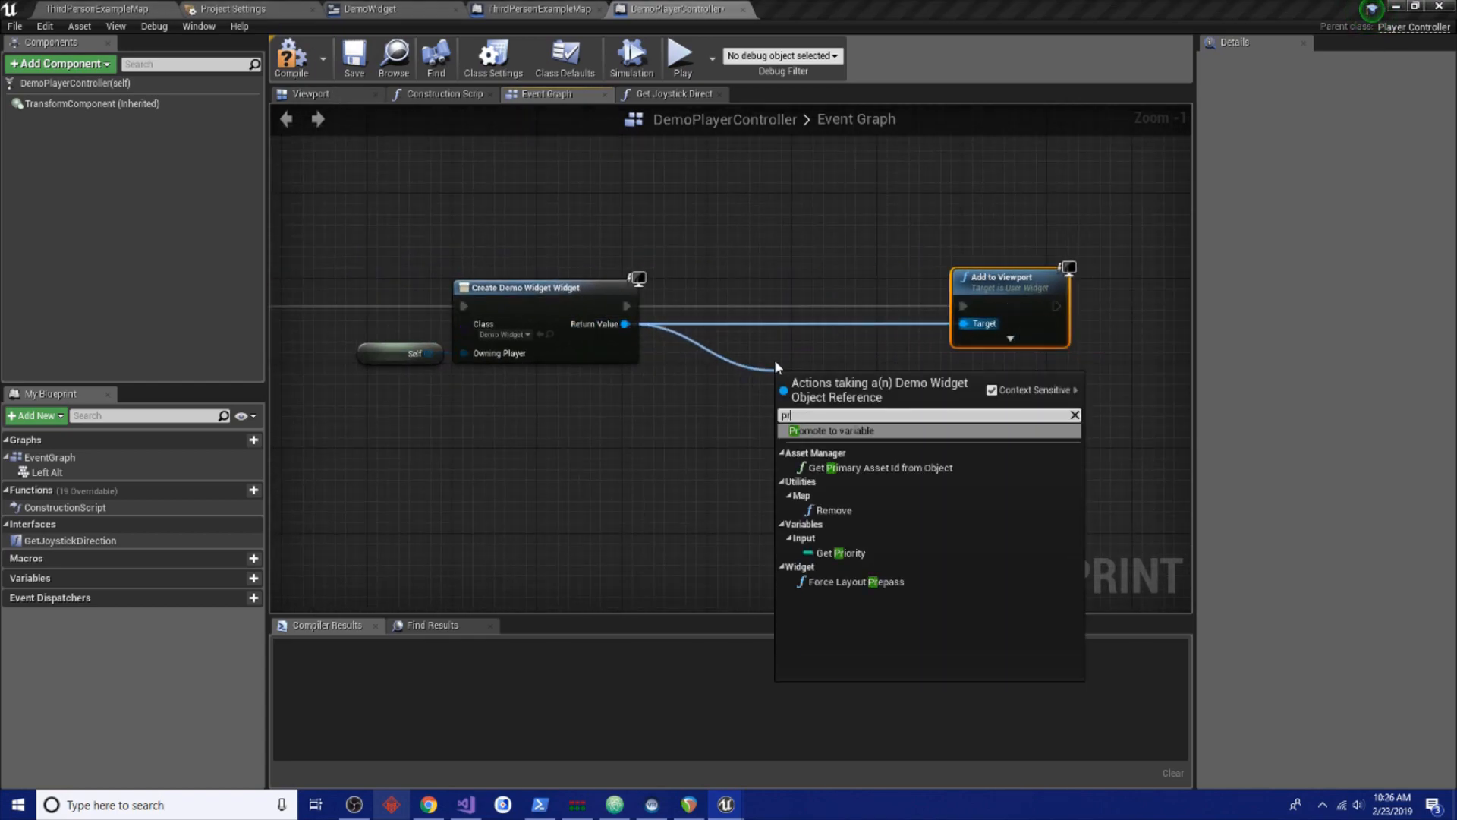
Promote the created widget to a selection_wheel variable, set before Add to Viewport
{"action": "left_click", "coordinate": [829, 431]}
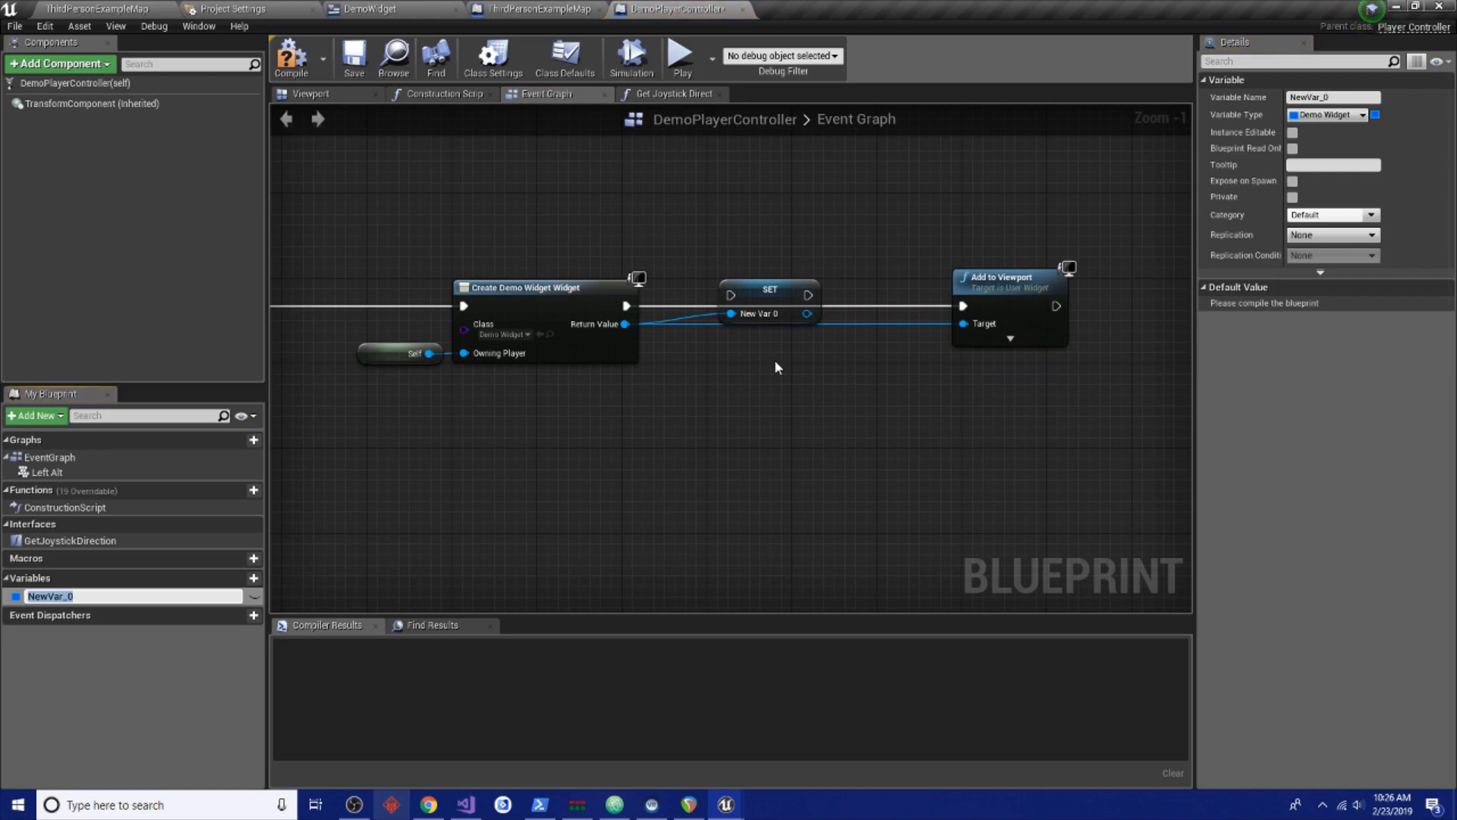
{"action": "type", "text": "selectionwheel"}
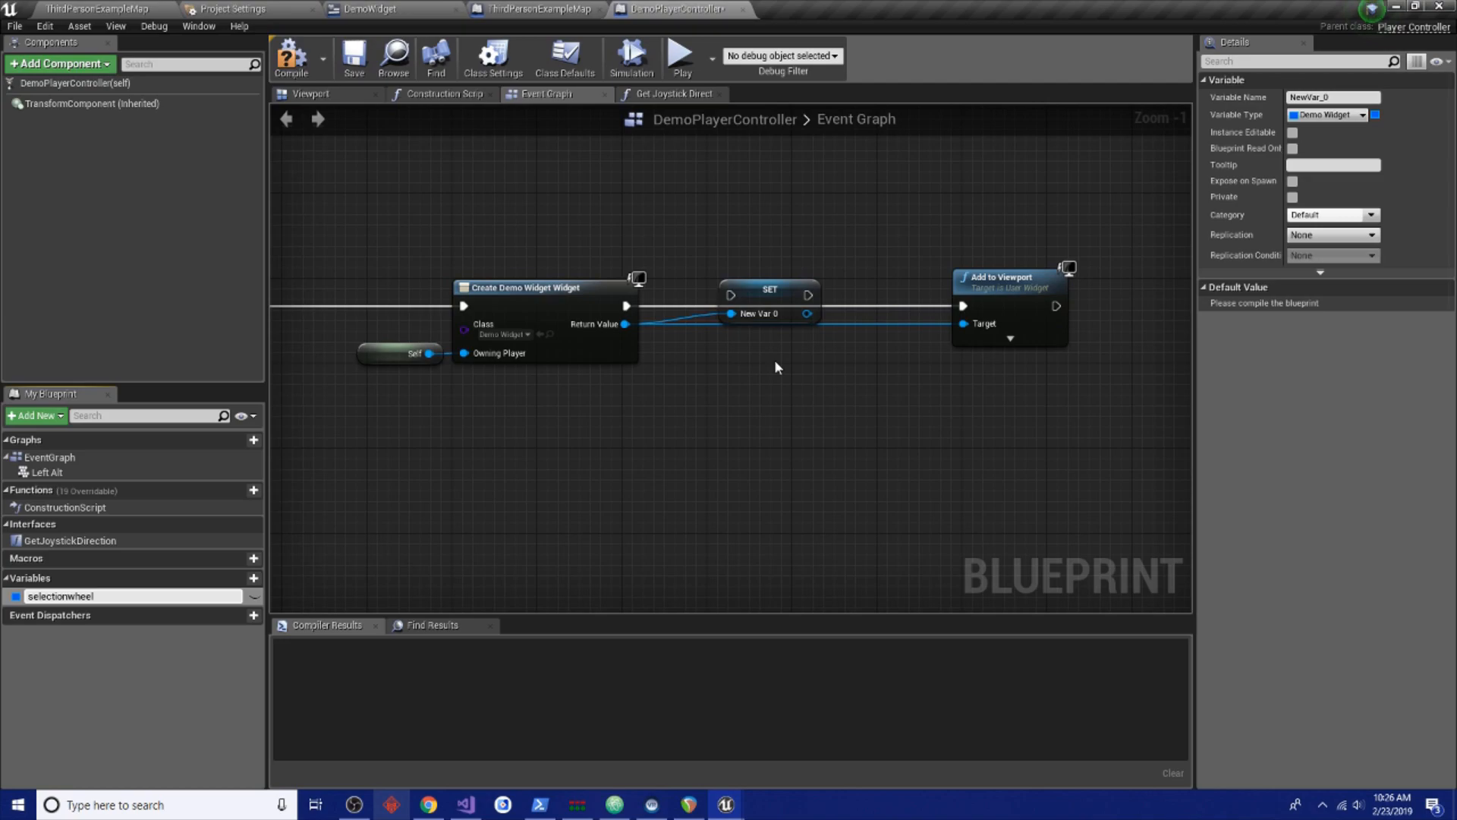
{"action": "type", "text": "selection_wheel"}
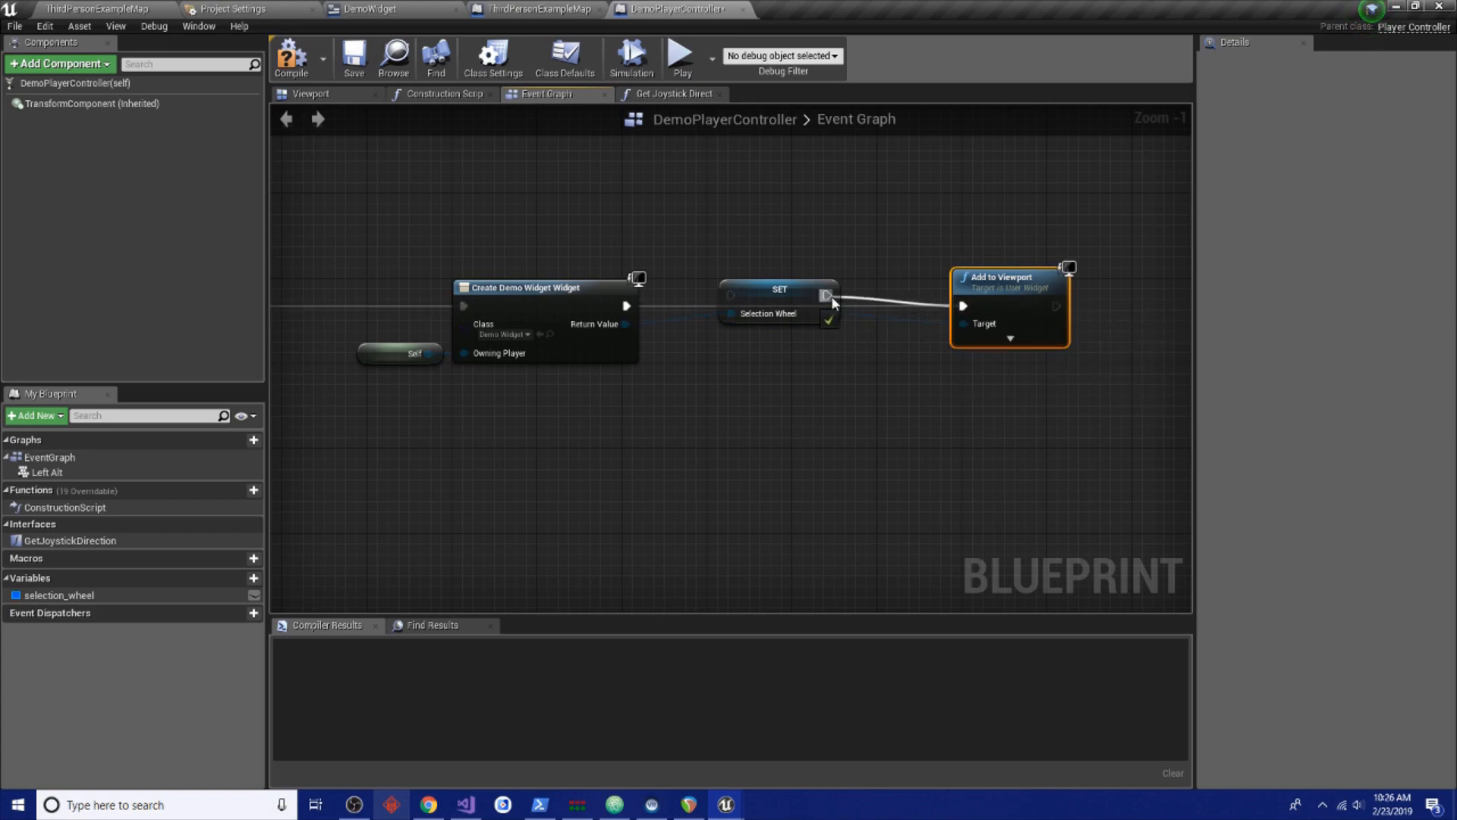
{"action": "left_click", "coordinate": [779, 302]}
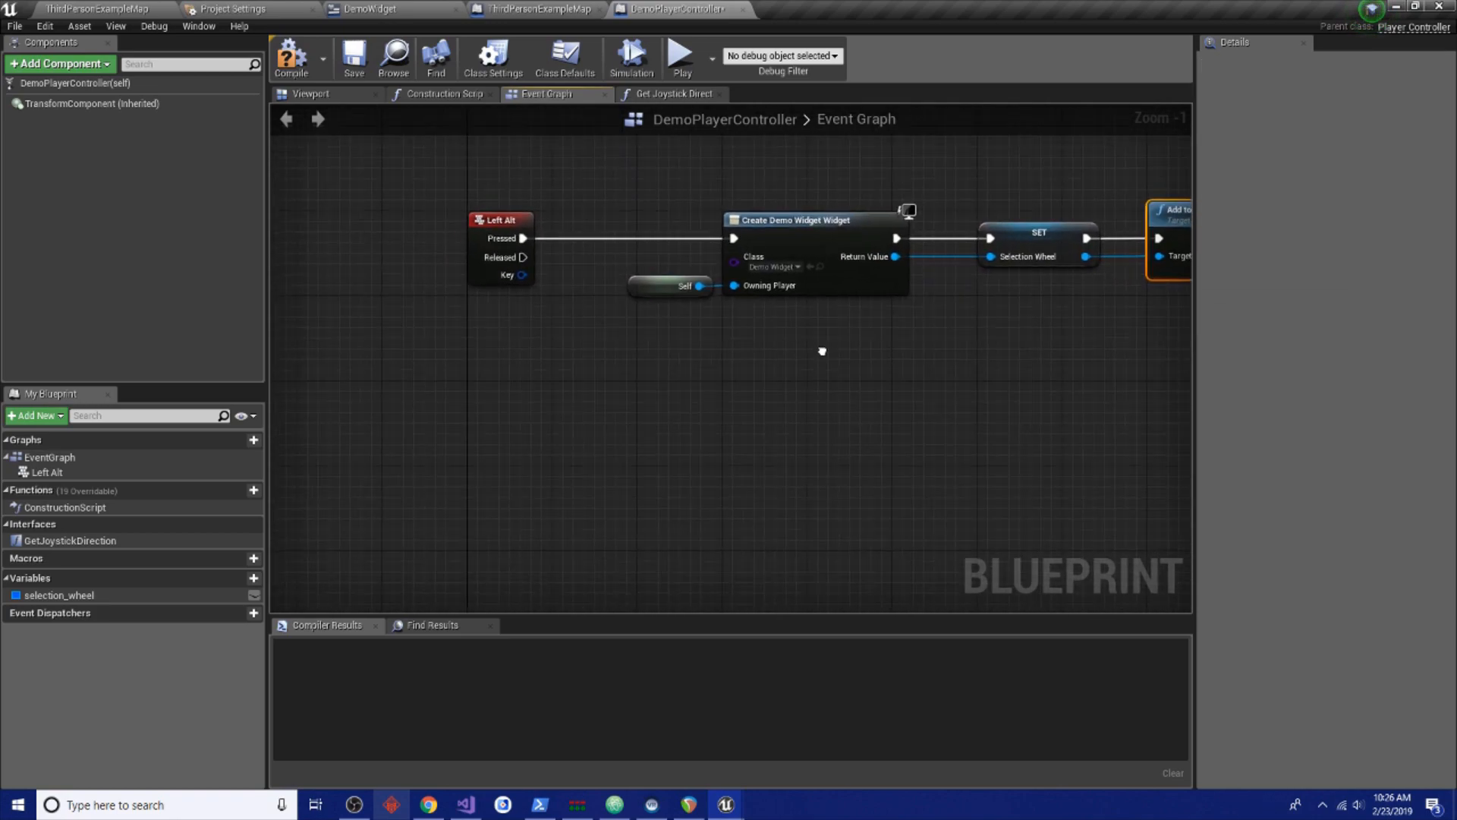
Add a validated Get selection_wheel whose Is Valid branch calls Remove from Parent
{"action": "scroll", "scroll_direction": "down", "scroll_amount": 3}
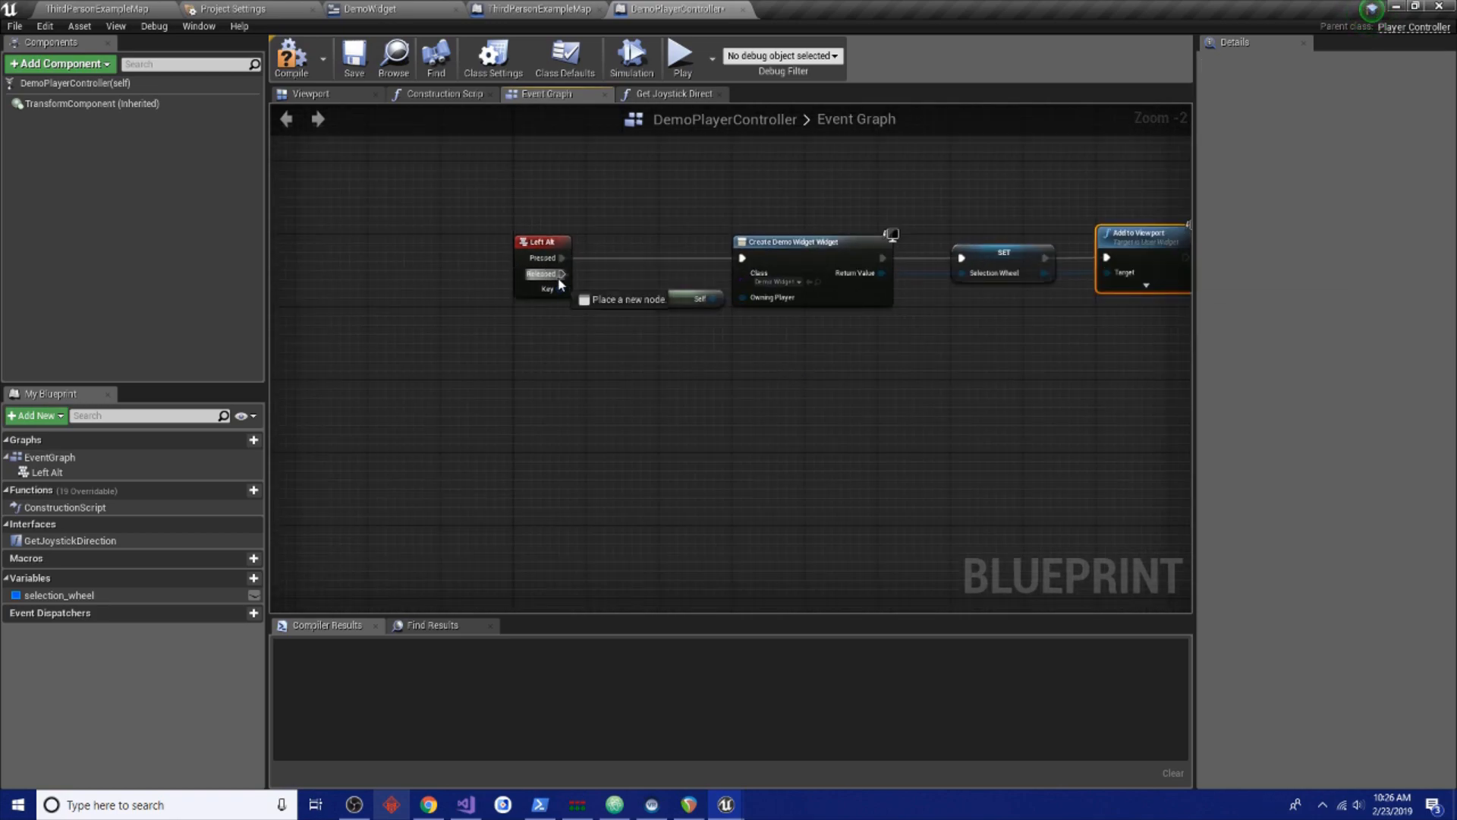
{"action": "left_click", "coordinate": [65, 595]}
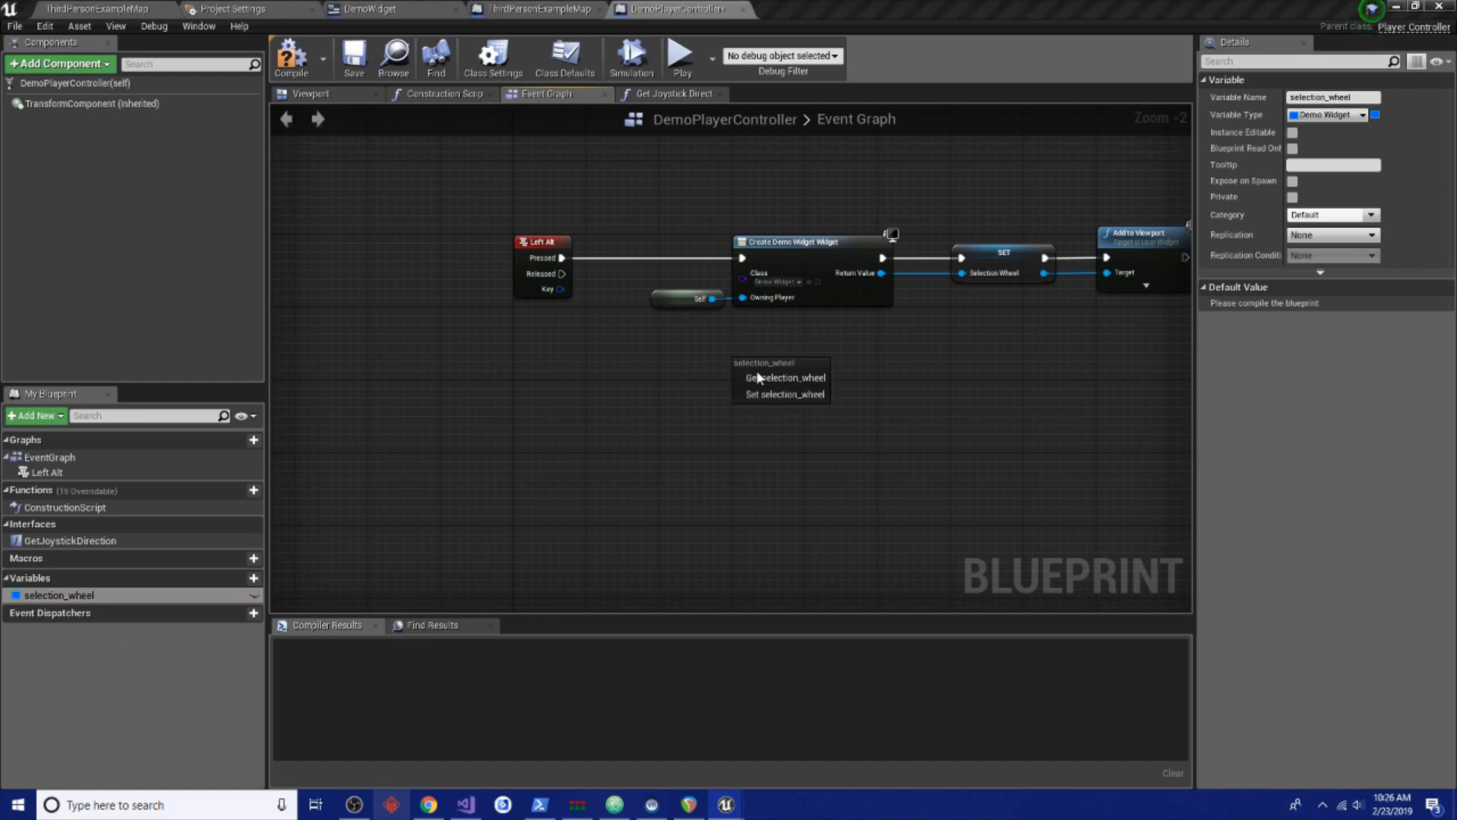
{"action": "left_click", "coordinate": [786, 376]}
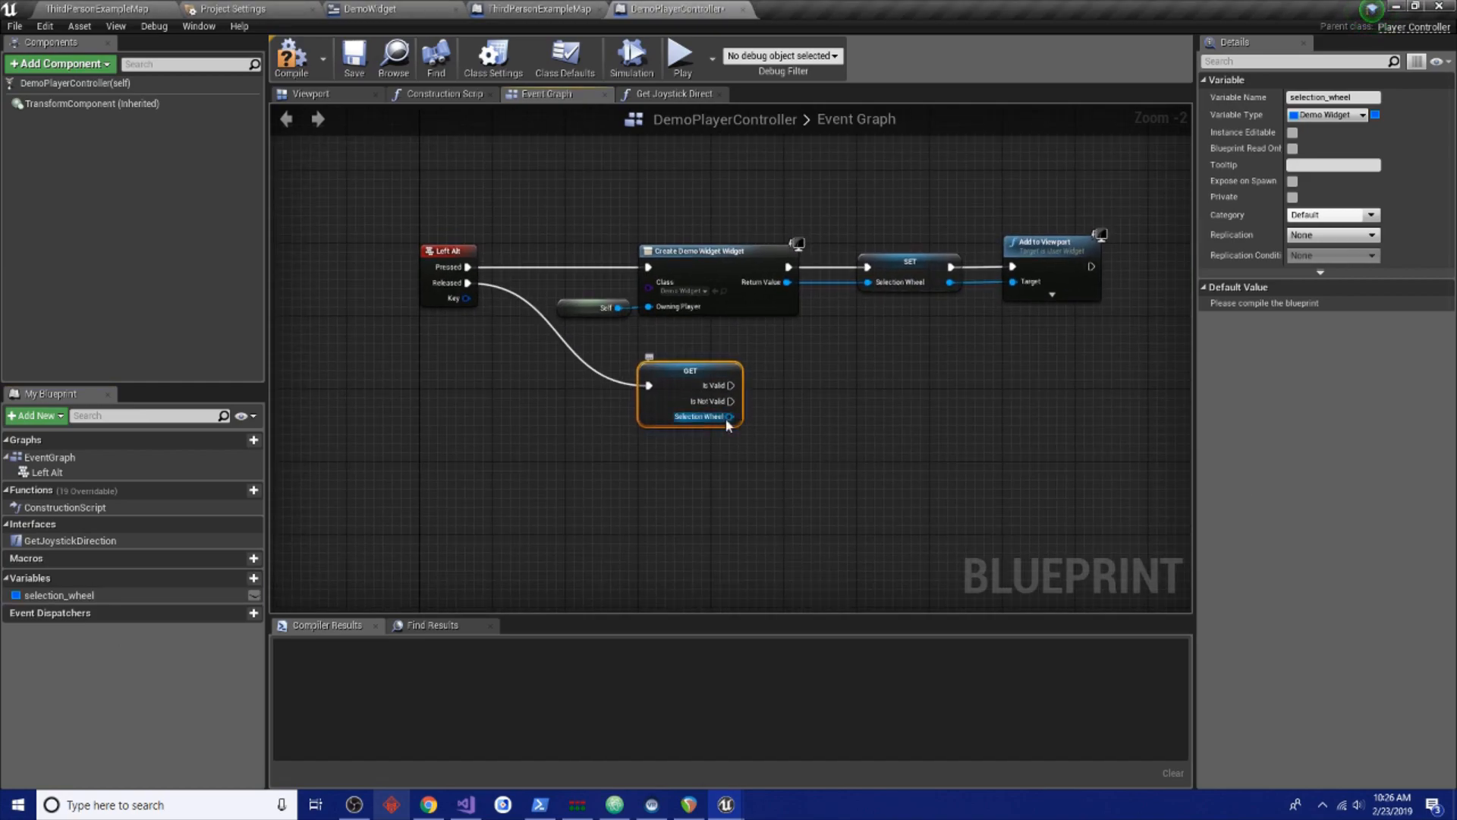
{"action": "left_click_drag", "start_coordinate": [734, 416], "coordinate": [836, 381]}
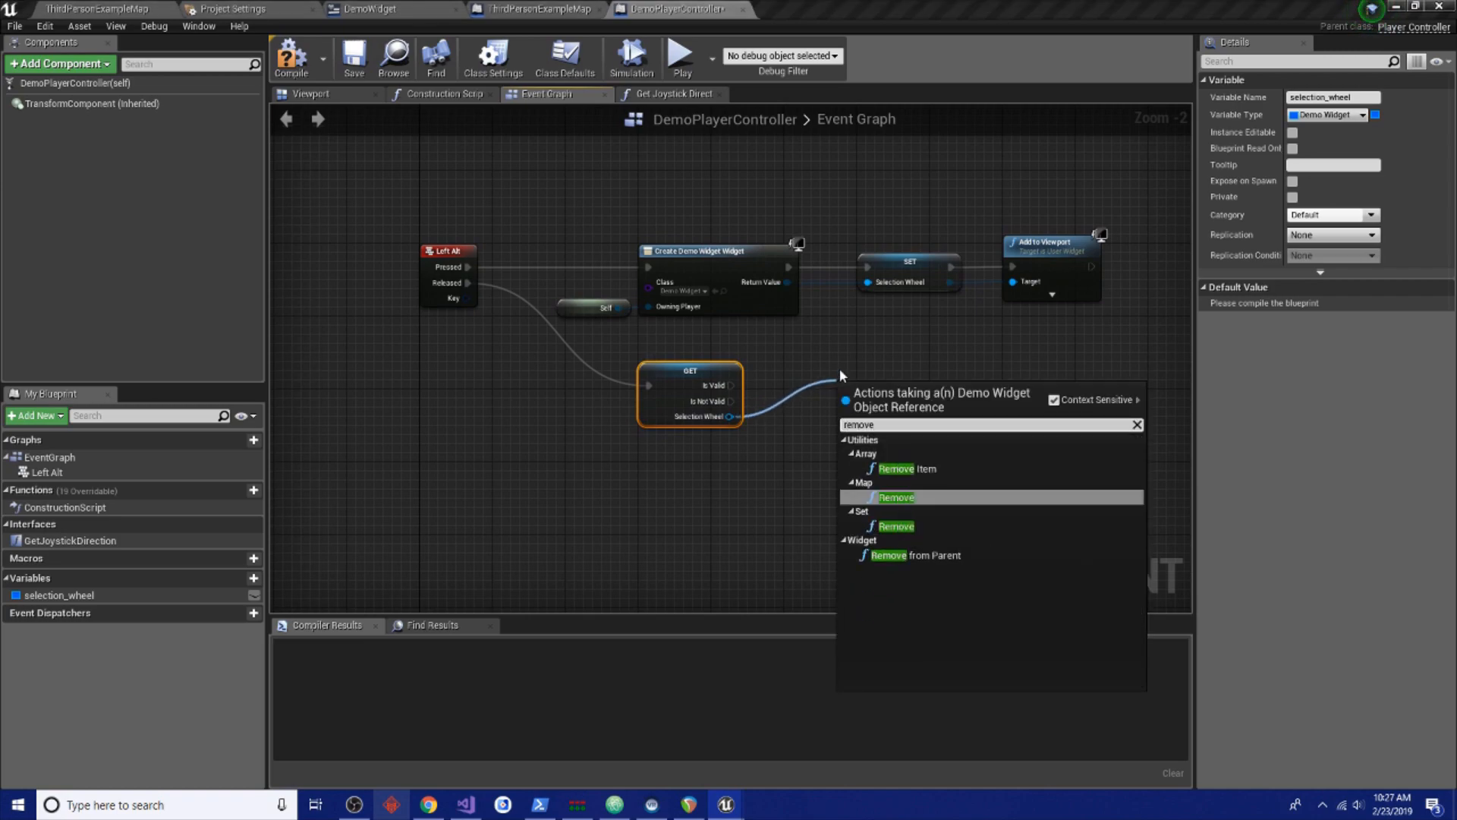
{"action": "left_click", "coordinate": [888, 556]}
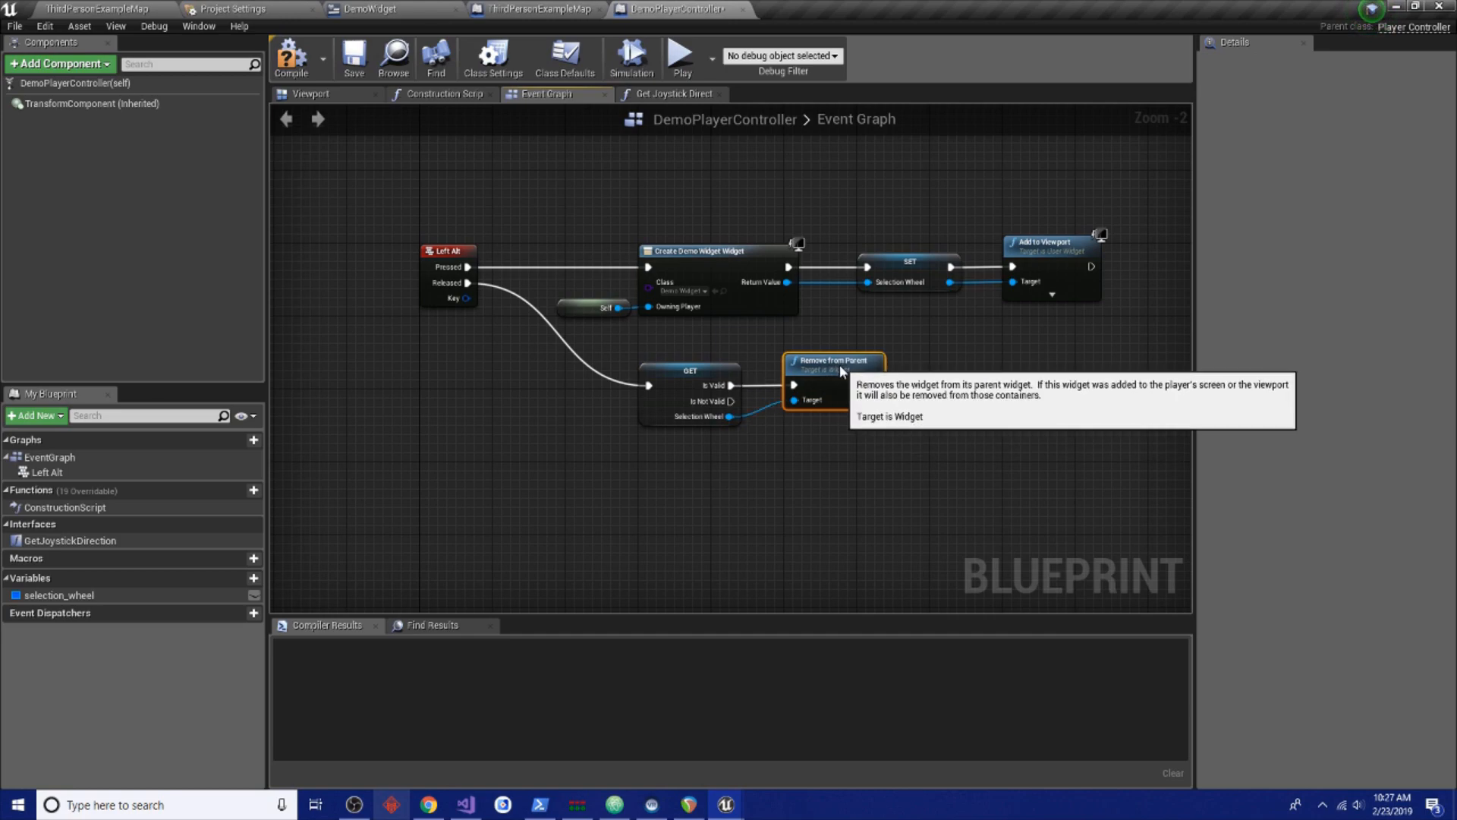
{"action": "mouse_move", "coordinate": [507, 333]}
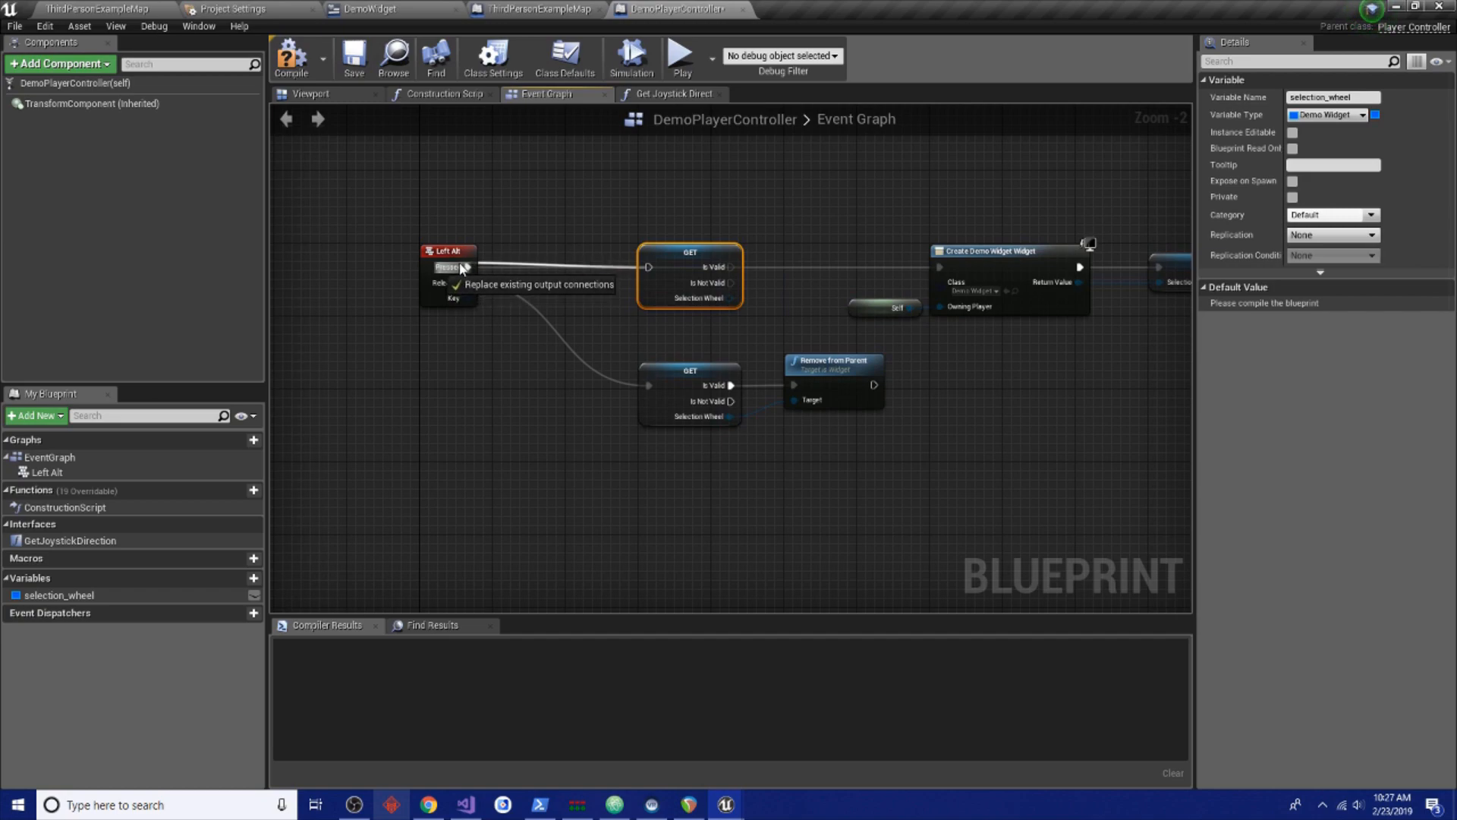
Route Left Alt Pressed through a validity check and compile the controller
{"action": "left_click_drag", "start_coordinate": [469, 267], "coordinate": [649, 267]}
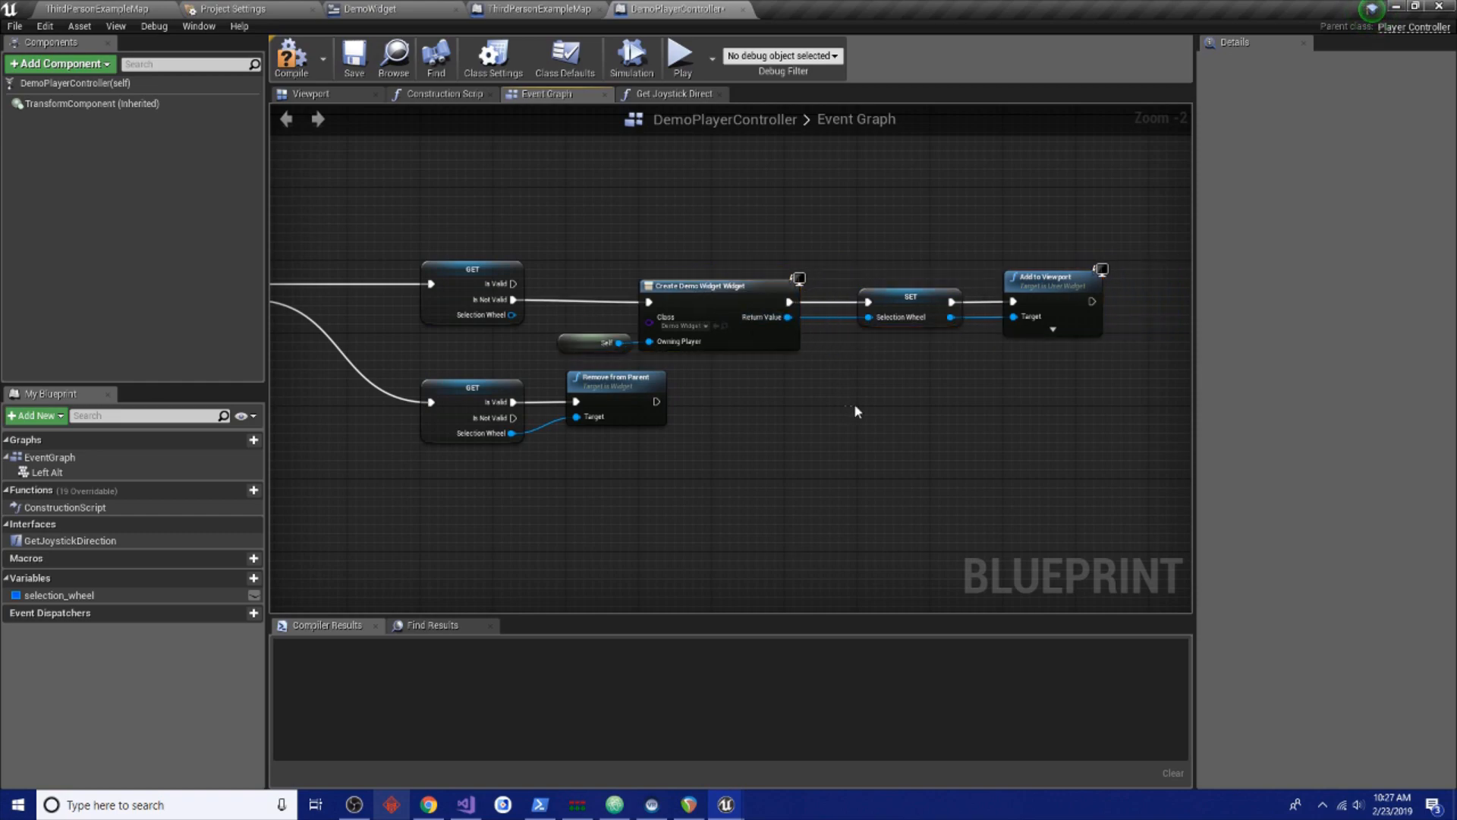
{"action": "left_click", "coordinate": [291, 54]}
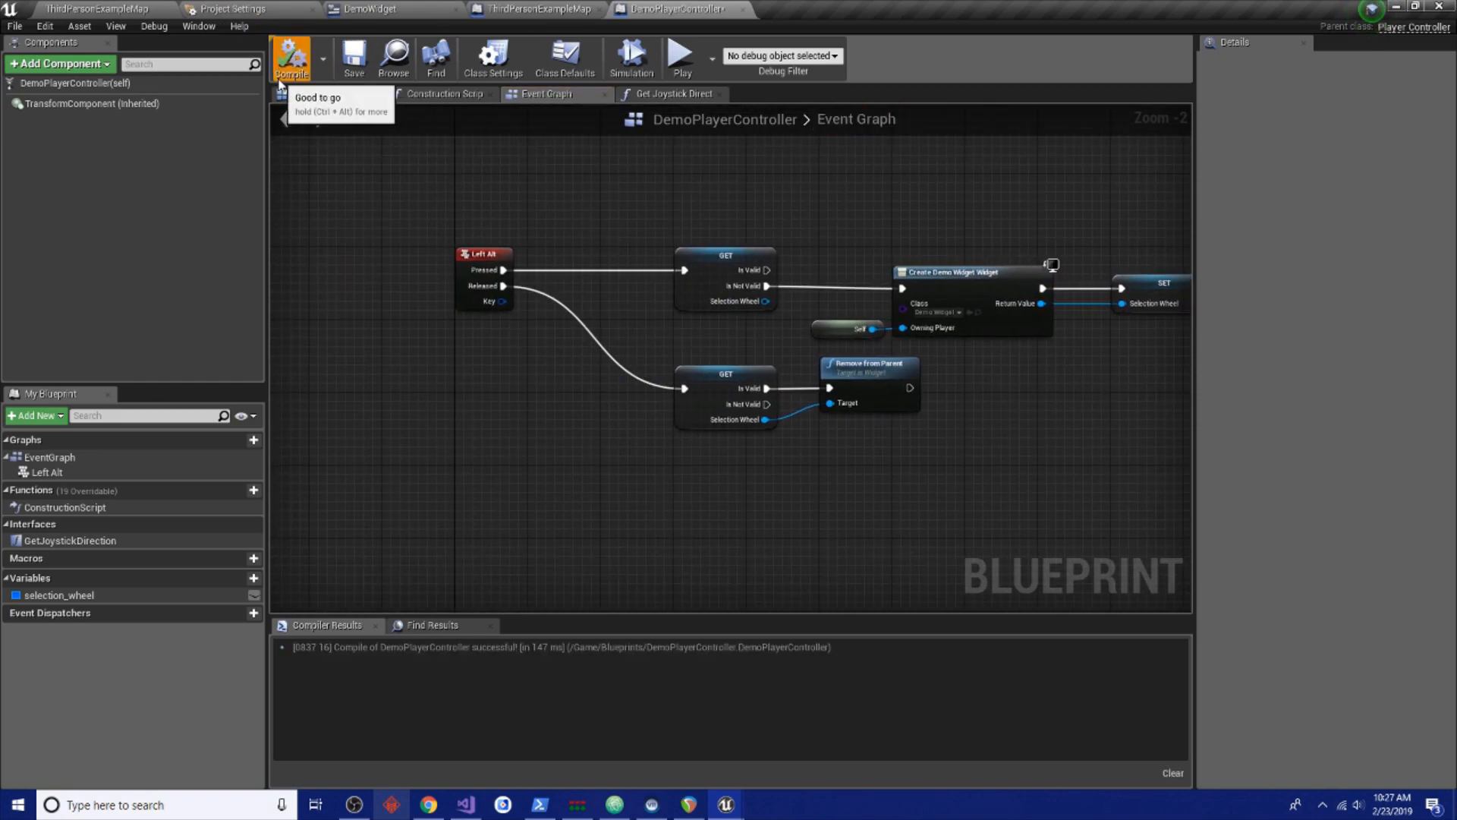
Compile and save DemoPlayerController, then return to the ThirdPersonExampleMap level
{"action": "left_click", "coordinate": [292, 58]}
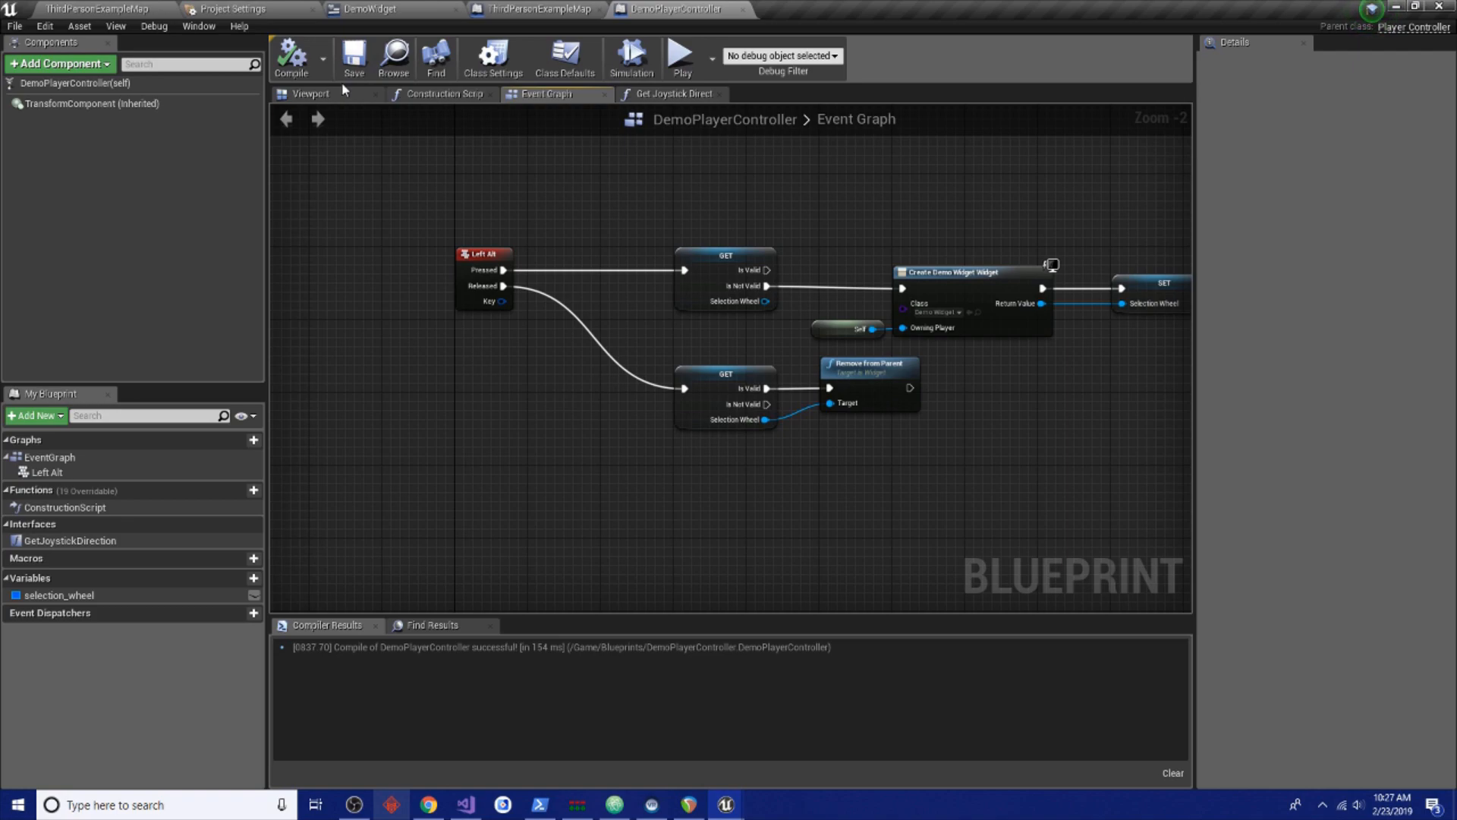
{"action": "mouse_move", "coordinate": [683, 221]}
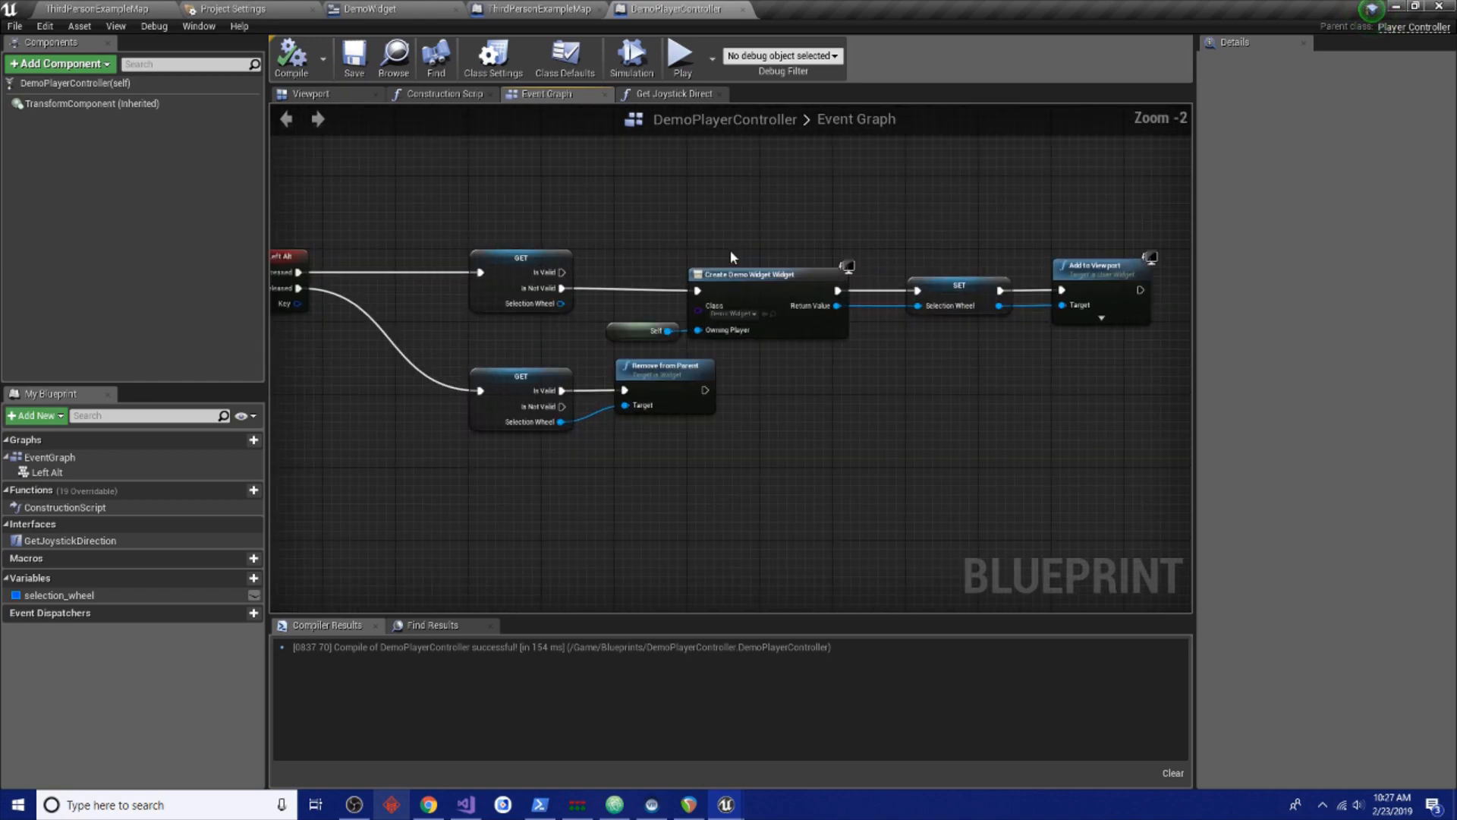
{"action": "mouse_move", "coordinate": [753, 238]}
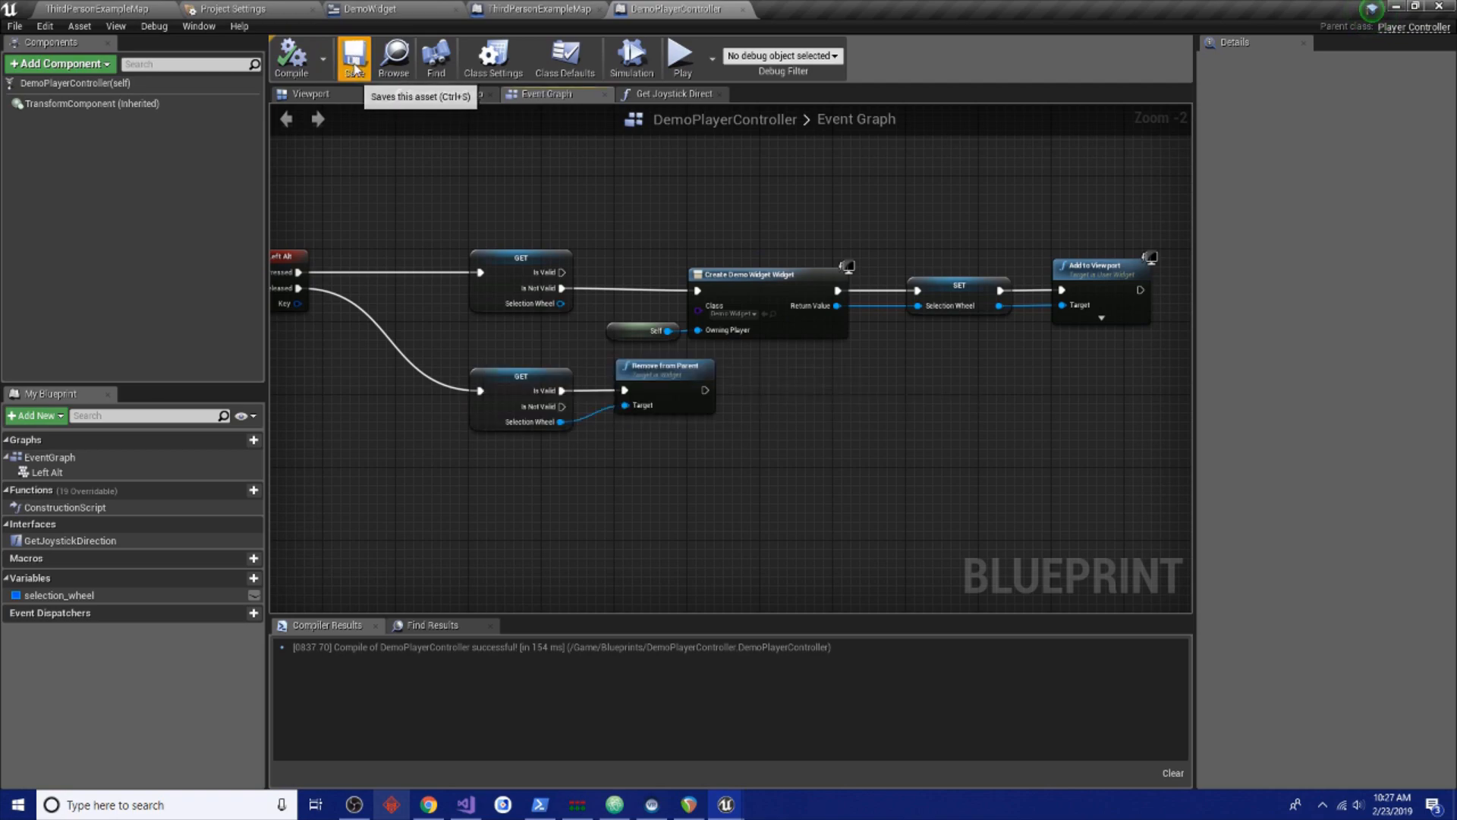
{"action": "left_click", "coordinate": [236, 9]}
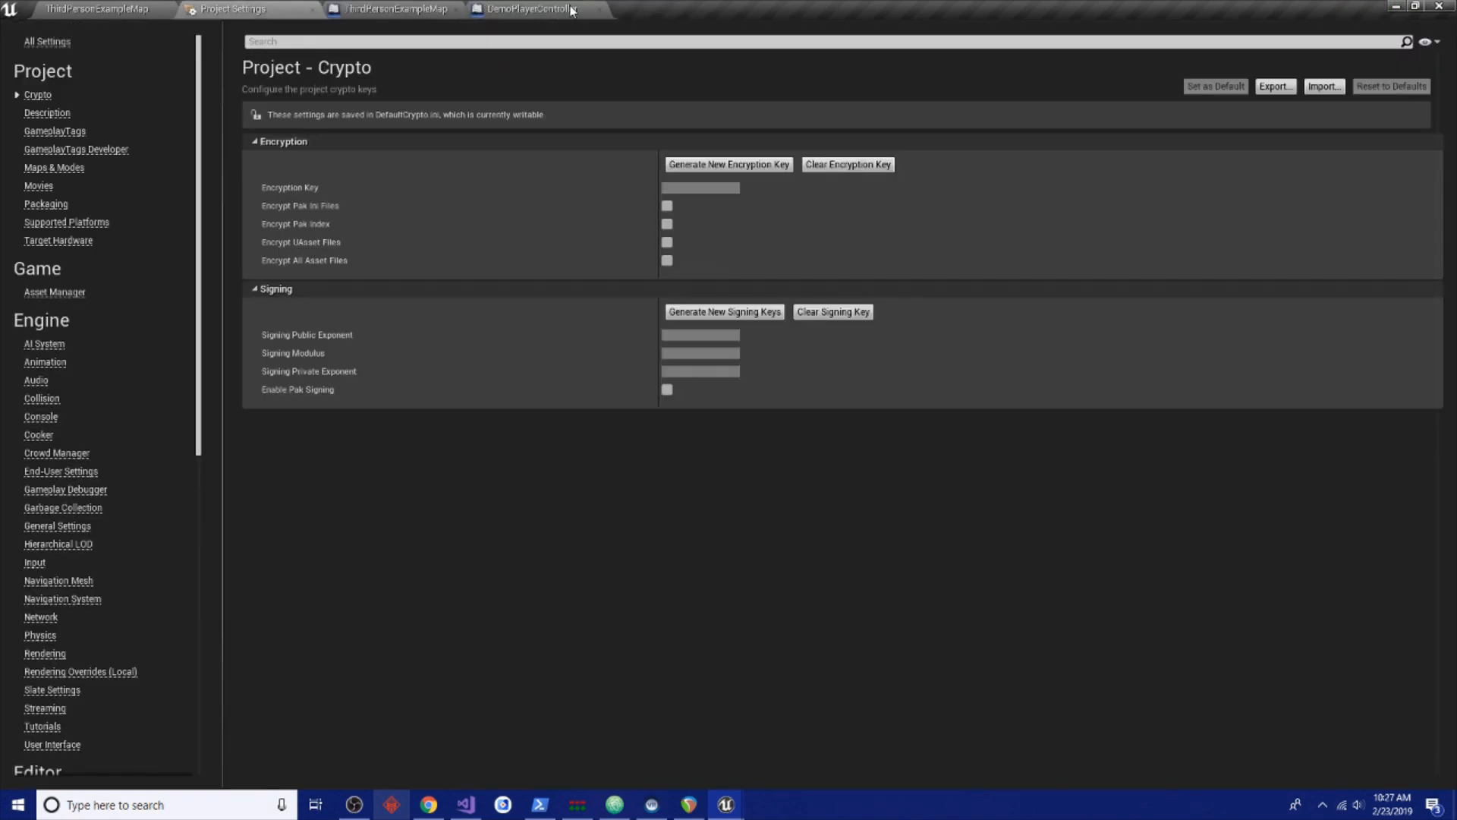
{"action": "left_click", "coordinate": [525, 8]}
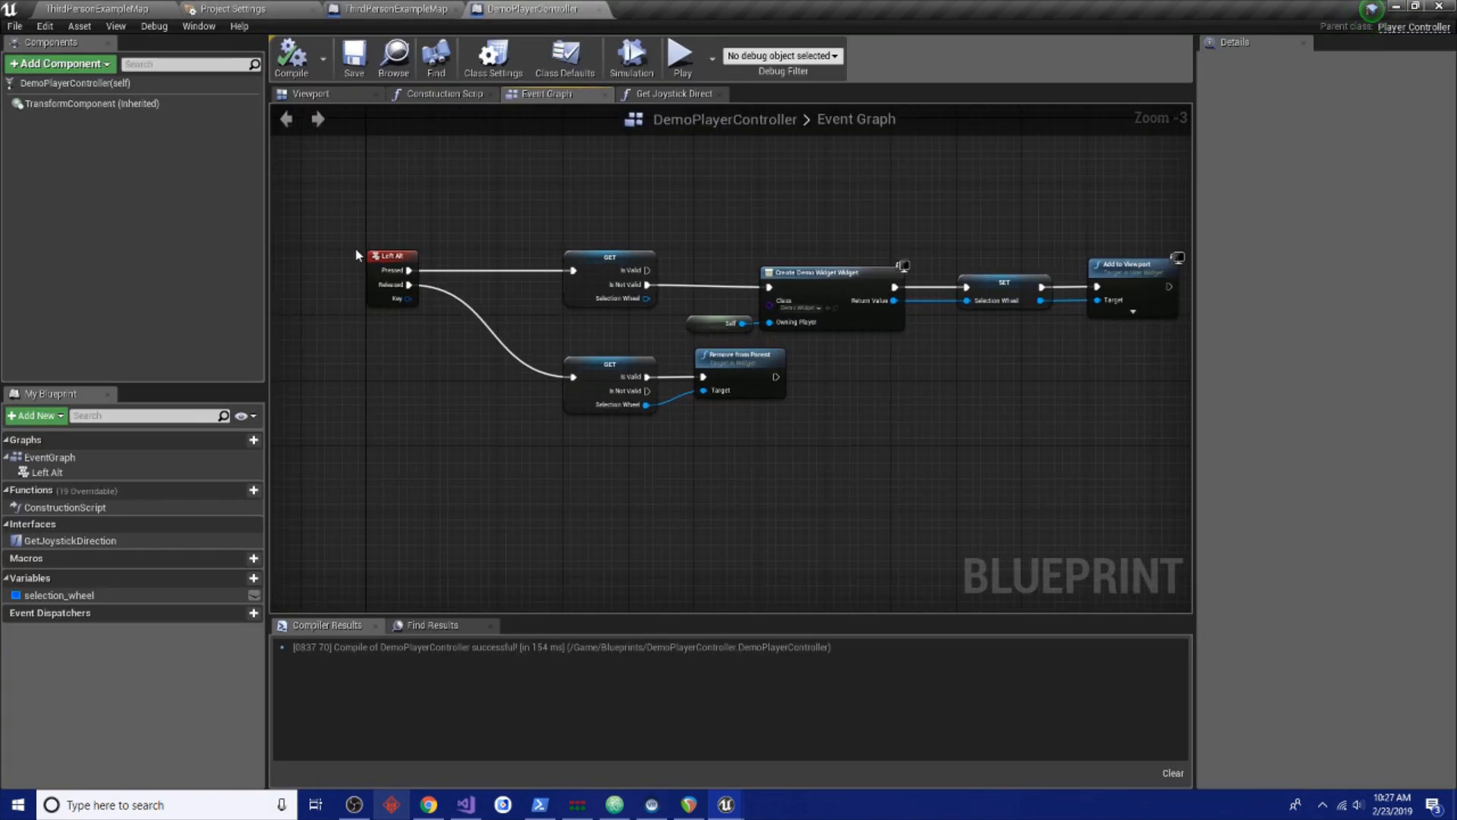
{"action": "mouse_move", "coordinate": [985, 275]}
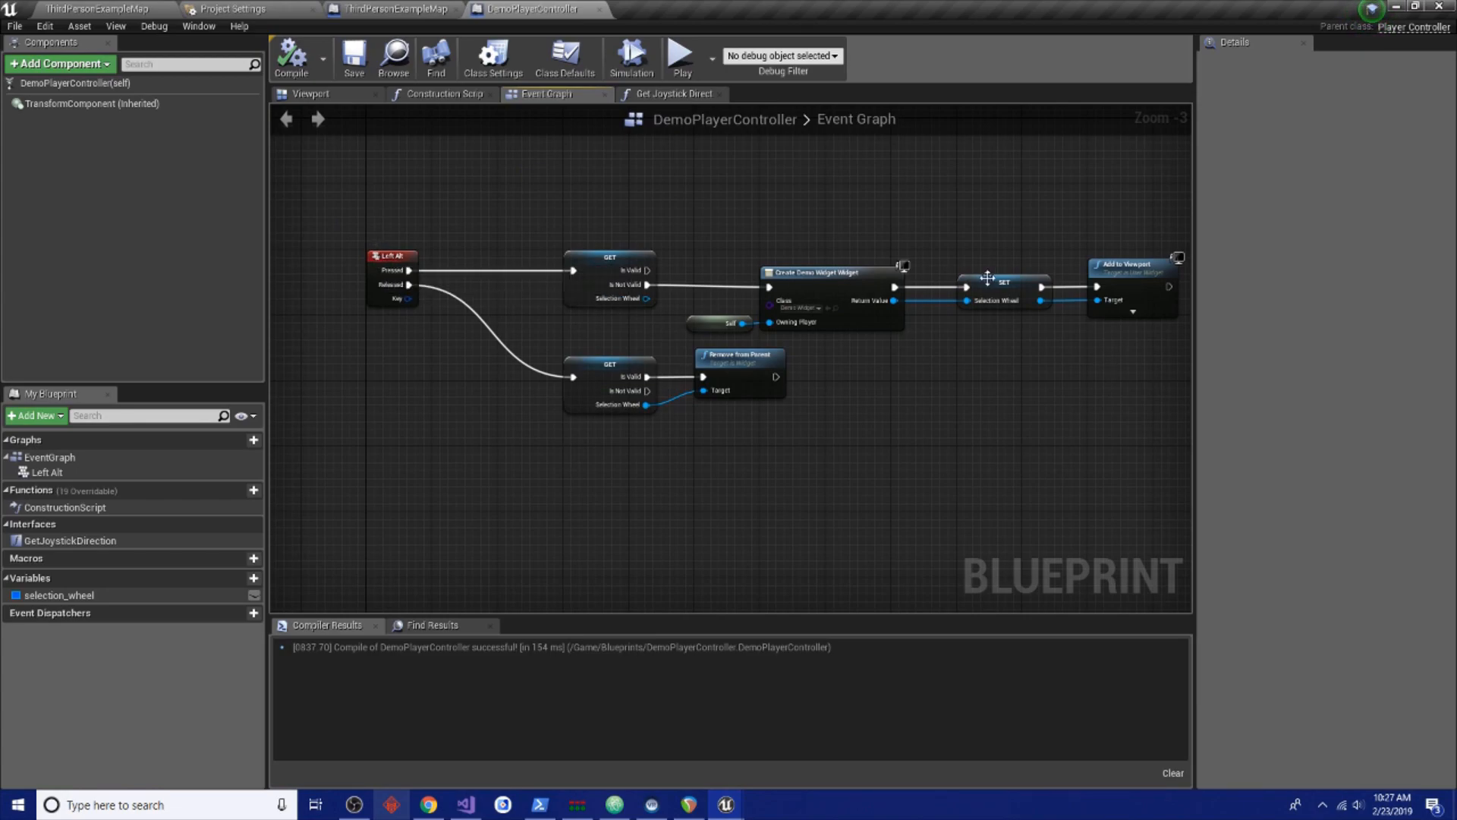
{"action": "left_click", "coordinate": [79, 8]}
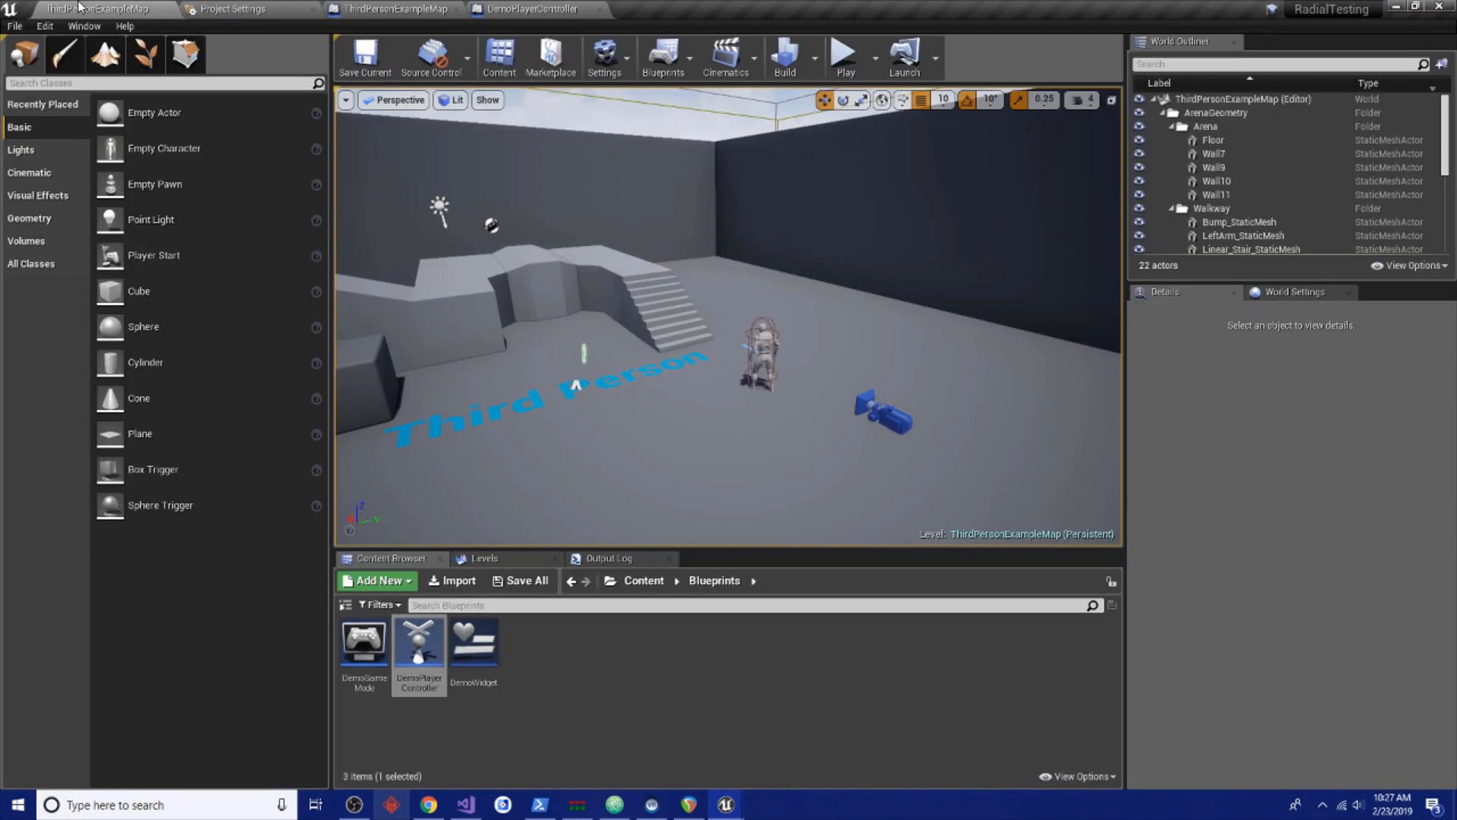
Clear selection_wheel after Remove from Parent and recompile the controller
{"action": "left_click", "coordinate": [844, 52]}
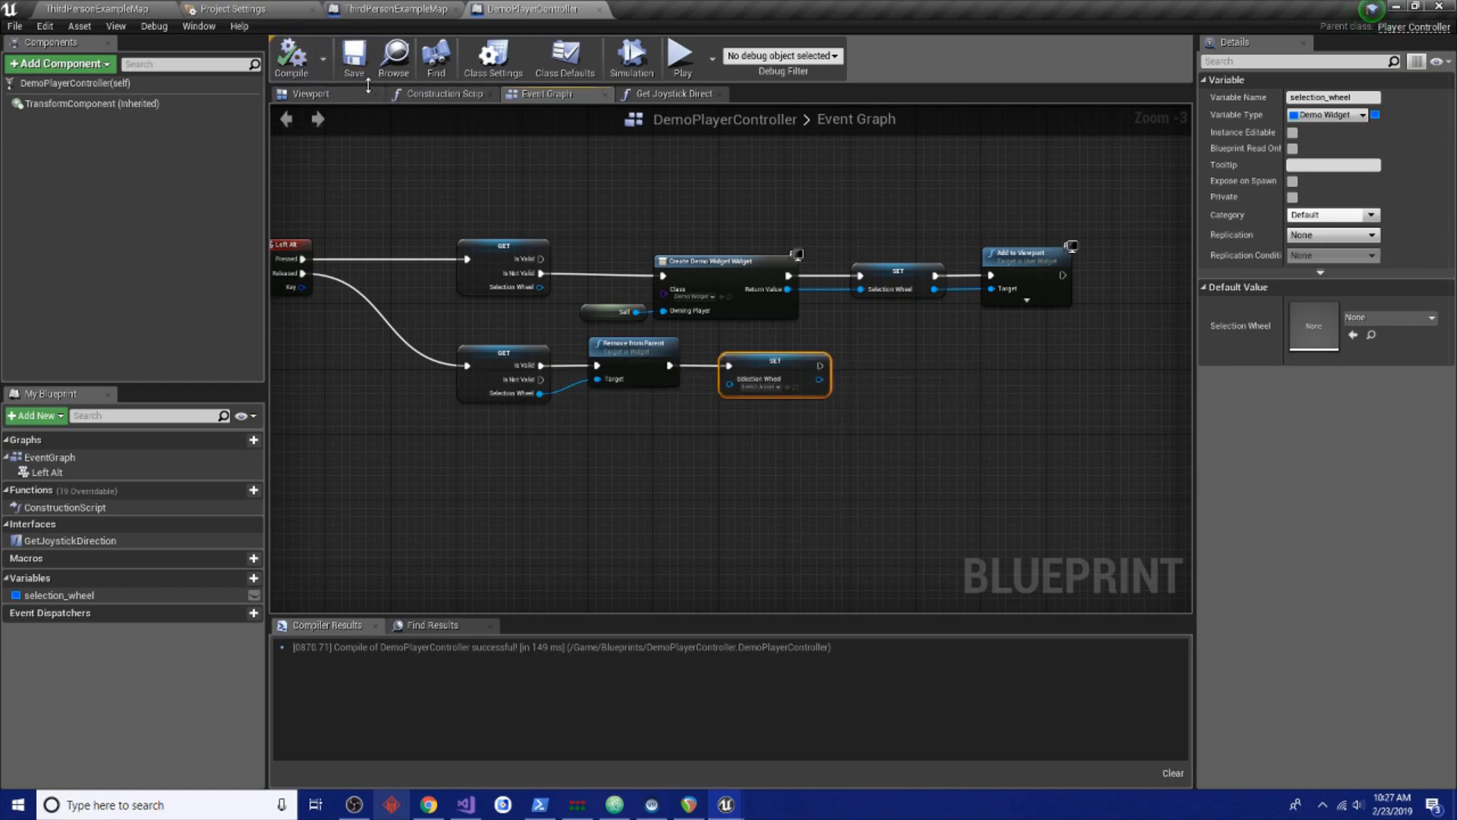
{"action": "mouse_move", "coordinate": [695, 356]}
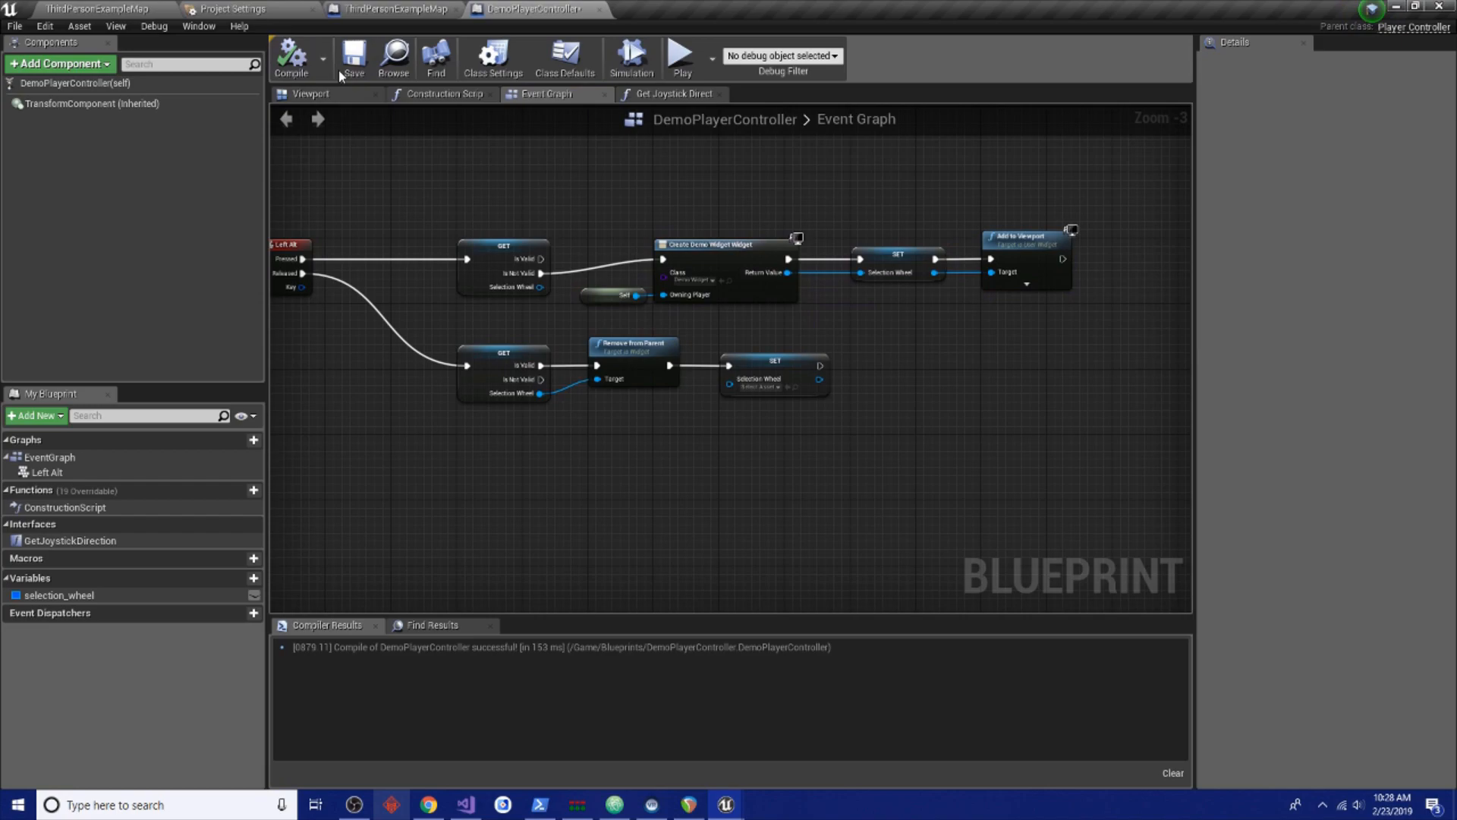
{"action": "mouse_move", "coordinate": [479, 280]}
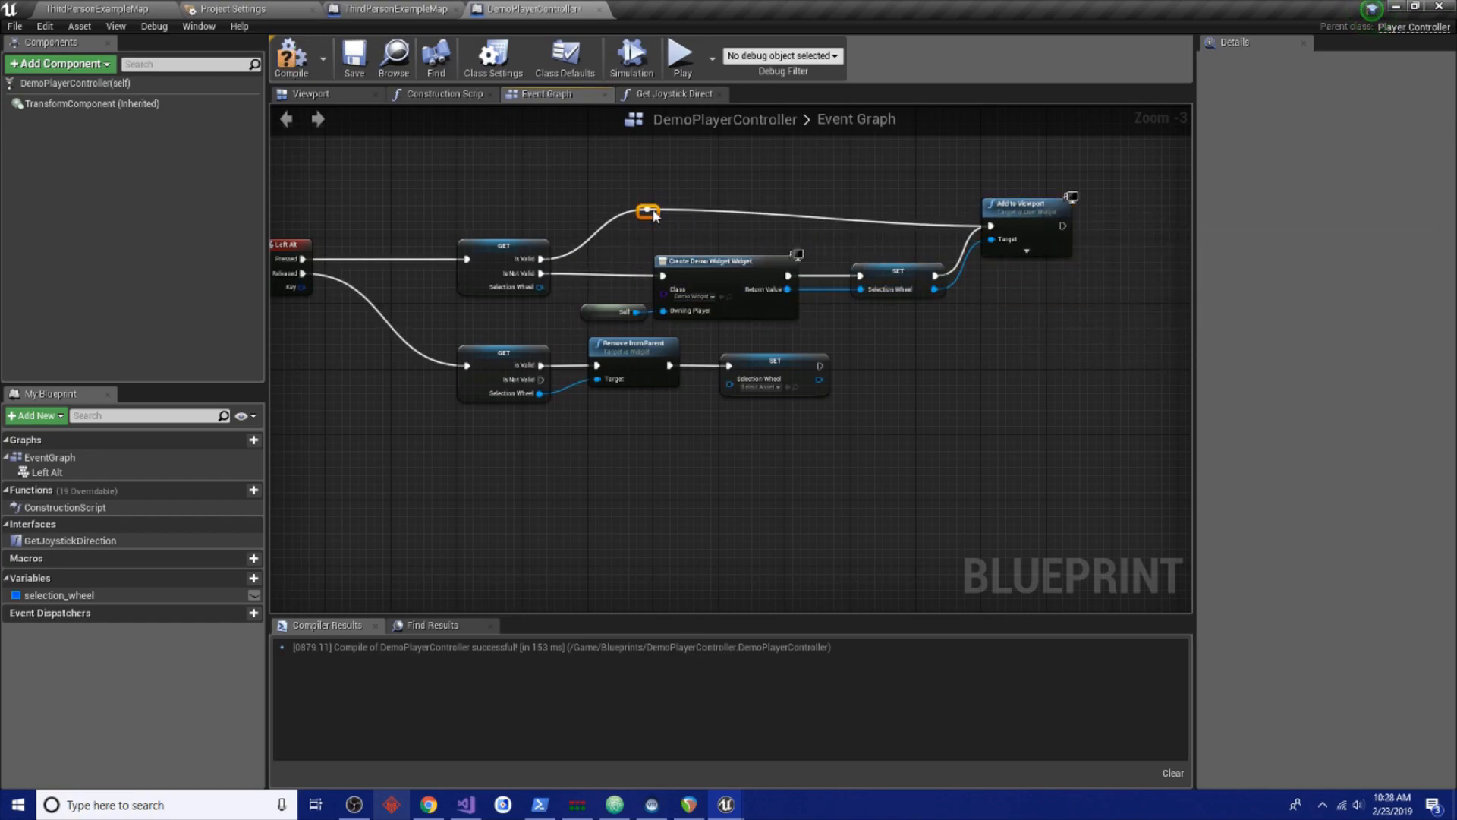
Wire the valid branch into Add to Viewport targeting a Get selection_wheel, then play the map
{"action": "left_click", "coordinate": [1021, 221]}
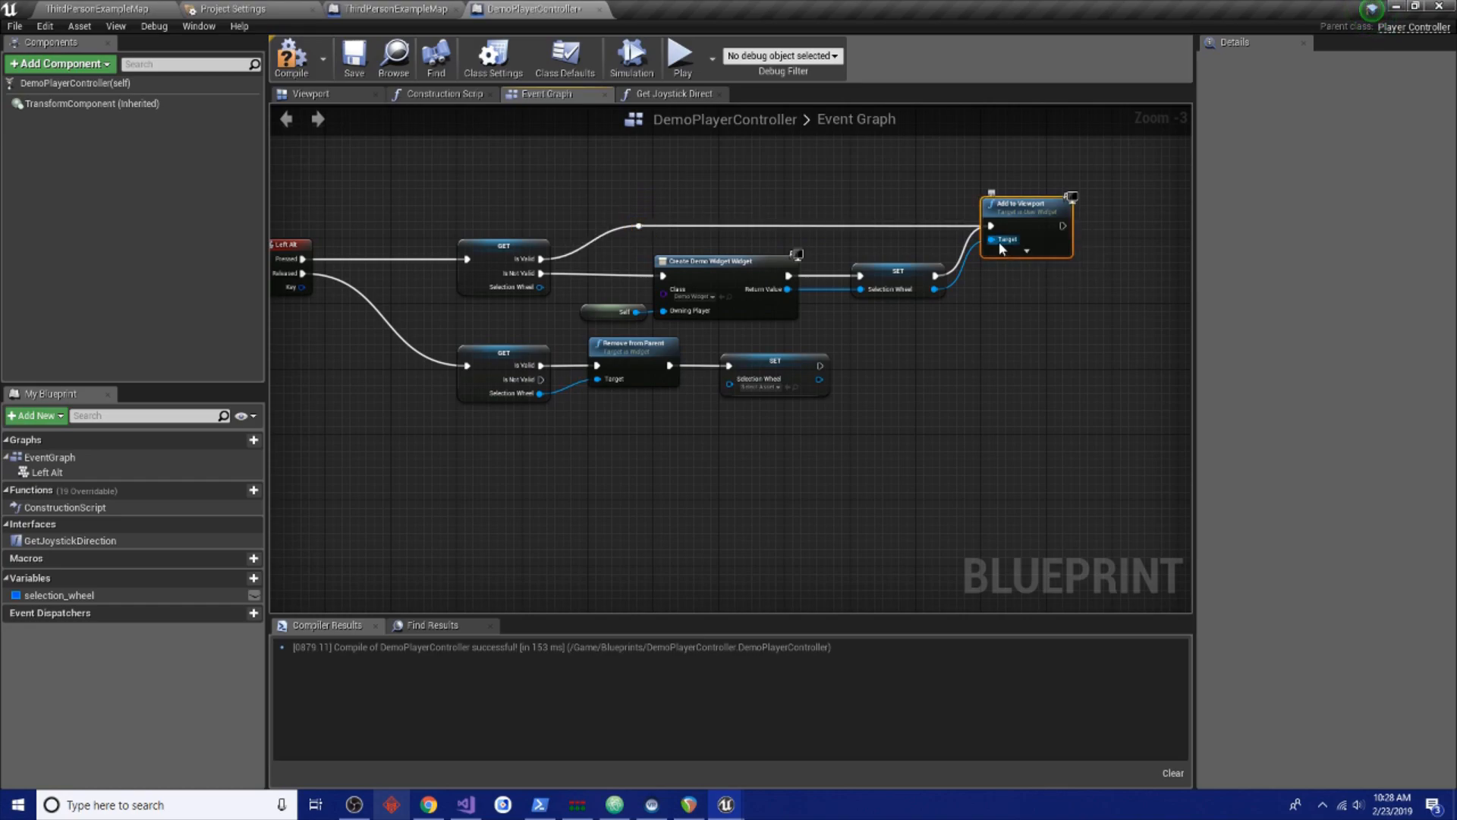
{"action": "scroll", "scroll_direction": "down", "scroll_amount": 3}
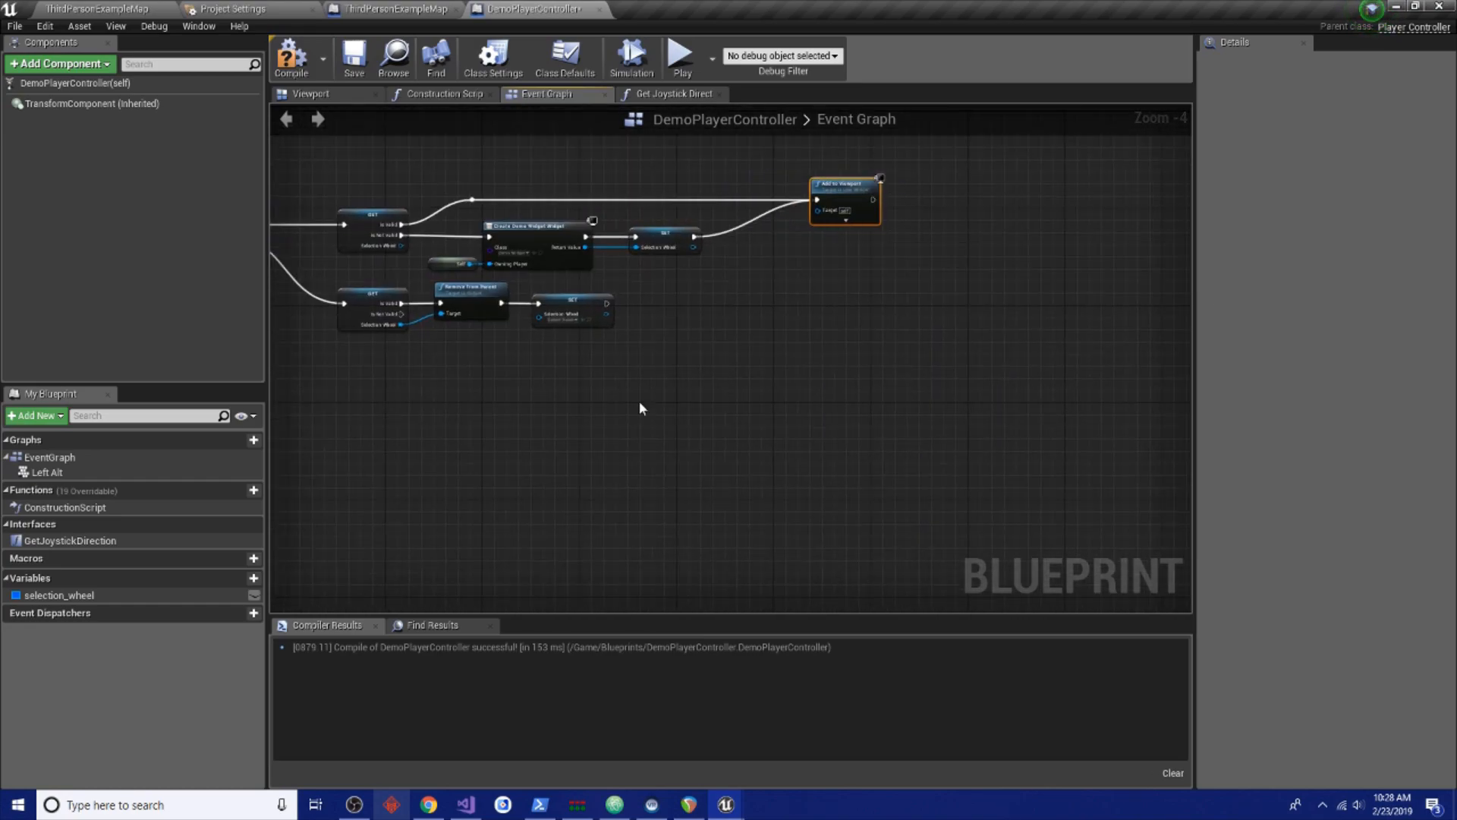
{"action": "left_click", "coordinate": [764, 240]}
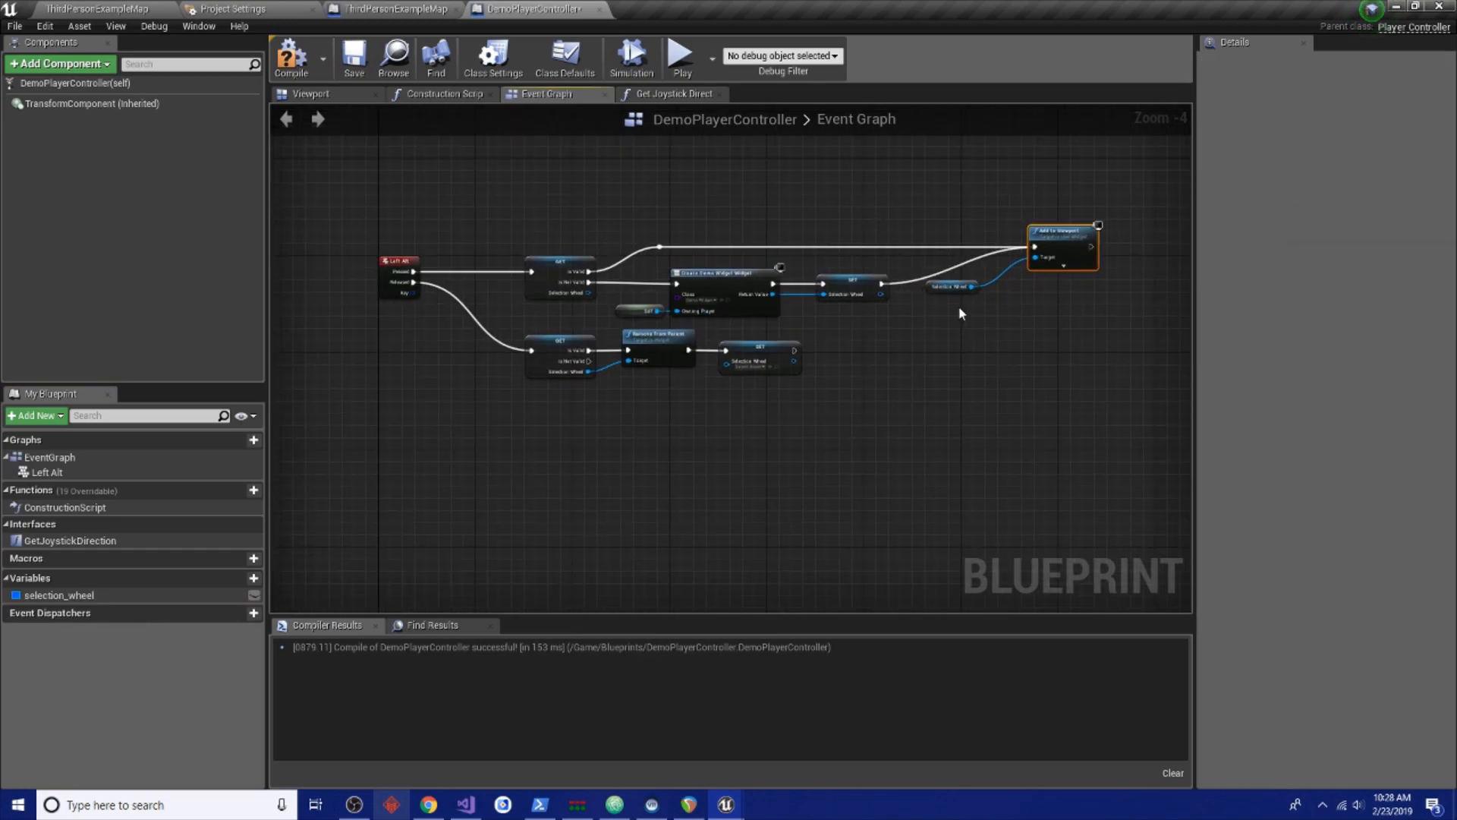
{"action": "left_click", "coordinate": [353, 54]}
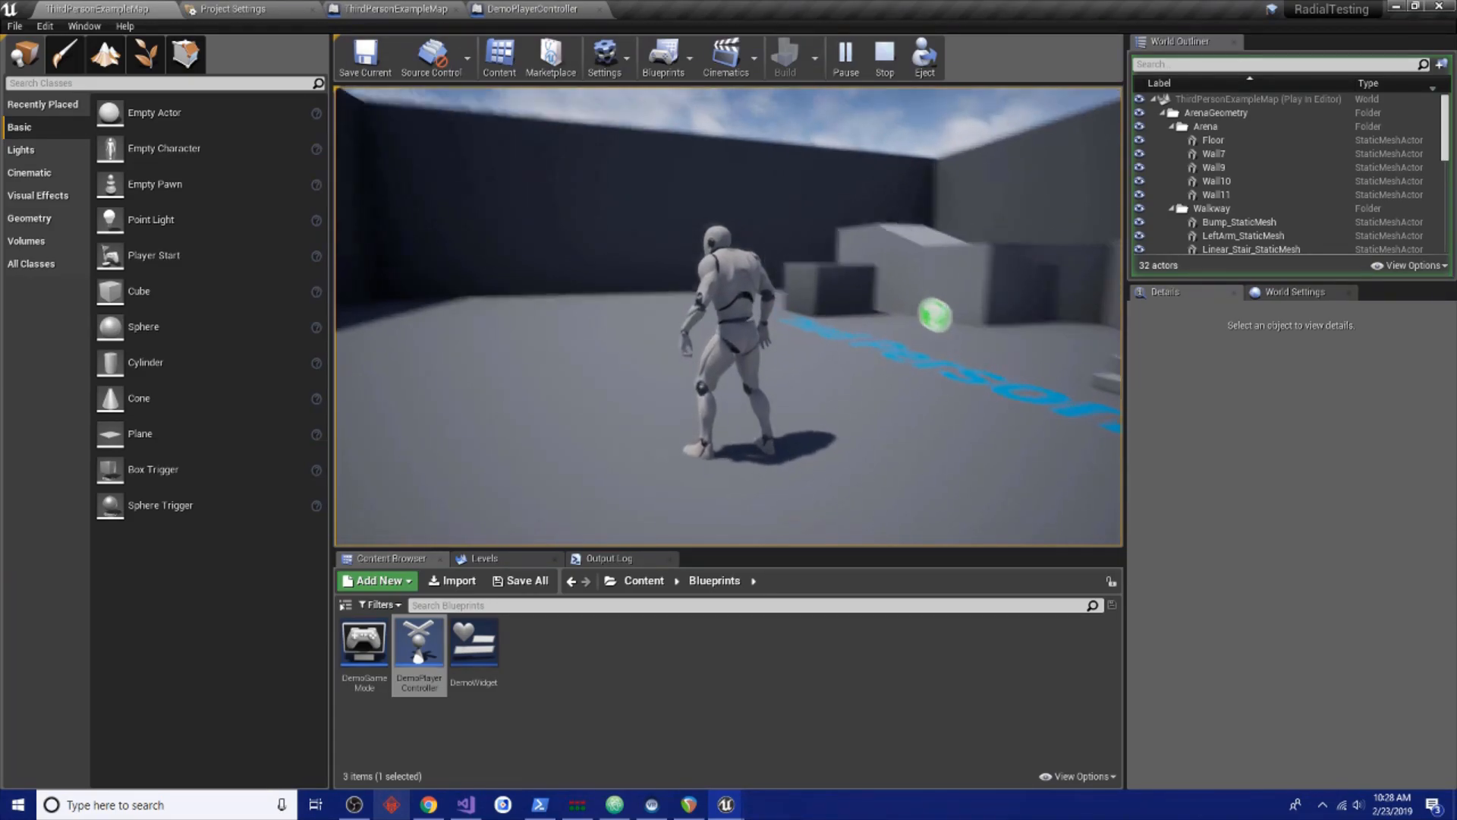
Stop the play-in-editor session and look for the DemoWidget blueprint
{"action": "left_click", "coordinate": [885, 56]}
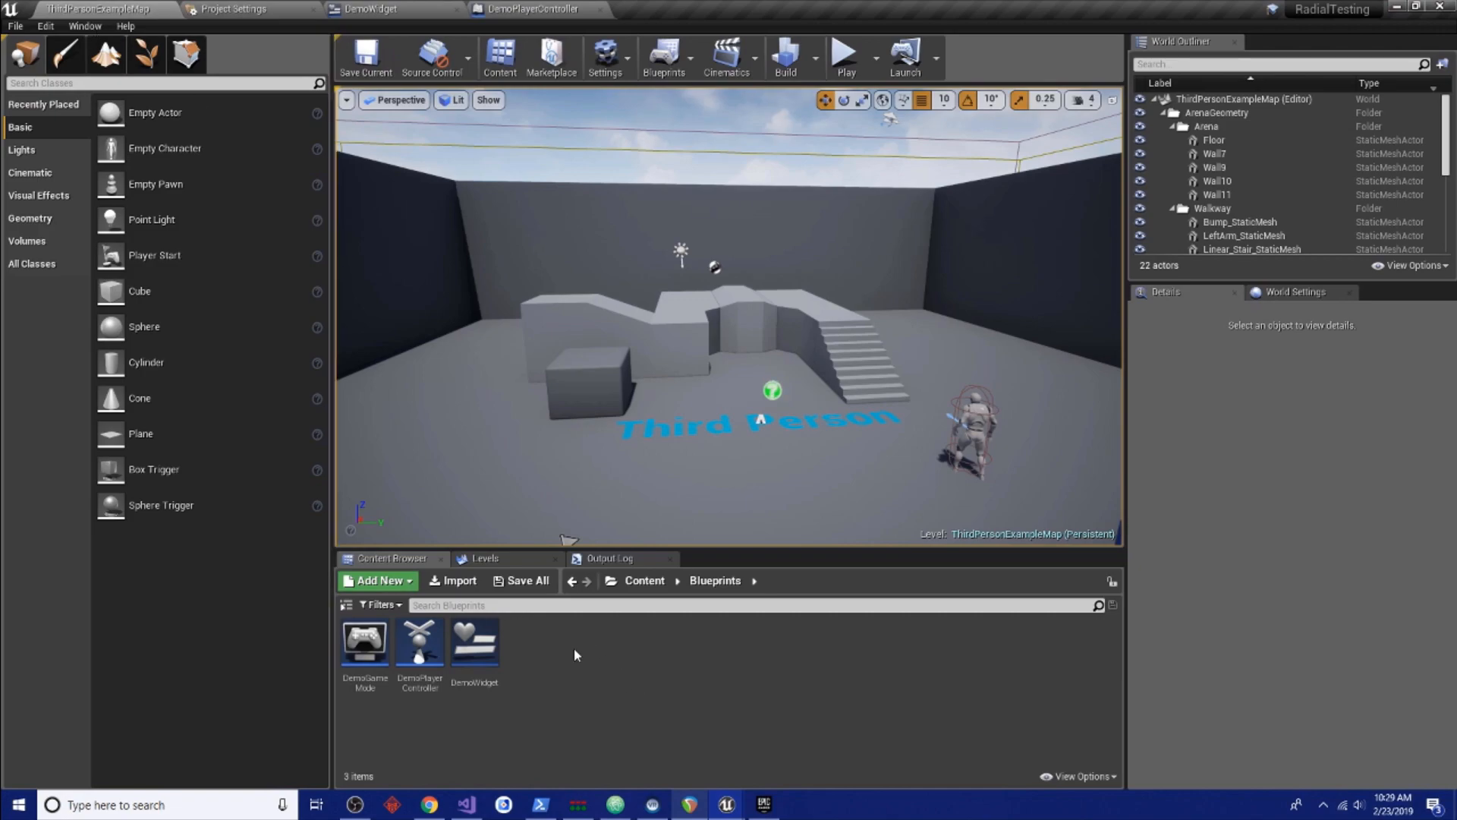
{"action": "mouse_move", "coordinate": [878, 419]}
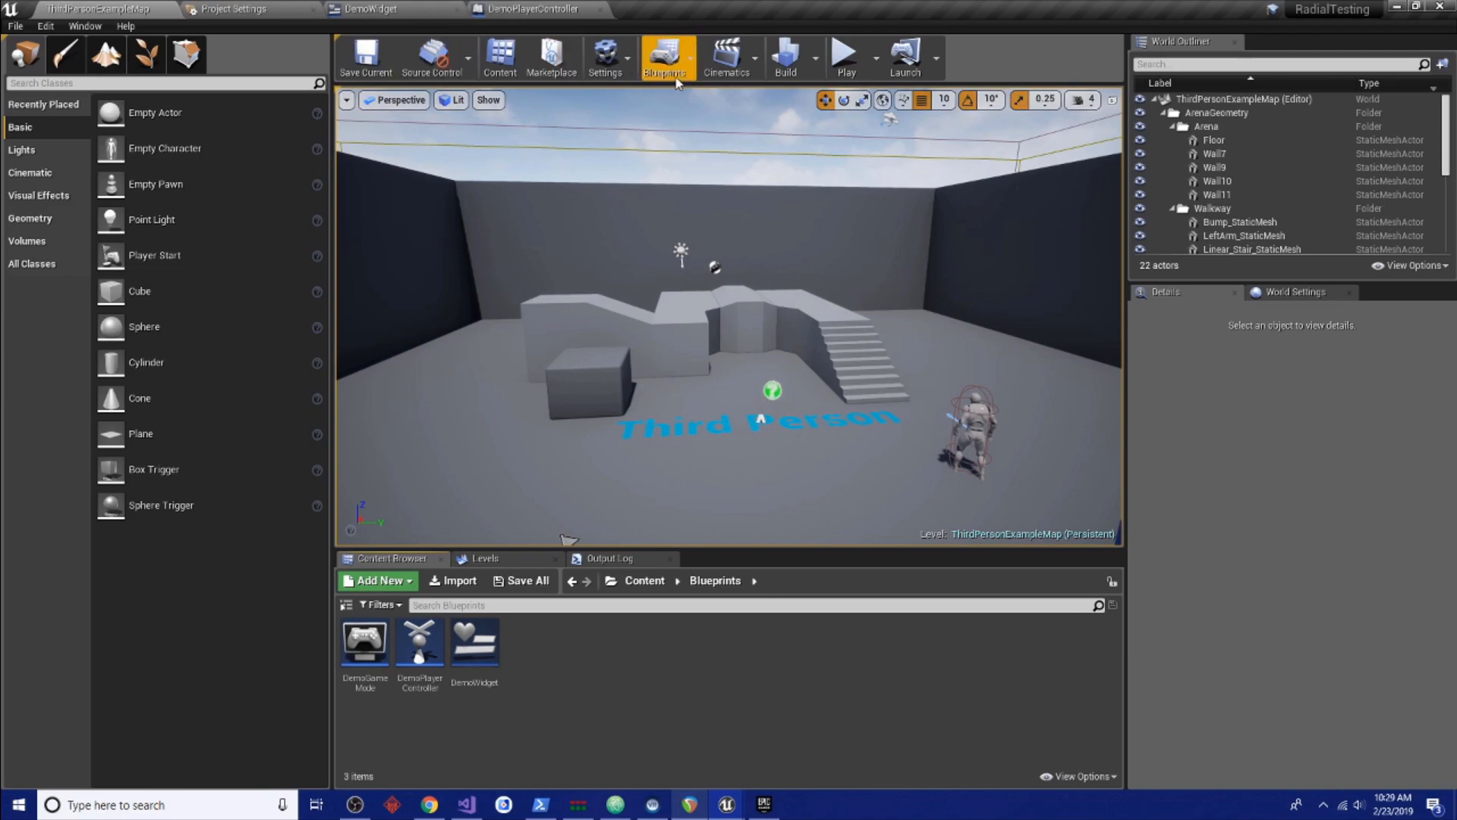
{"action": "left_click", "coordinate": [370, 7]}
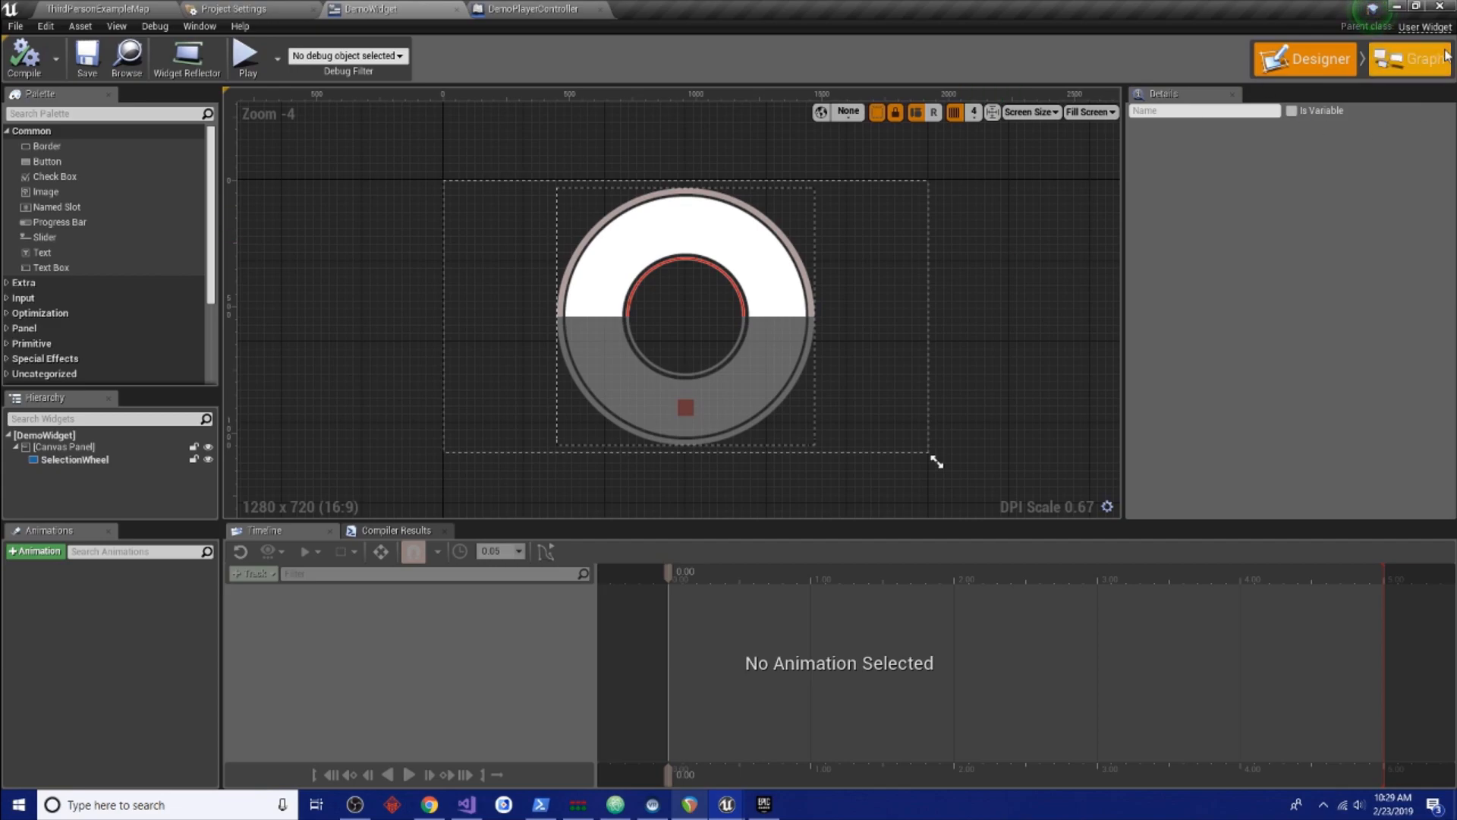
Switch DemoWidget to its event graph view
{"action": "left_click", "coordinate": [1420, 60]}
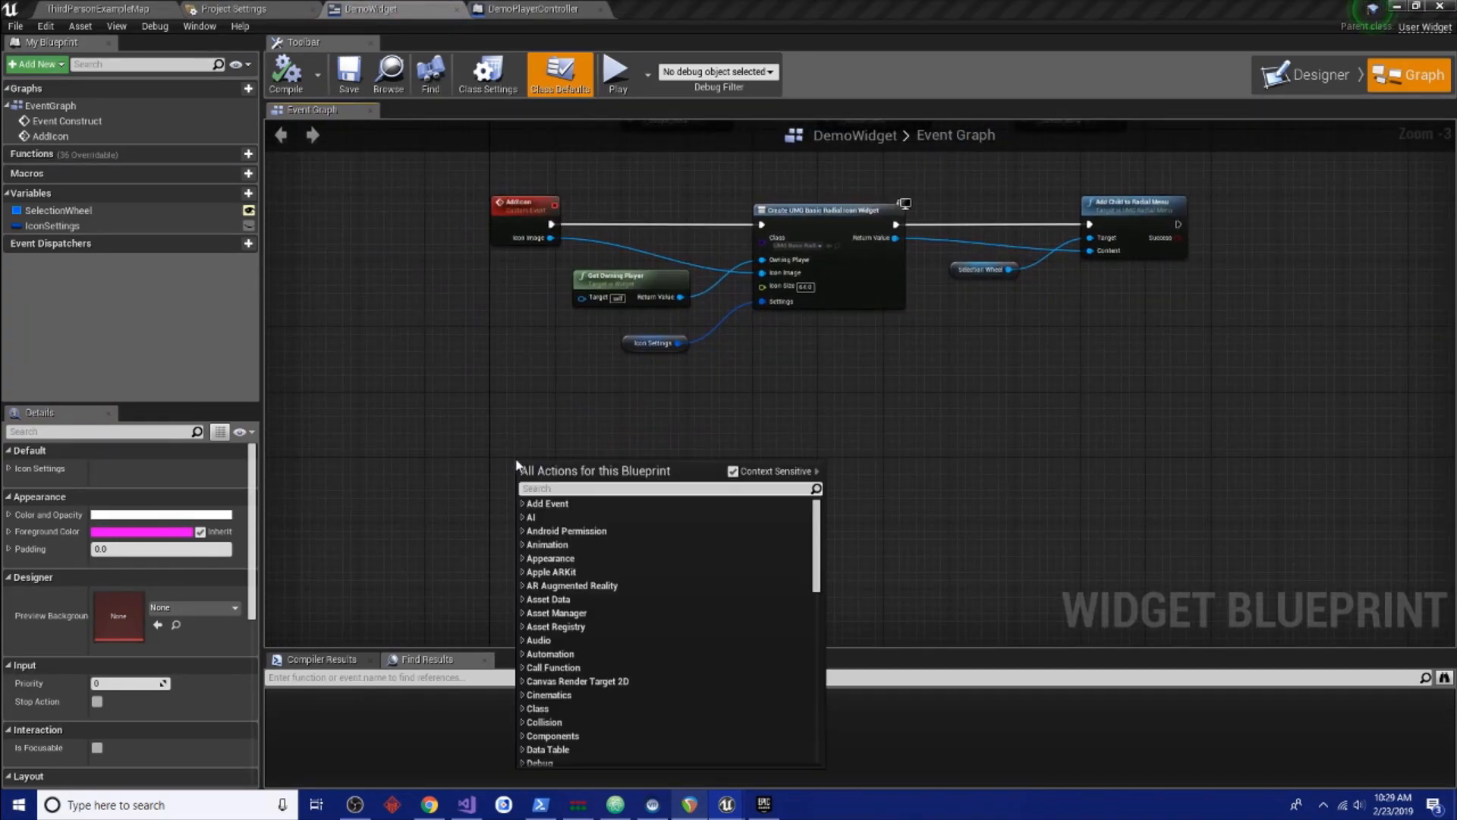
Add an Event Tick node to DemoWidget's graph
{"action": "type", "text": "e"}
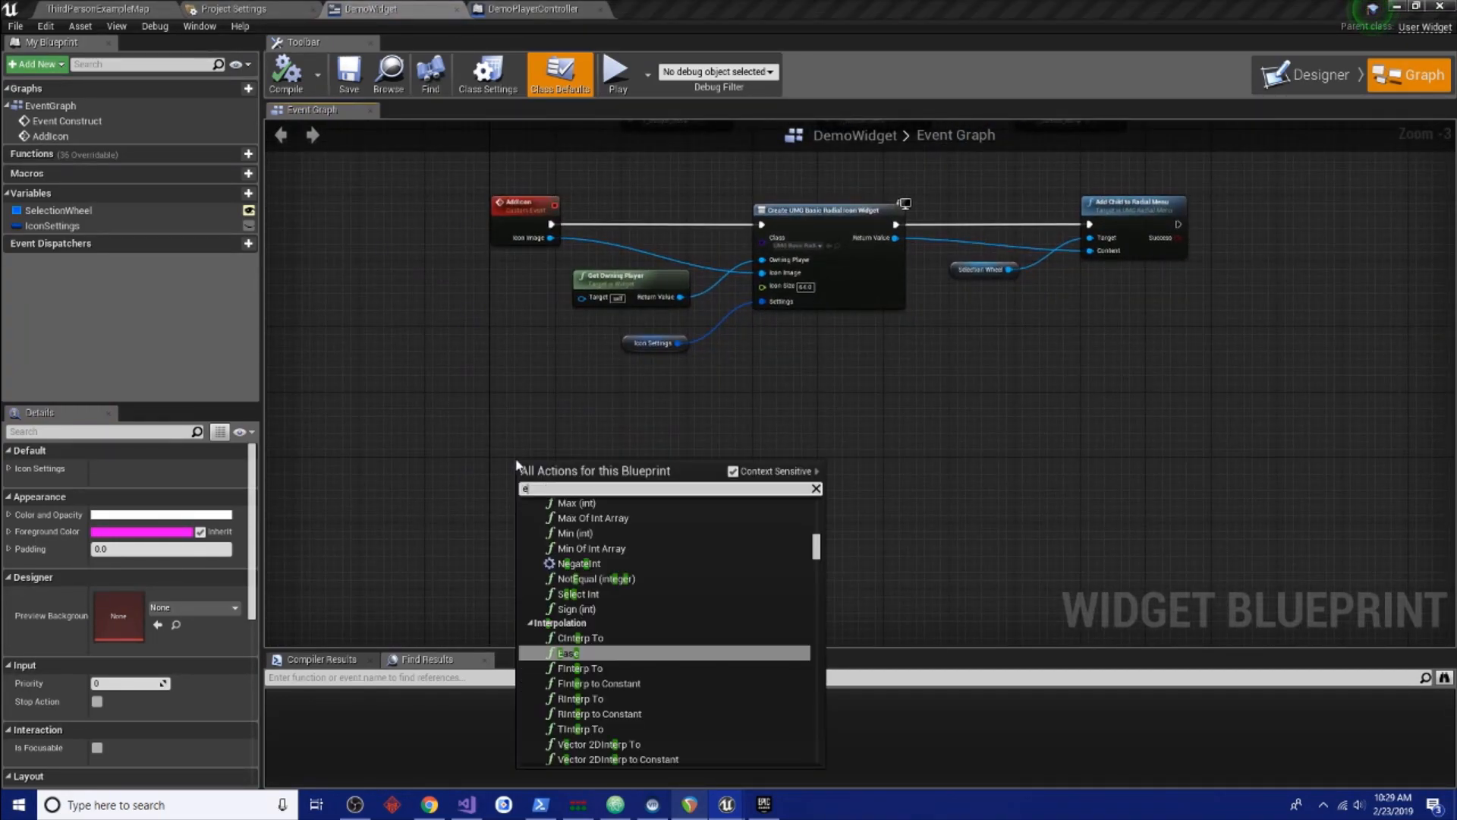
{"action": "type", "text": "event"}
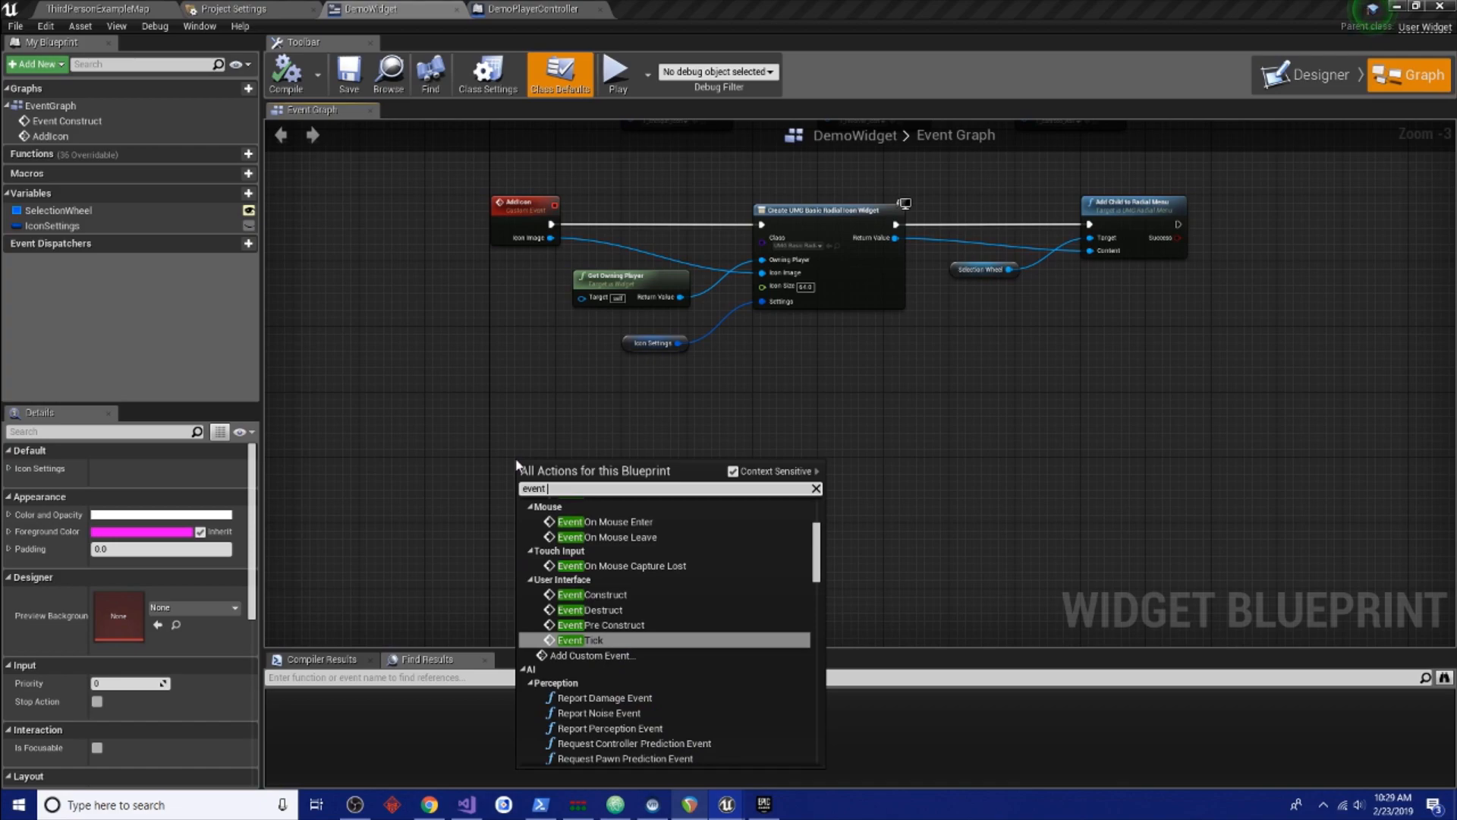
{"action": "left_click", "coordinate": [580, 639]}
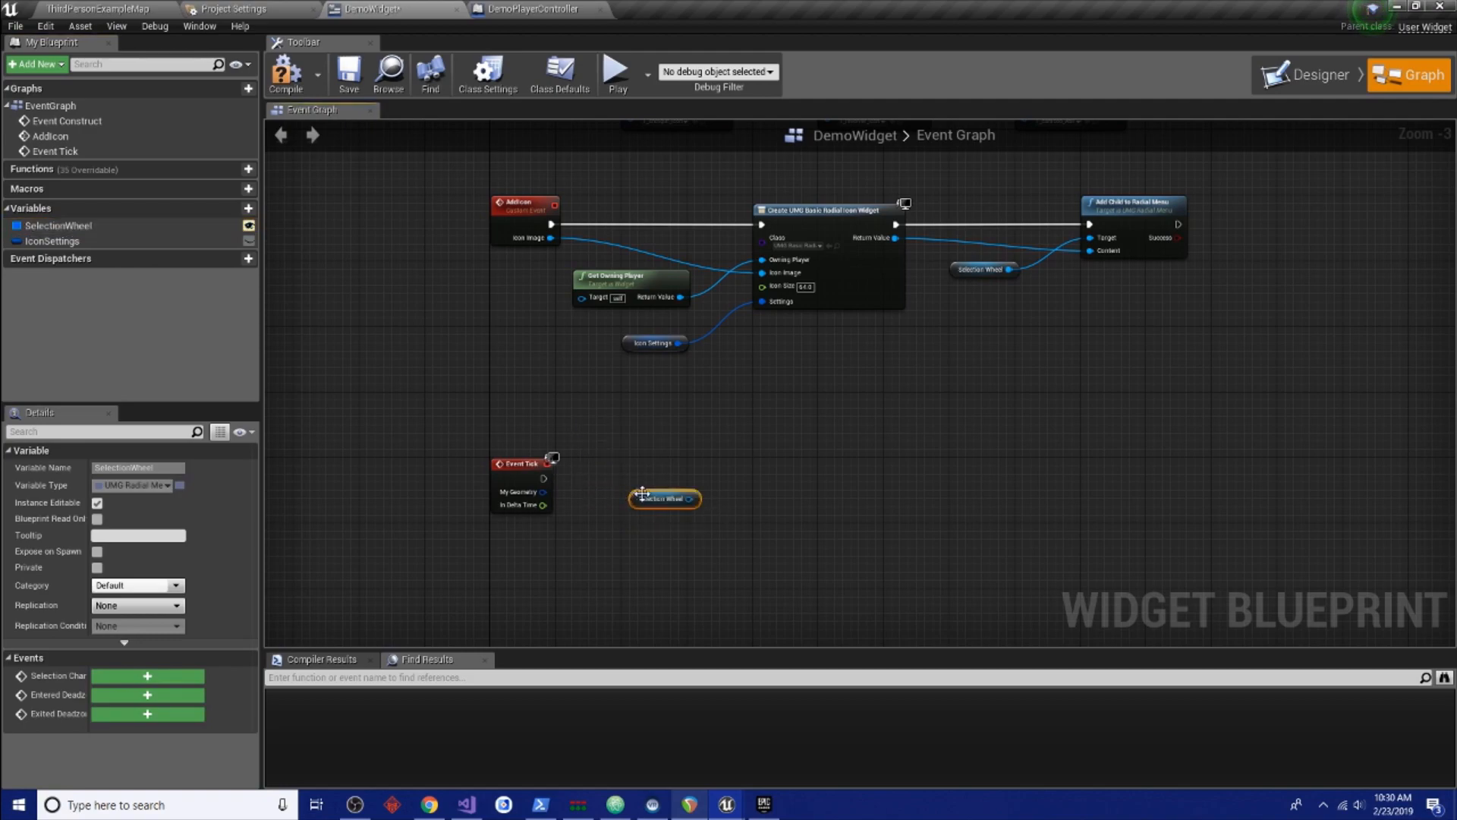
Add an Update Input call from the SelectionWheel reference and line it up with Event Tick
{"action": "left_click_drag", "start_coordinate": [680, 500], "coordinate": [751, 469]}
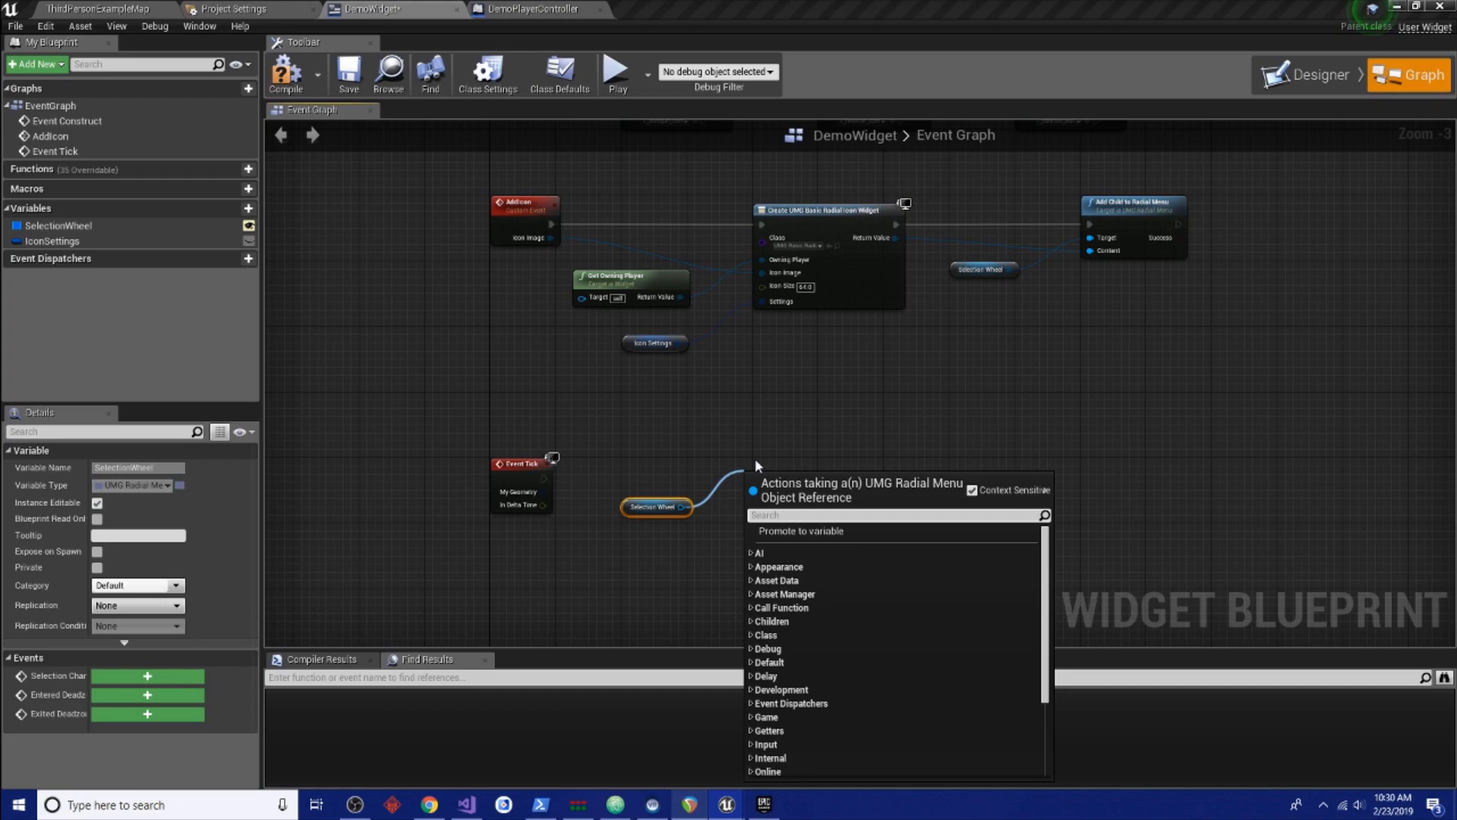
{"action": "type", "text": "update"}
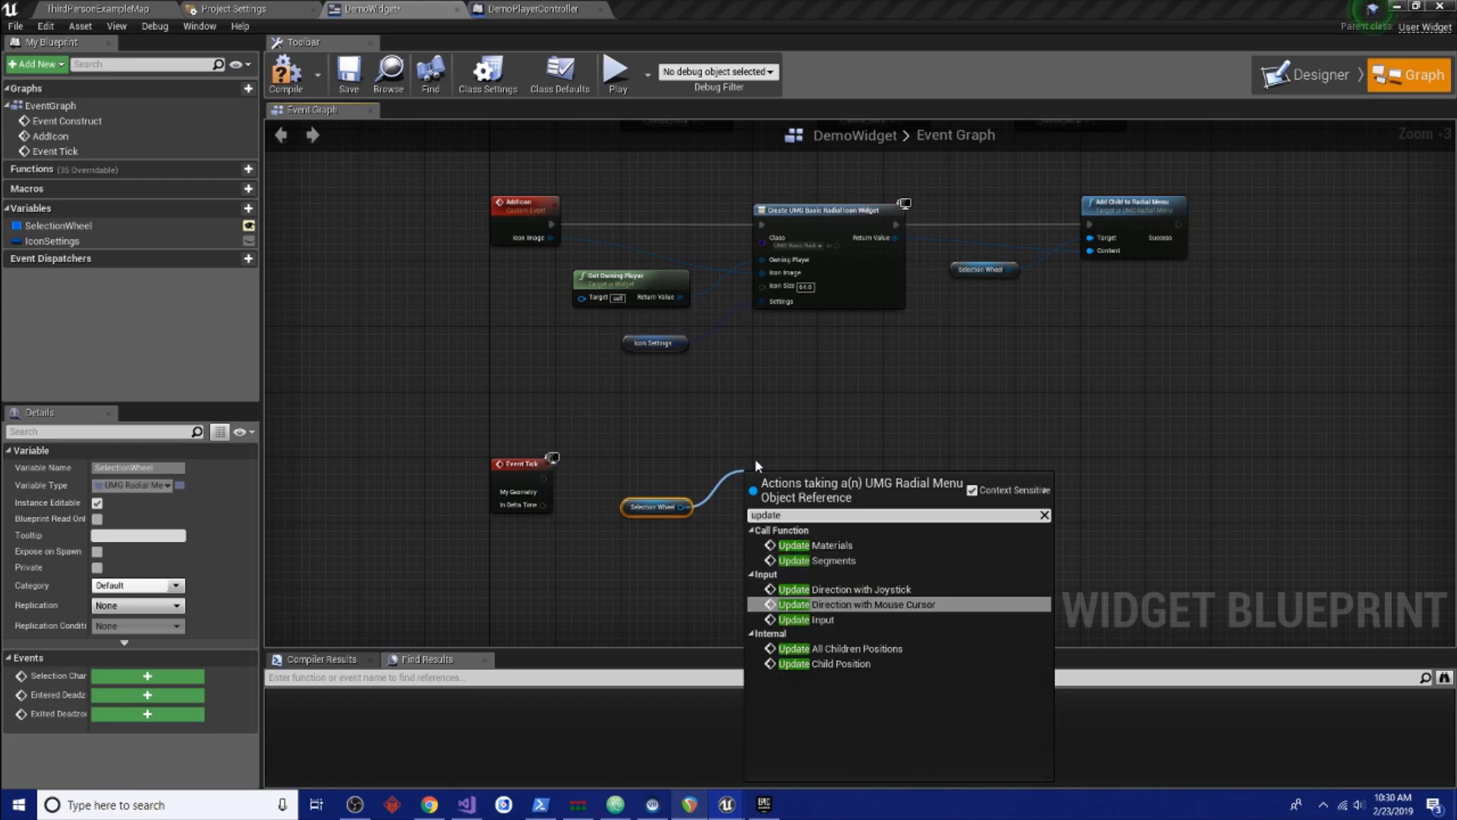
{"action": "left_click", "coordinate": [822, 619]}
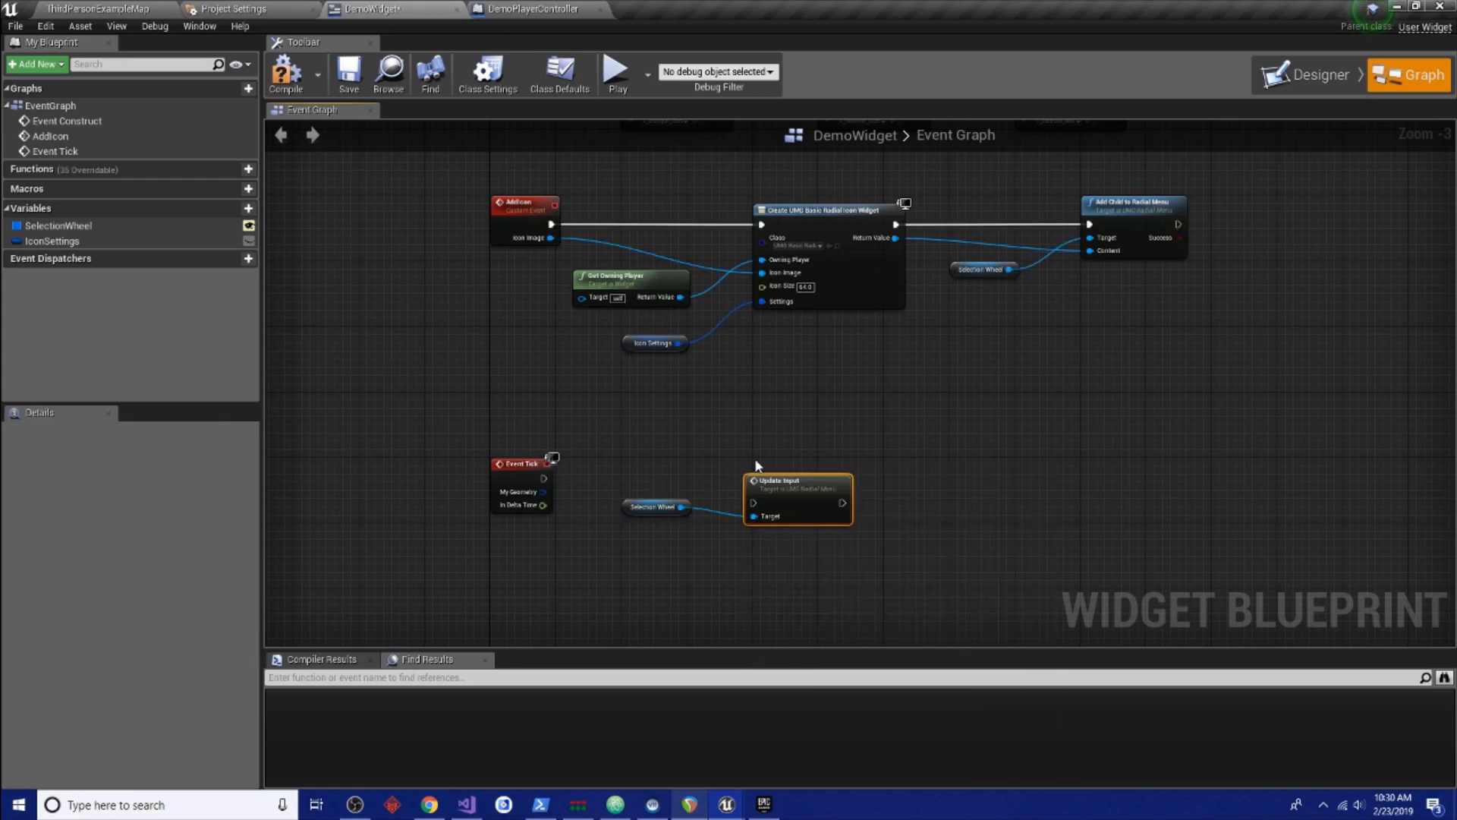
{"action": "left_click_drag", "start_coordinate": [544, 477], "coordinate": [762, 502]}
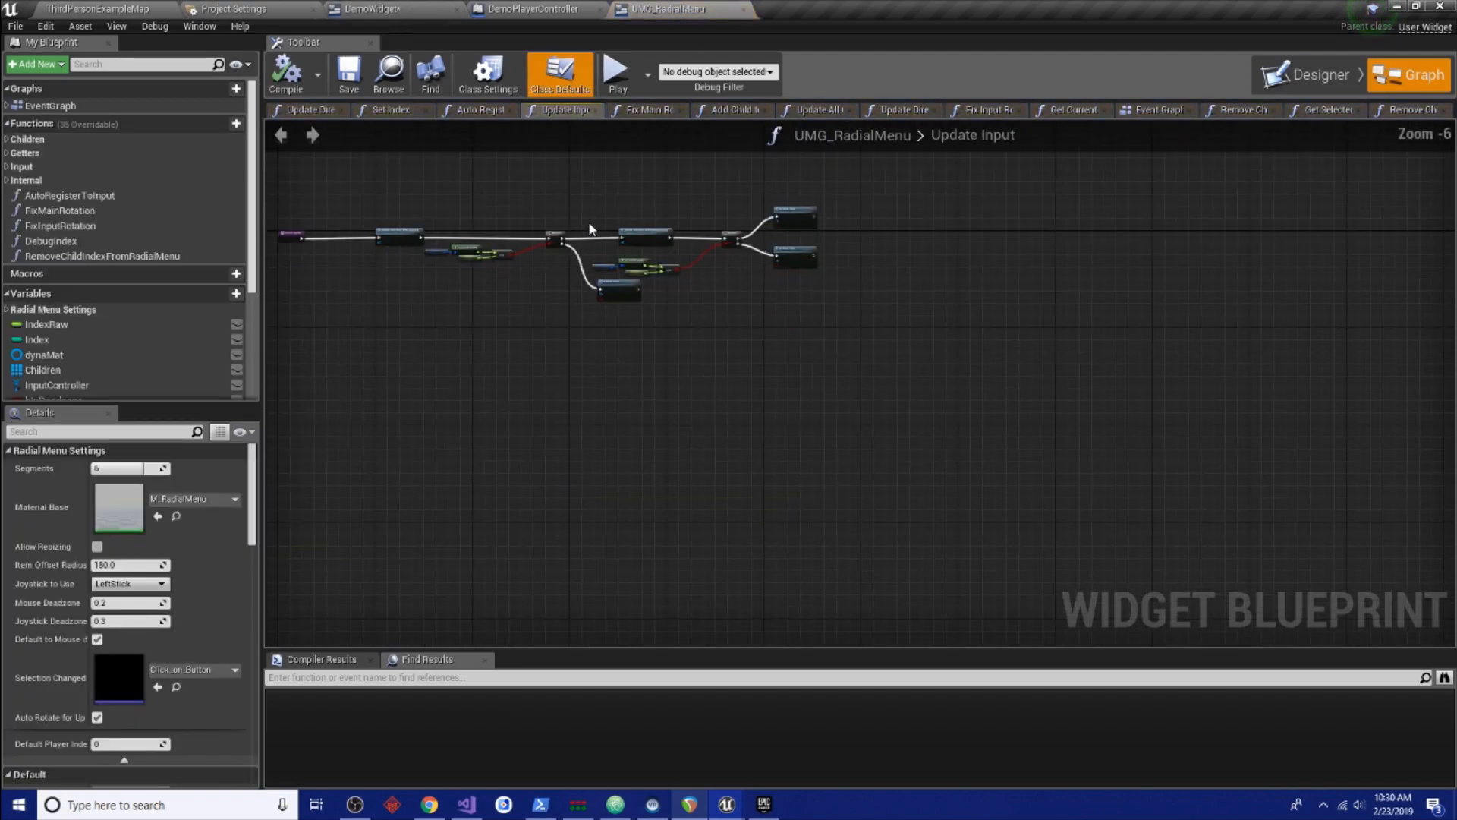
Connect Event Tick's exec into the SelectionWheel Update Input call in DemoWidget
{"action": "scroll", "scroll_direction": "up", "scroll_amount": 3}
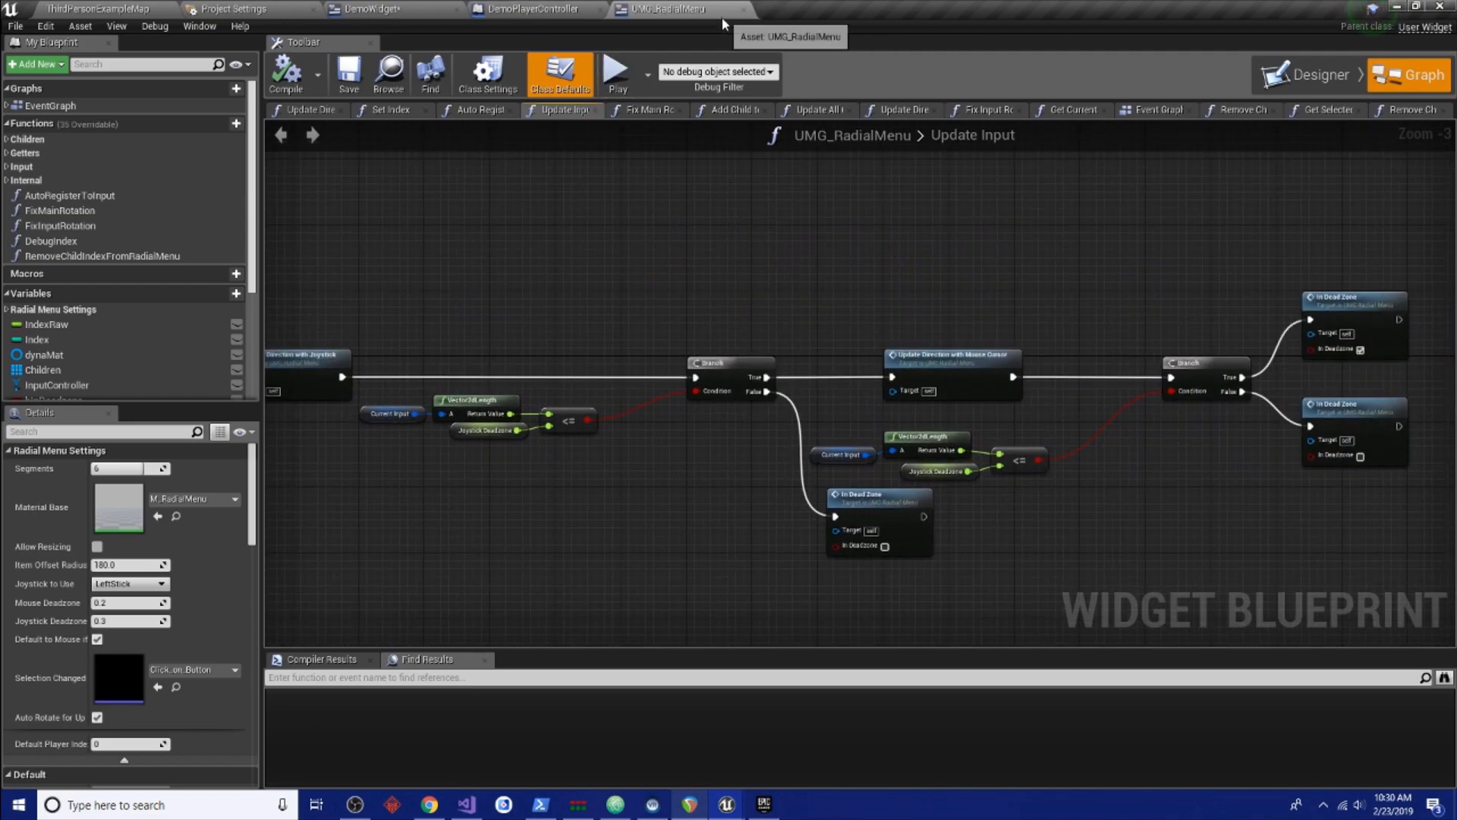
{"action": "left_click", "coordinate": [537, 8]}
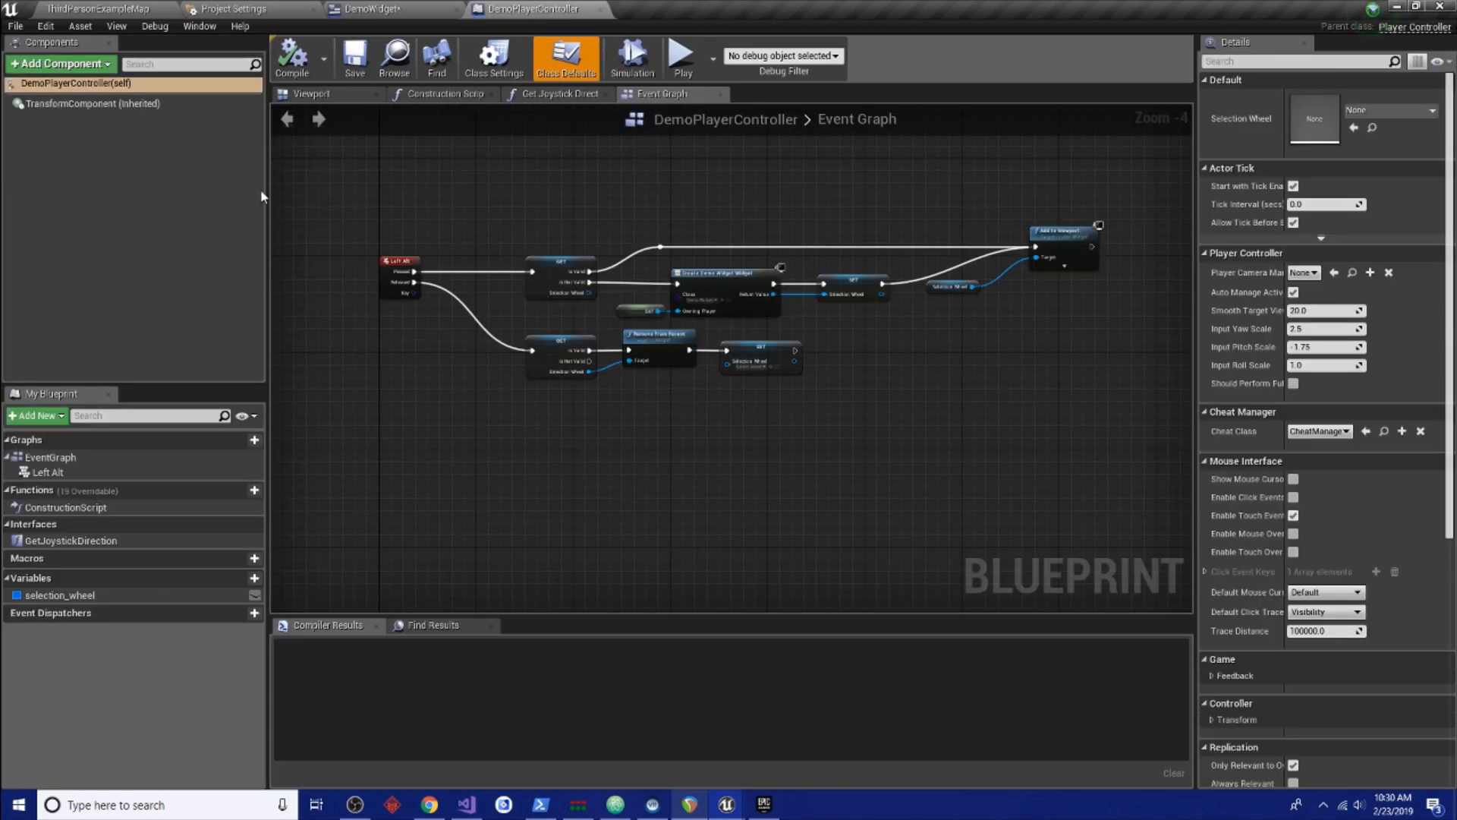
{"action": "left_click", "coordinate": [369, 9]}
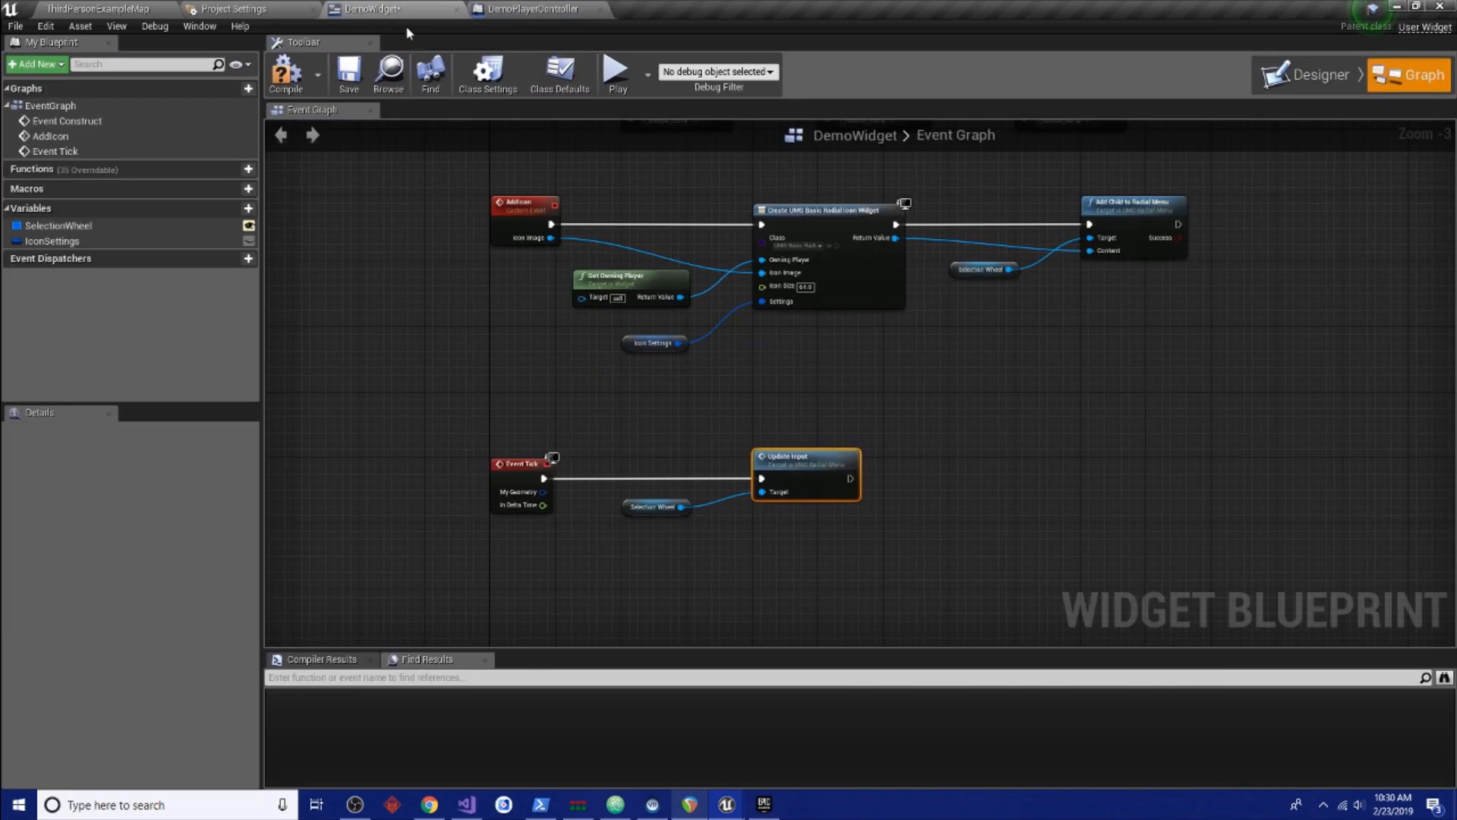
{"action": "left_click", "coordinate": [656, 507]}
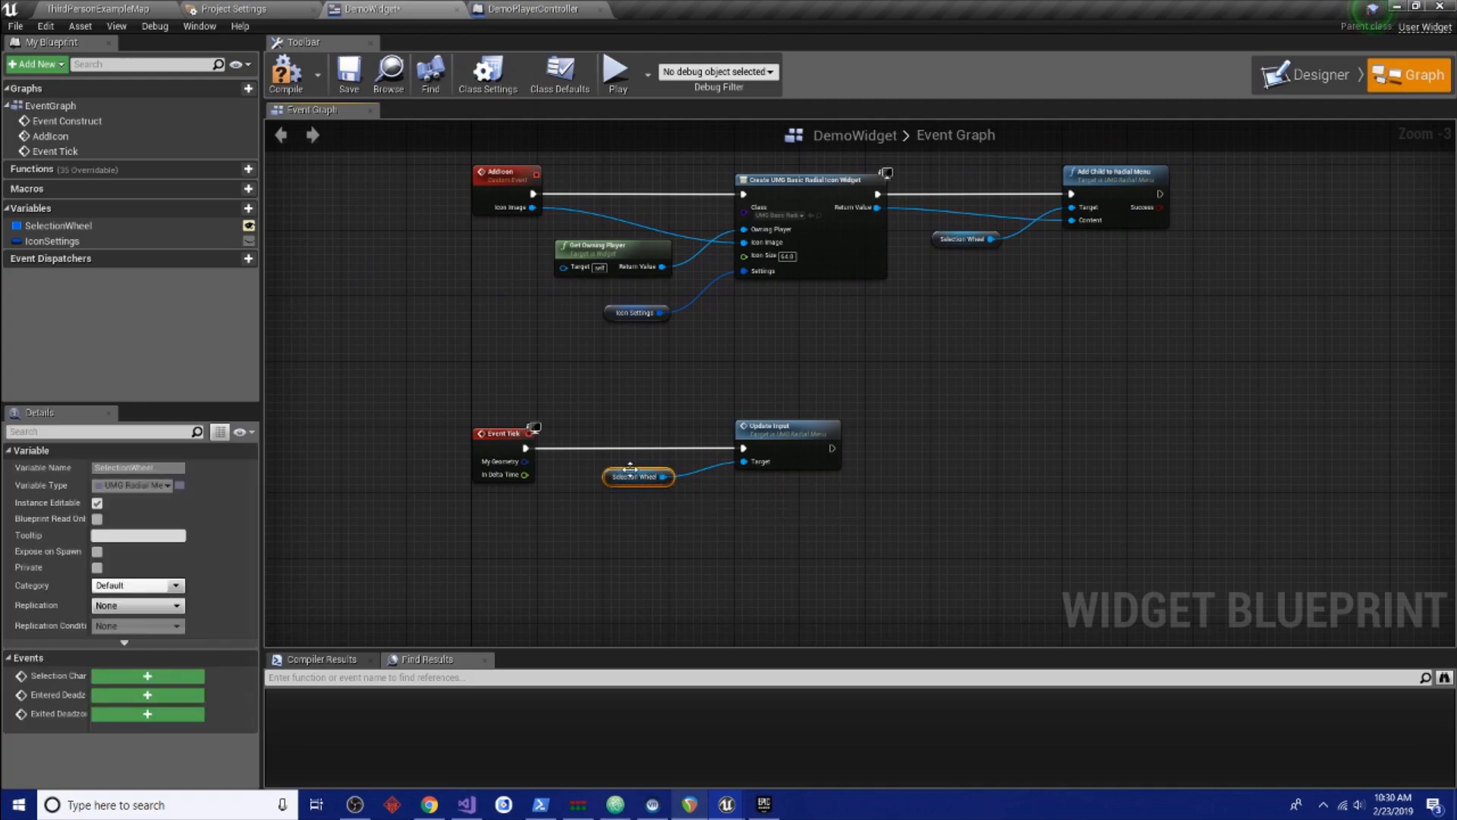
{"action": "left_click_drag", "start_coordinate": [636, 476], "coordinate": [678, 484]}
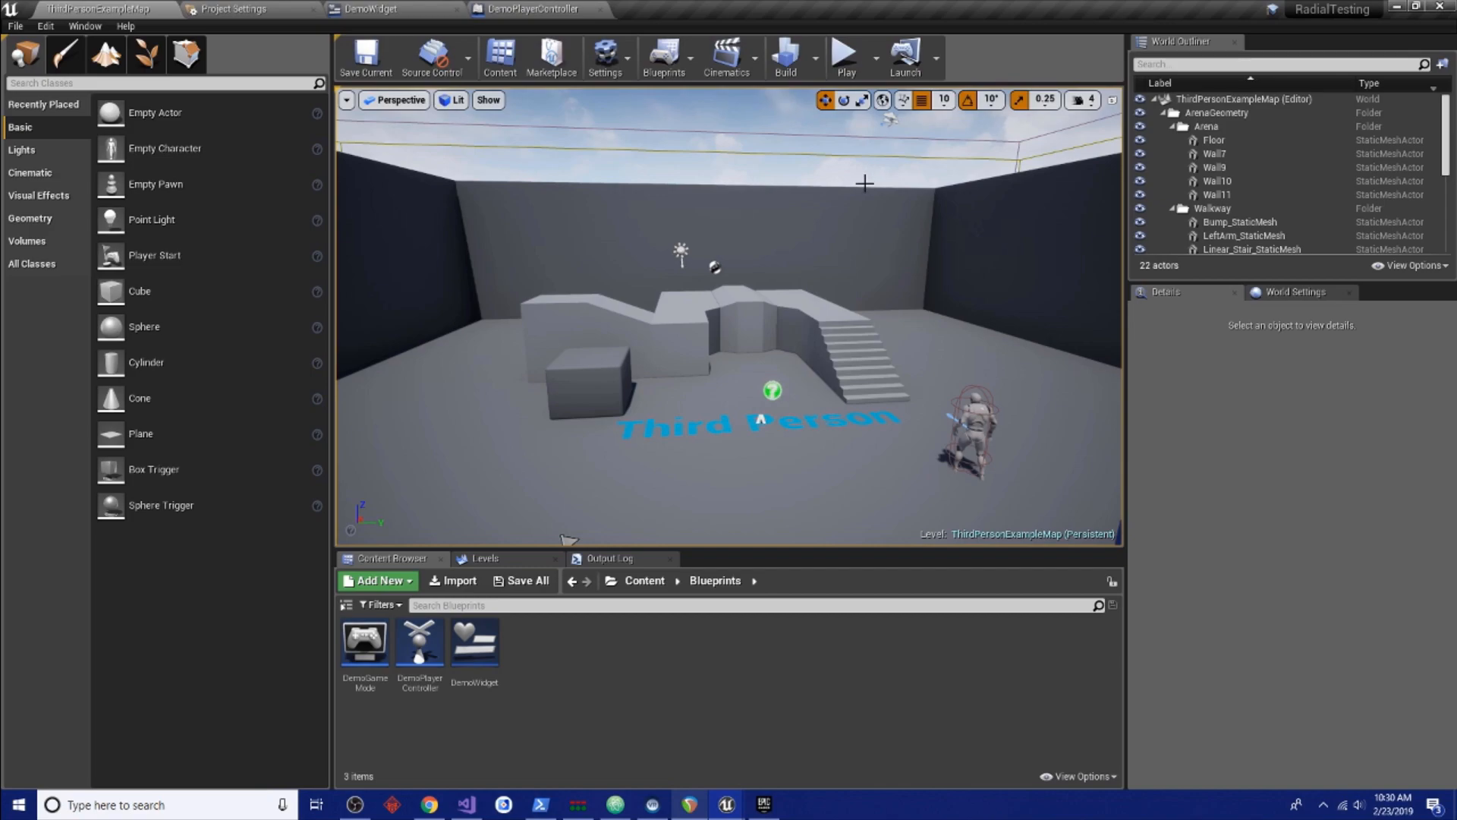
Play-test the radial selection wheel from ThirdPersonExampleMap, then return to DemoWidget's event graph
{"action": "left_click", "coordinate": [526, 7]}
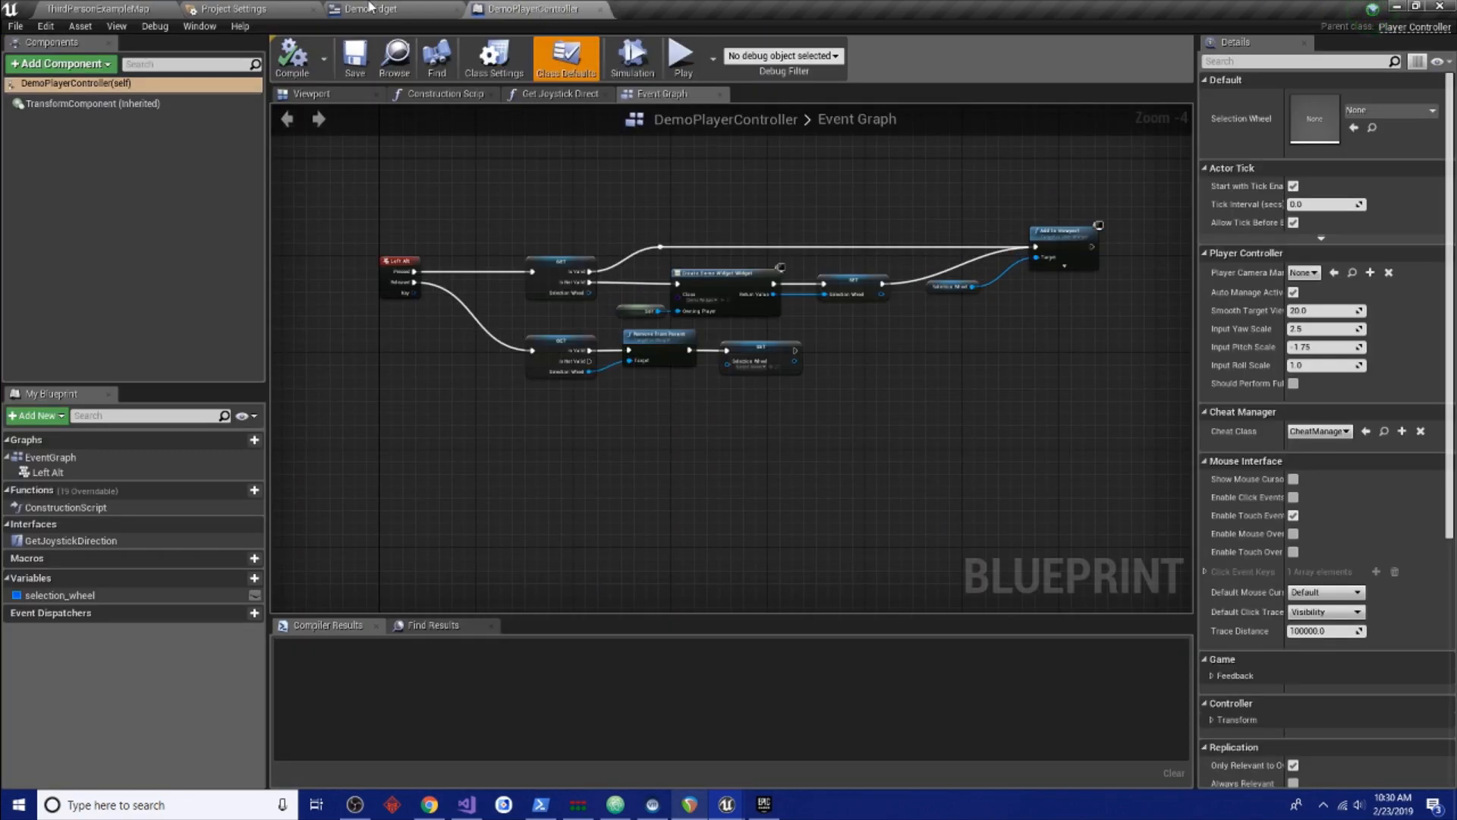
{"action": "left_click", "coordinate": [83, 9]}
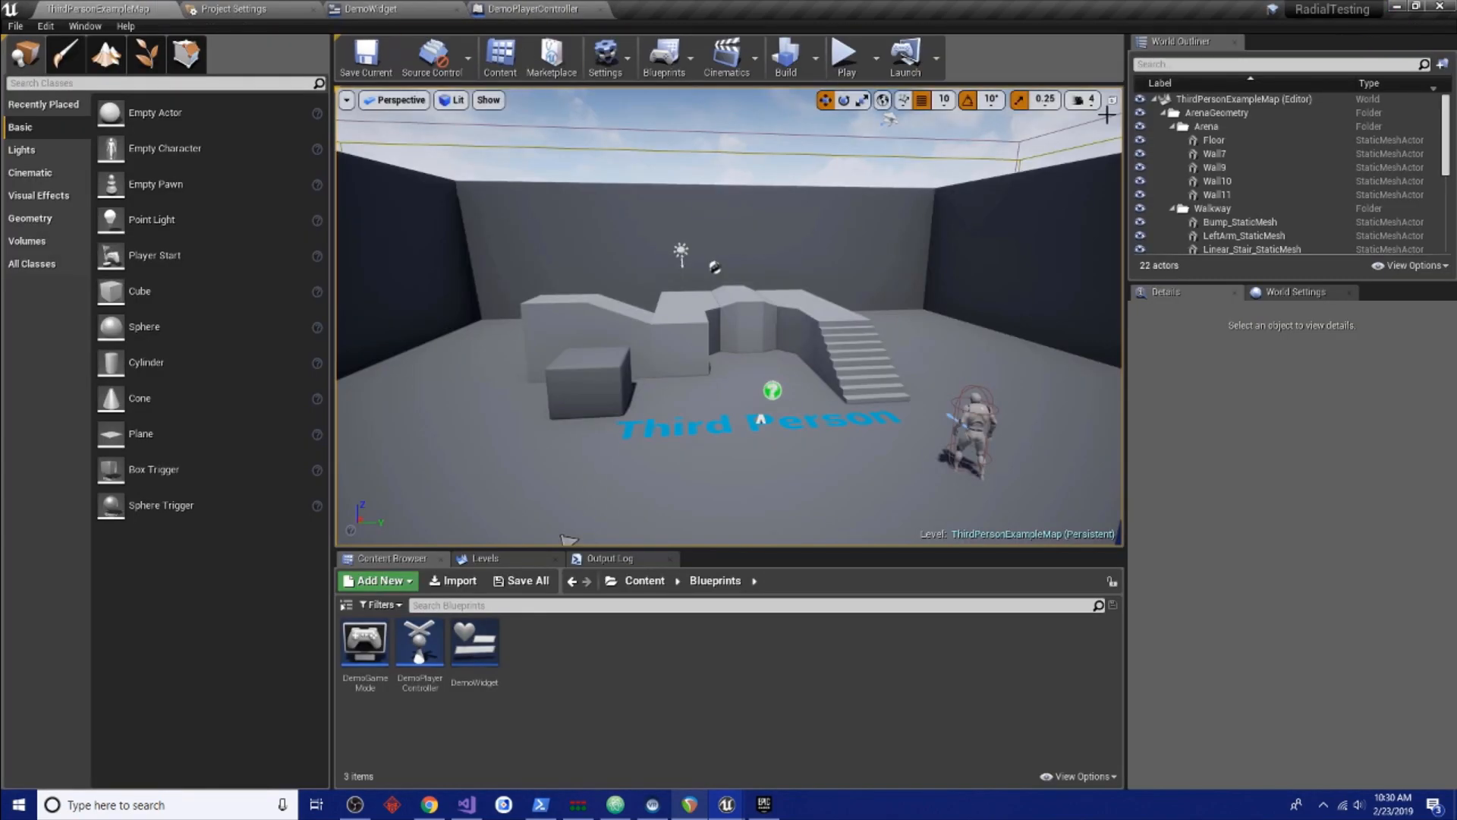
{"action": "left_click", "coordinate": [847, 57]}
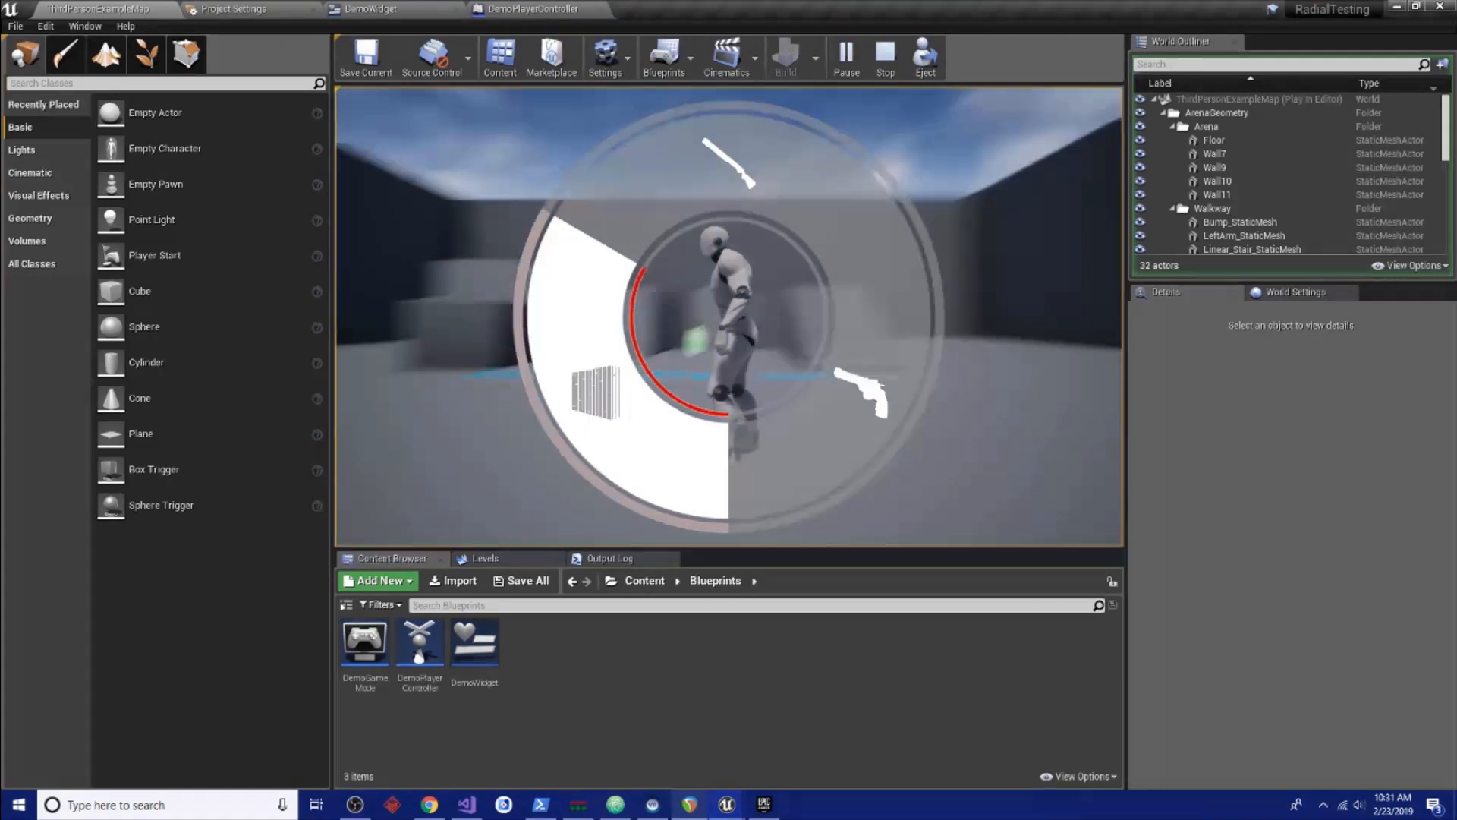
{"action": "left_click", "coordinate": [881, 53]}
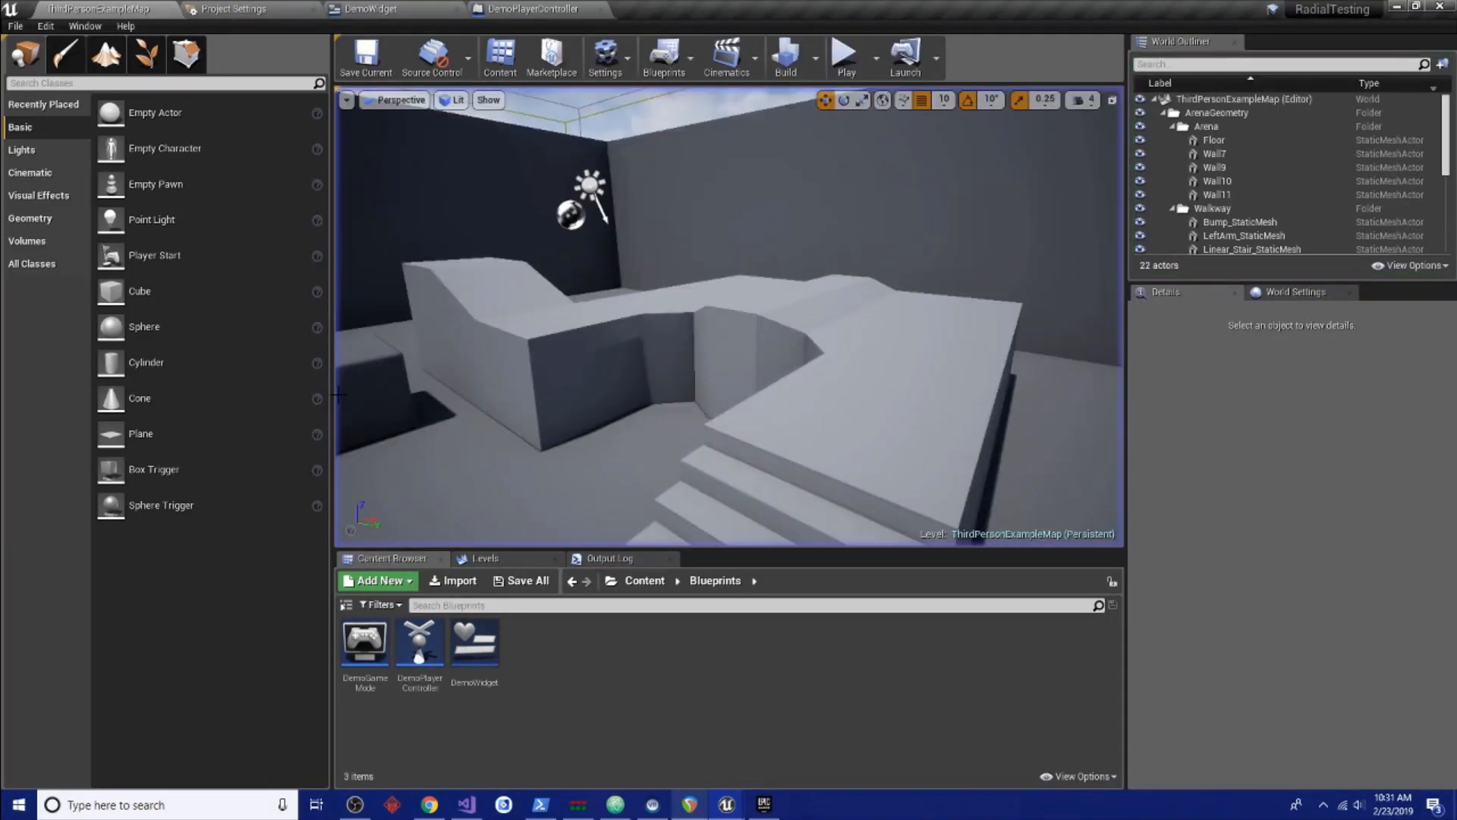
{"action": "left_click", "coordinate": [368, 8]}
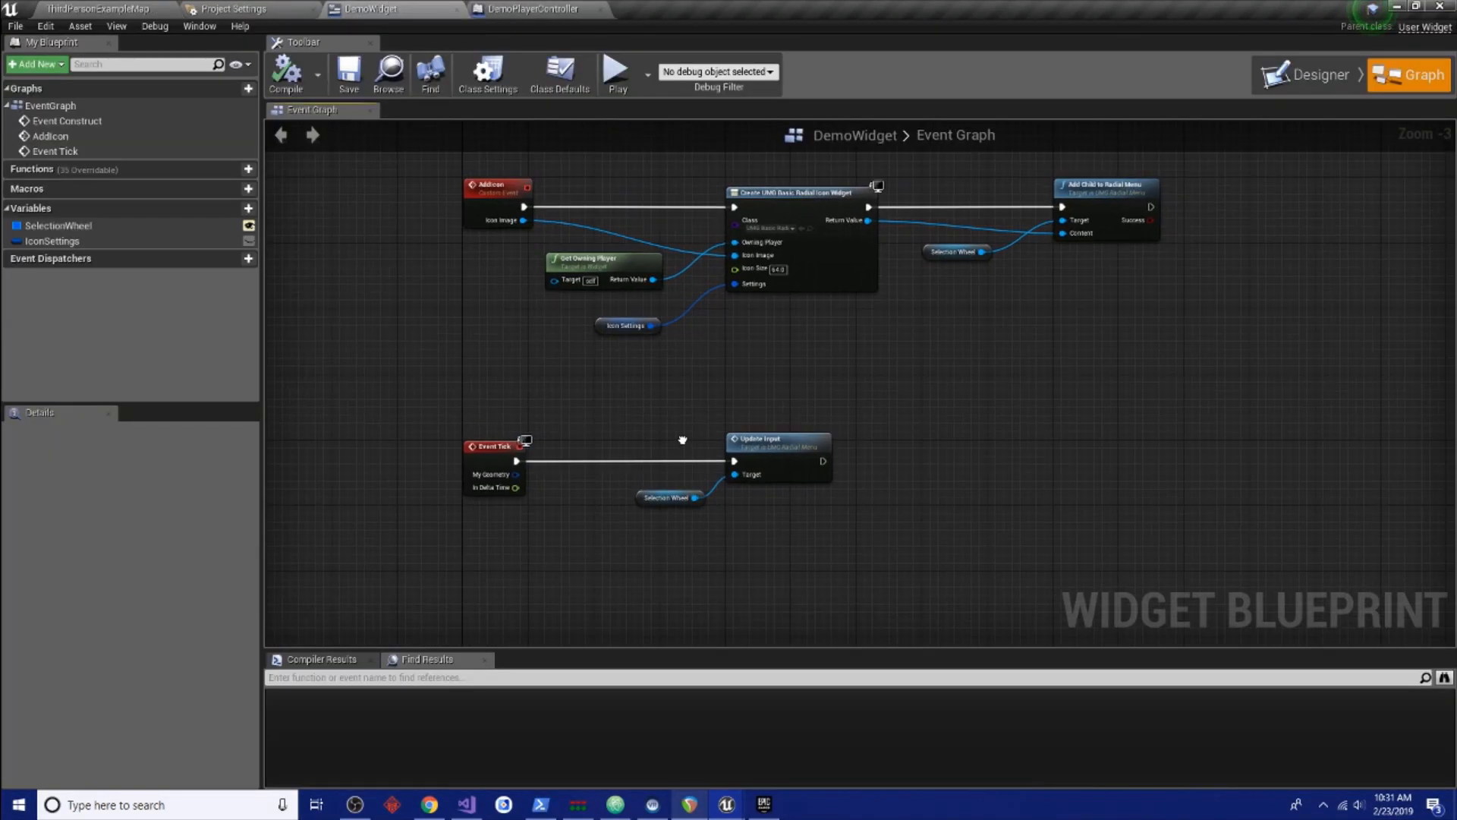
Compile DemoWidget and show the IconSettings variable's default values
{"action": "left_click", "coordinate": [669, 496]}
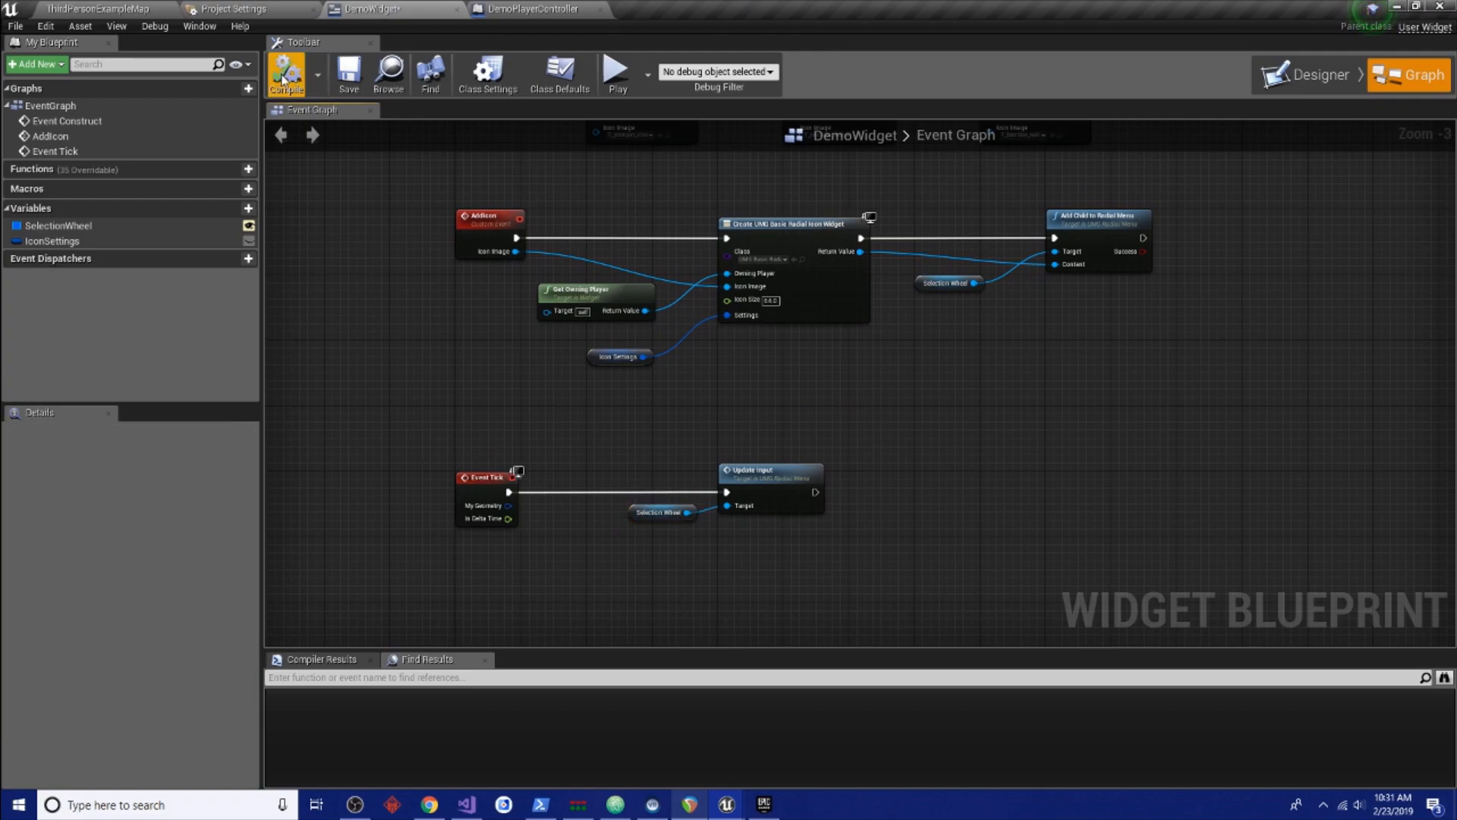
{"action": "left_click", "coordinate": [1317, 73]}
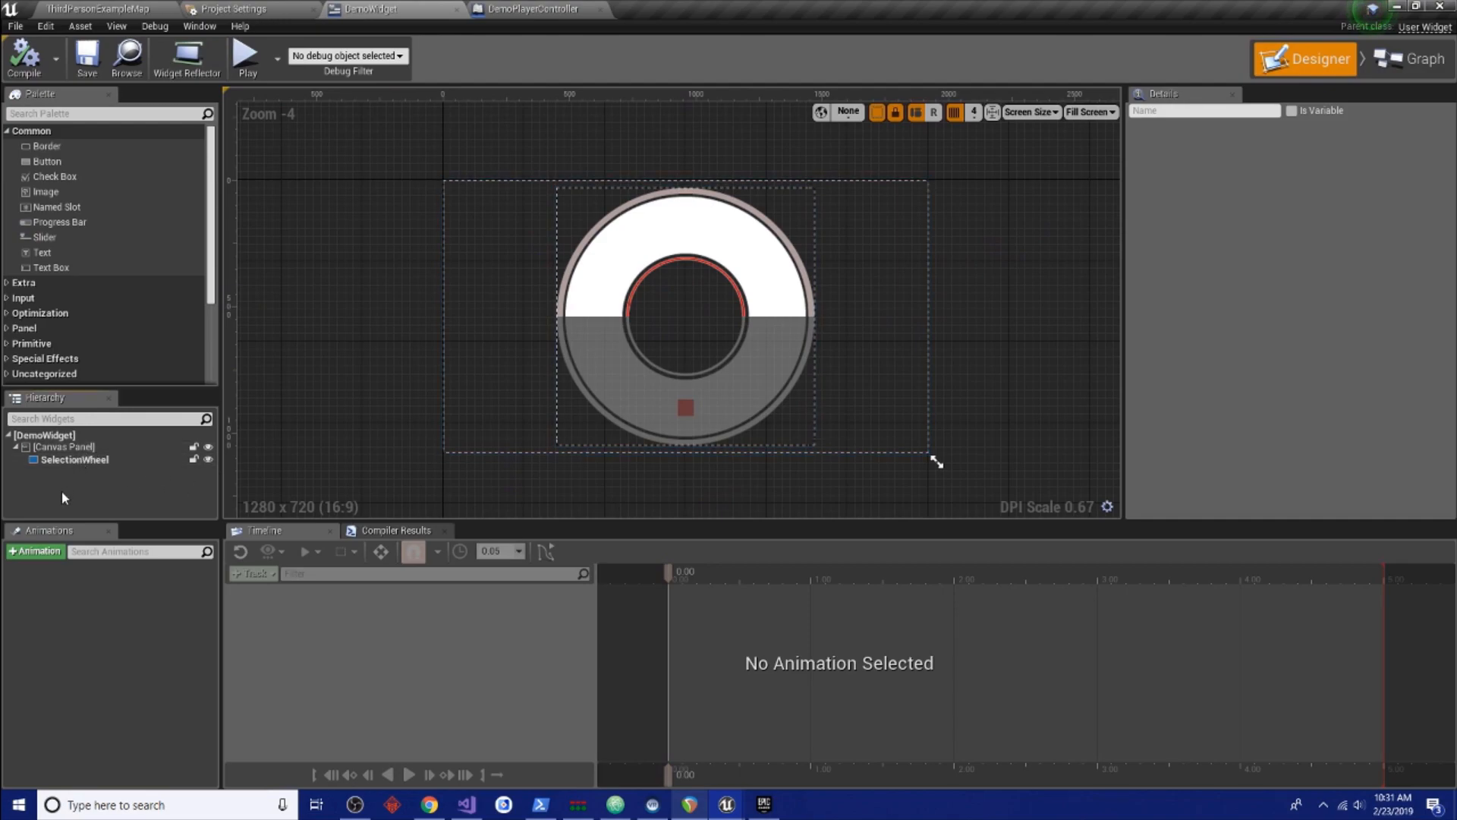
{"action": "left_click", "coordinate": [1408, 74]}
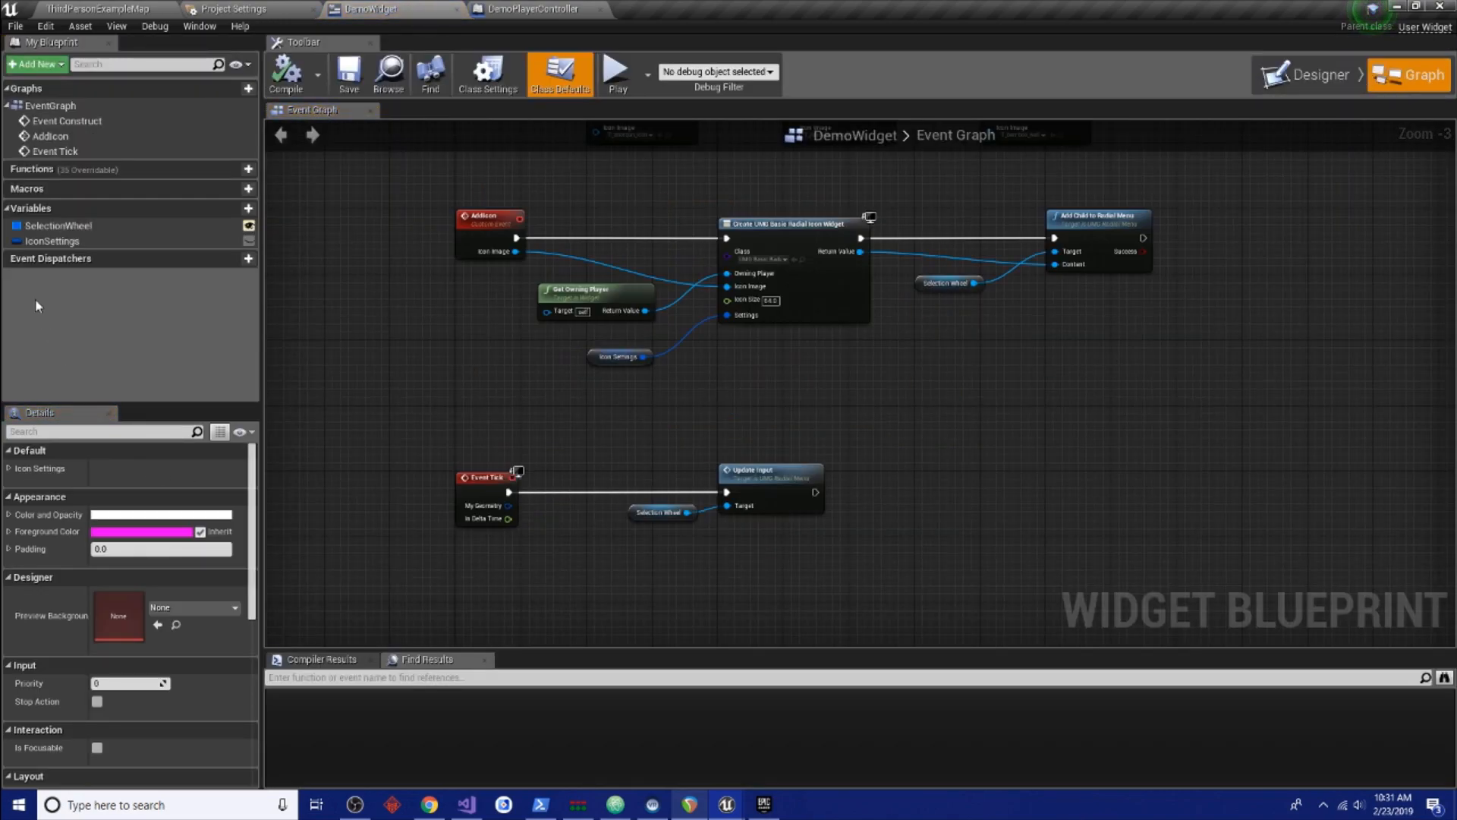
{"action": "left_click", "coordinate": [47, 240]}
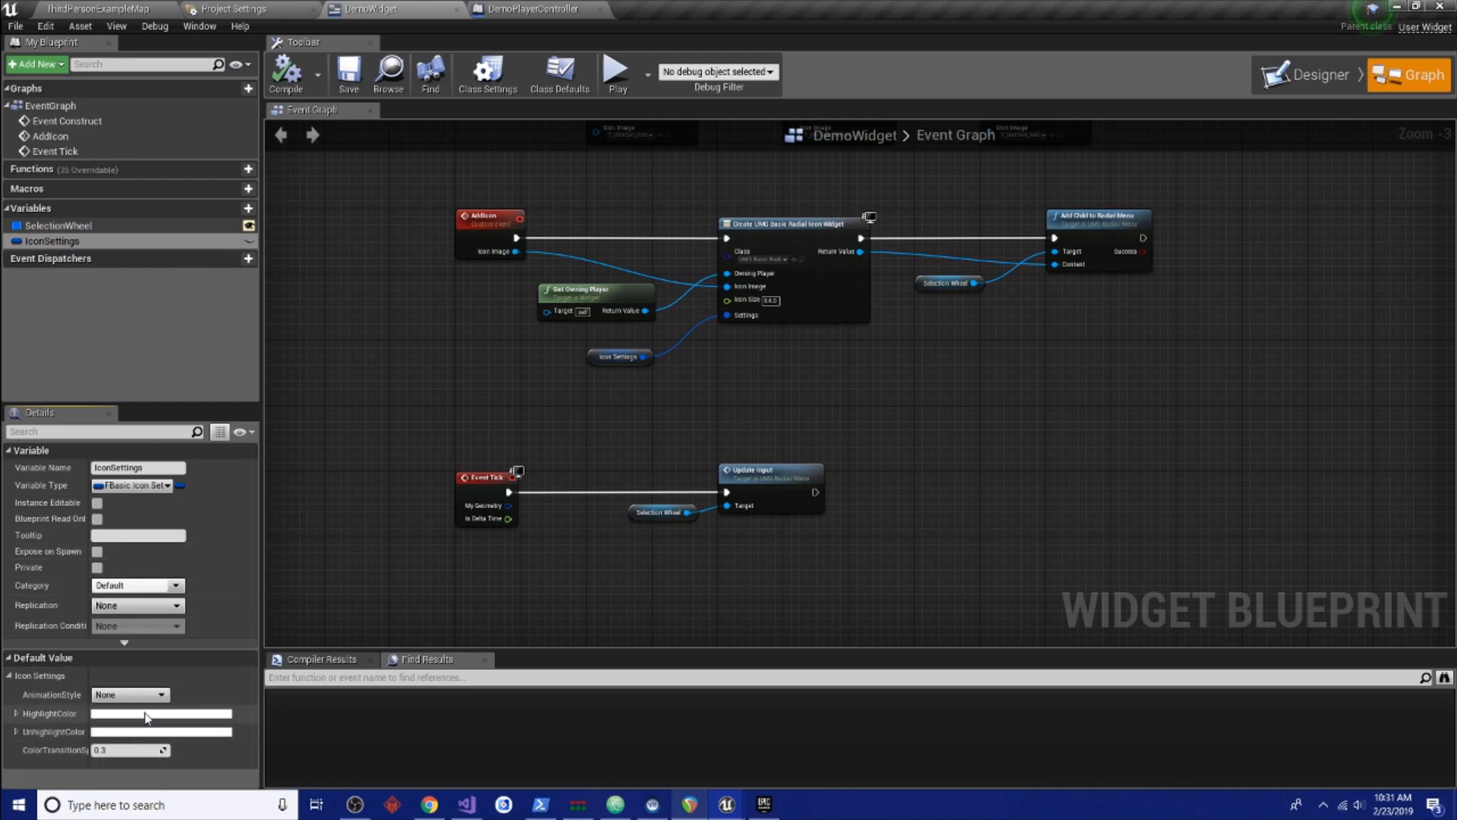
Set IconSettings HighlightColor to pink and UnhighlightColor to light grey
{"action": "left_click", "coordinate": [160, 714]}
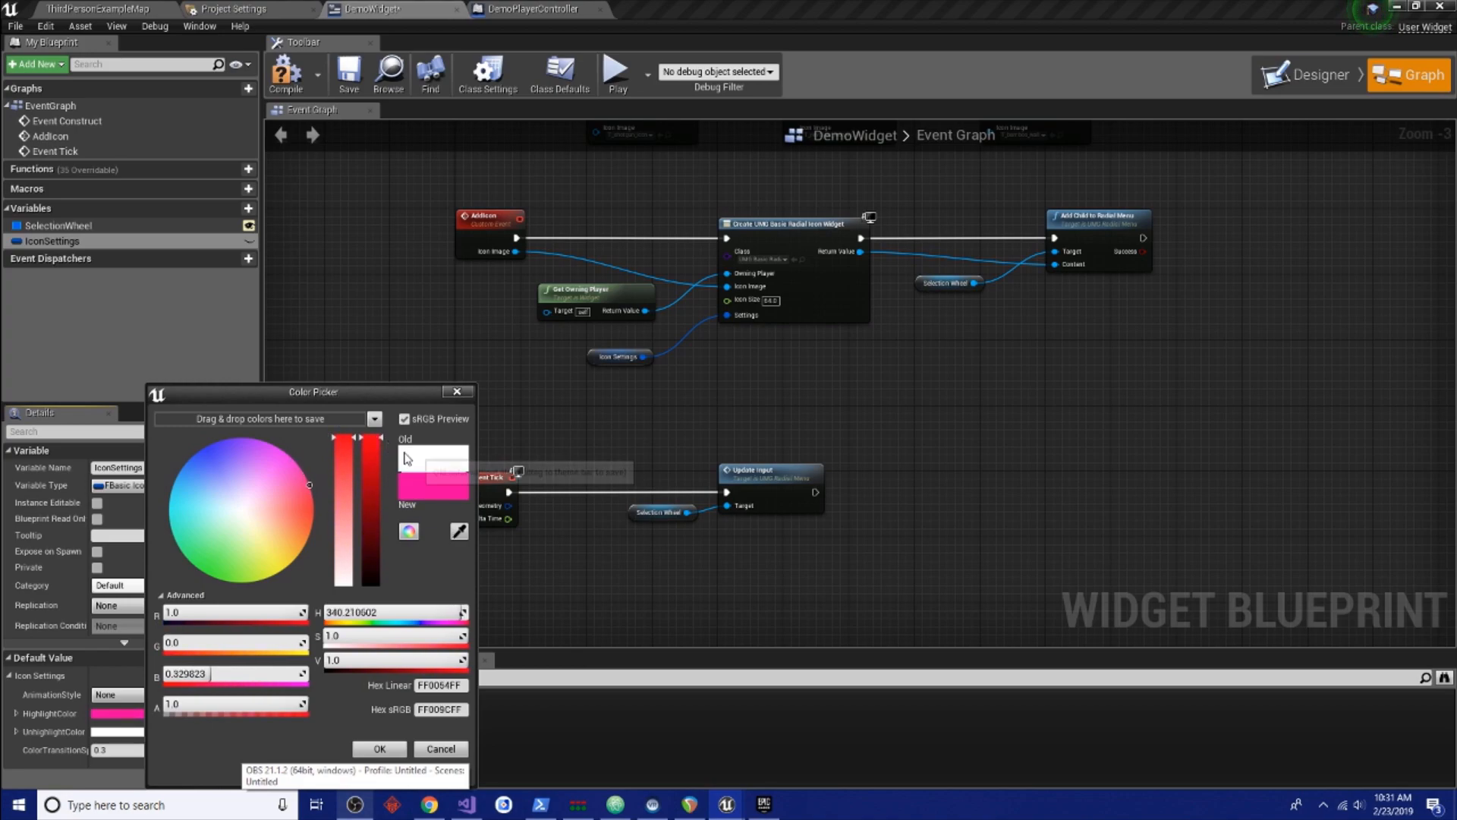
{"action": "left_click", "coordinate": [379, 748]}
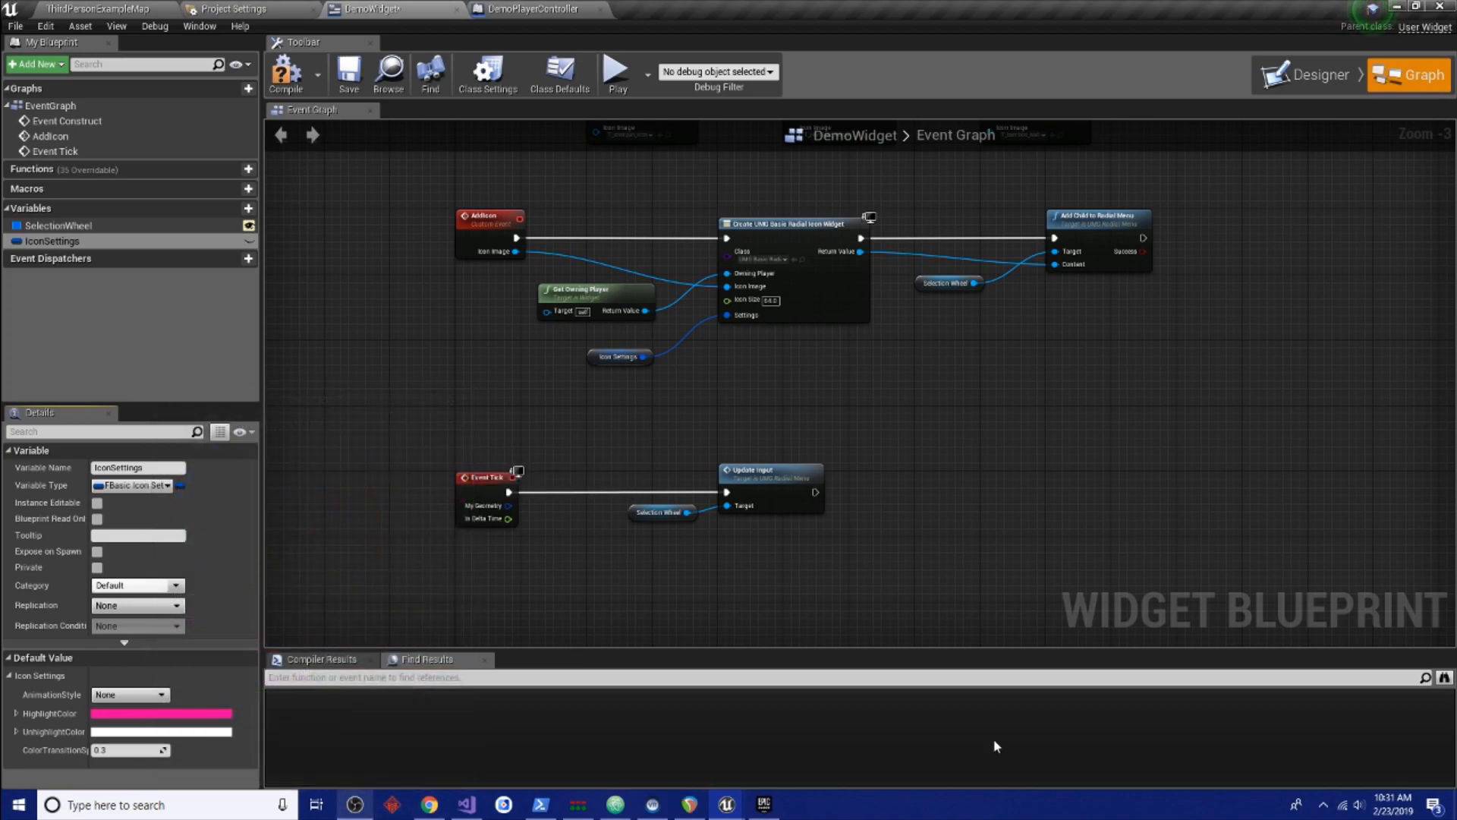
{"action": "left_click", "coordinate": [159, 732]}
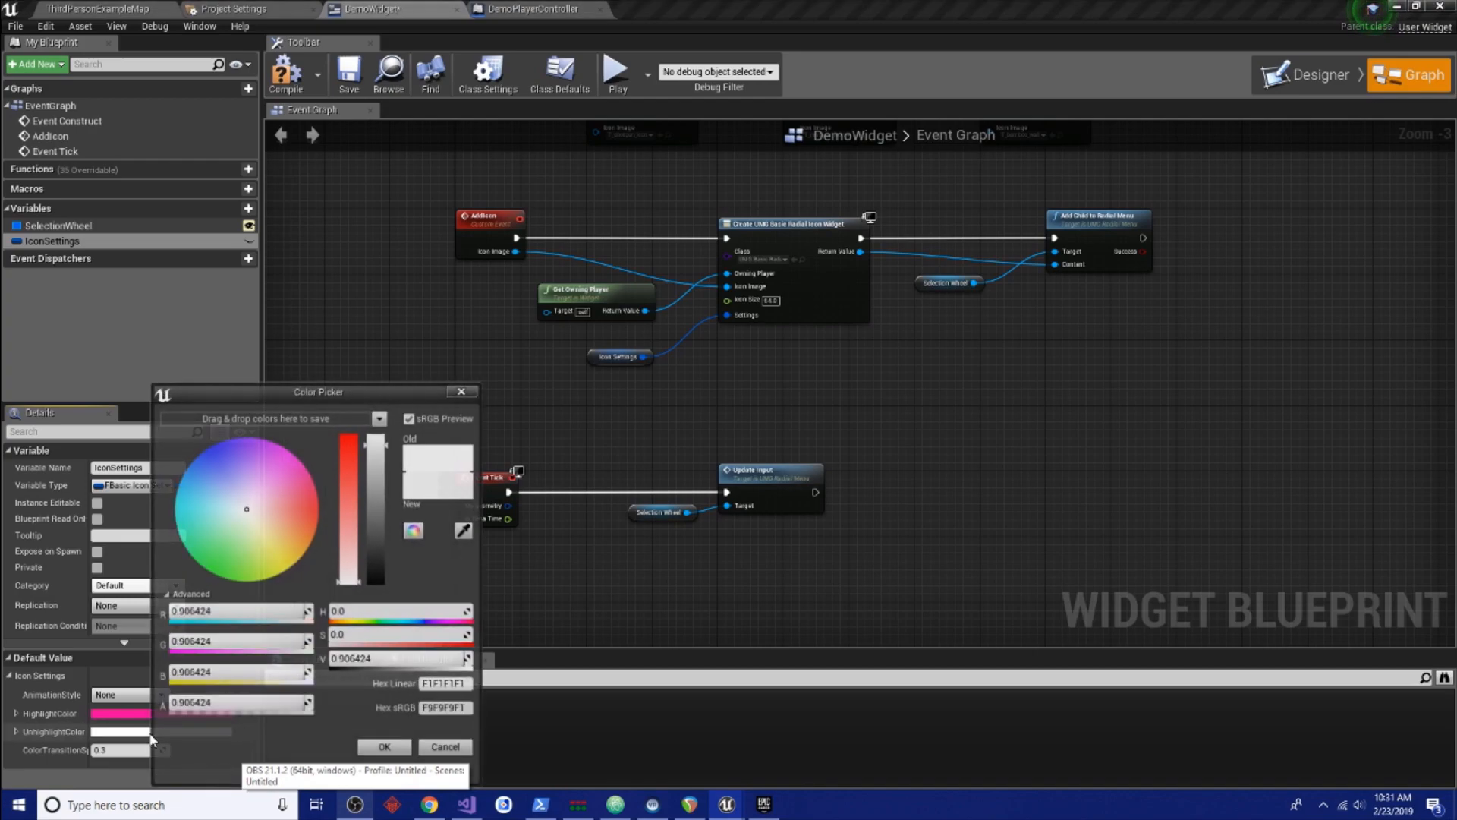
{"action": "left_click_drag", "start_coordinate": [363, 577], "coordinate": [363, 442]}
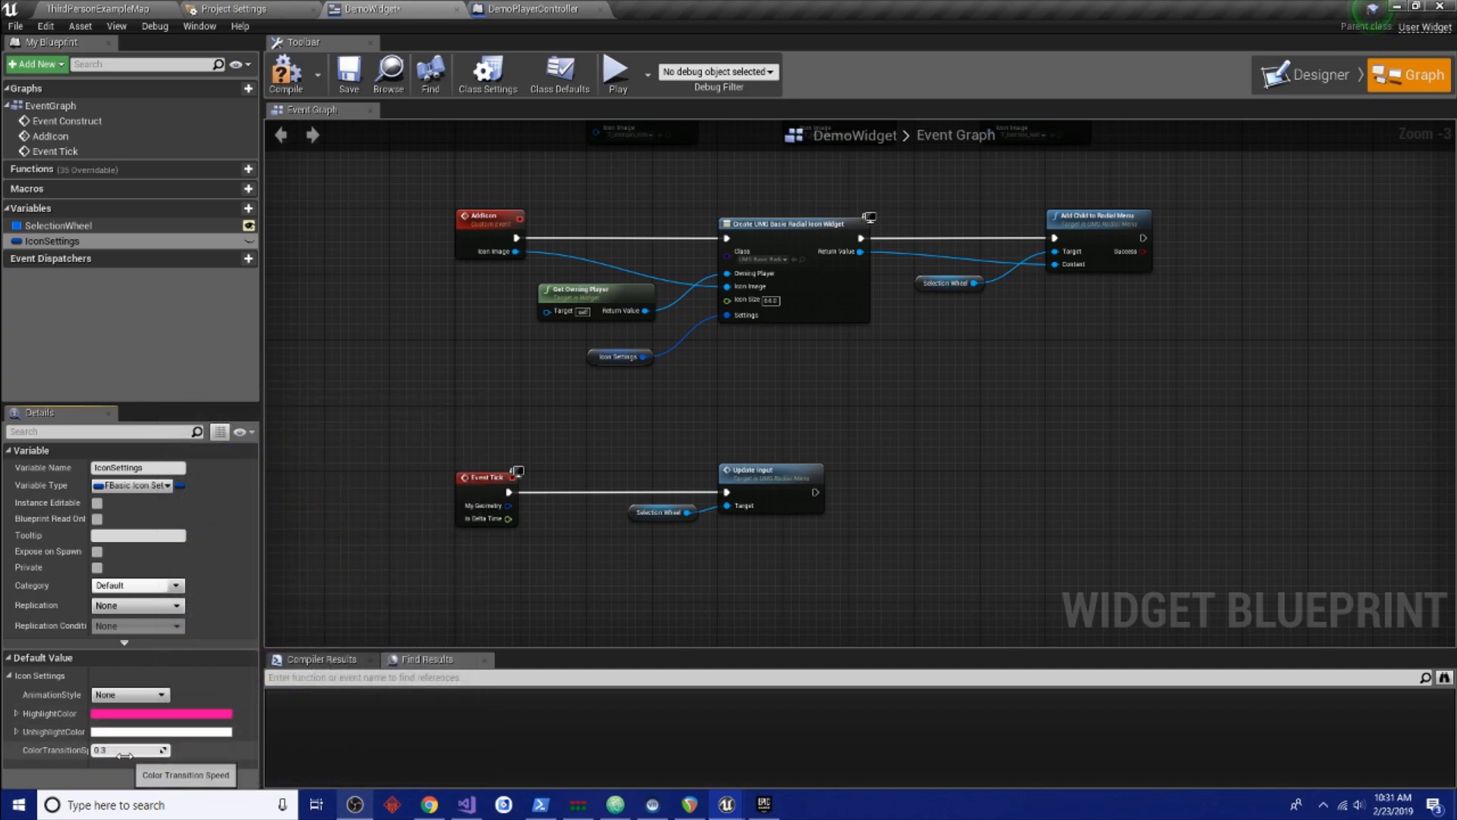
Set IconSettings AnimationStyle to Shake and return to the level map
{"action": "left_click", "coordinate": [129, 695]}
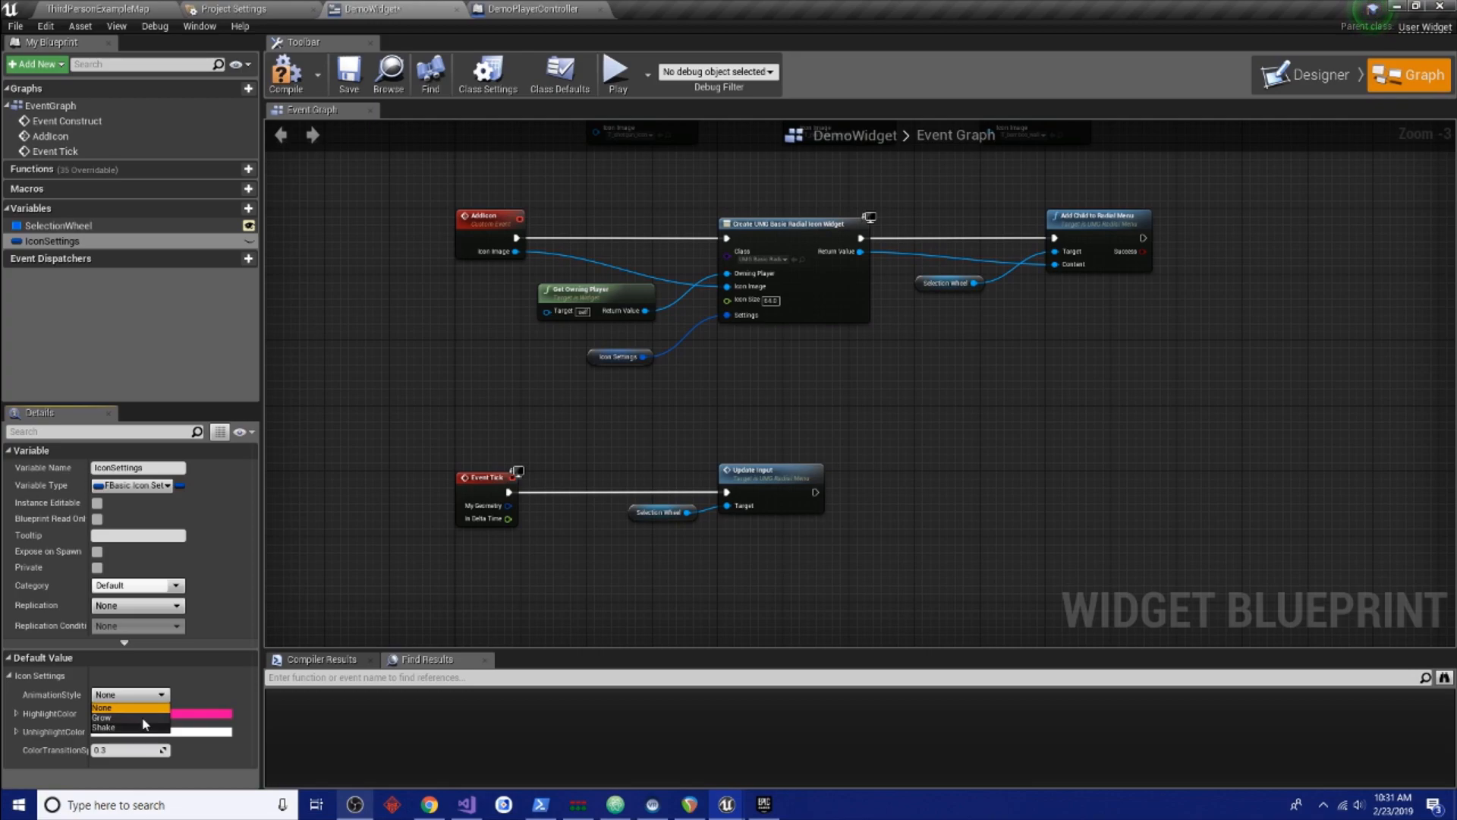
{"action": "left_click", "coordinate": [105, 718]}
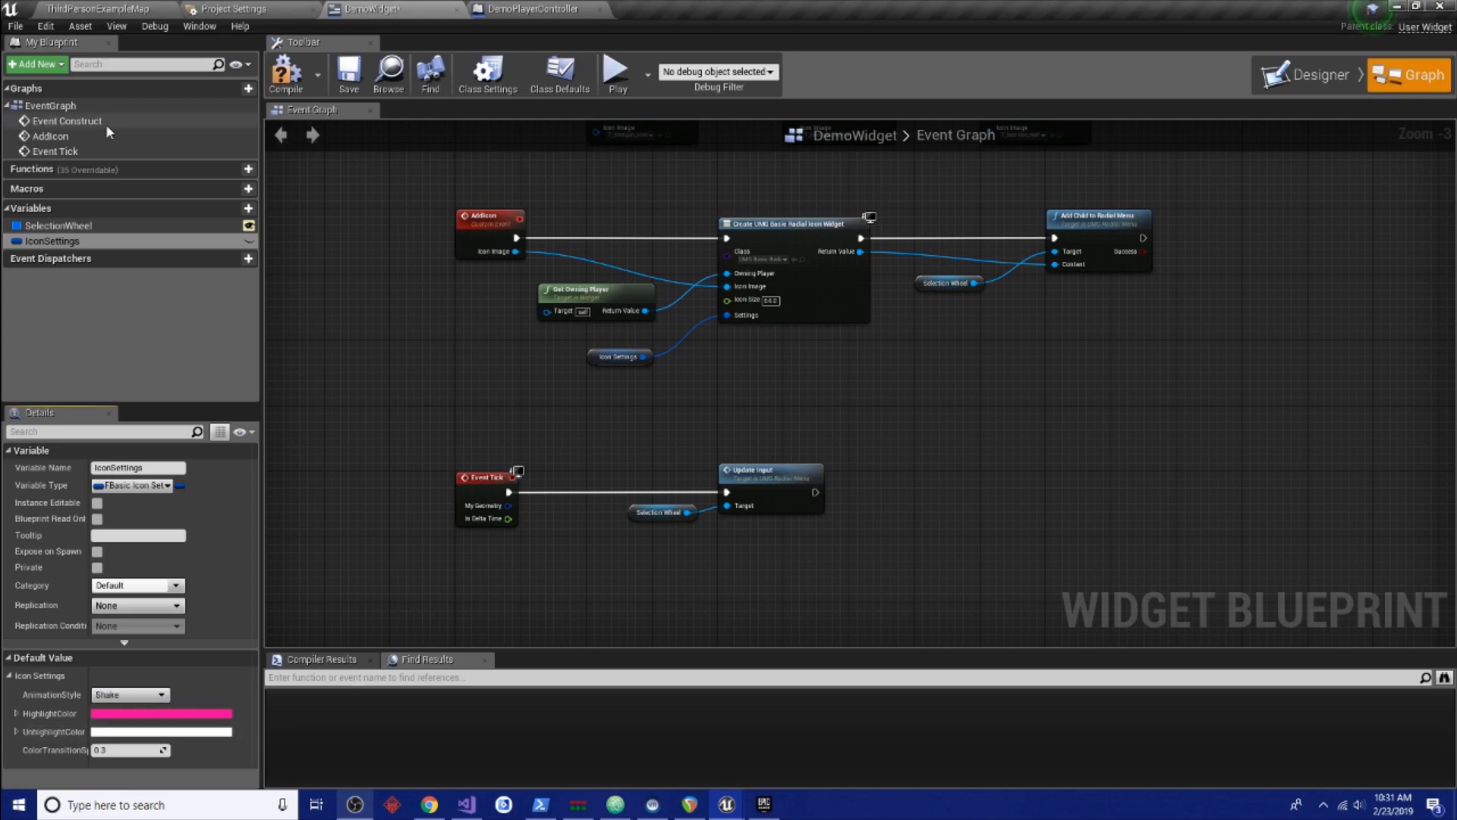
{"action": "left_click", "coordinate": [84, 9]}
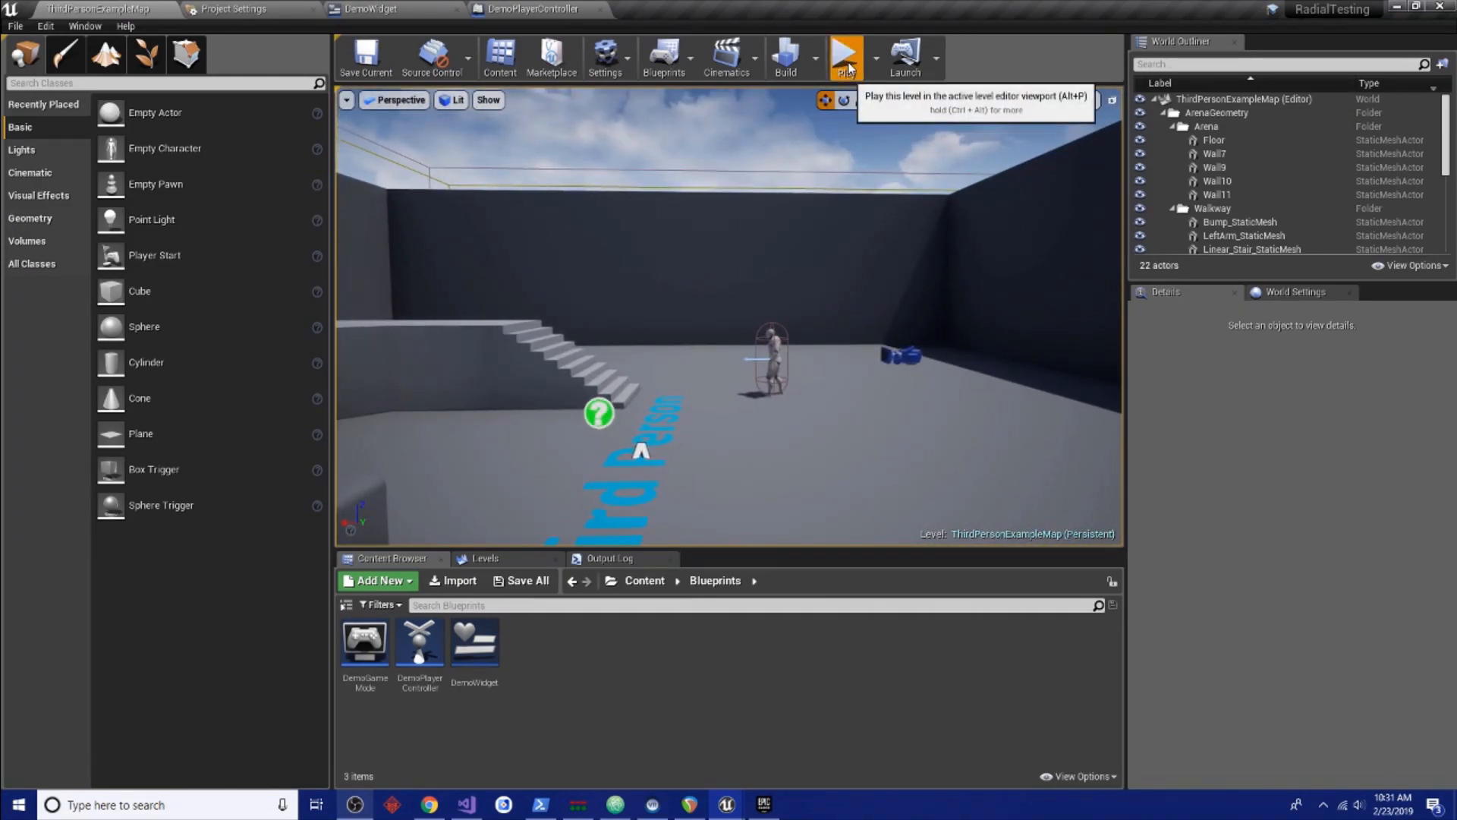
Play-test the pink Shake highlight, then set IconSettings AnimationStyle to Grow
{"action": "left_click", "coordinate": [847, 55]}
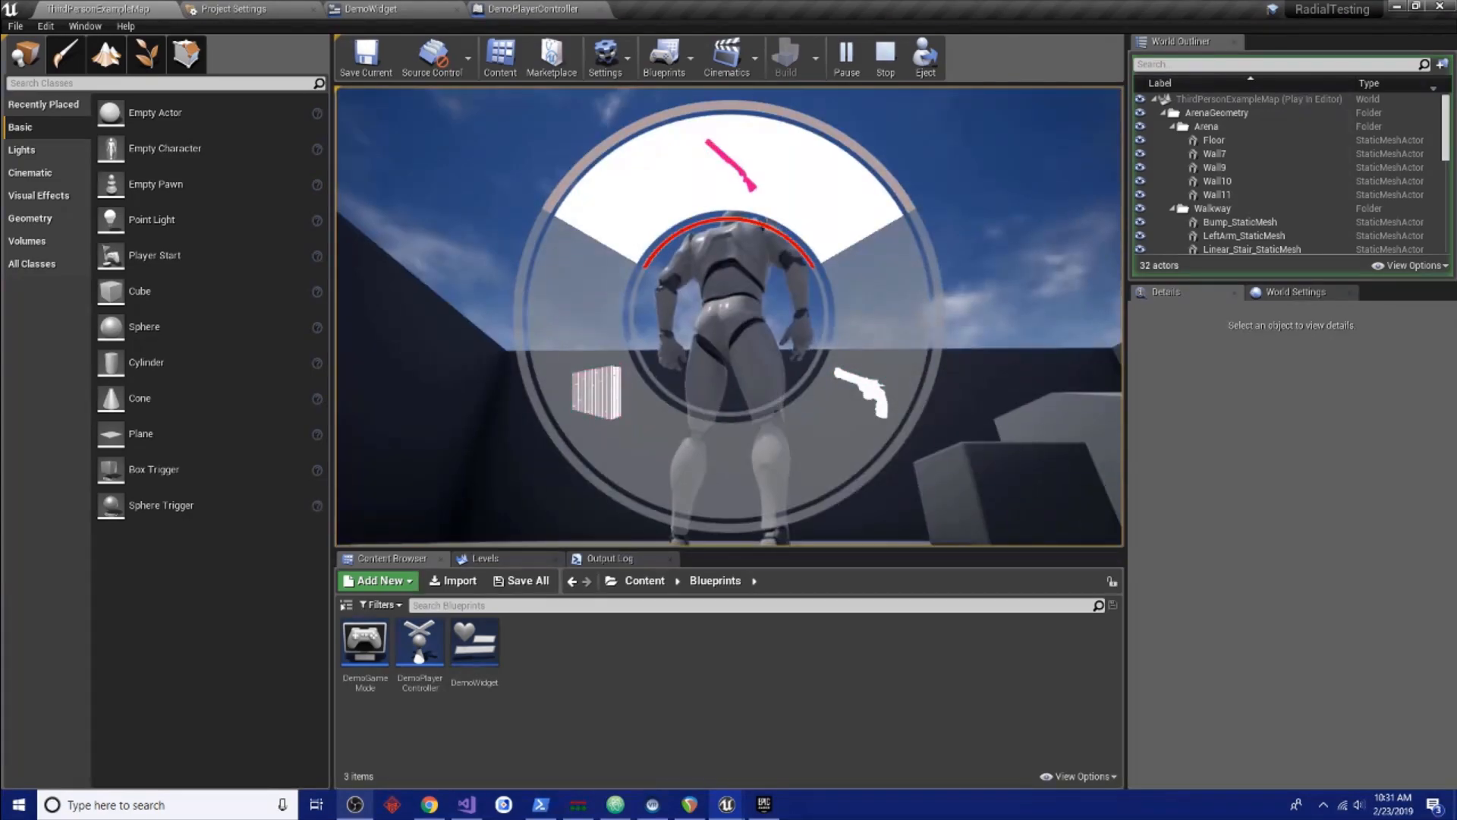
{"action": "left_click", "coordinate": [886, 47]}
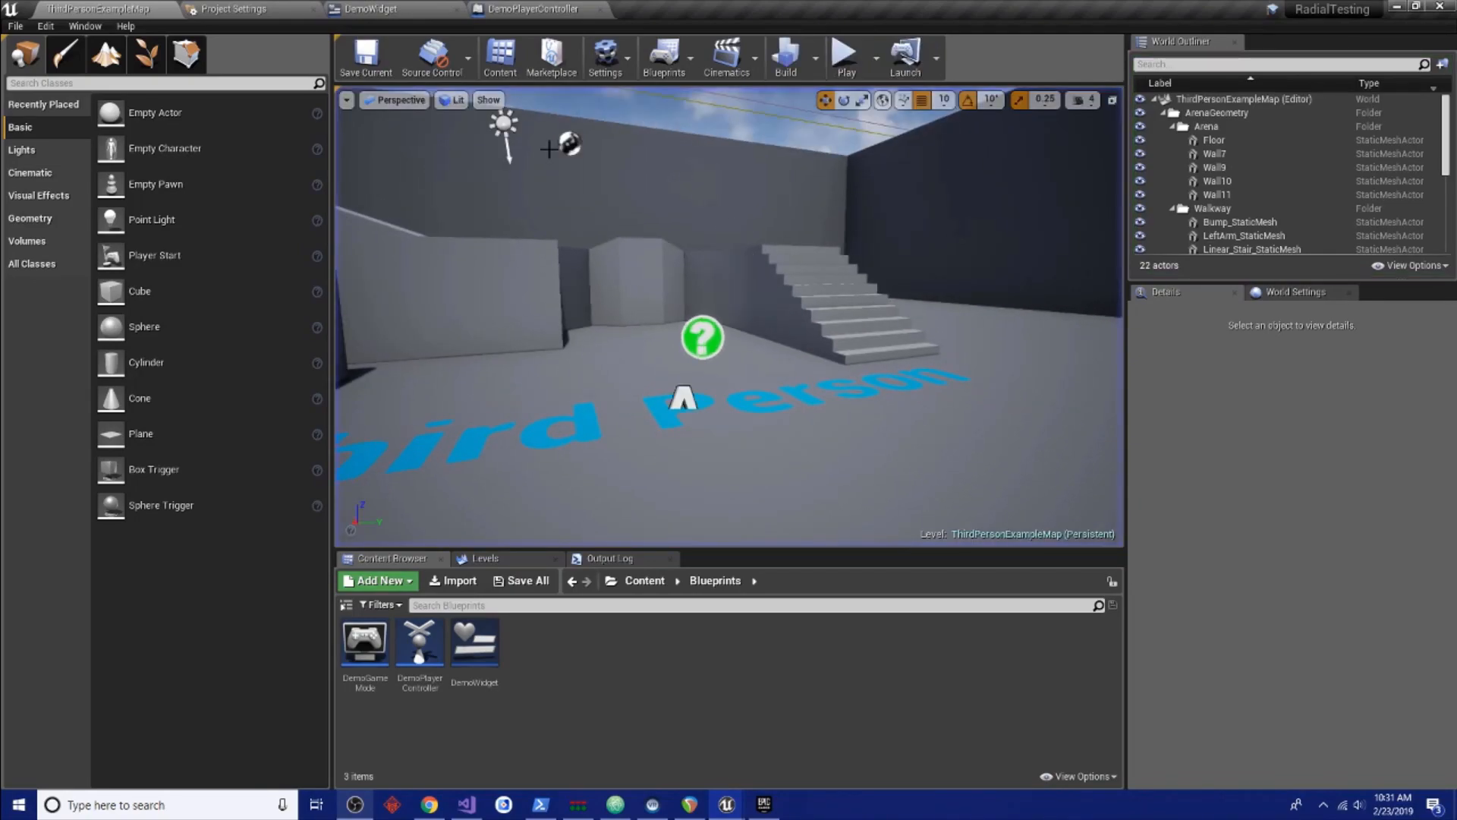
{"action": "left_click", "coordinate": [370, 9]}
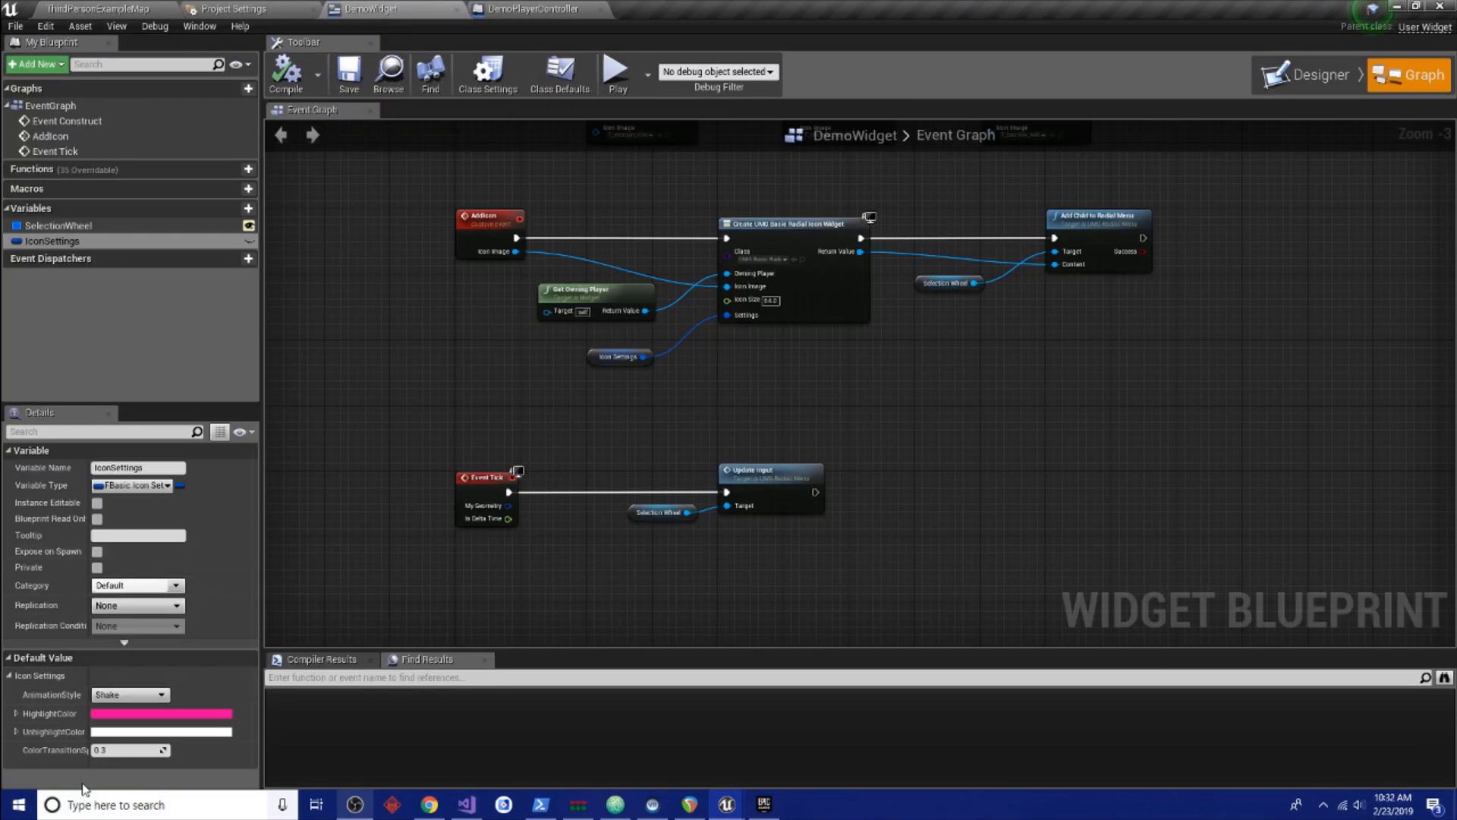
{"action": "left_click", "coordinate": [131, 695]}
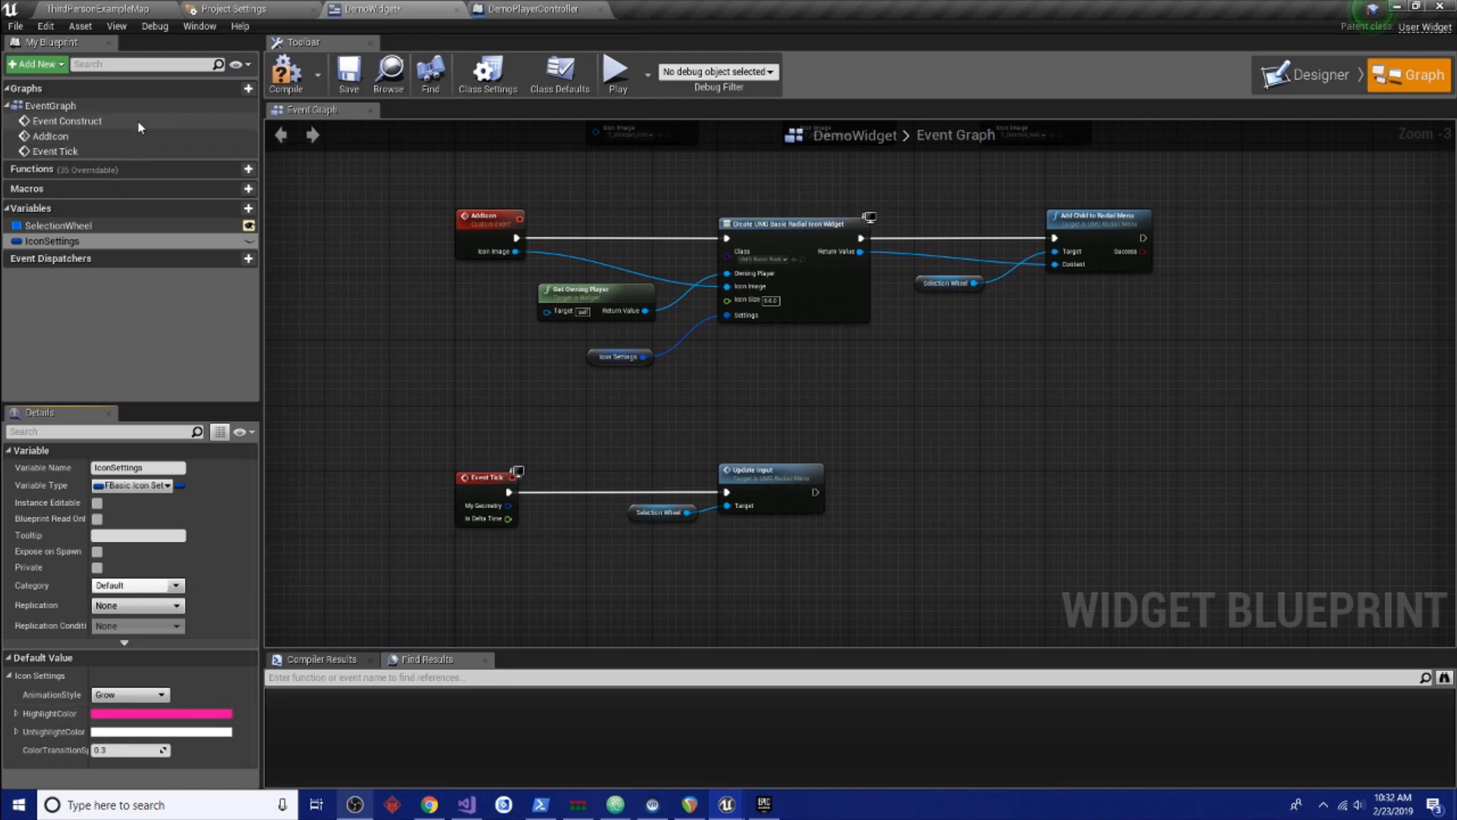
Play-test the radial wheel again from the level map with the Grow animation
{"action": "left_click", "coordinate": [84, 9]}
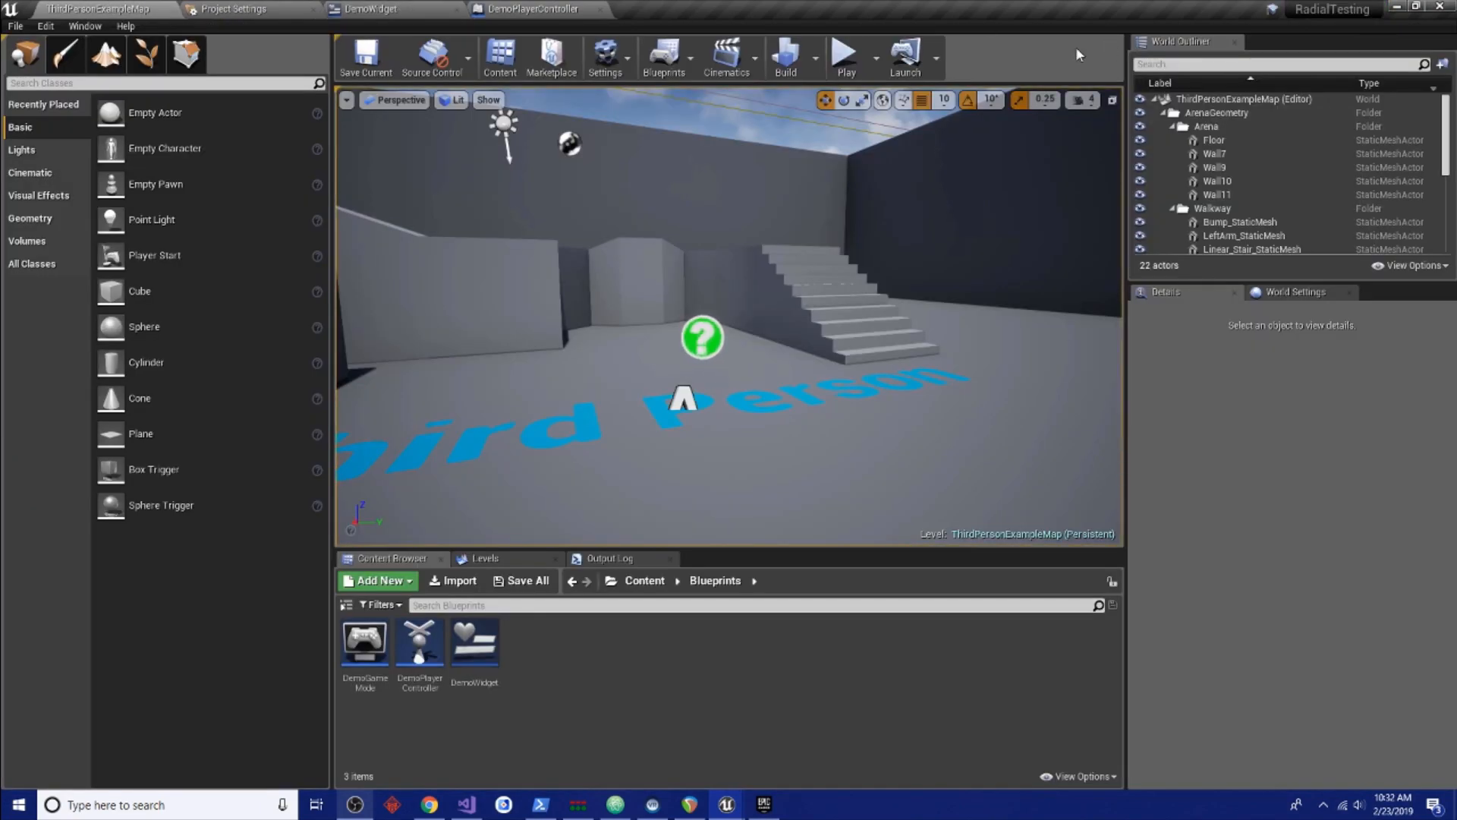
{"action": "left_click", "coordinate": [847, 53]}
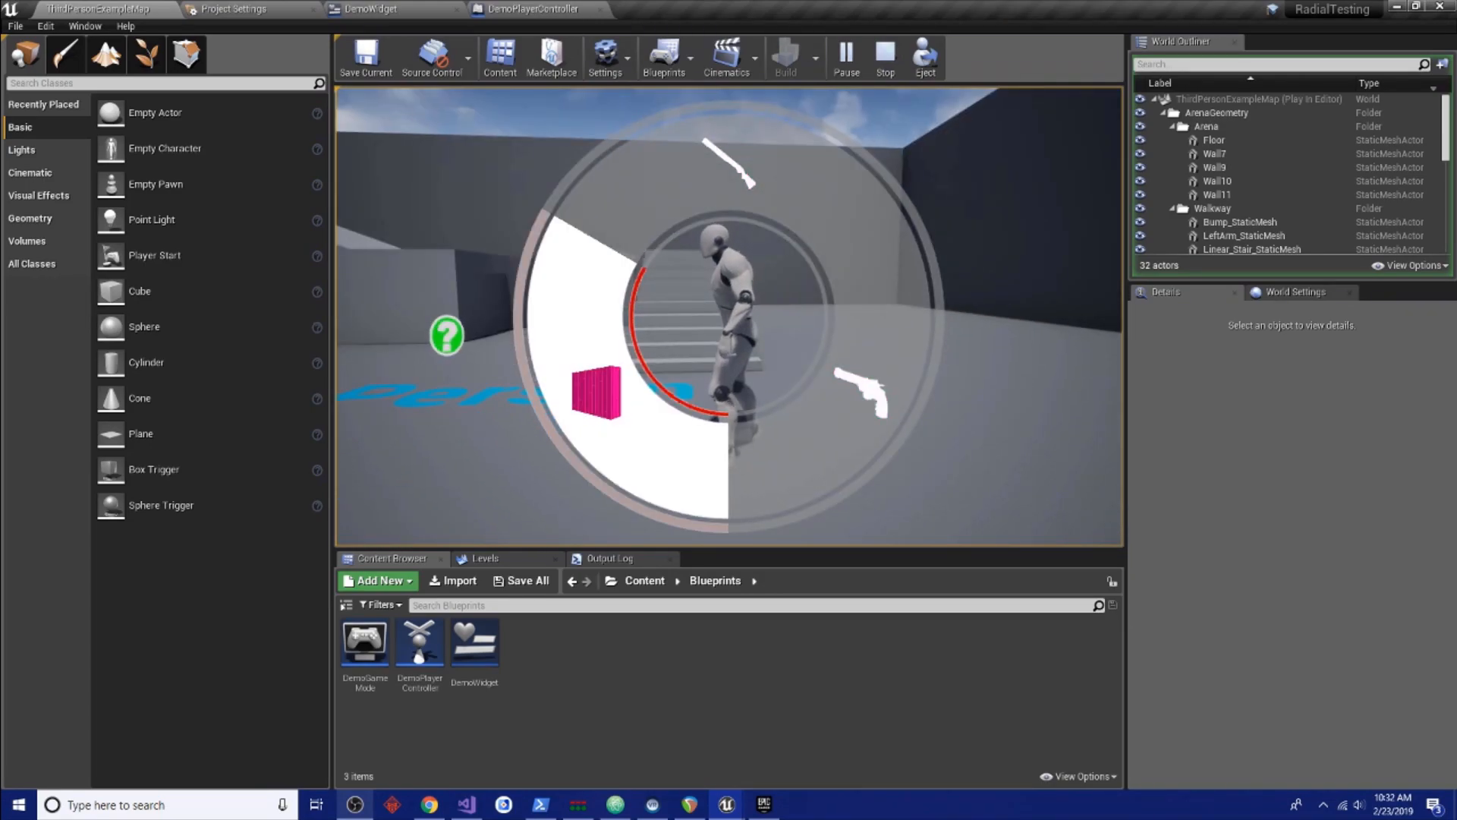
{"action": "left_click", "coordinate": [882, 52]}
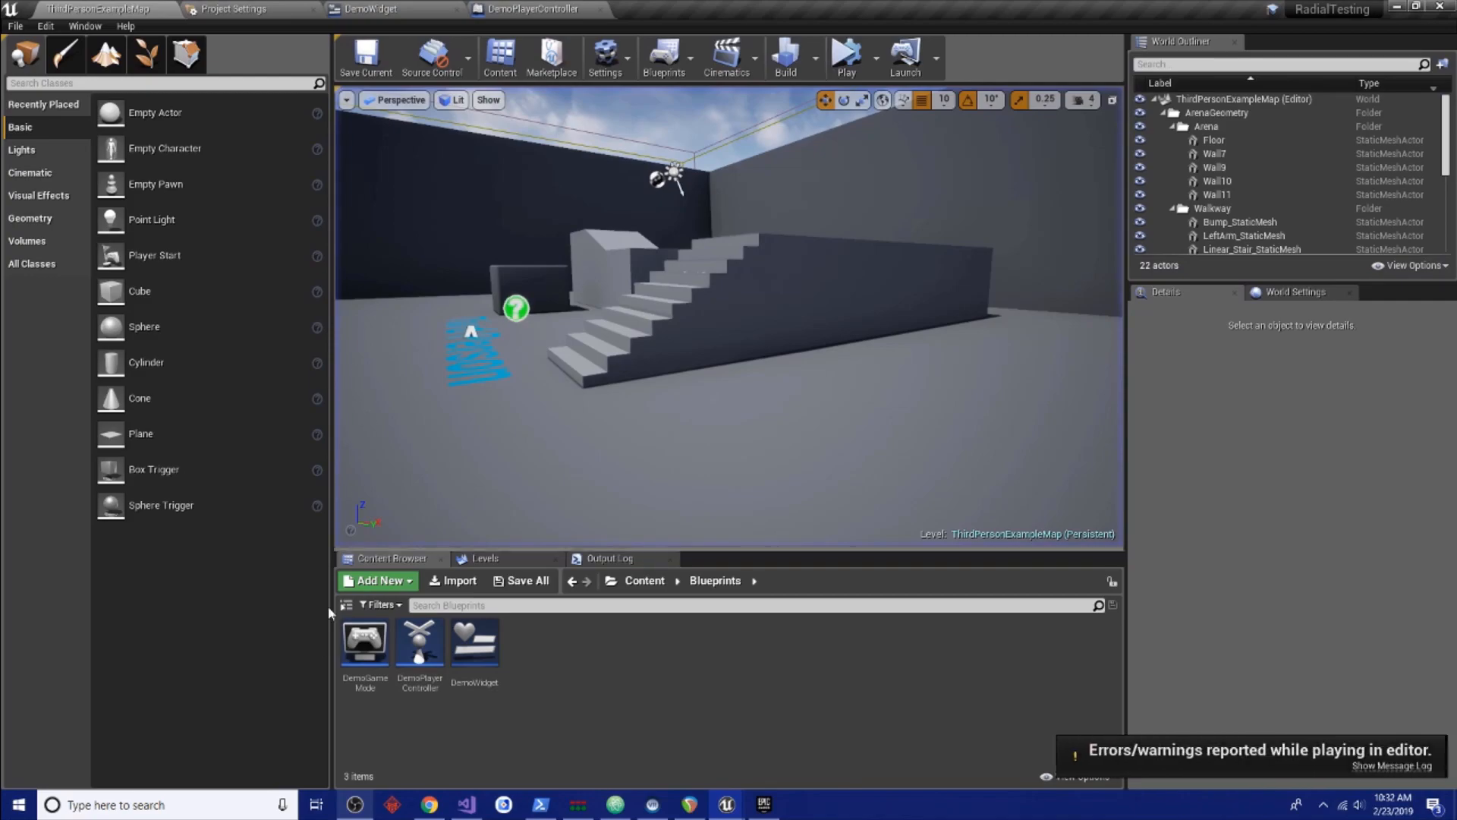